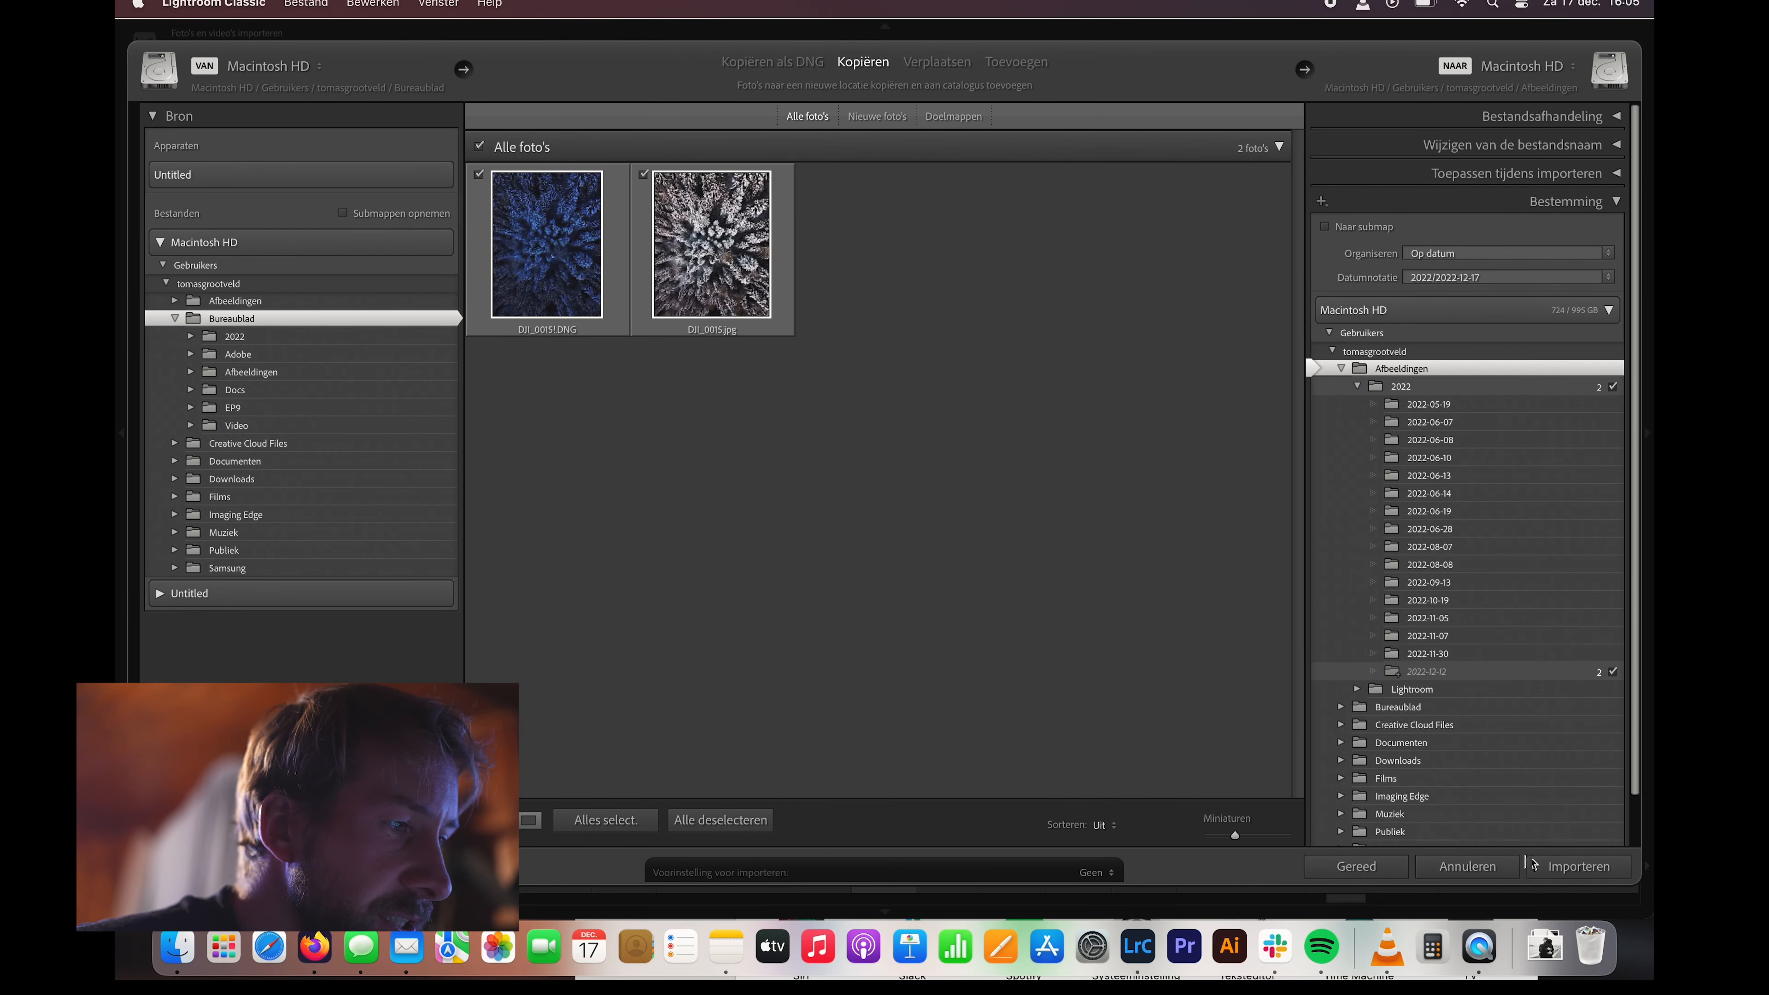
mouse_move(1576, 865)
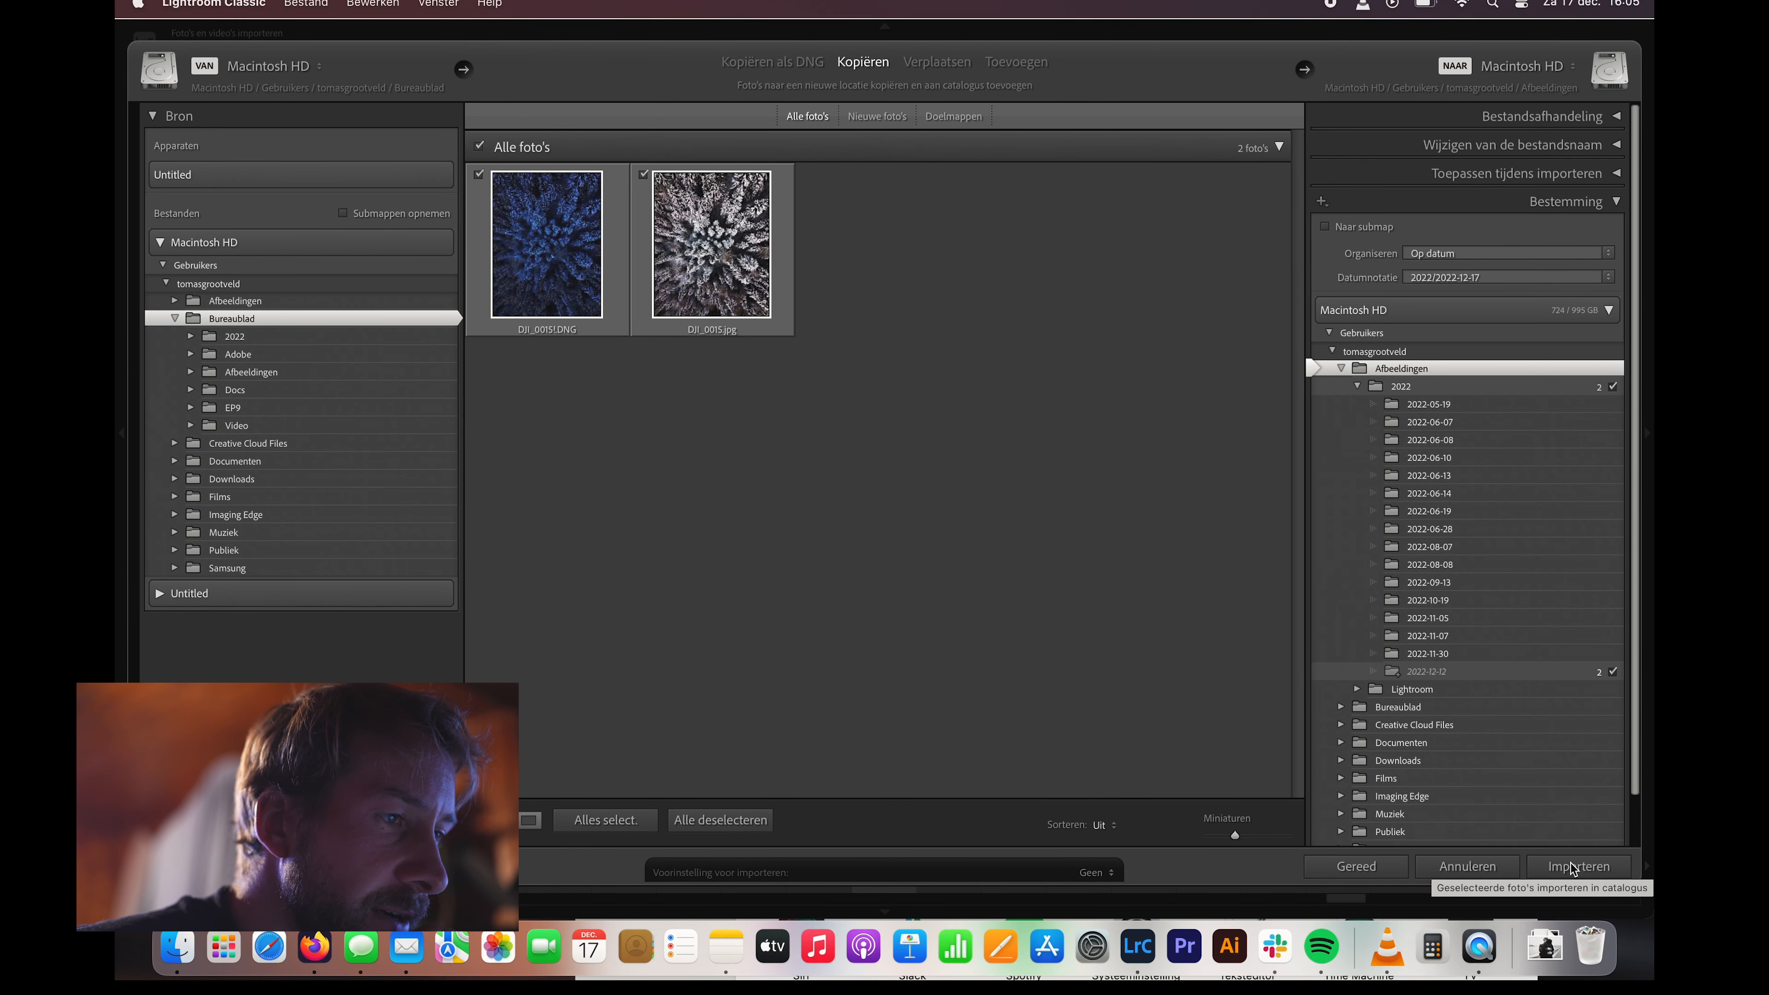
- Import the two checked desktop photos (DNG and JPG) into the catalogue
left_click(1577, 866)
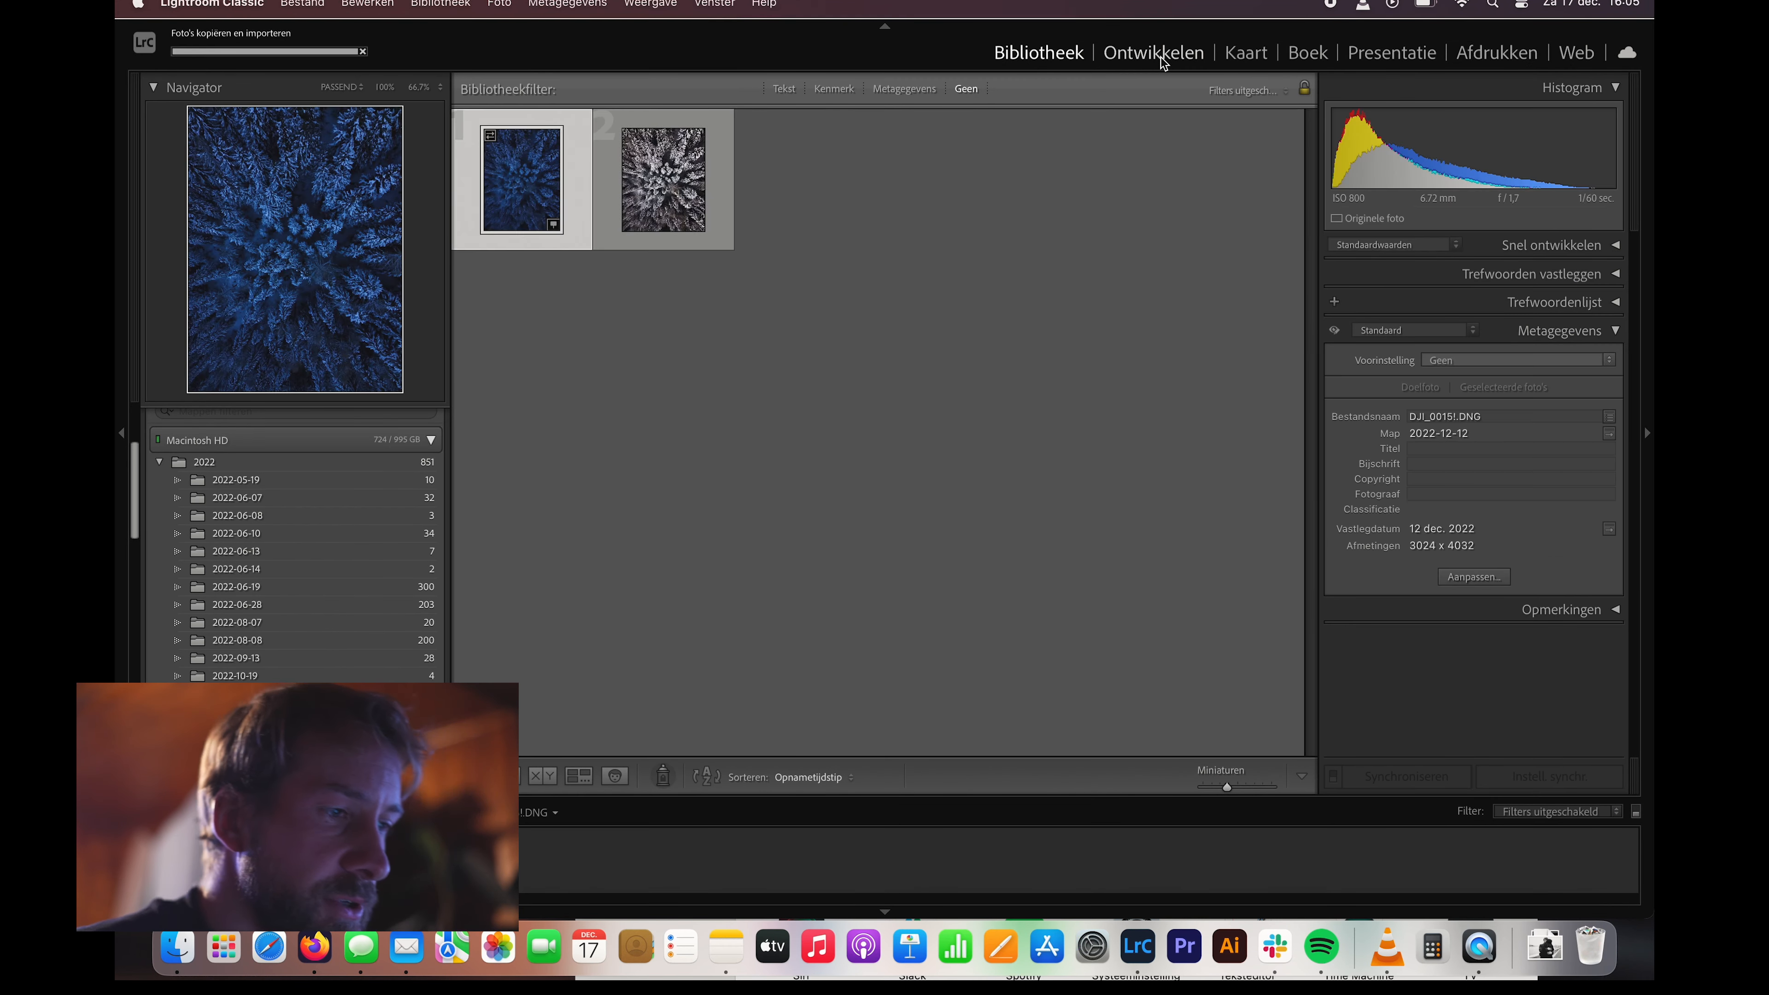
- Switch to Develop and brighten the forest photo's exposure to +0.60
left_click(1151, 52)
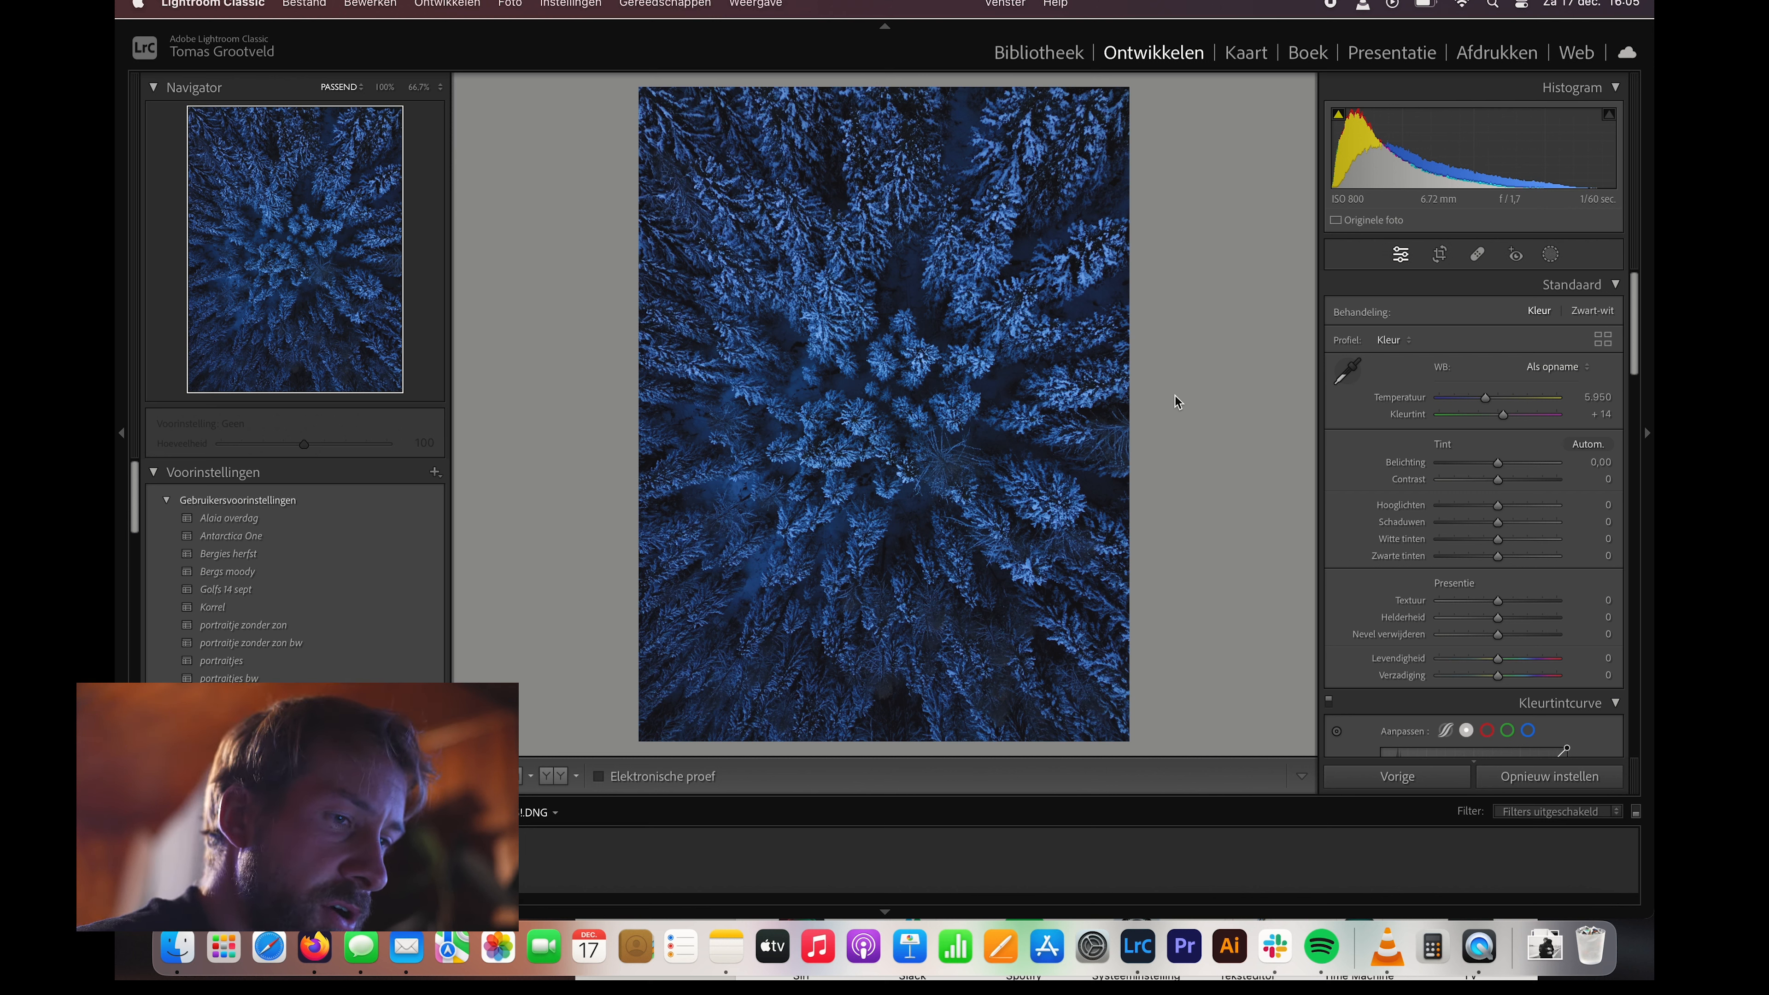
mouse_move(1494, 363)
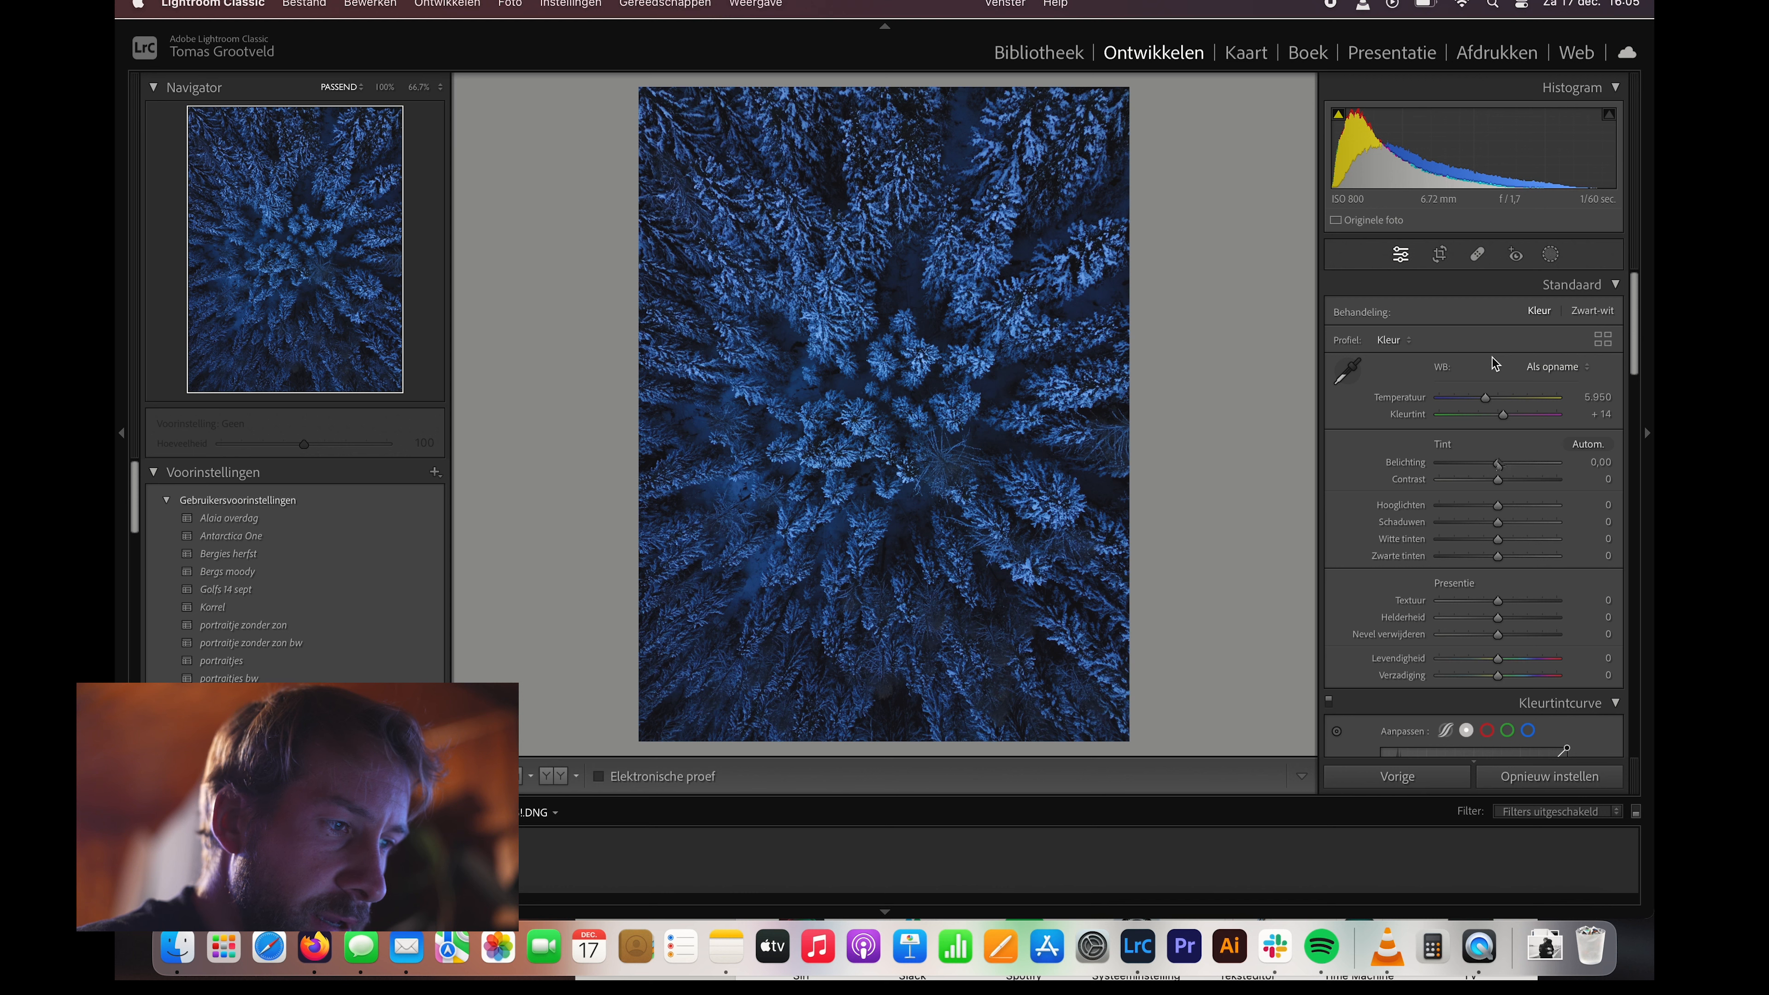
left_click_drag(1498, 463, 1503, 463)
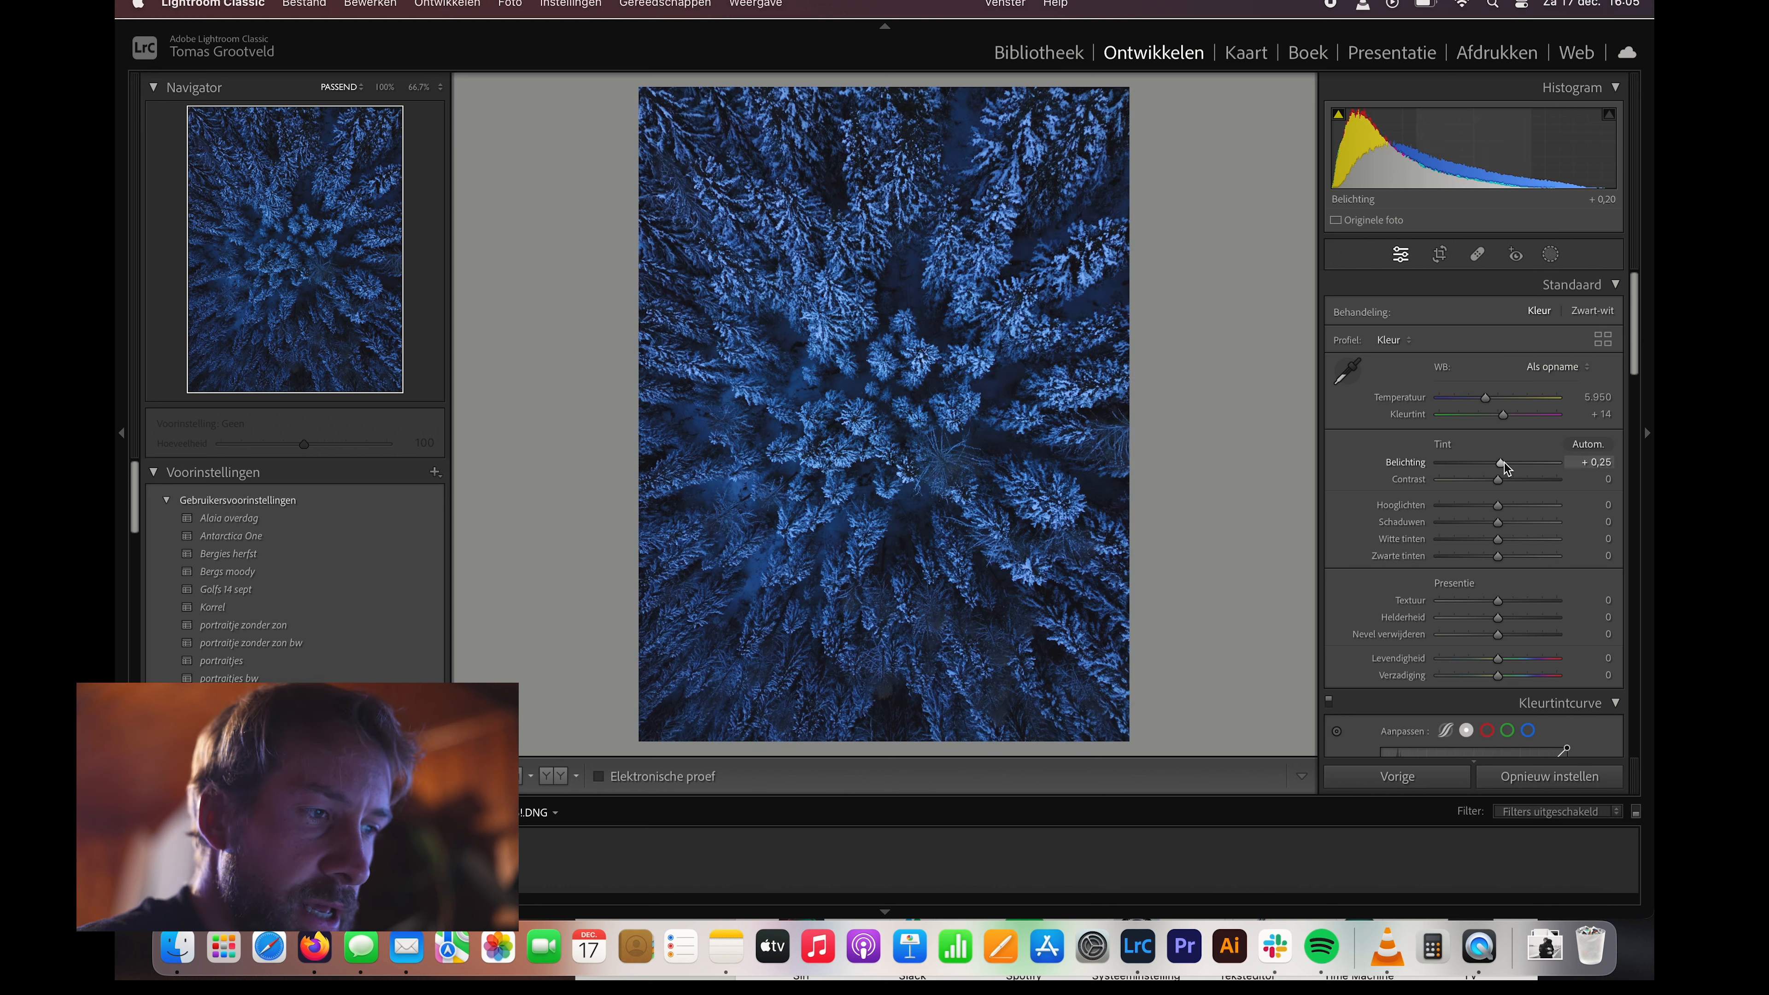
left_click_drag(1494, 467, 1503, 467)
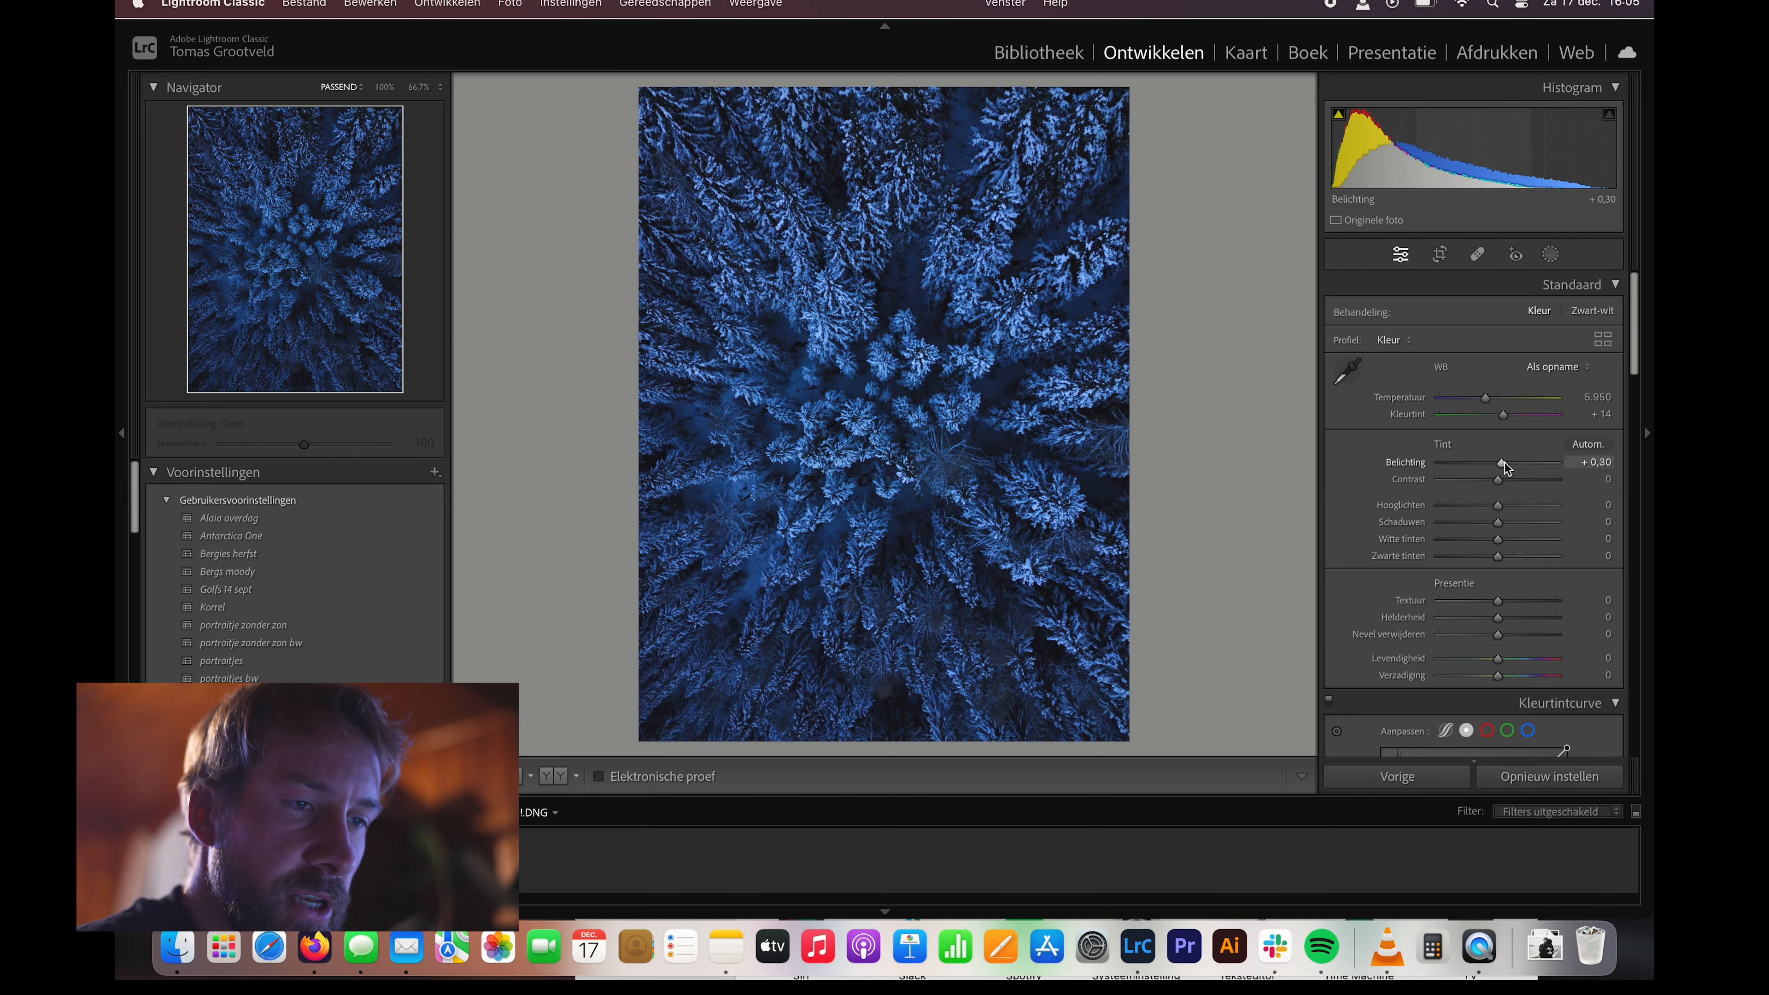
left_click_drag(1500, 466, 1517, 466)
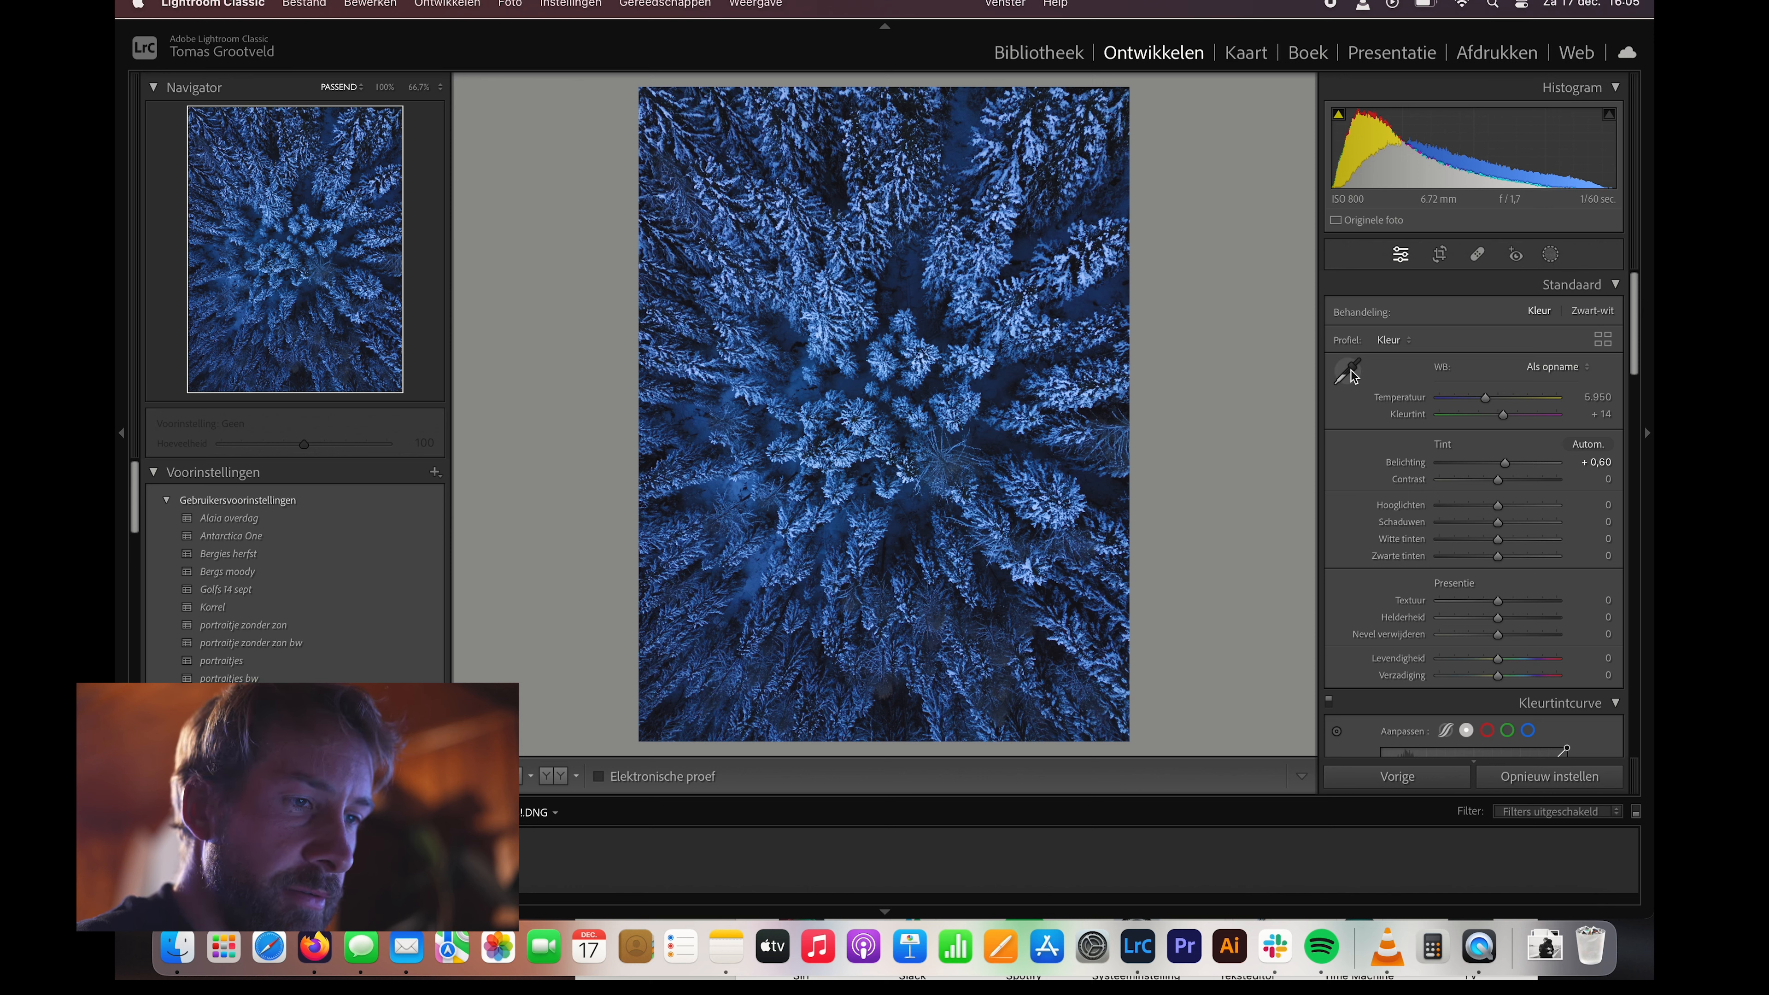
- Sample a neutral snow spot with the WB eyedropper and set temperature to about 11,927
left_click(1349, 370)
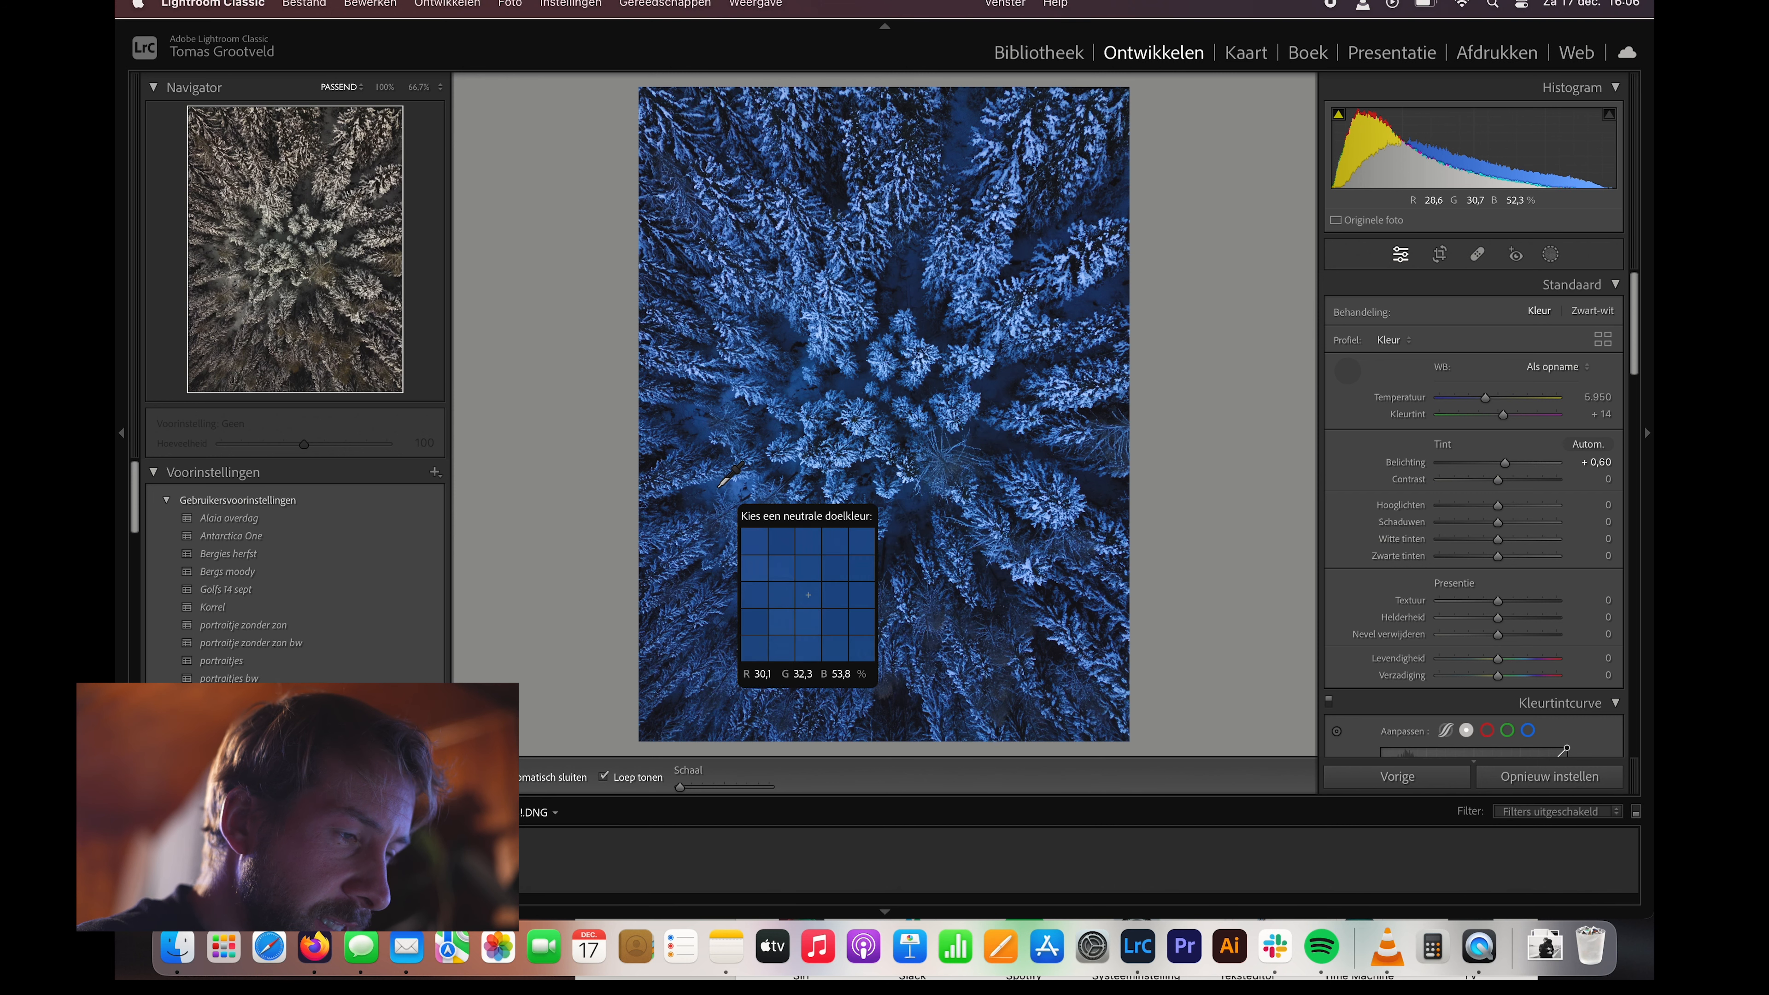
left_click(808, 592)
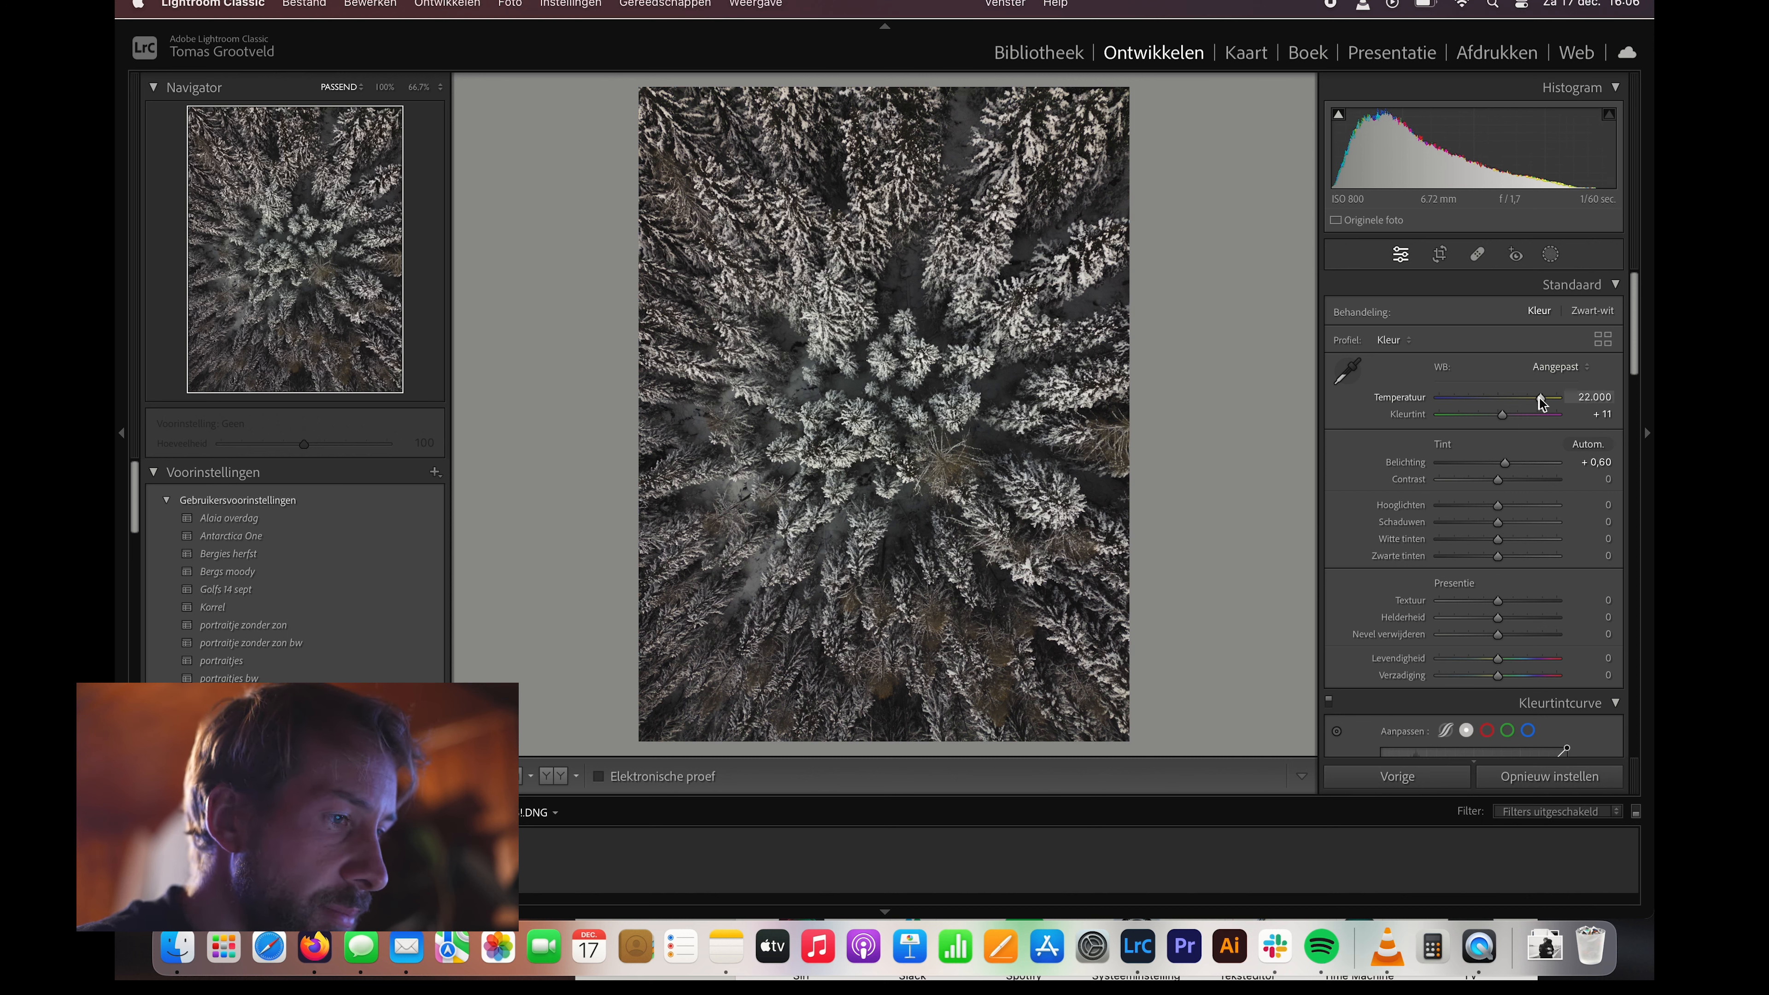
left_click_drag(1557, 397, 1540, 397)
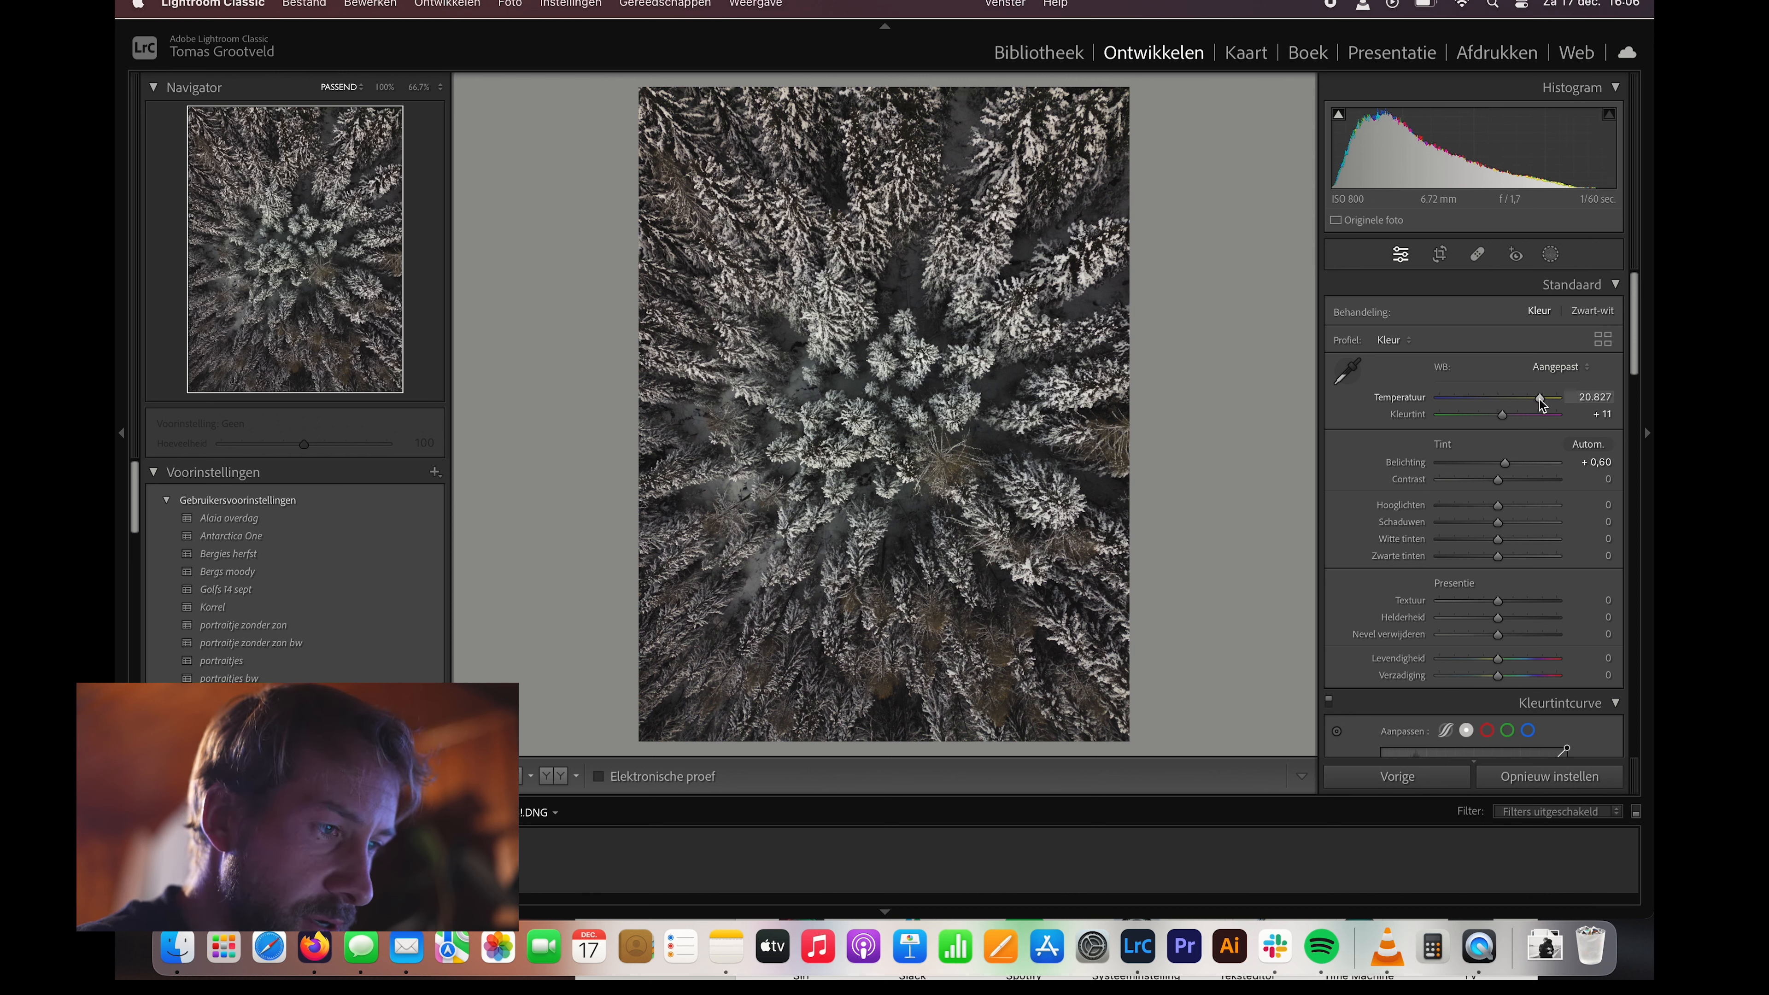
left_click_drag(1538, 398, 1523, 399)
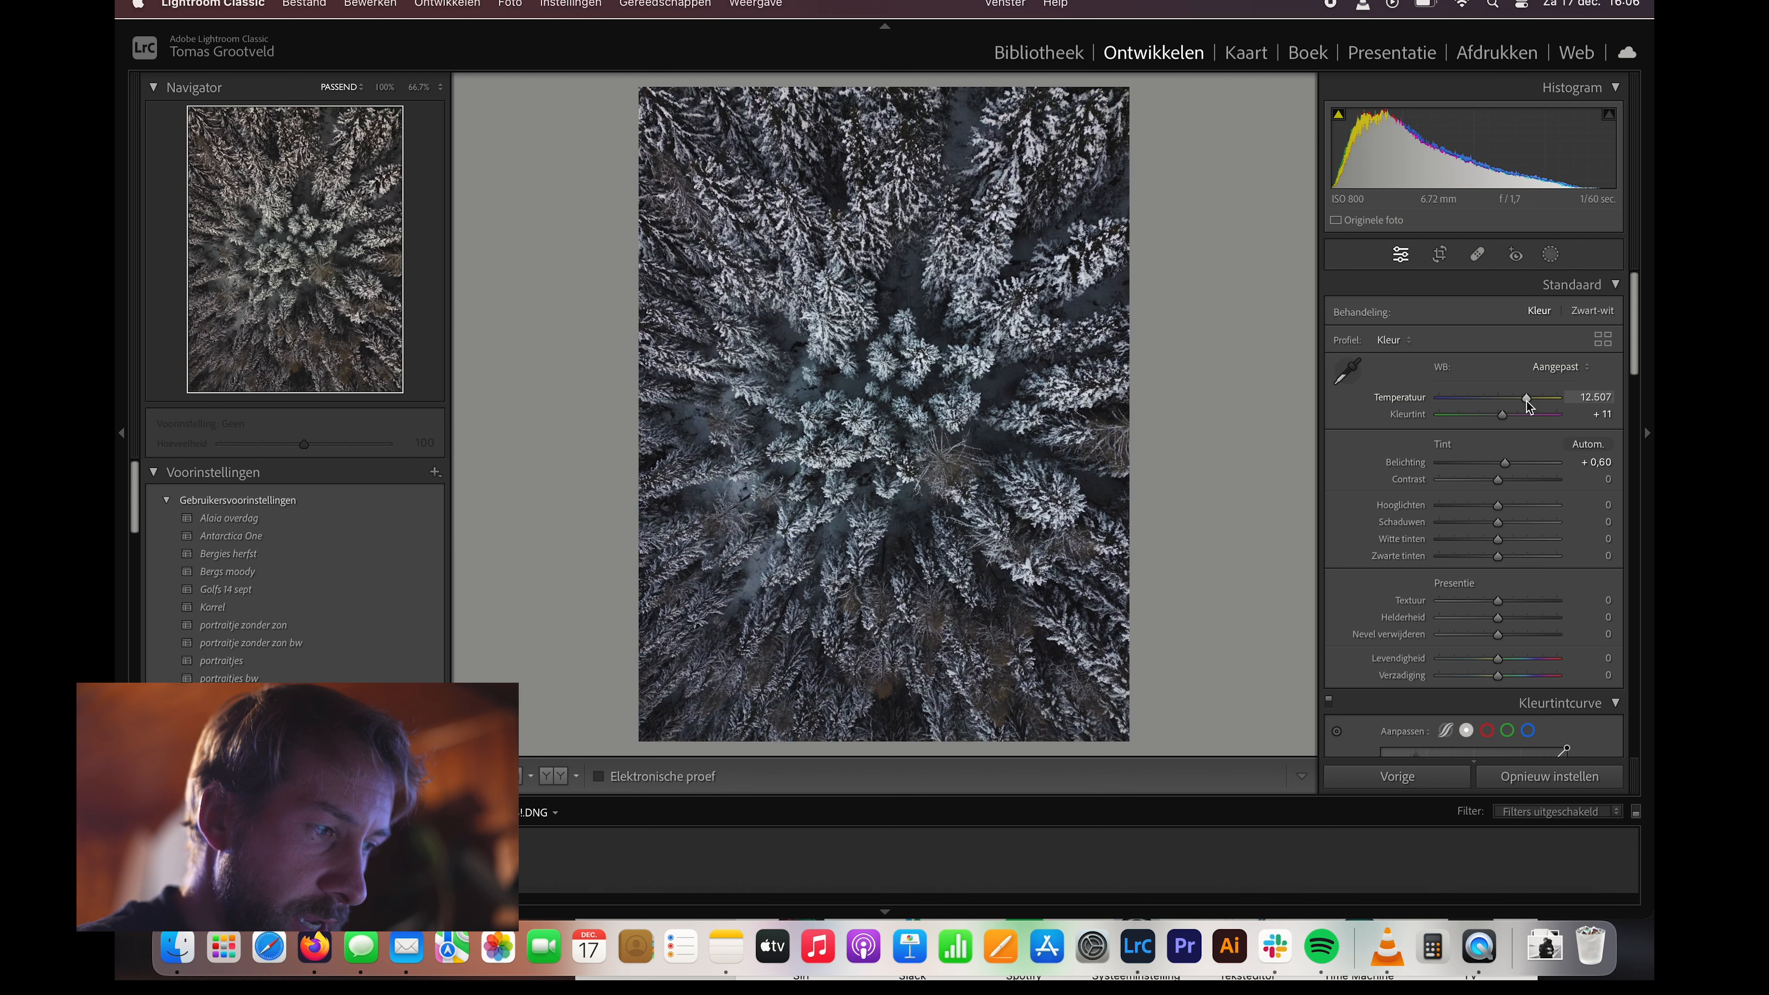
left_click_drag(1525, 397, 1517, 397)
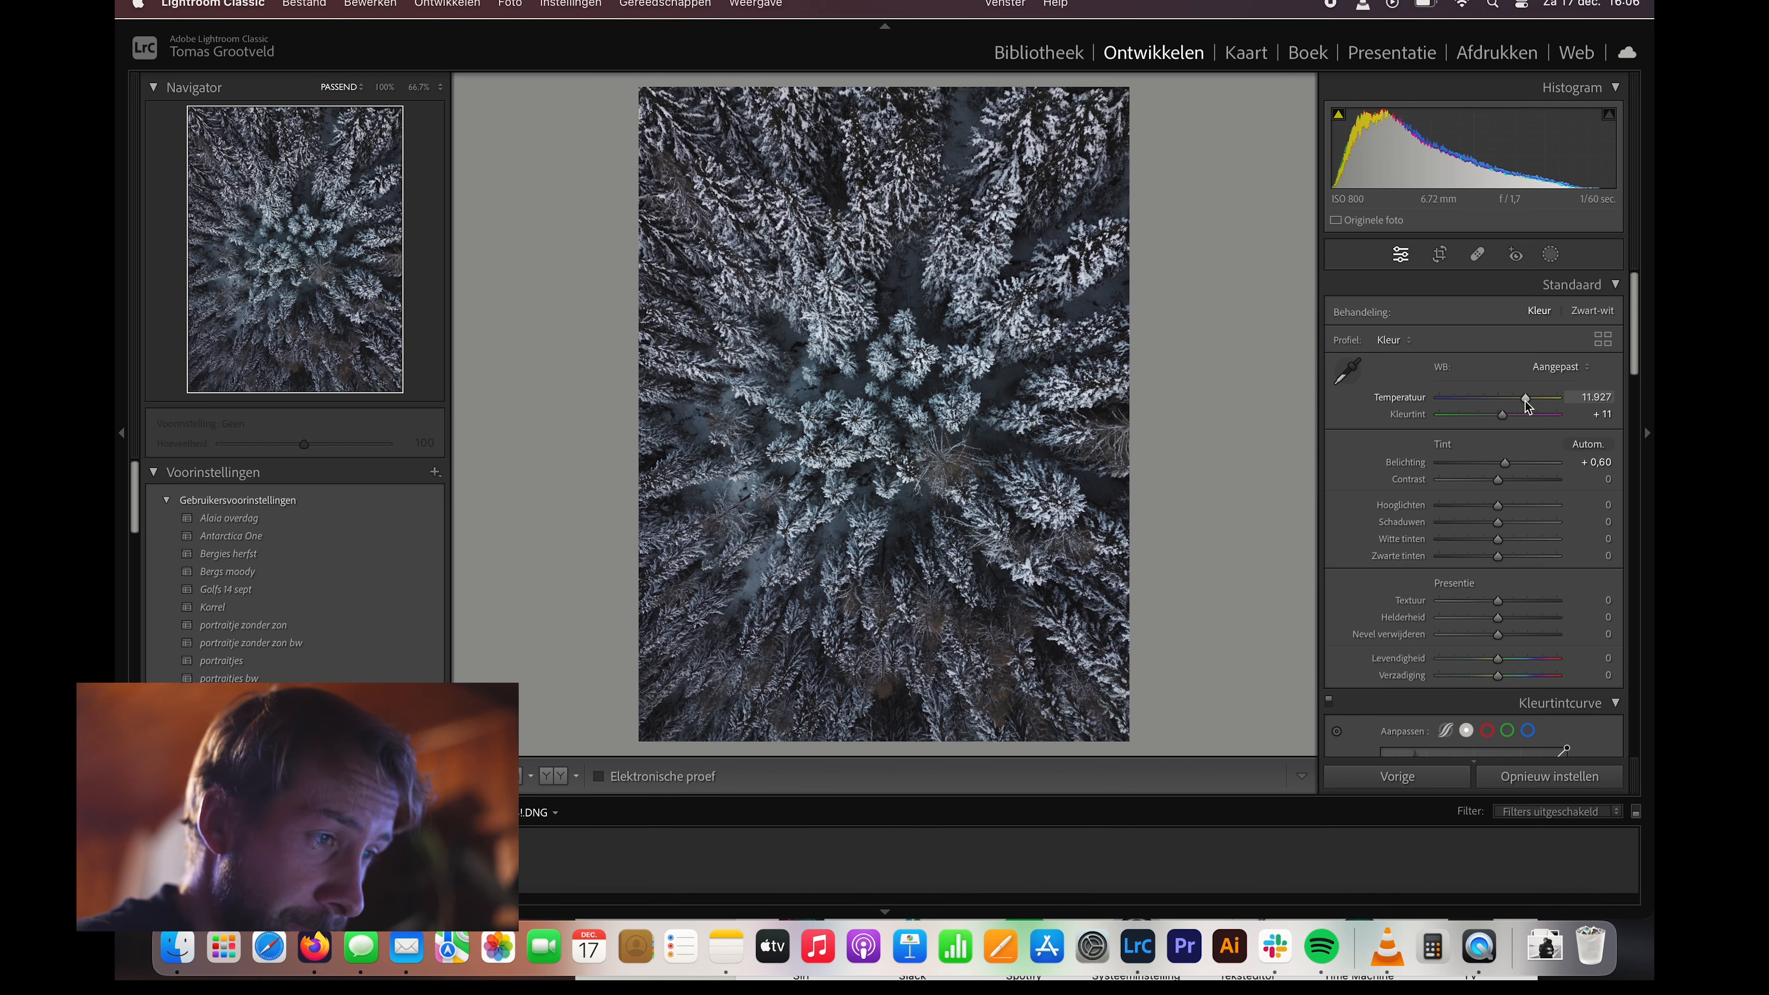
mouse_move(1246, 413)
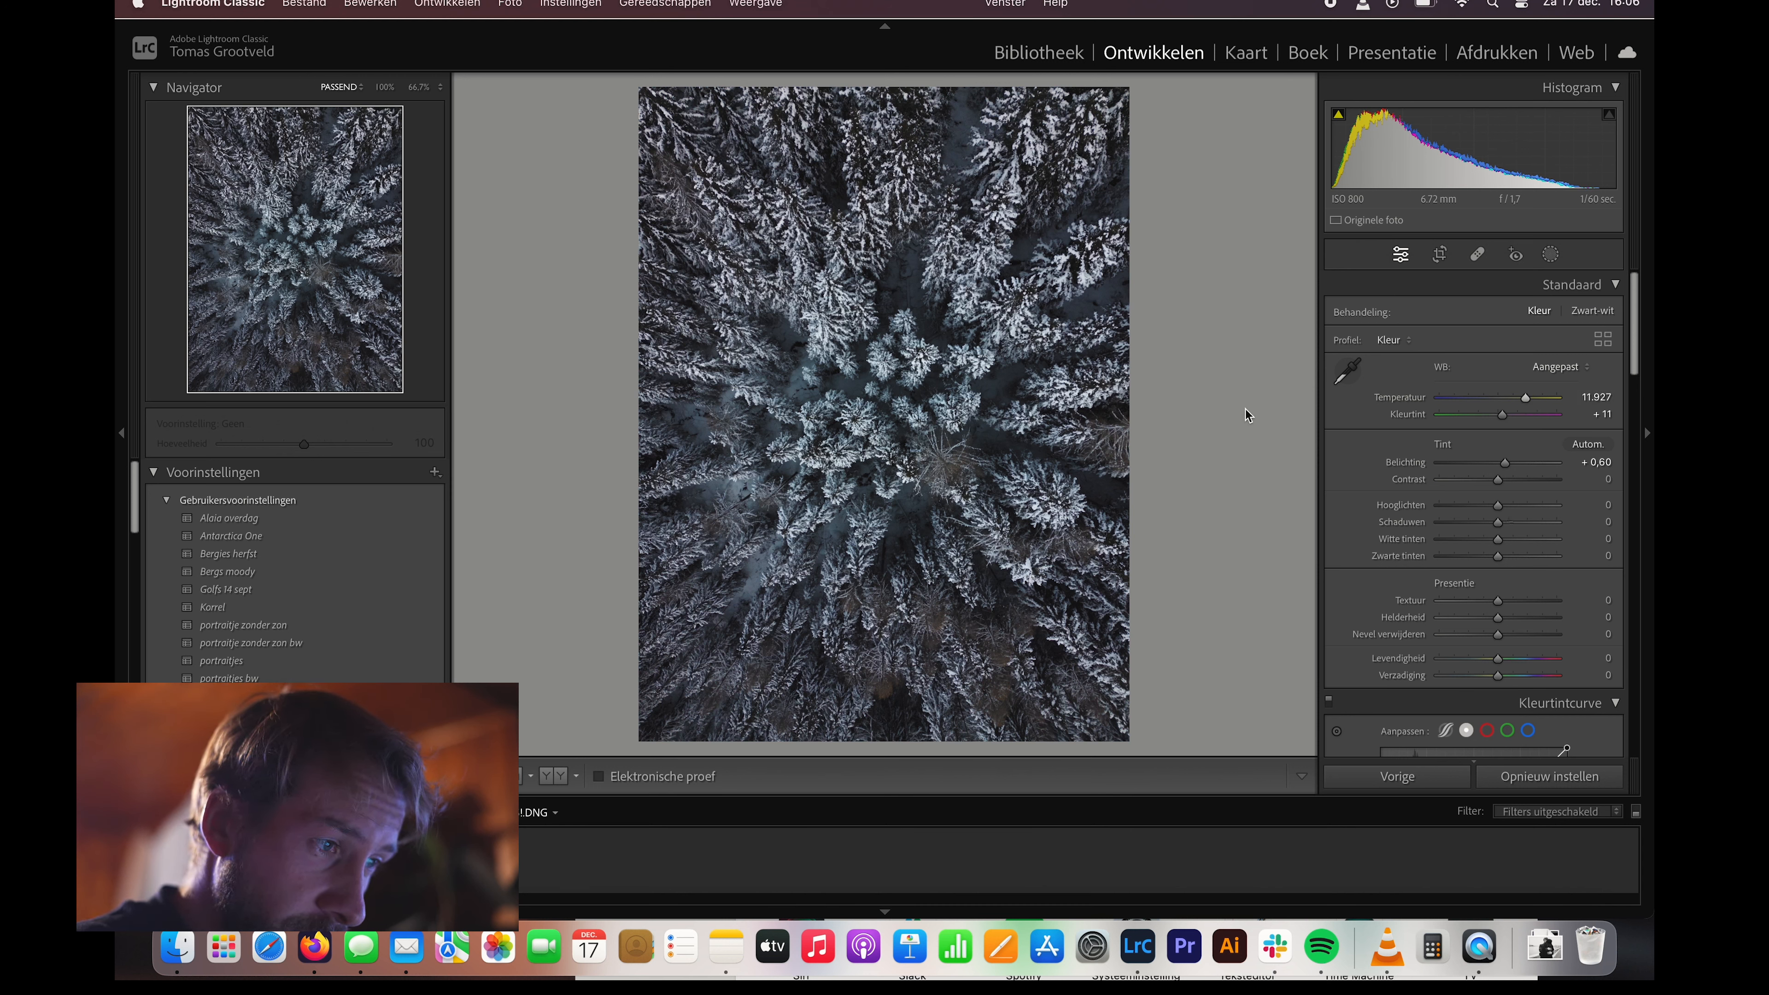
- Set highlights +14, shadows −10, whites +20 and blacks +3
left_click_drag(1498, 506, 1503, 506)
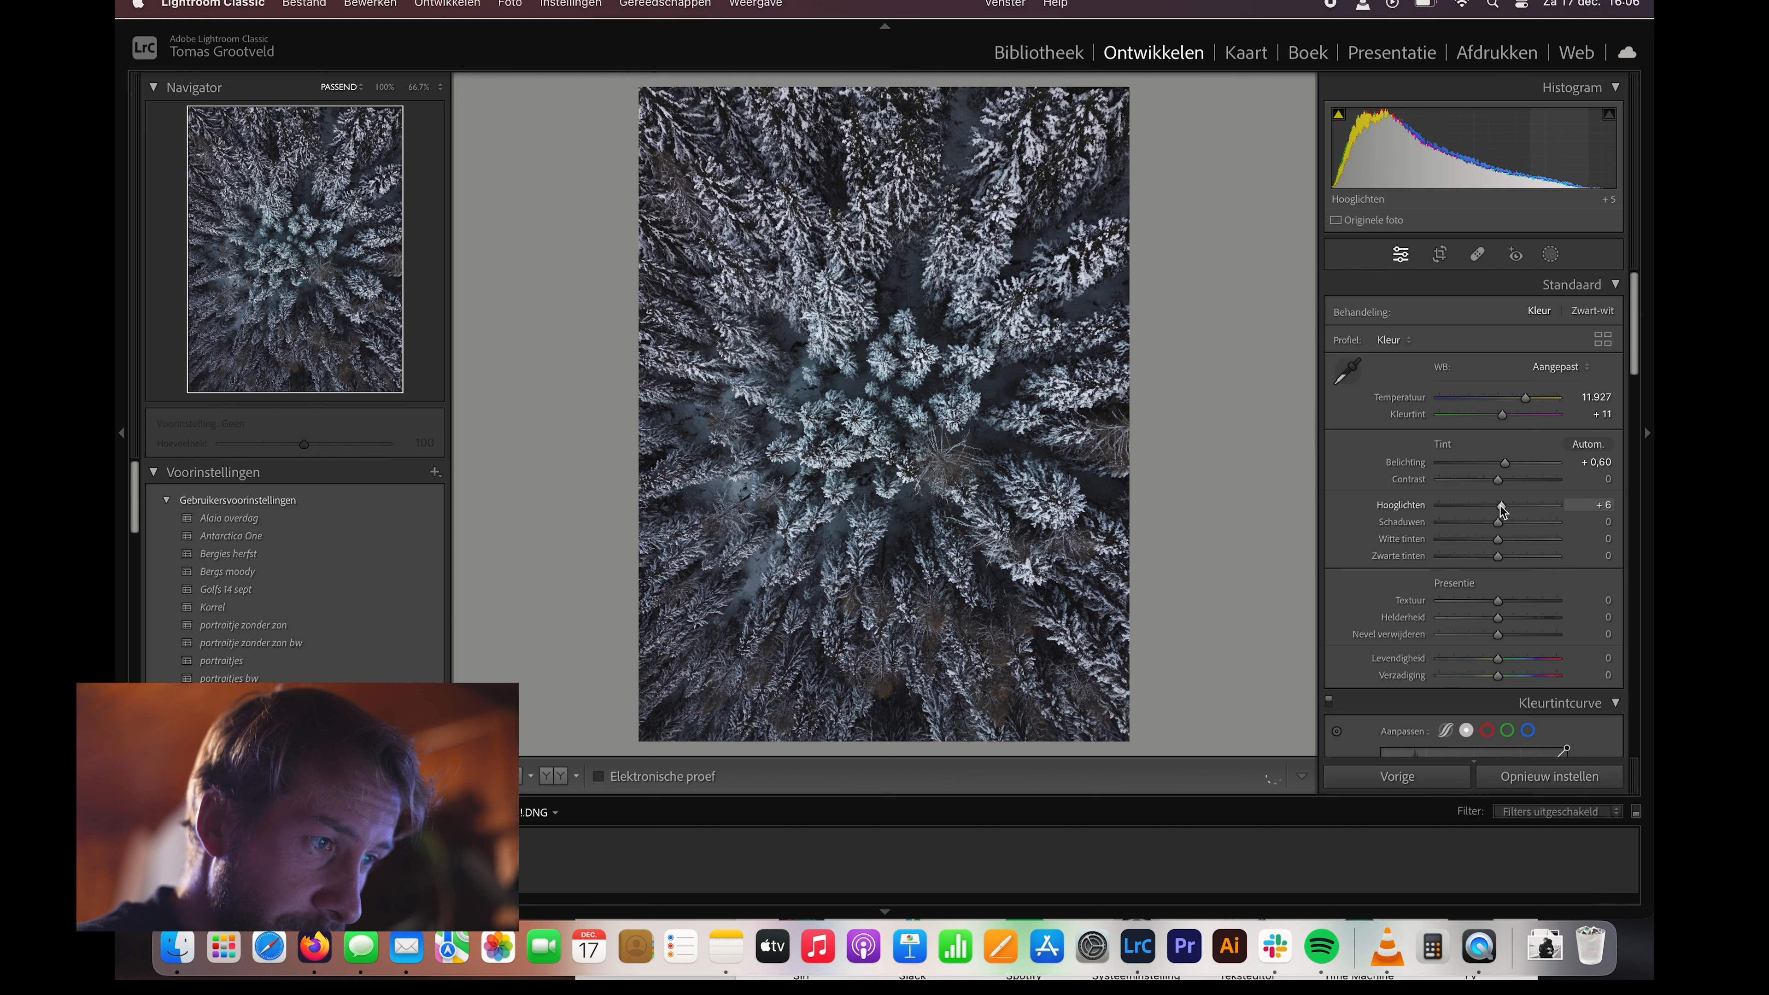
left_click_drag(1496, 504, 1518, 504)
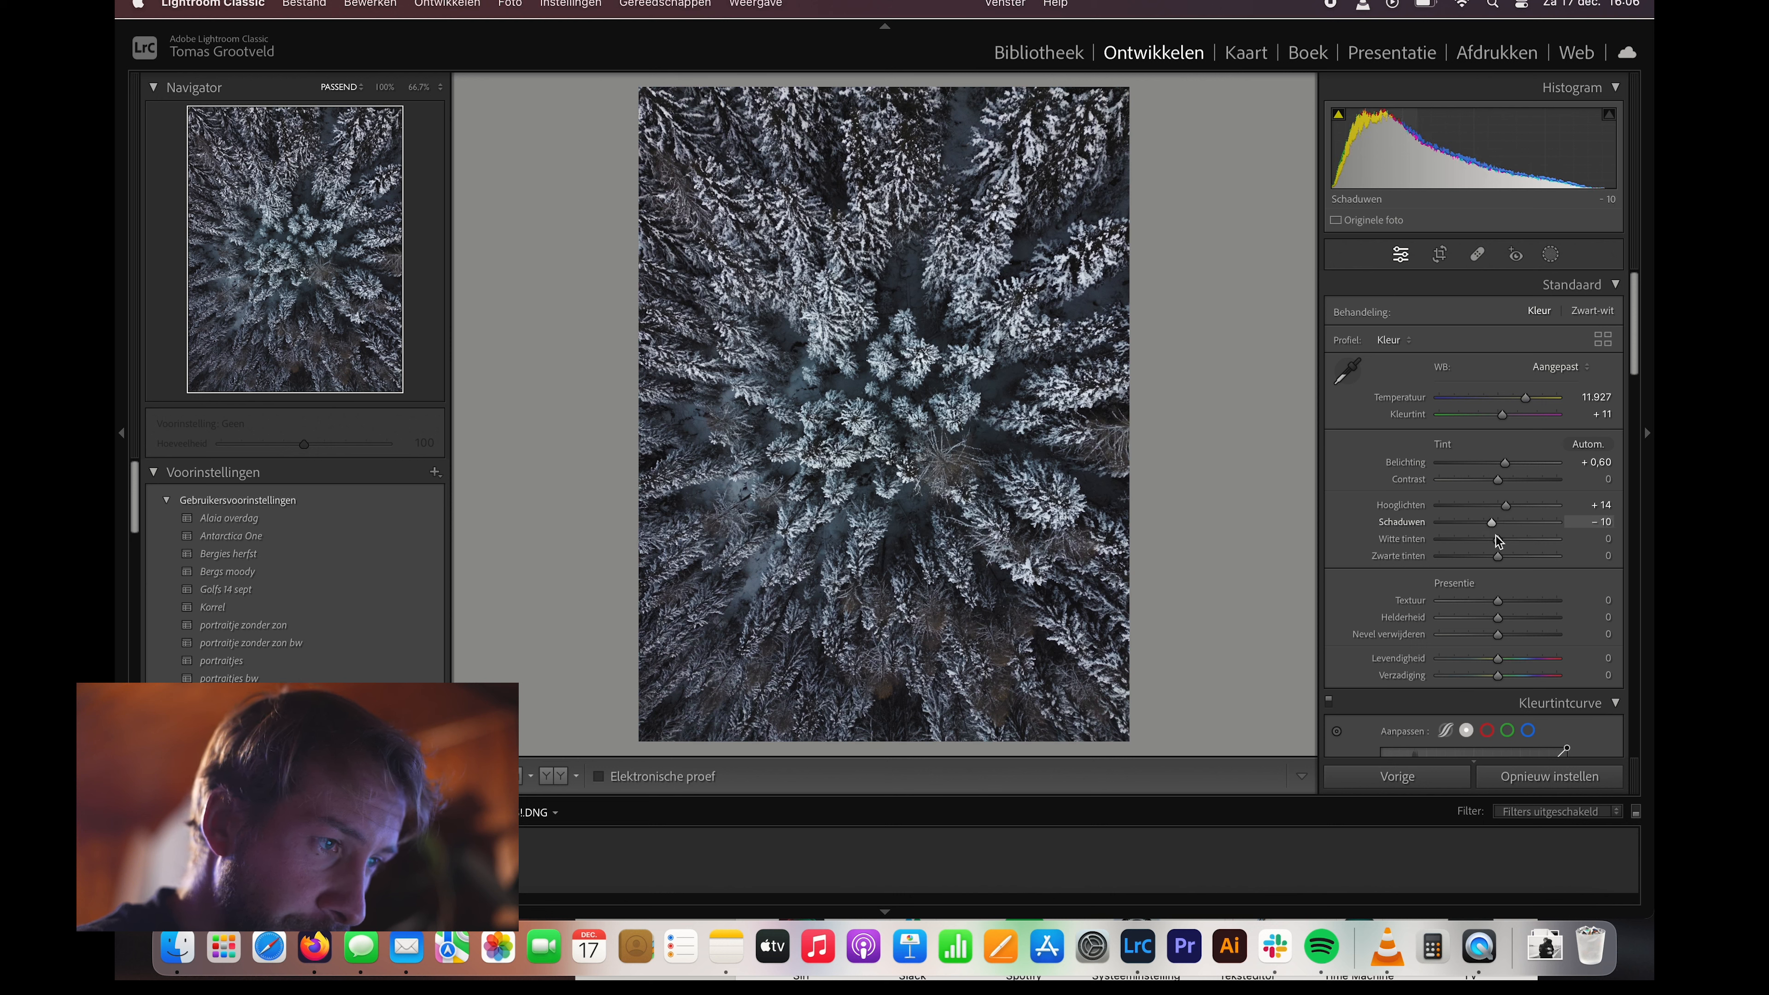
left_click_drag(1499, 538, 1517, 538)
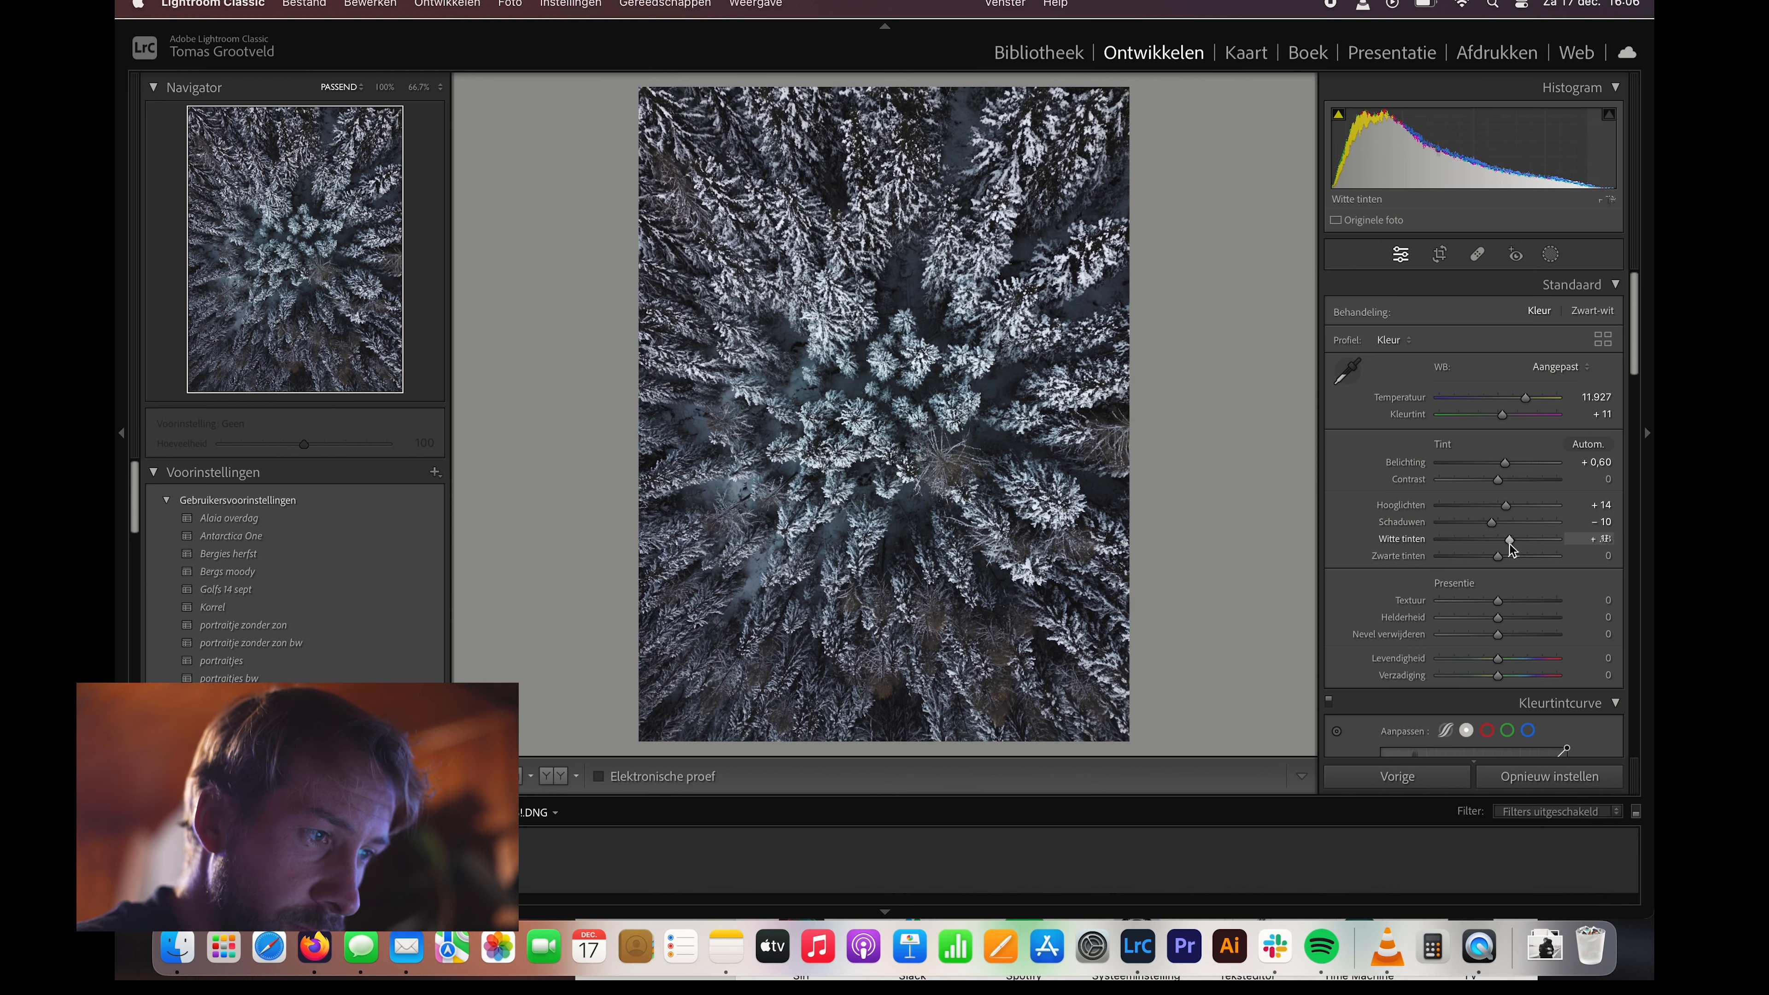
left_click_drag(1506, 538, 1512, 538)
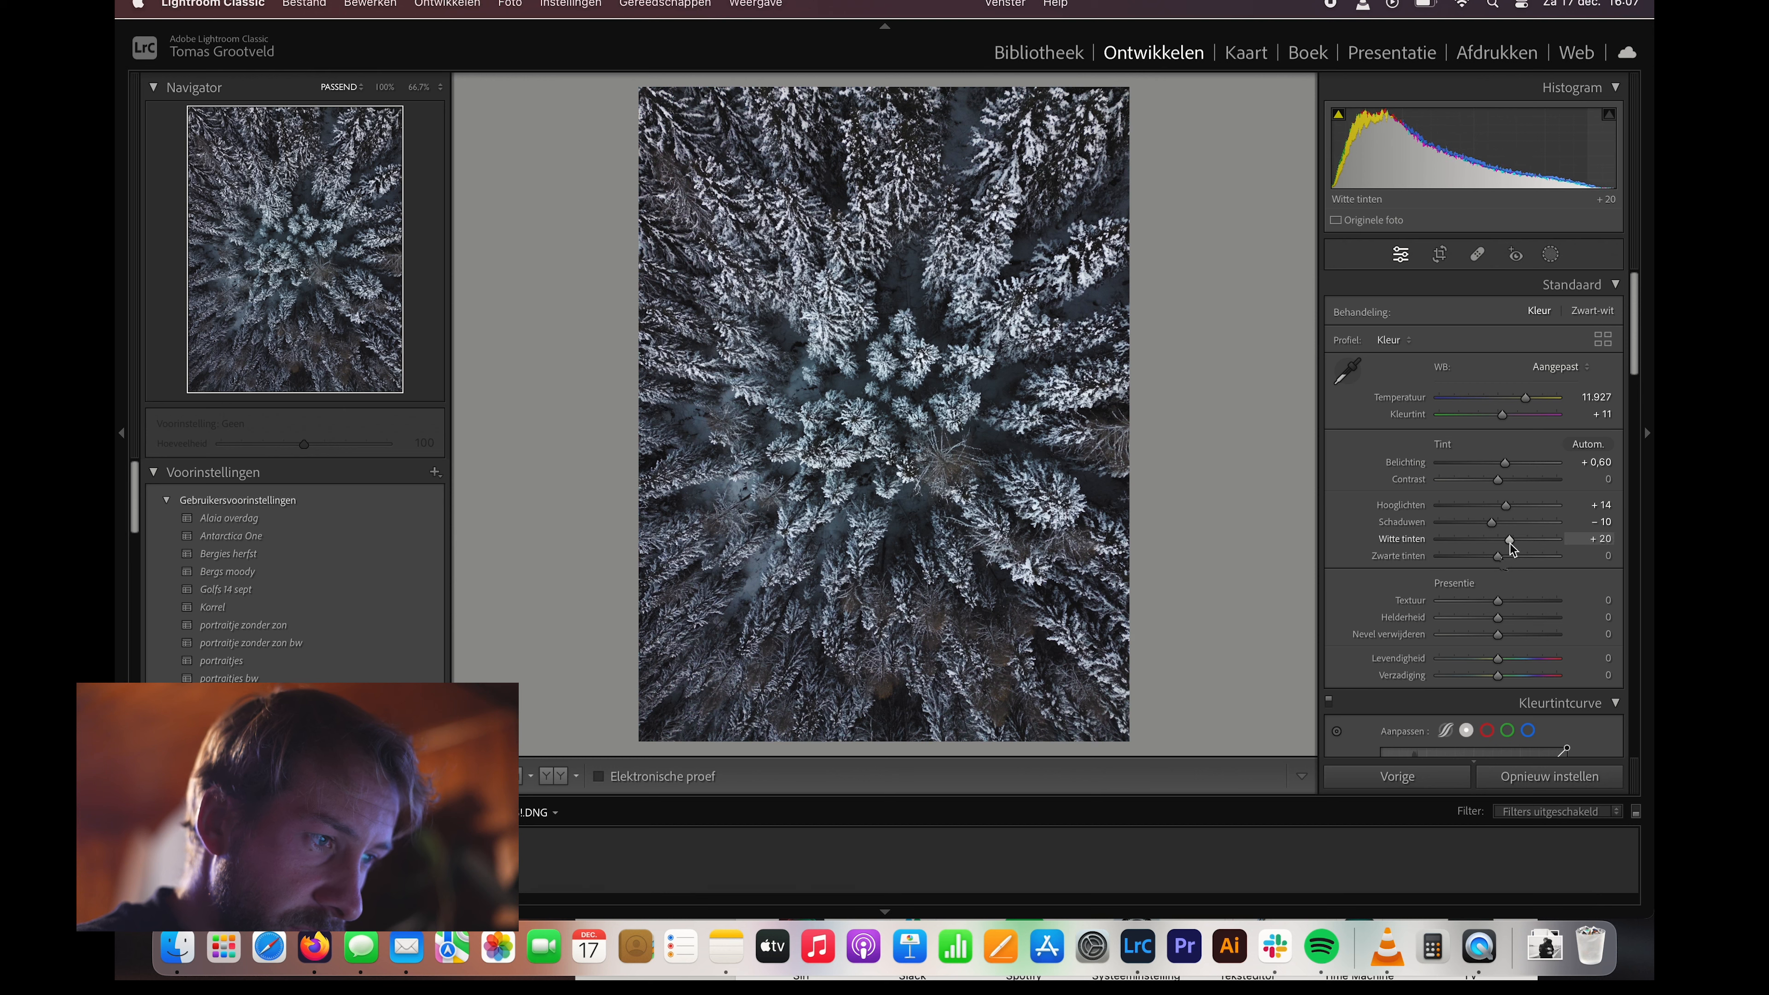
left_click_drag(1494, 557, 1504, 556)
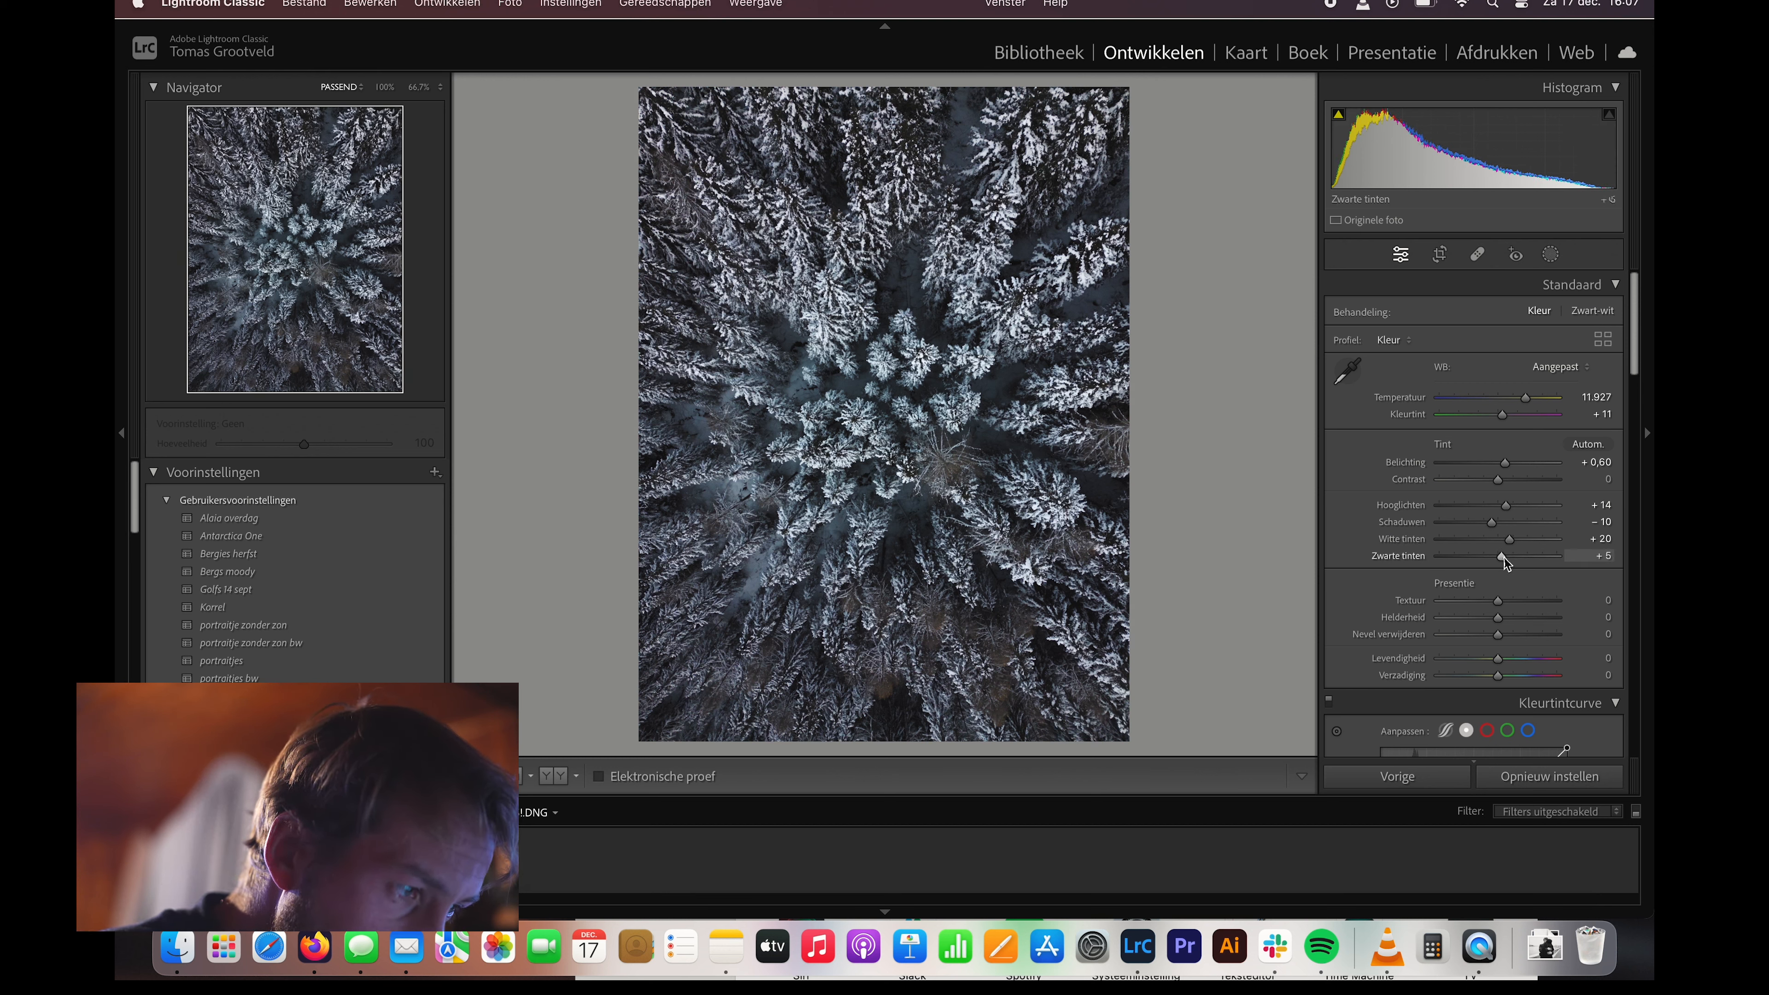
left_click_drag(1507, 557, 1498, 557)
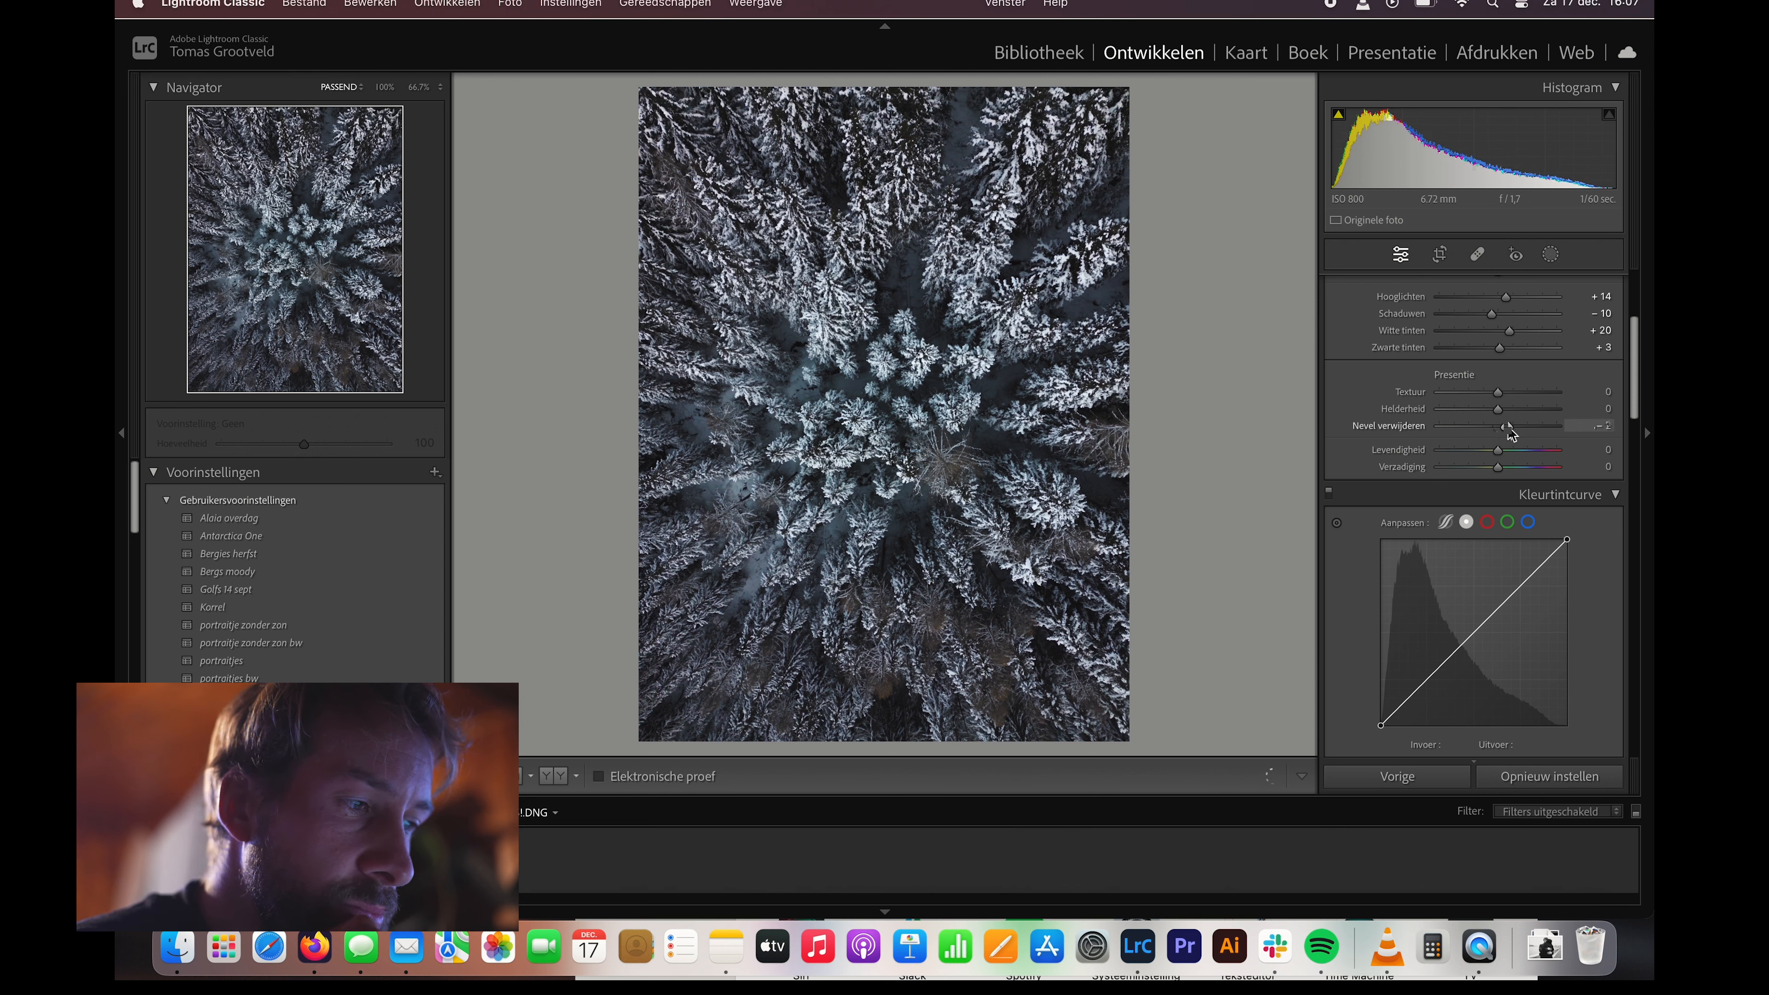
- Add dehaze +3 and raise contrast to +29
left_click_drag(1499, 426, 1473, 425)
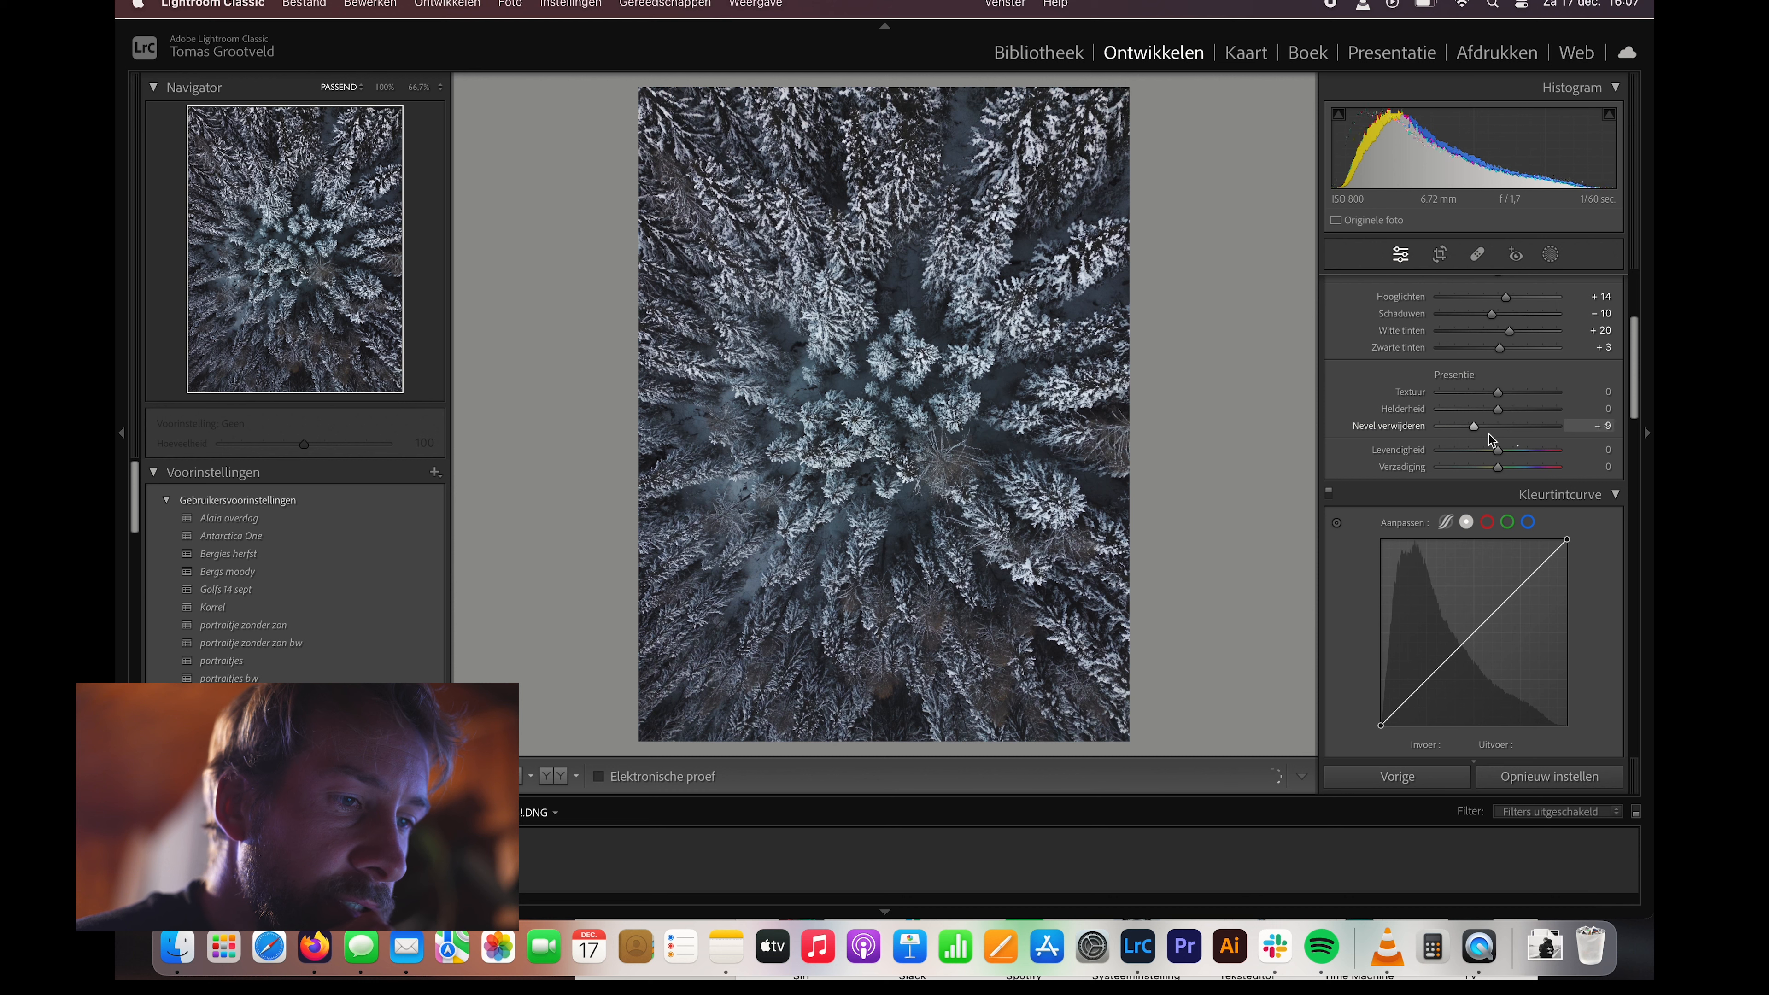
left_click_drag(1473, 425, 1501, 426)
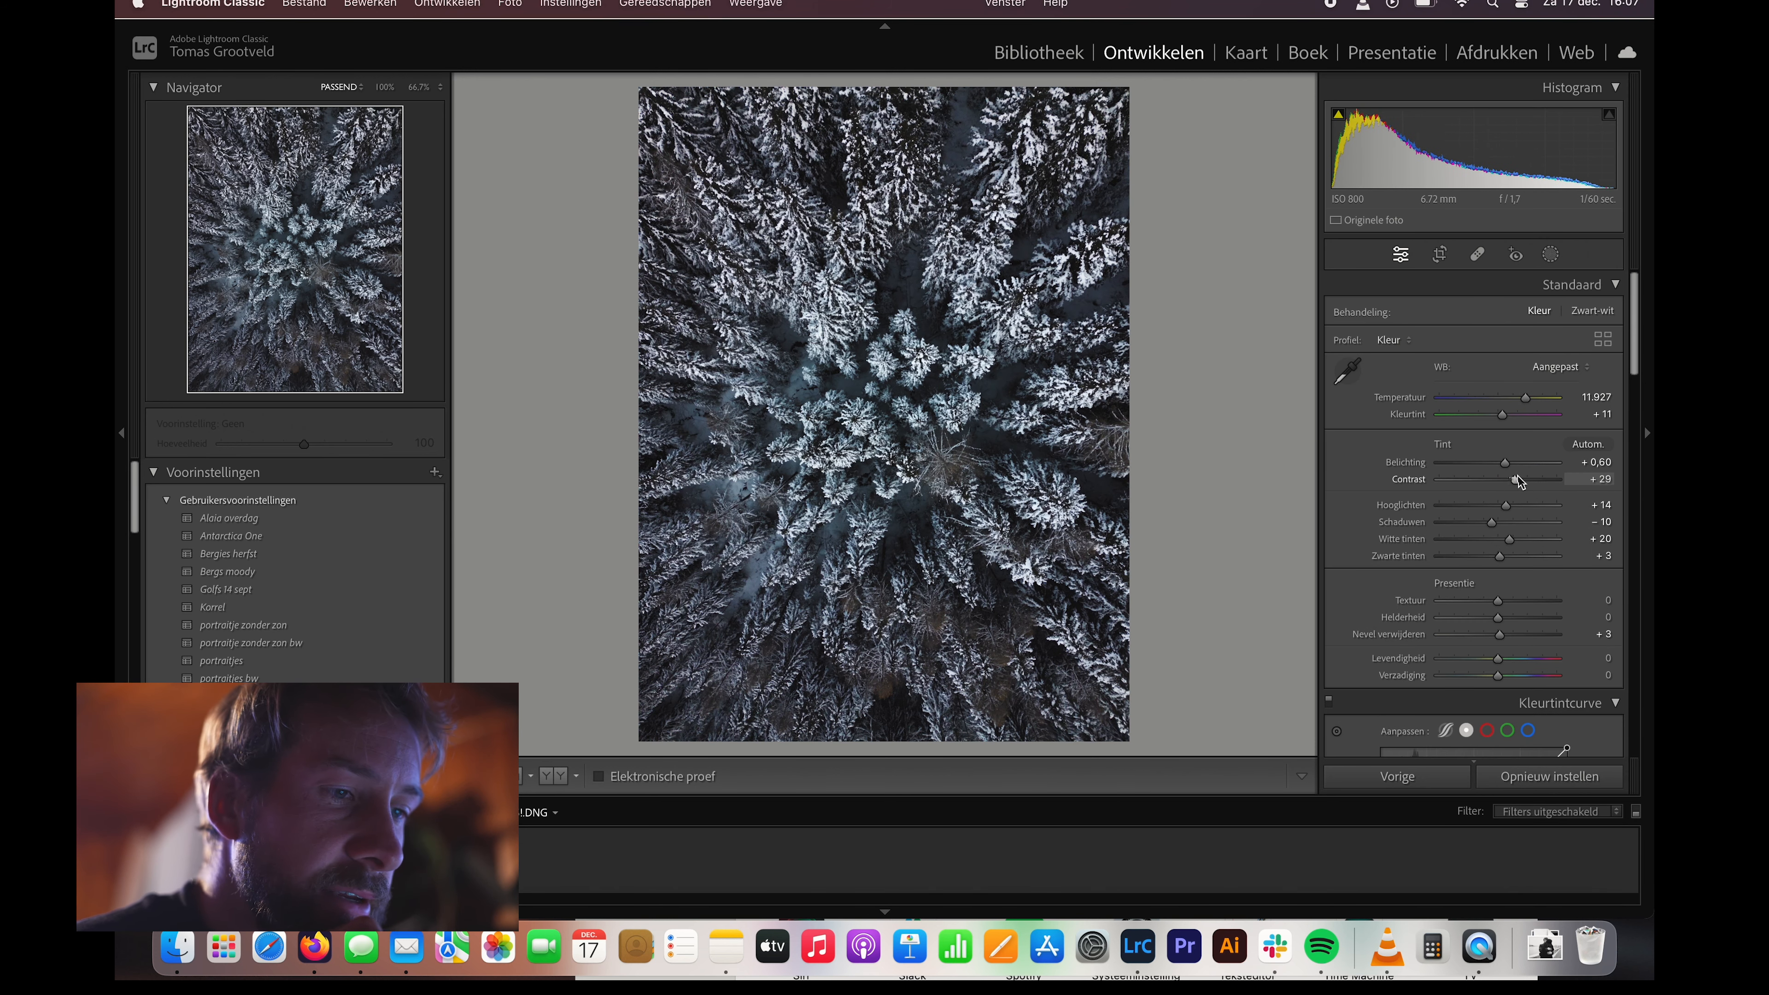
left_click_drag(1518, 478, 1512, 478)
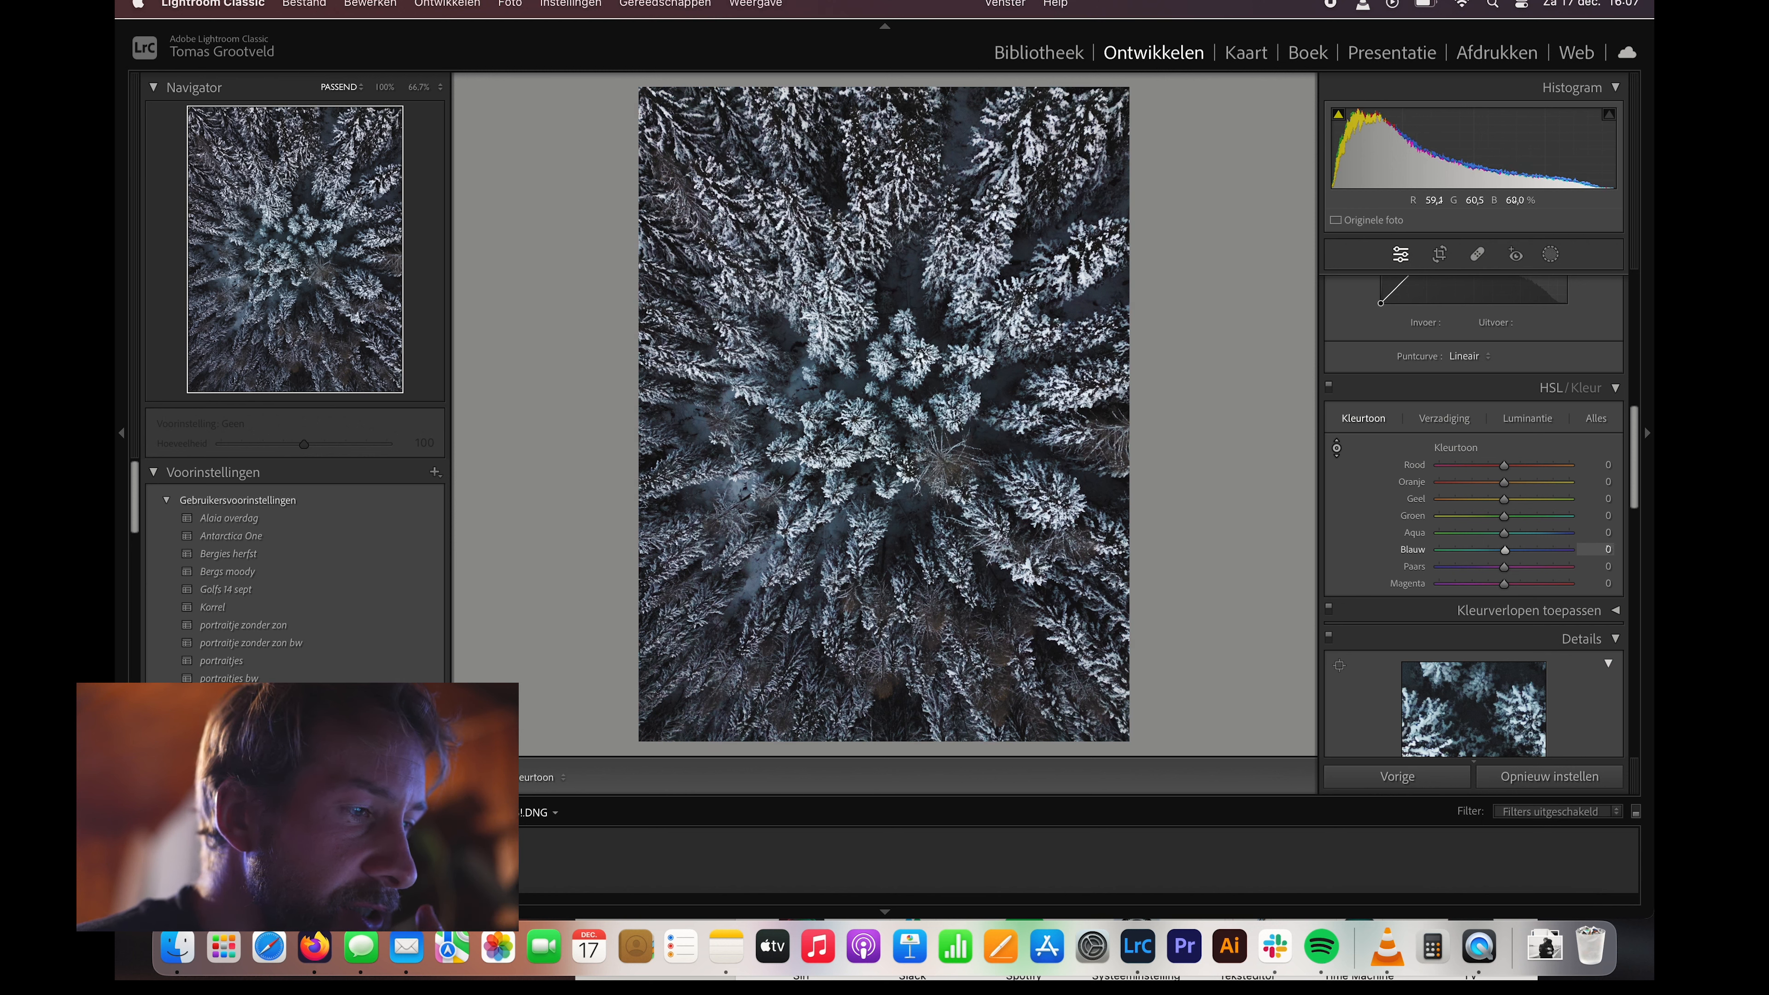
- Try shifting the blue hue both ways, then return it to neutral
left_click_drag(1504, 549, 1580, 549)
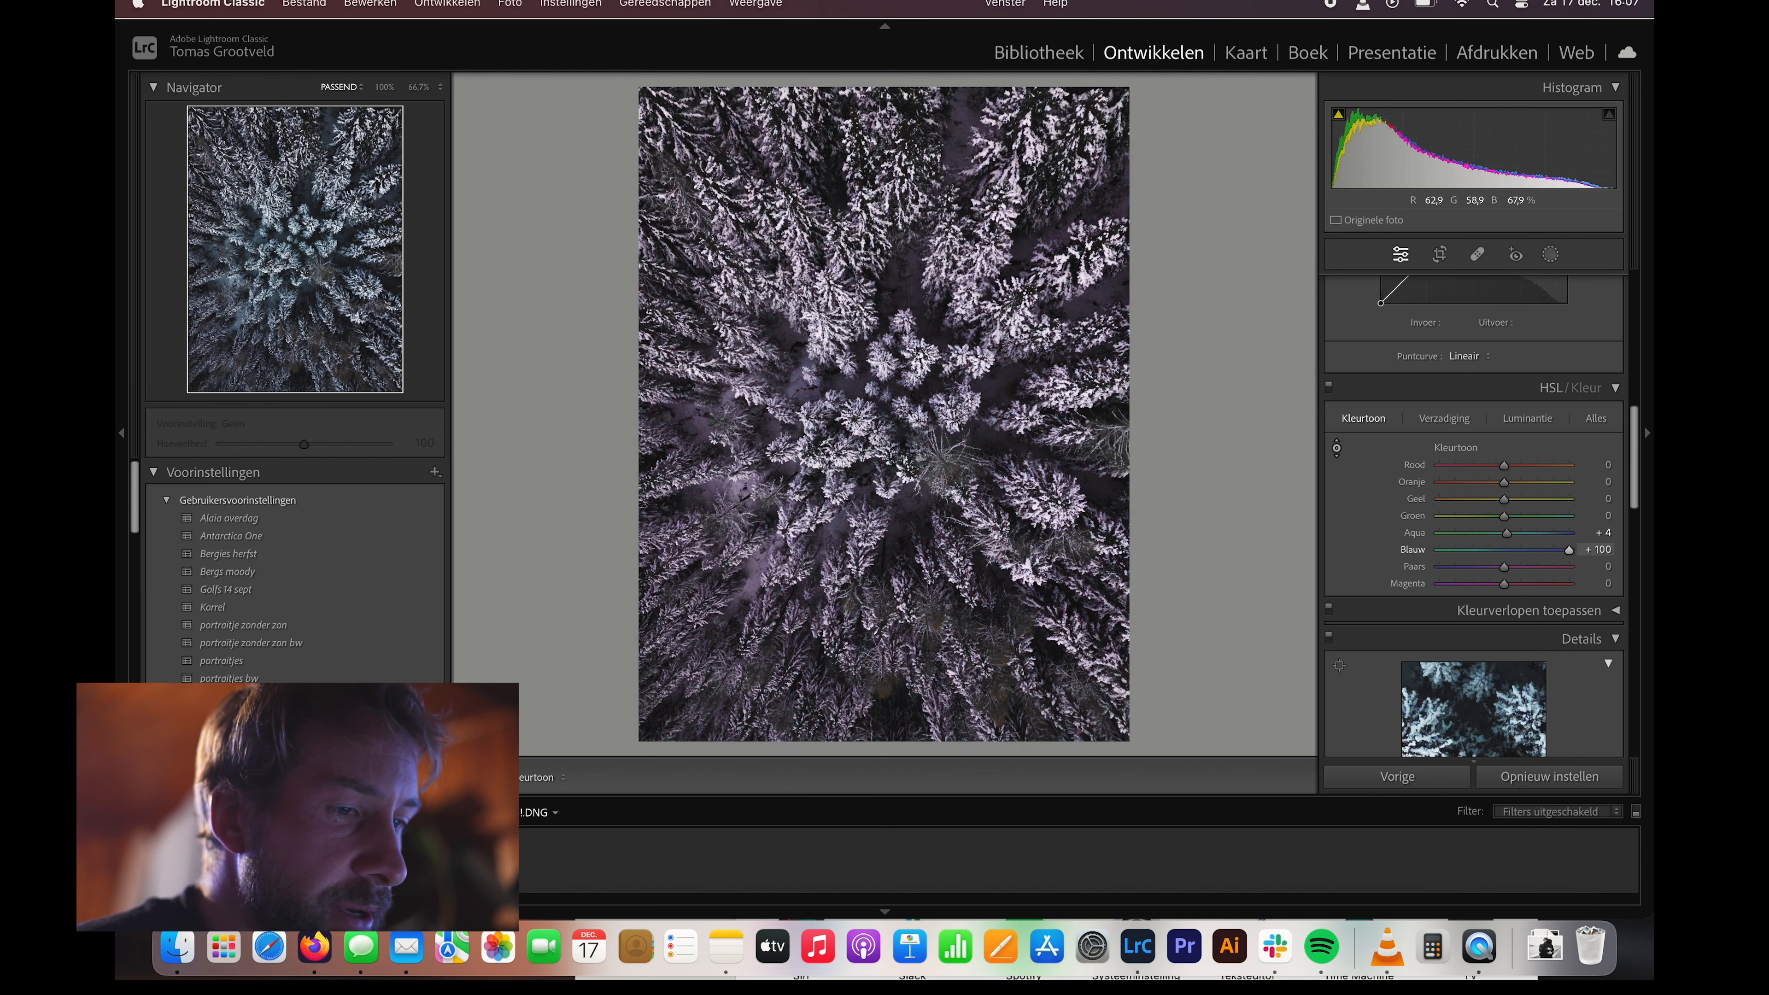
left_click_drag(1569, 549, 1442, 549)
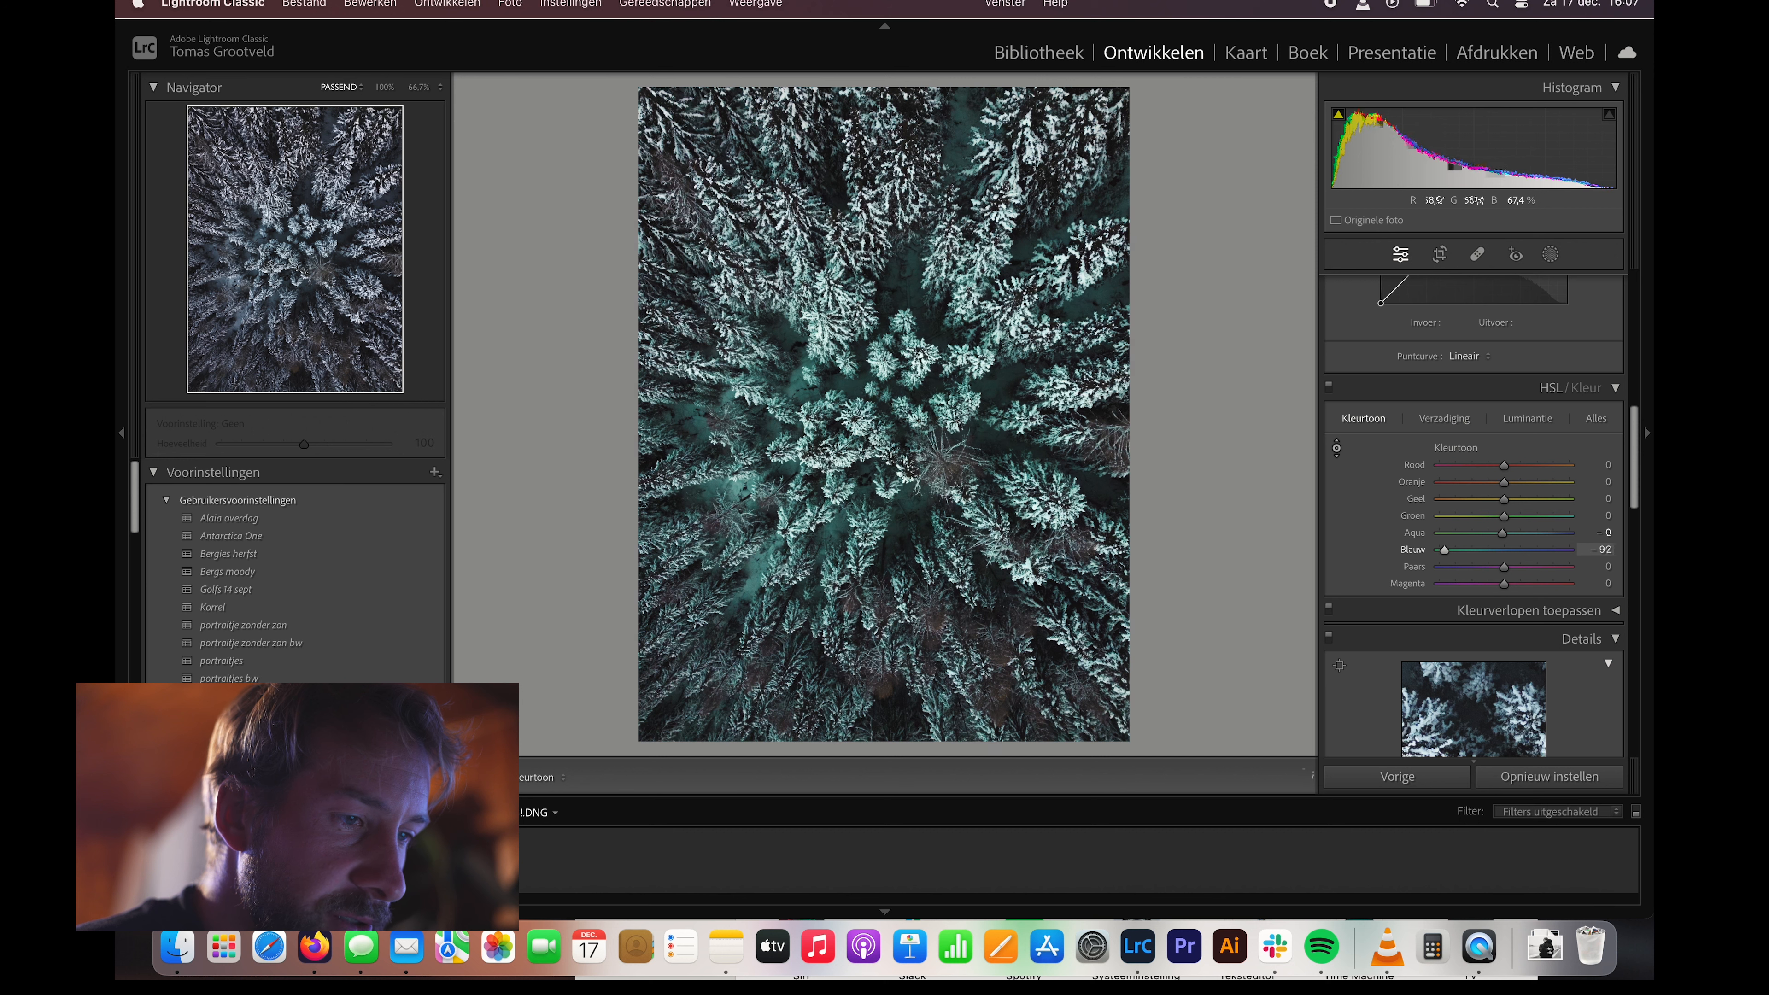
left_click_drag(1444, 549, 1506, 549)
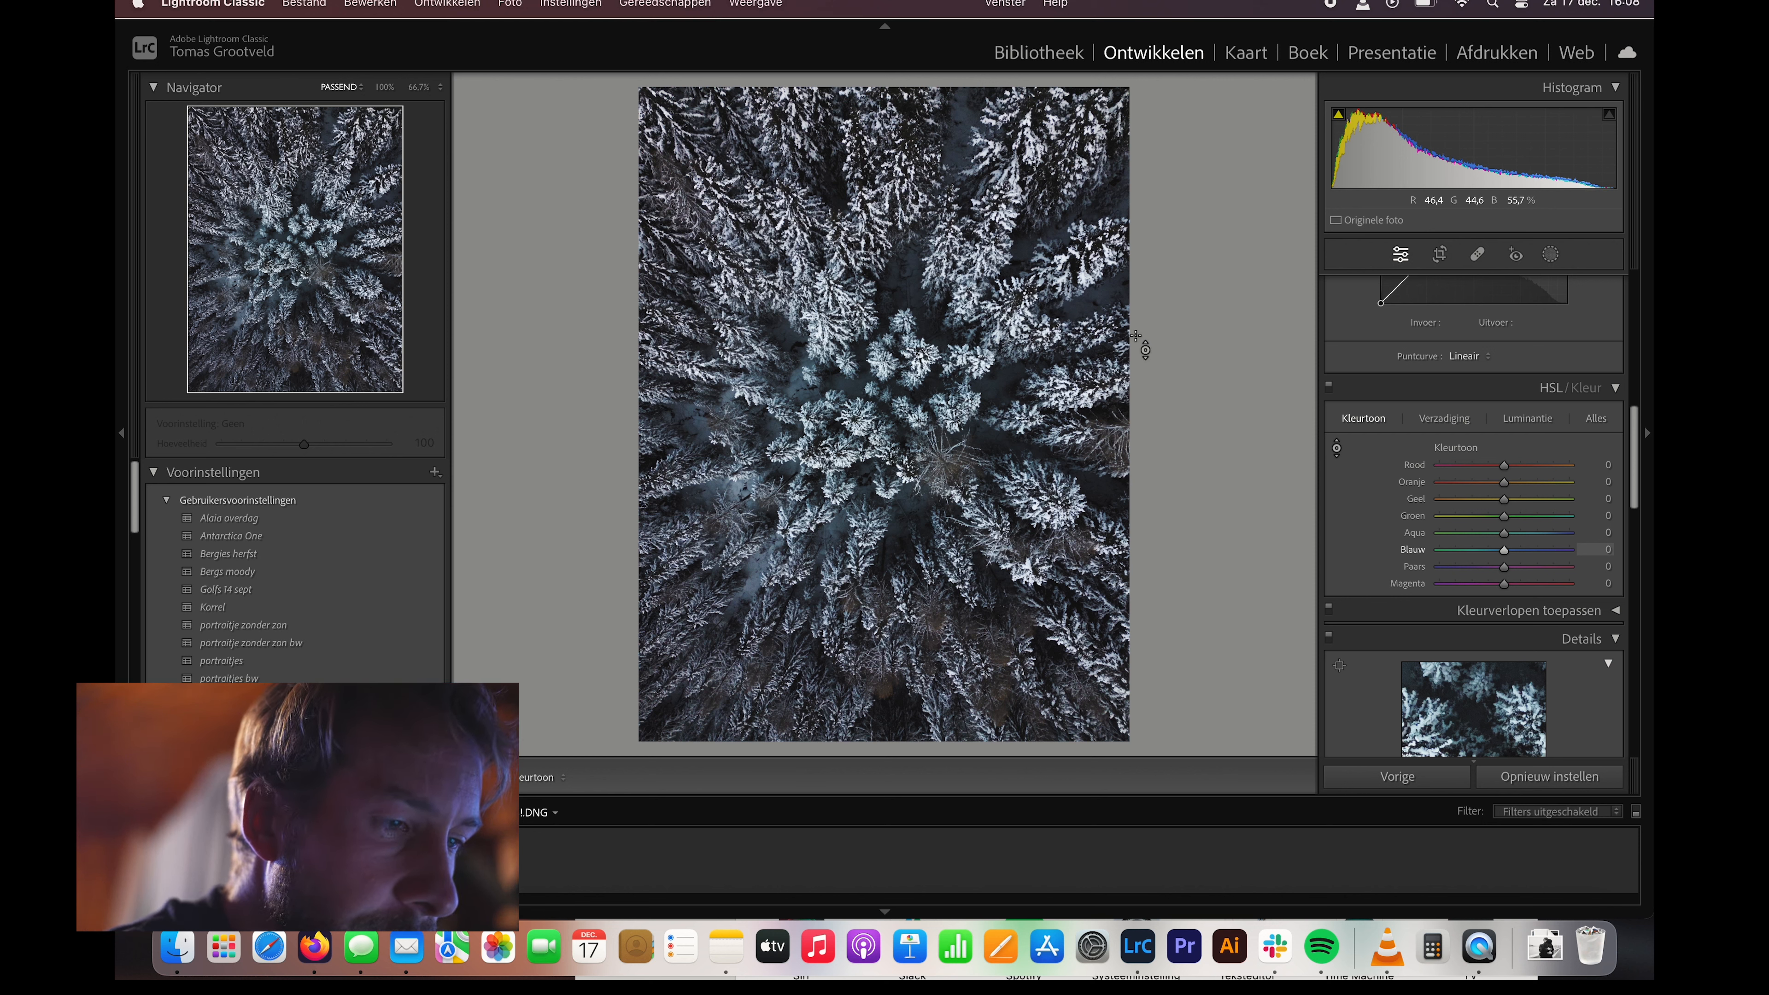
left_click(1442, 417)
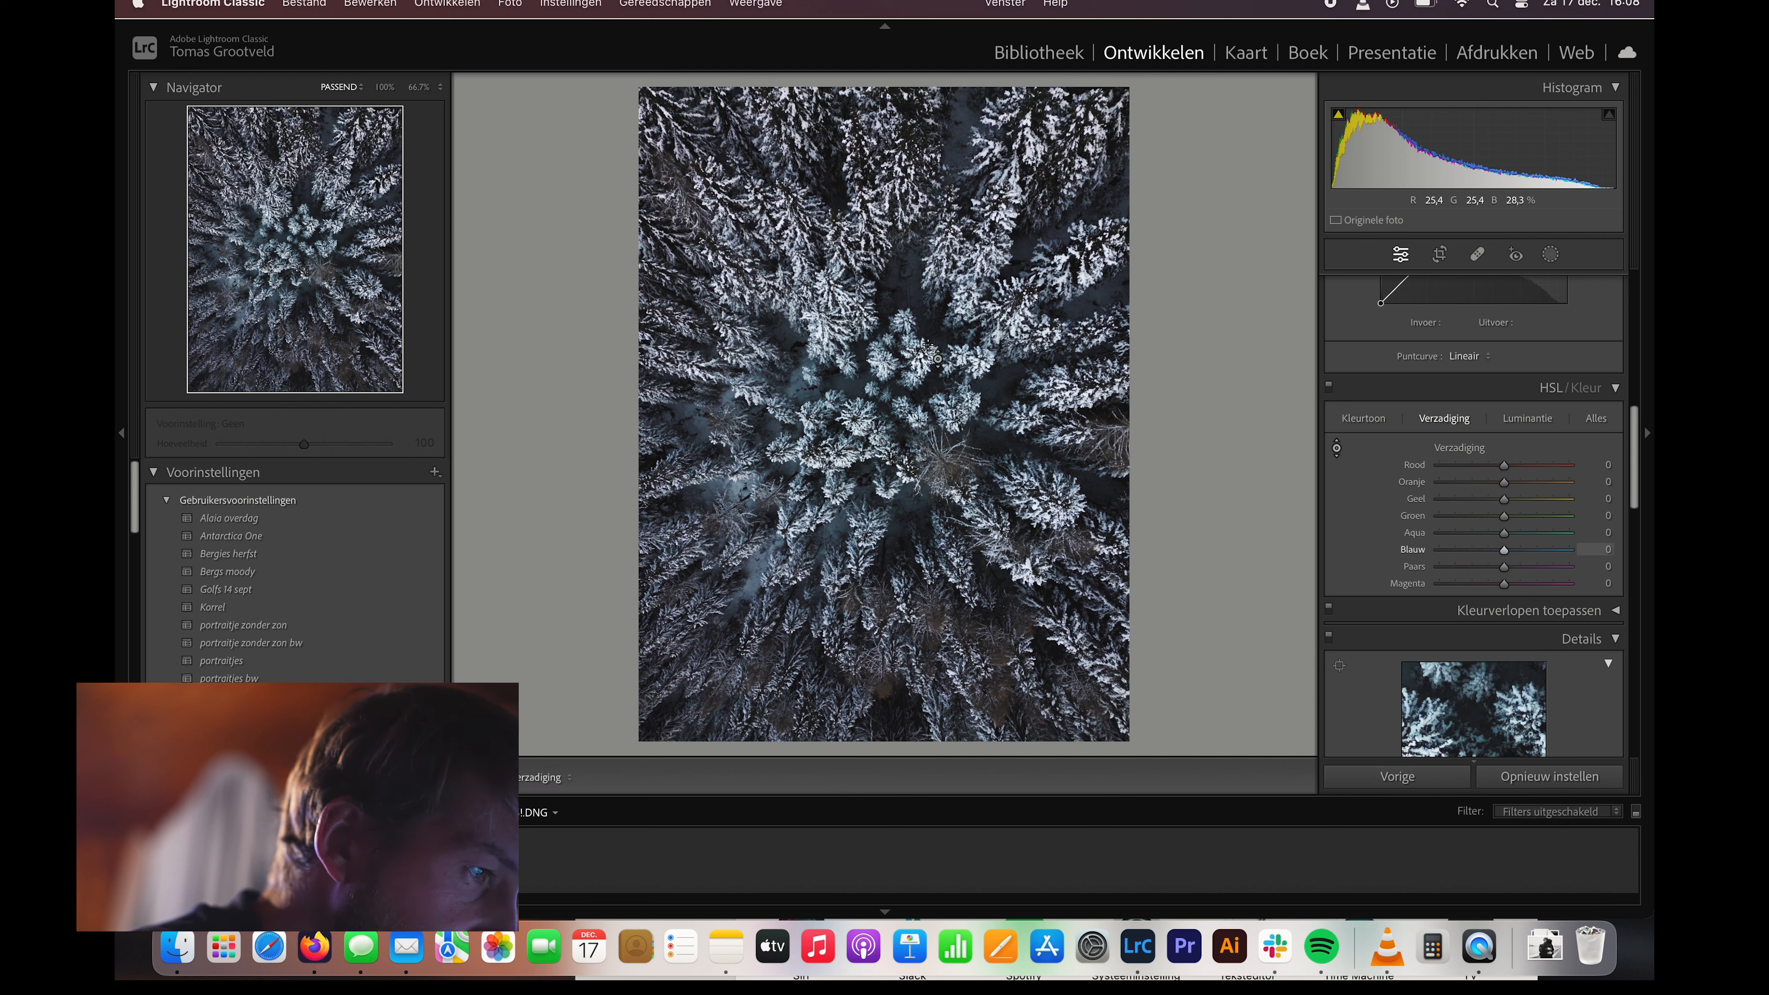
- Test aqua and blue saturation boosts, remove them, and move to the luminance adjustments
left_click_drag(1505, 532, 1531, 532)
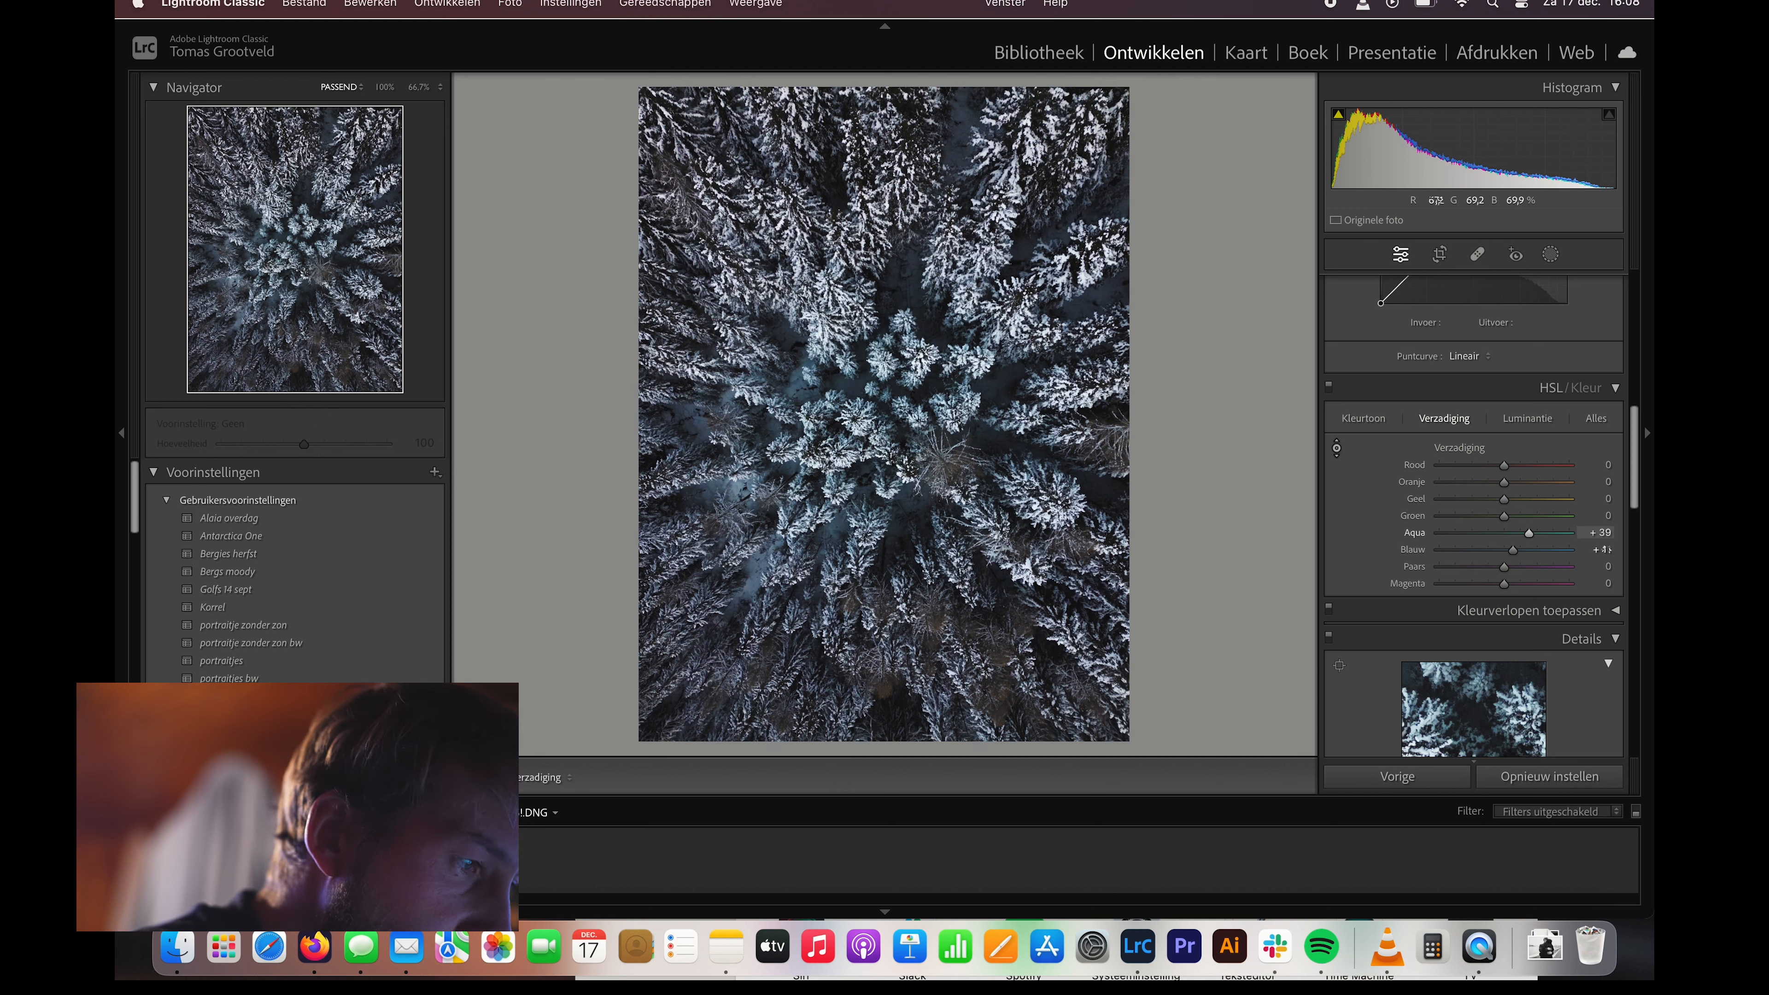
left_click_drag(1529, 532, 1597, 531)
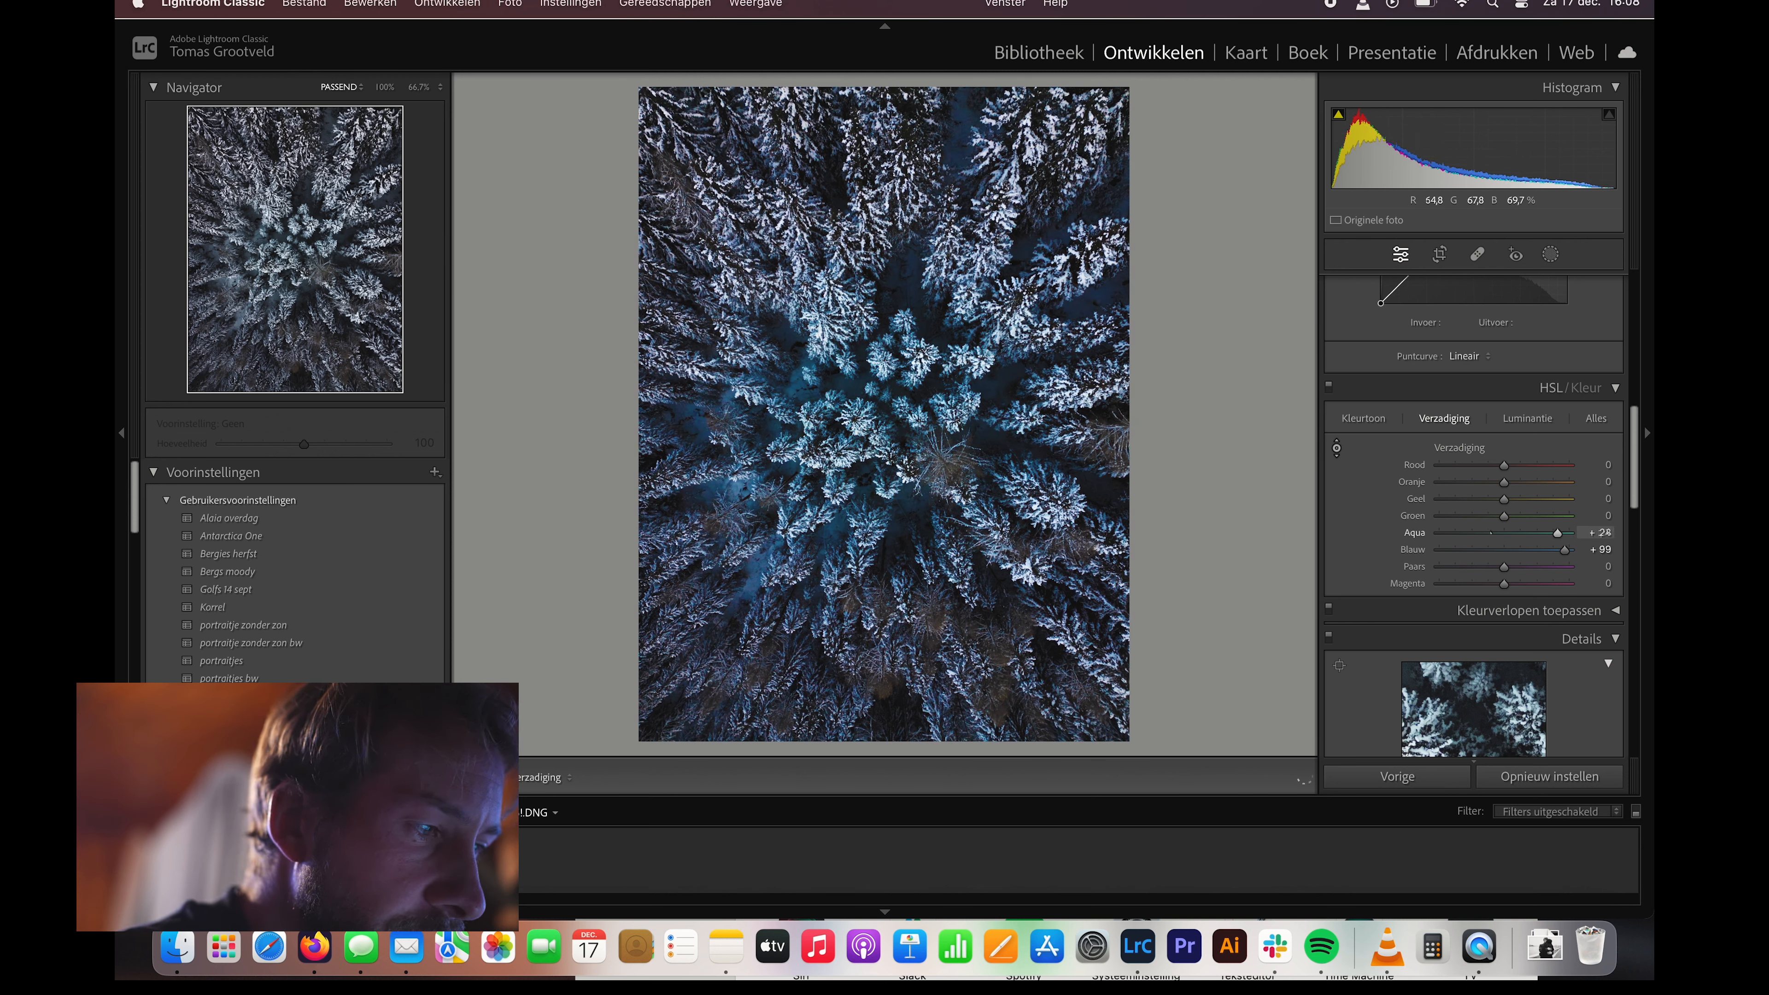
left_click_drag(1559, 531, 1597, 532)
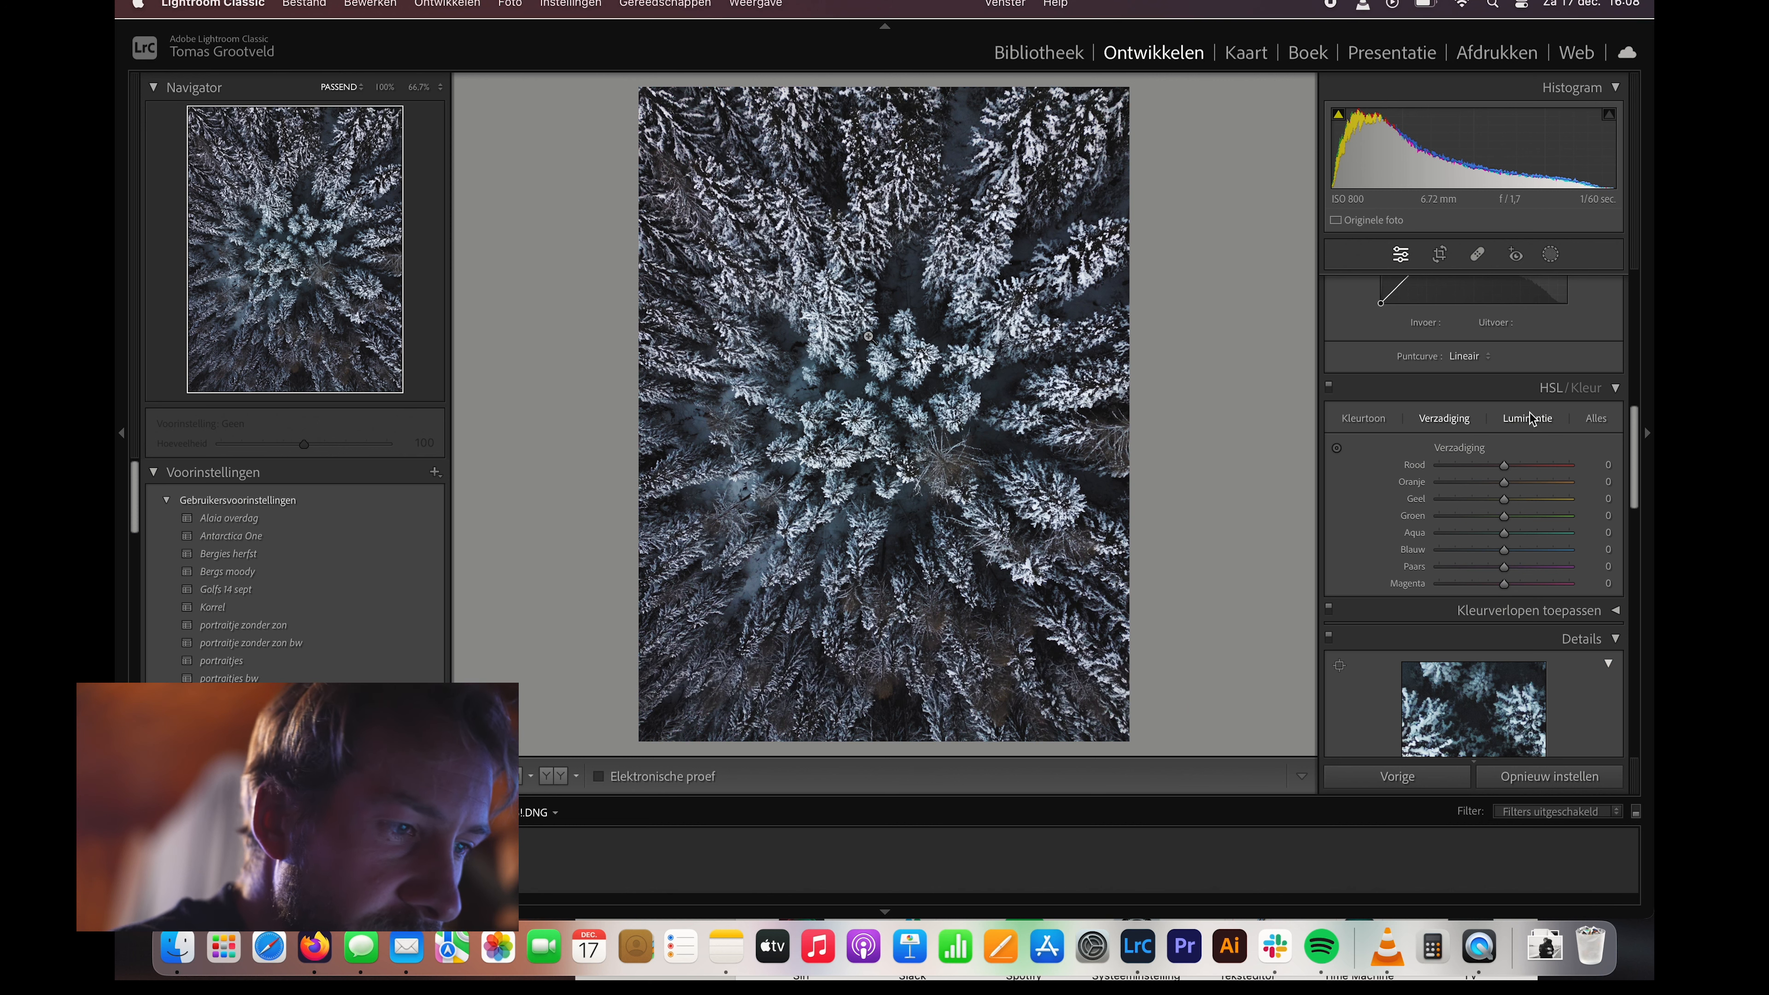
left_click(1528, 417)
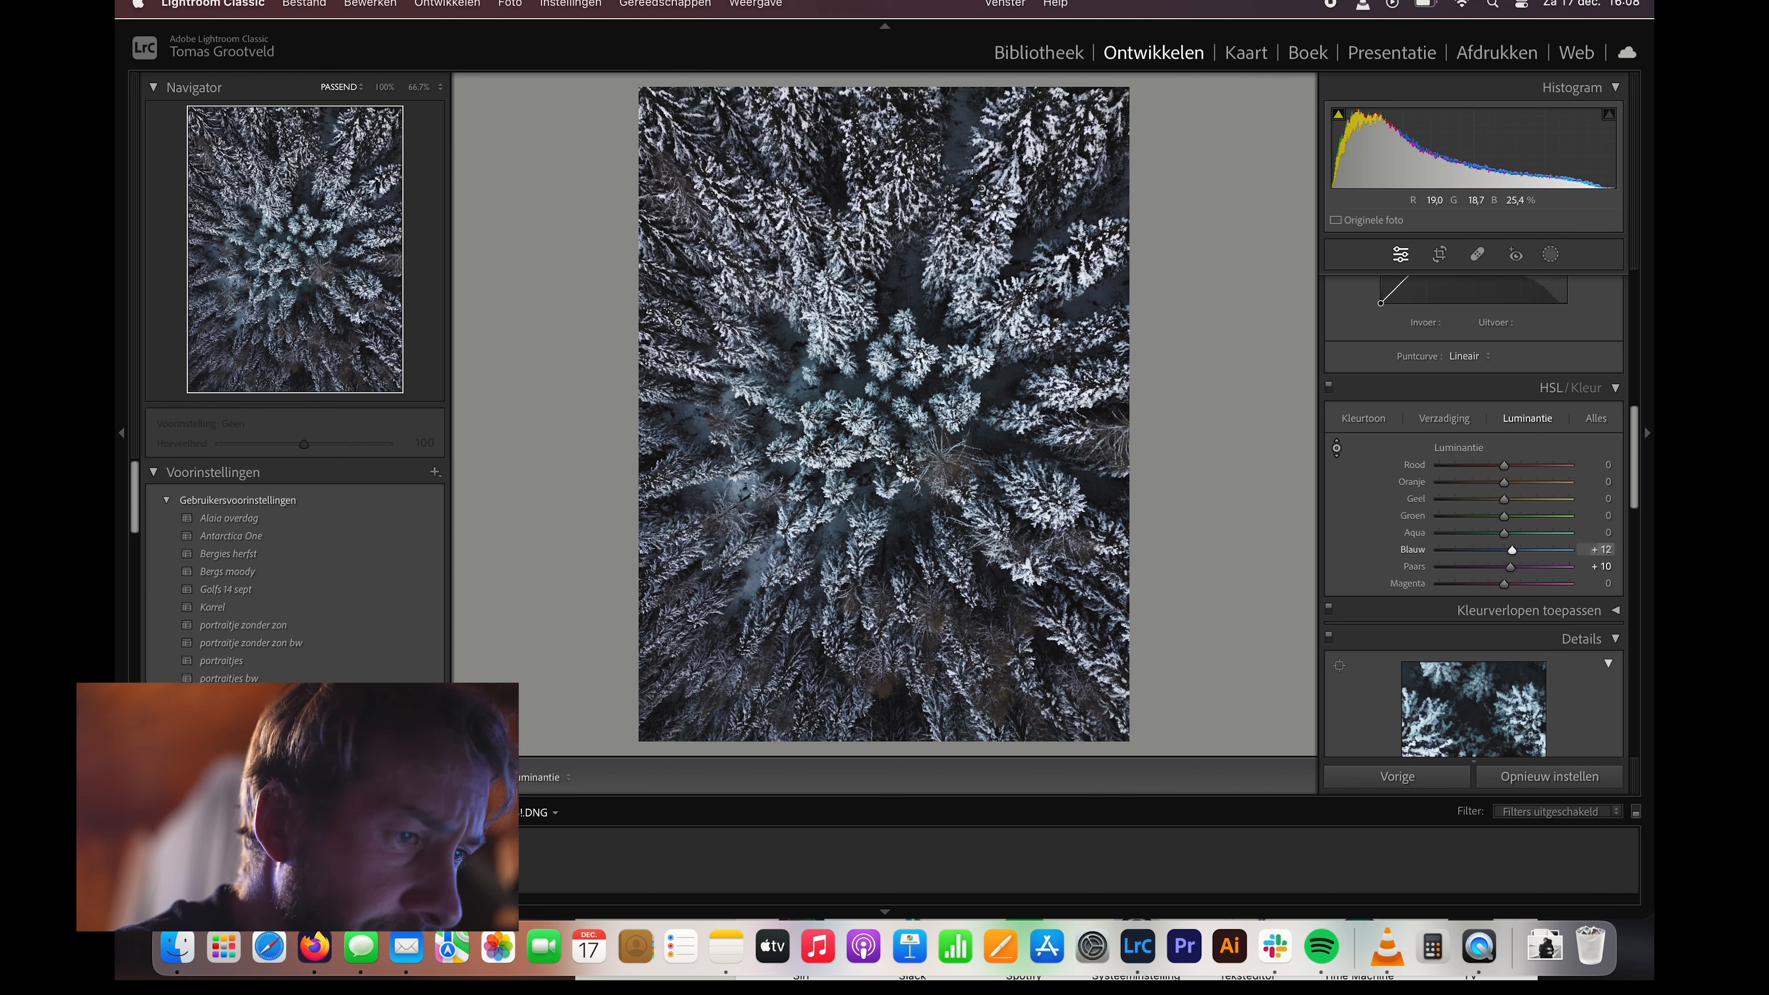
- Enable lens profile corrections in Lens Corrections
scroll("down", 3)
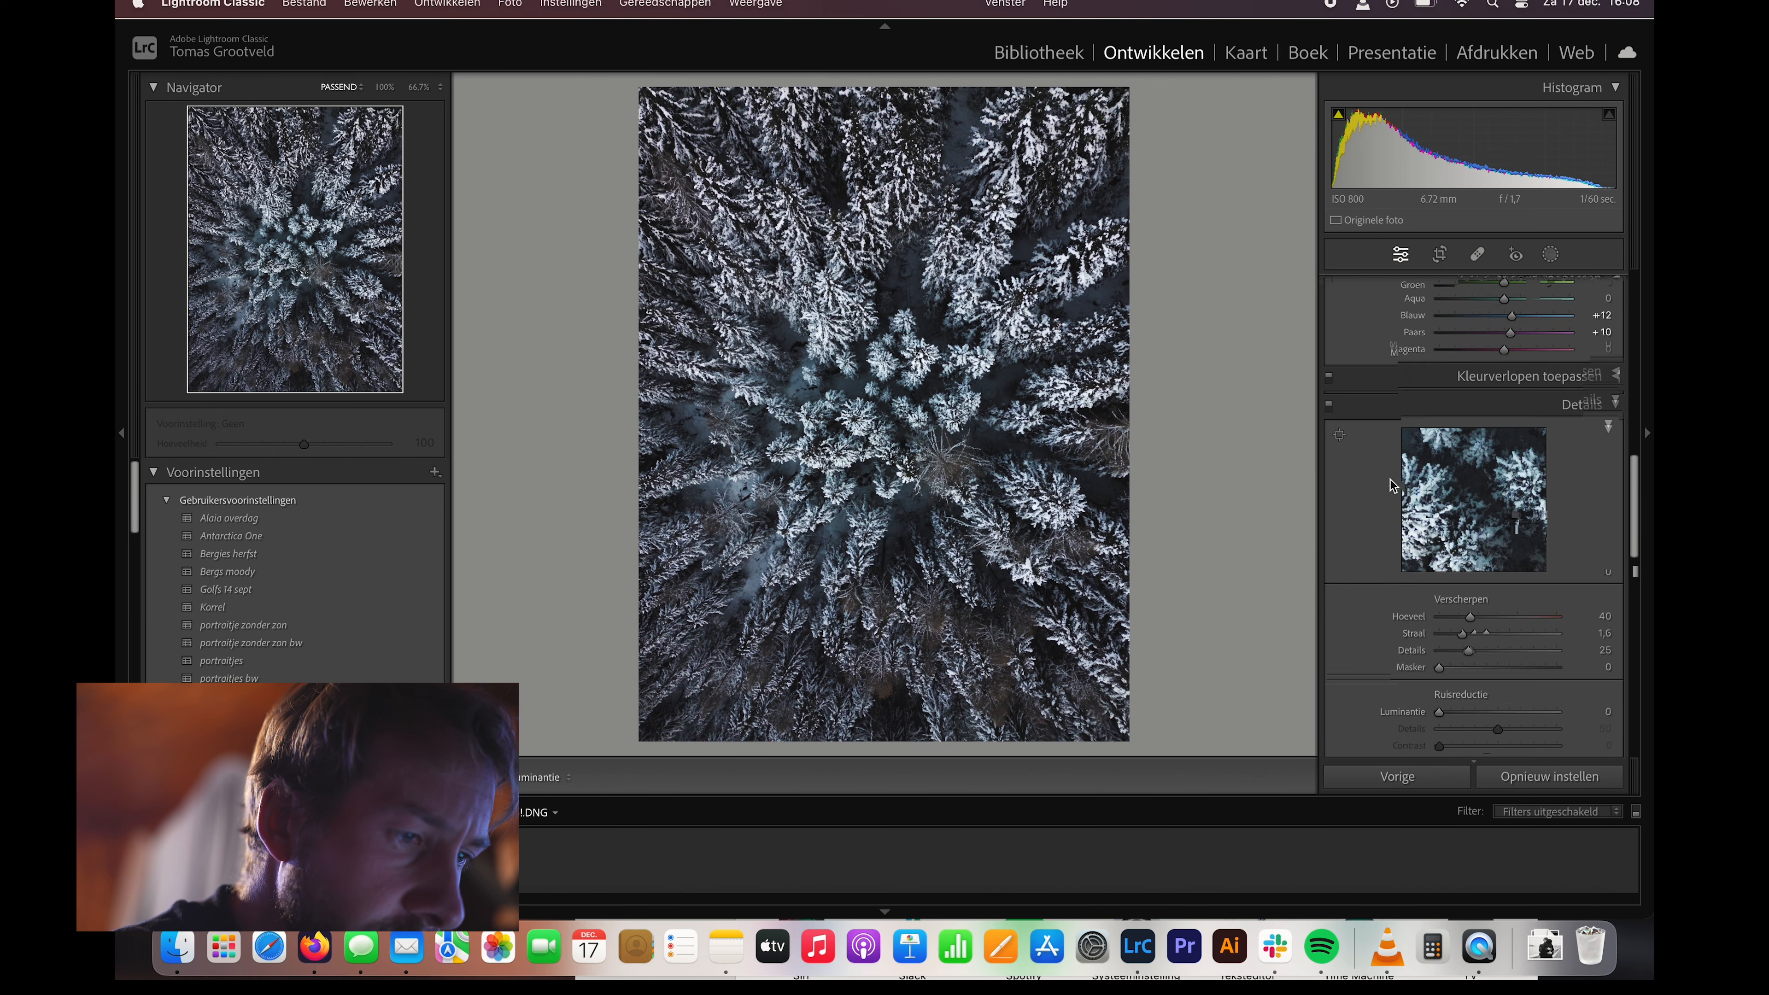
scroll("down", 3)
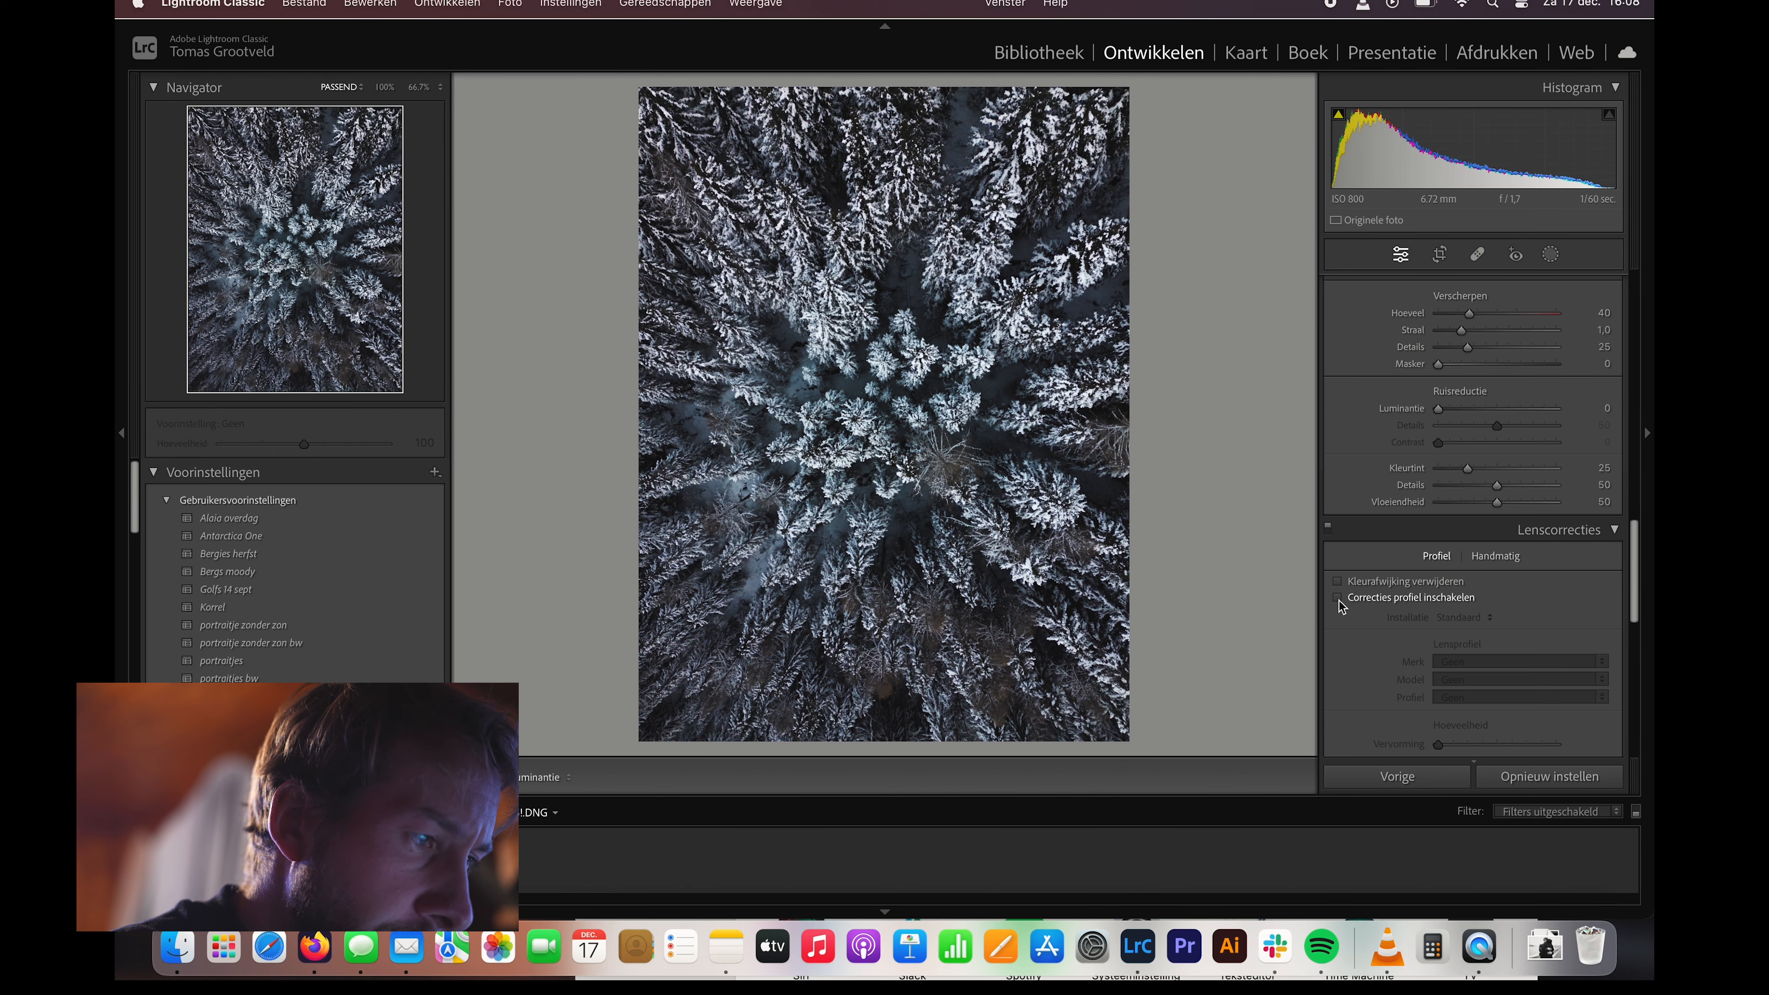
left_click(1337, 597)
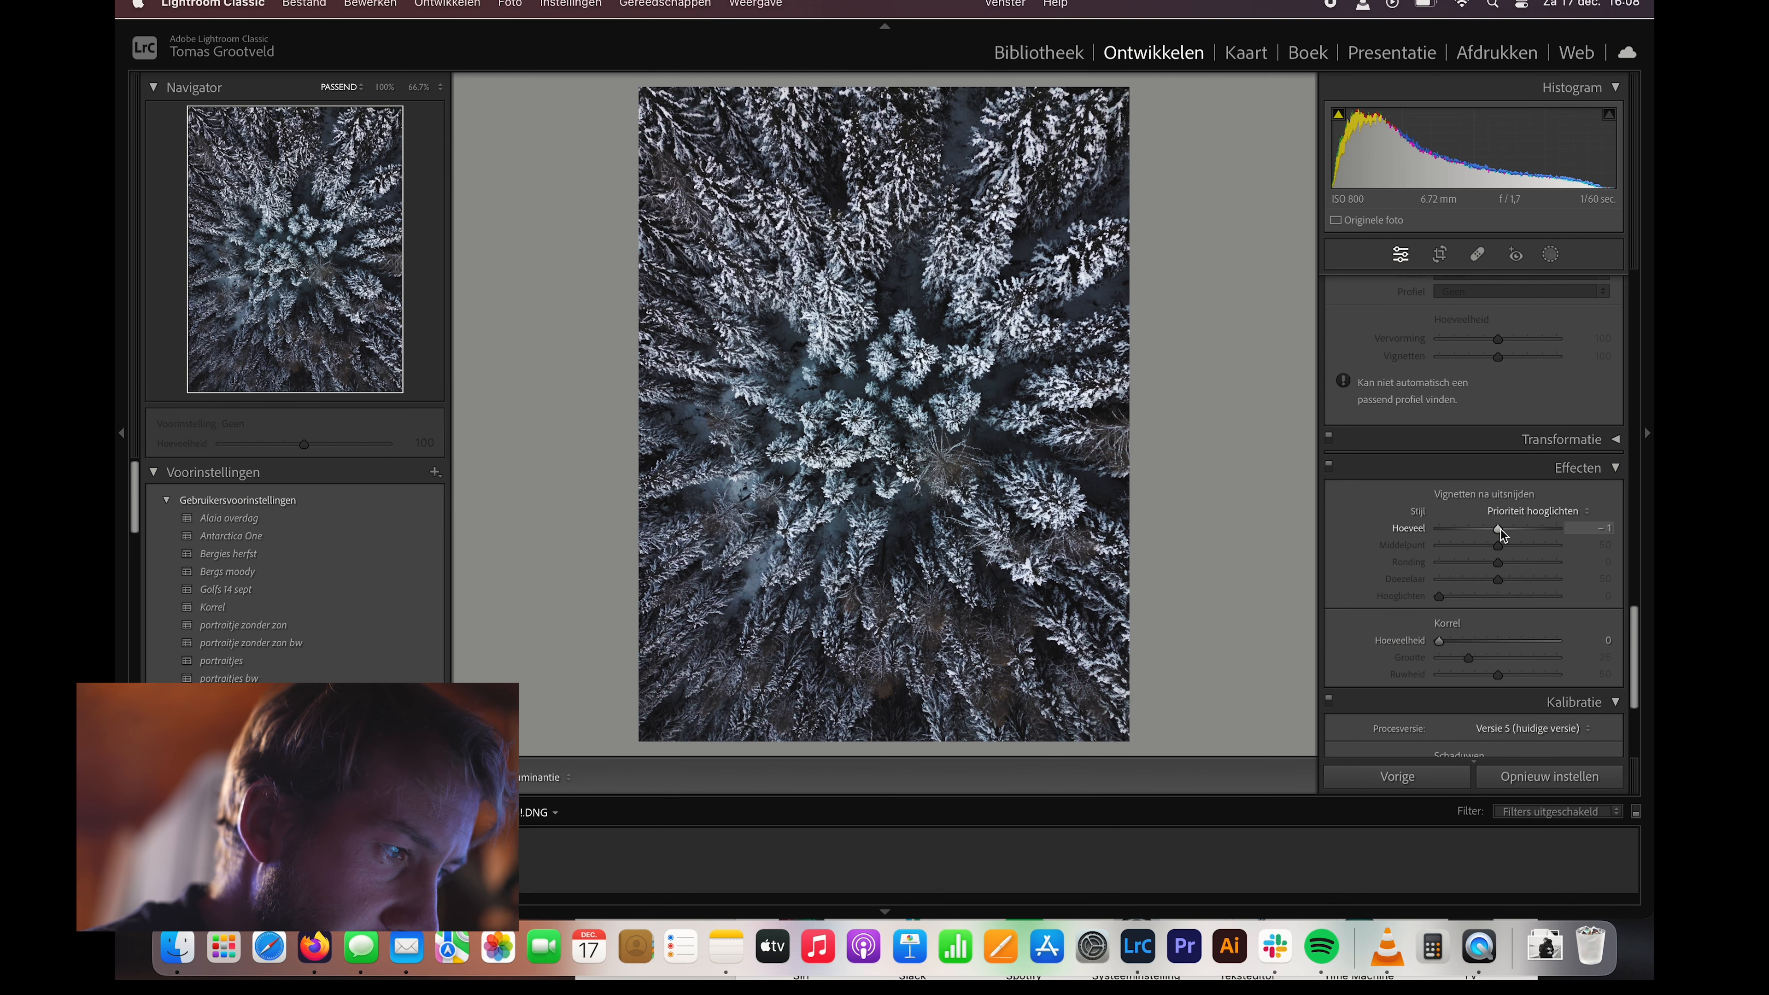
- Set a moderate darkening post-crop vignette of −28
left_click_drag(1486, 528, 1512, 528)
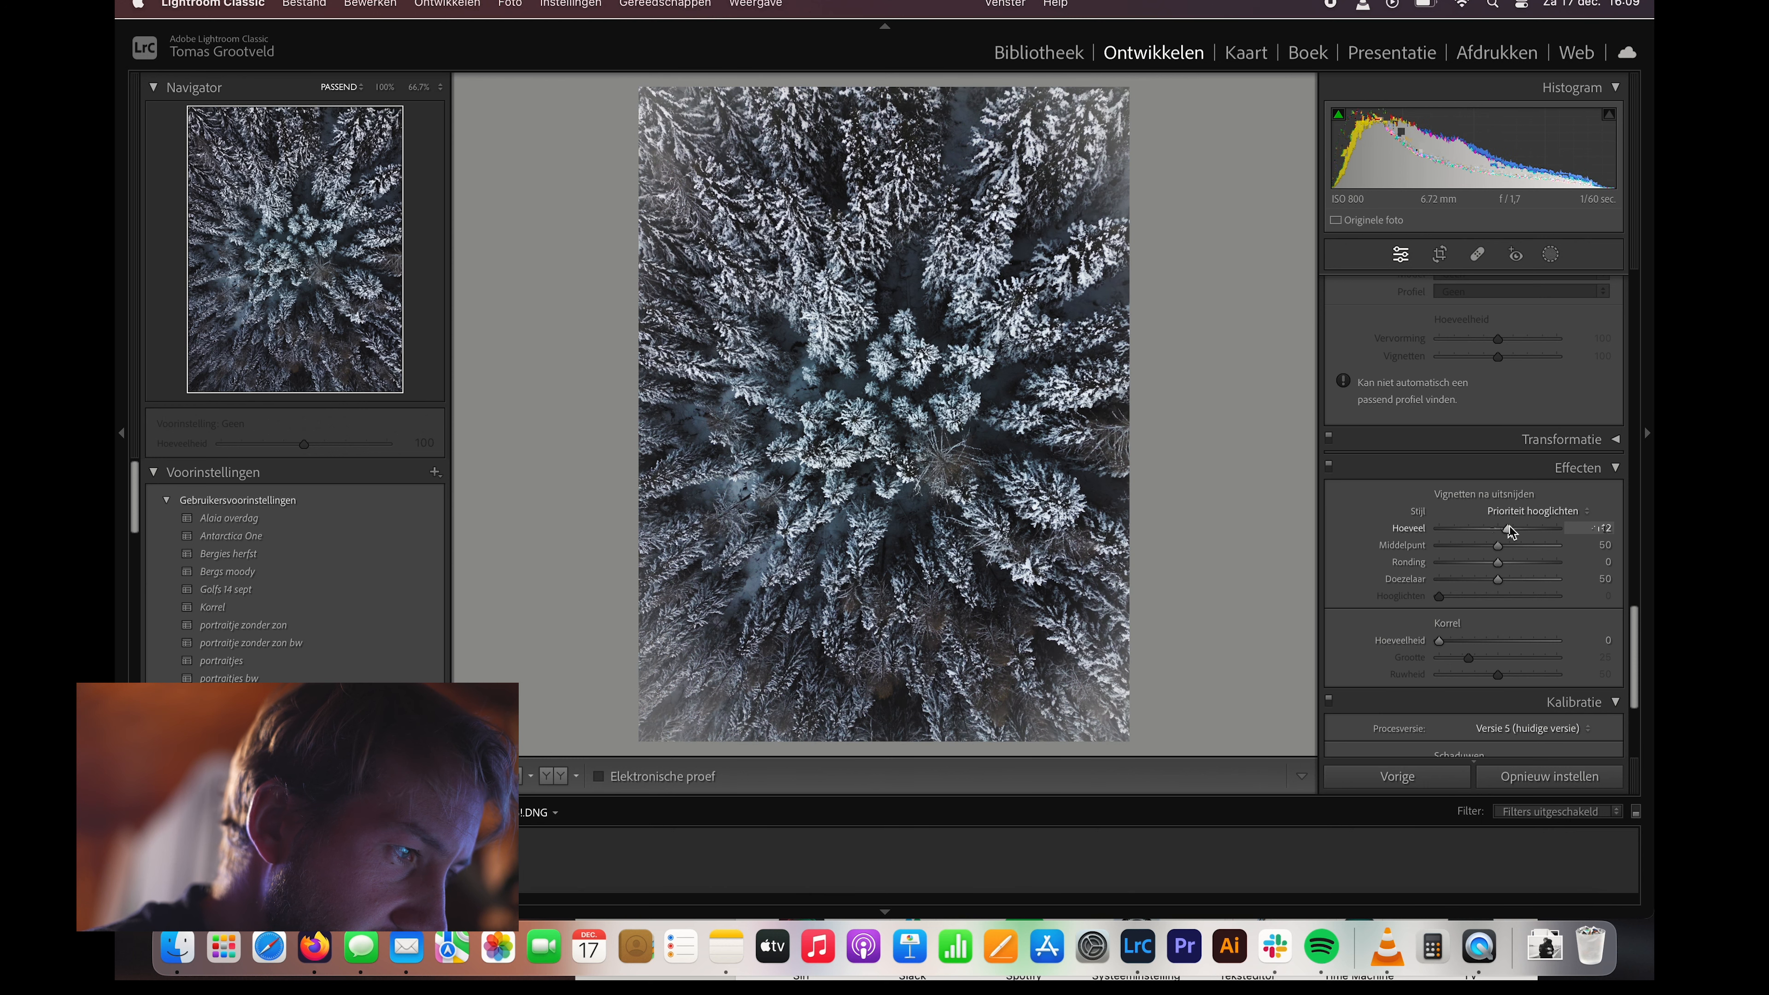
left_click_drag(1512, 528, 1483, 528)
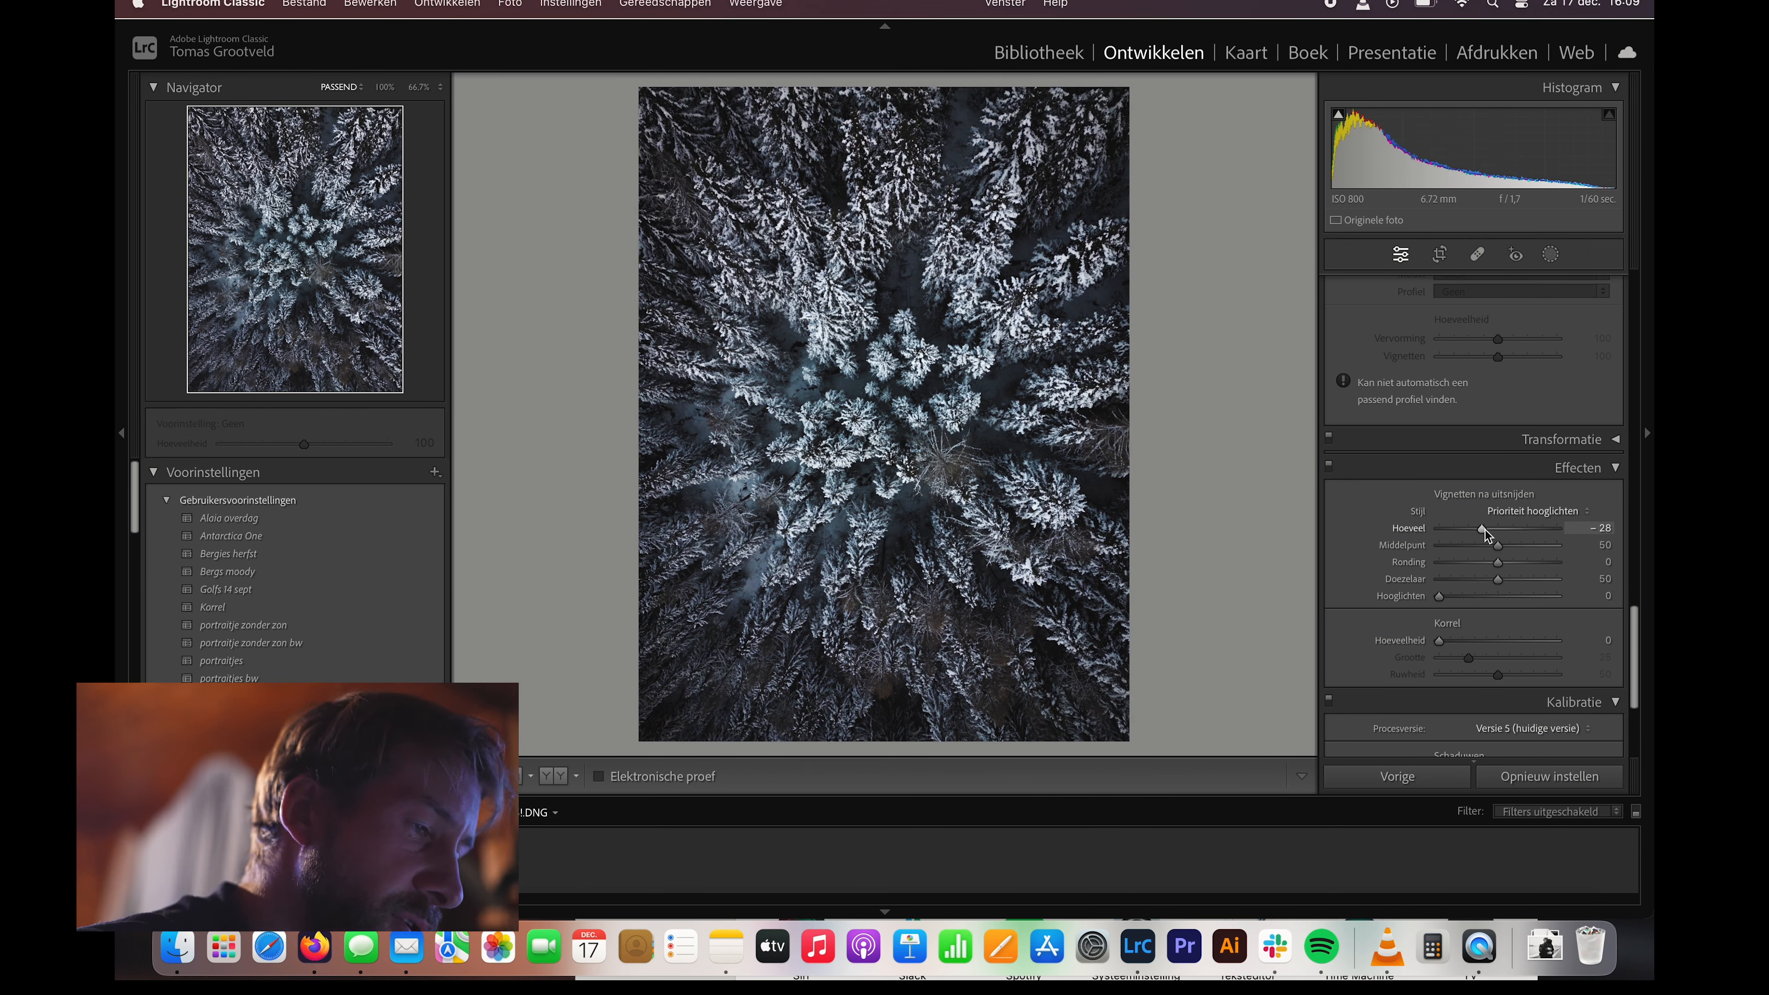
left_click_drag(1468, 531, 1478, 530)
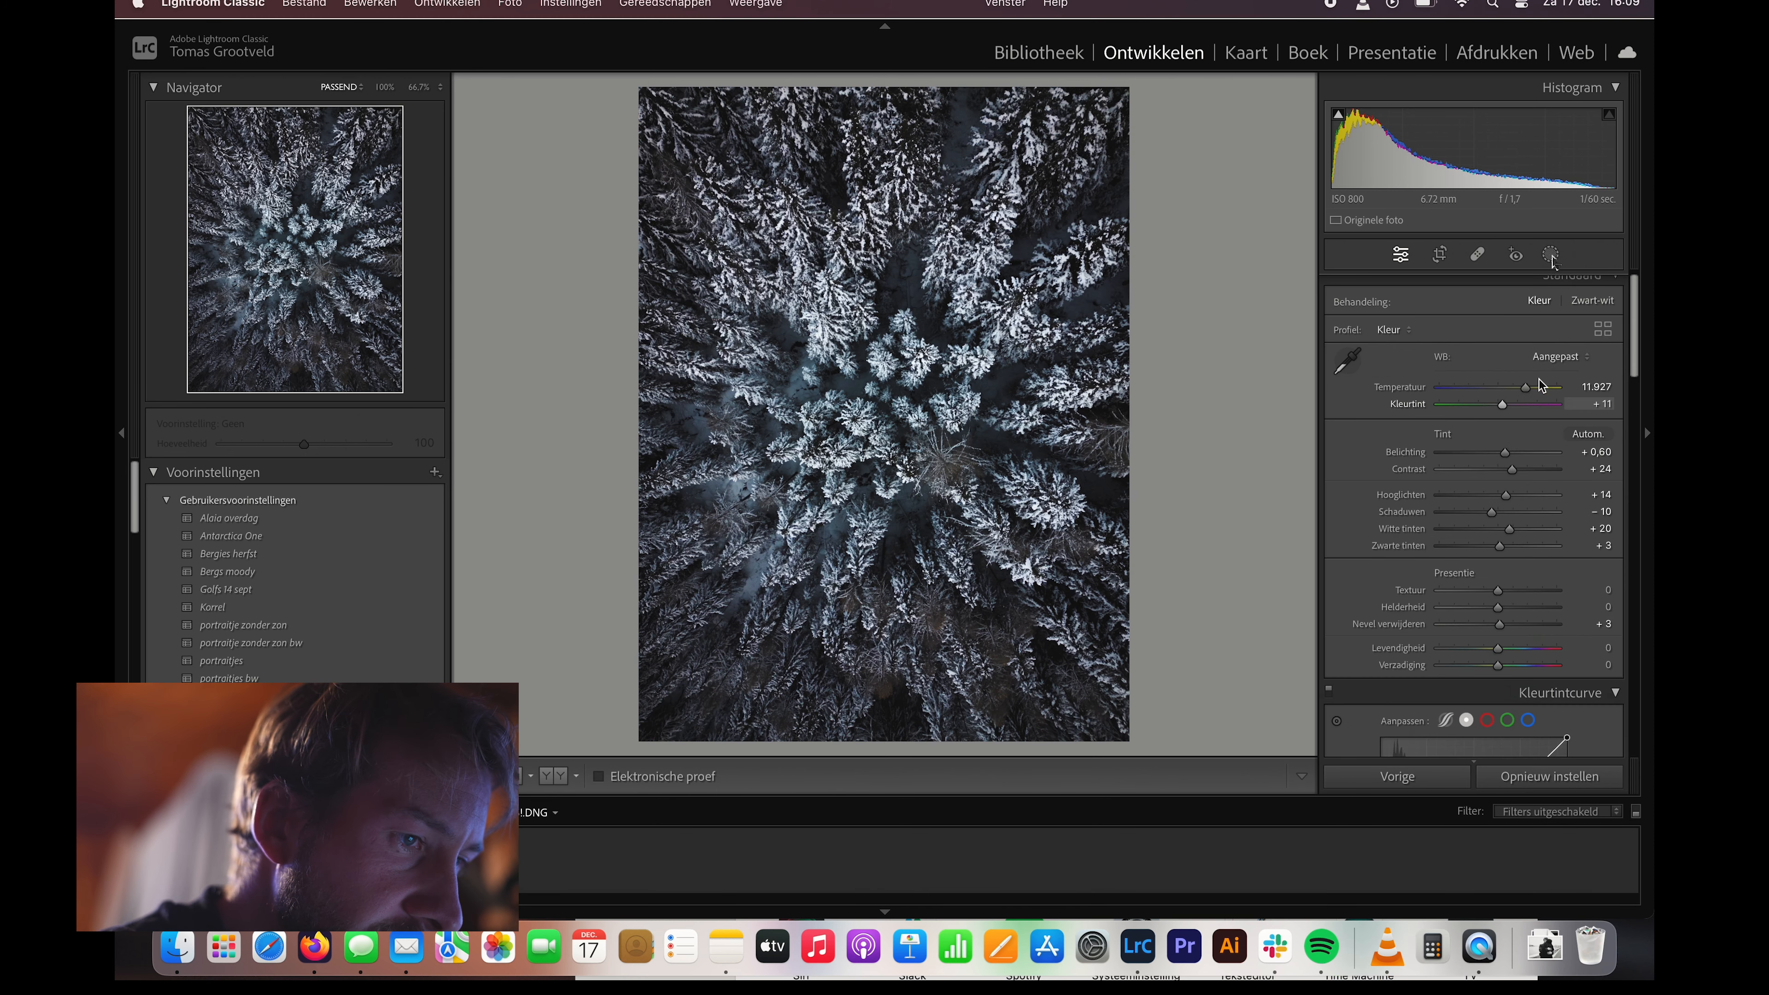
- Add a first linear gradient mask darkening its area to −0.85 exposure
left_click(1549, 254)
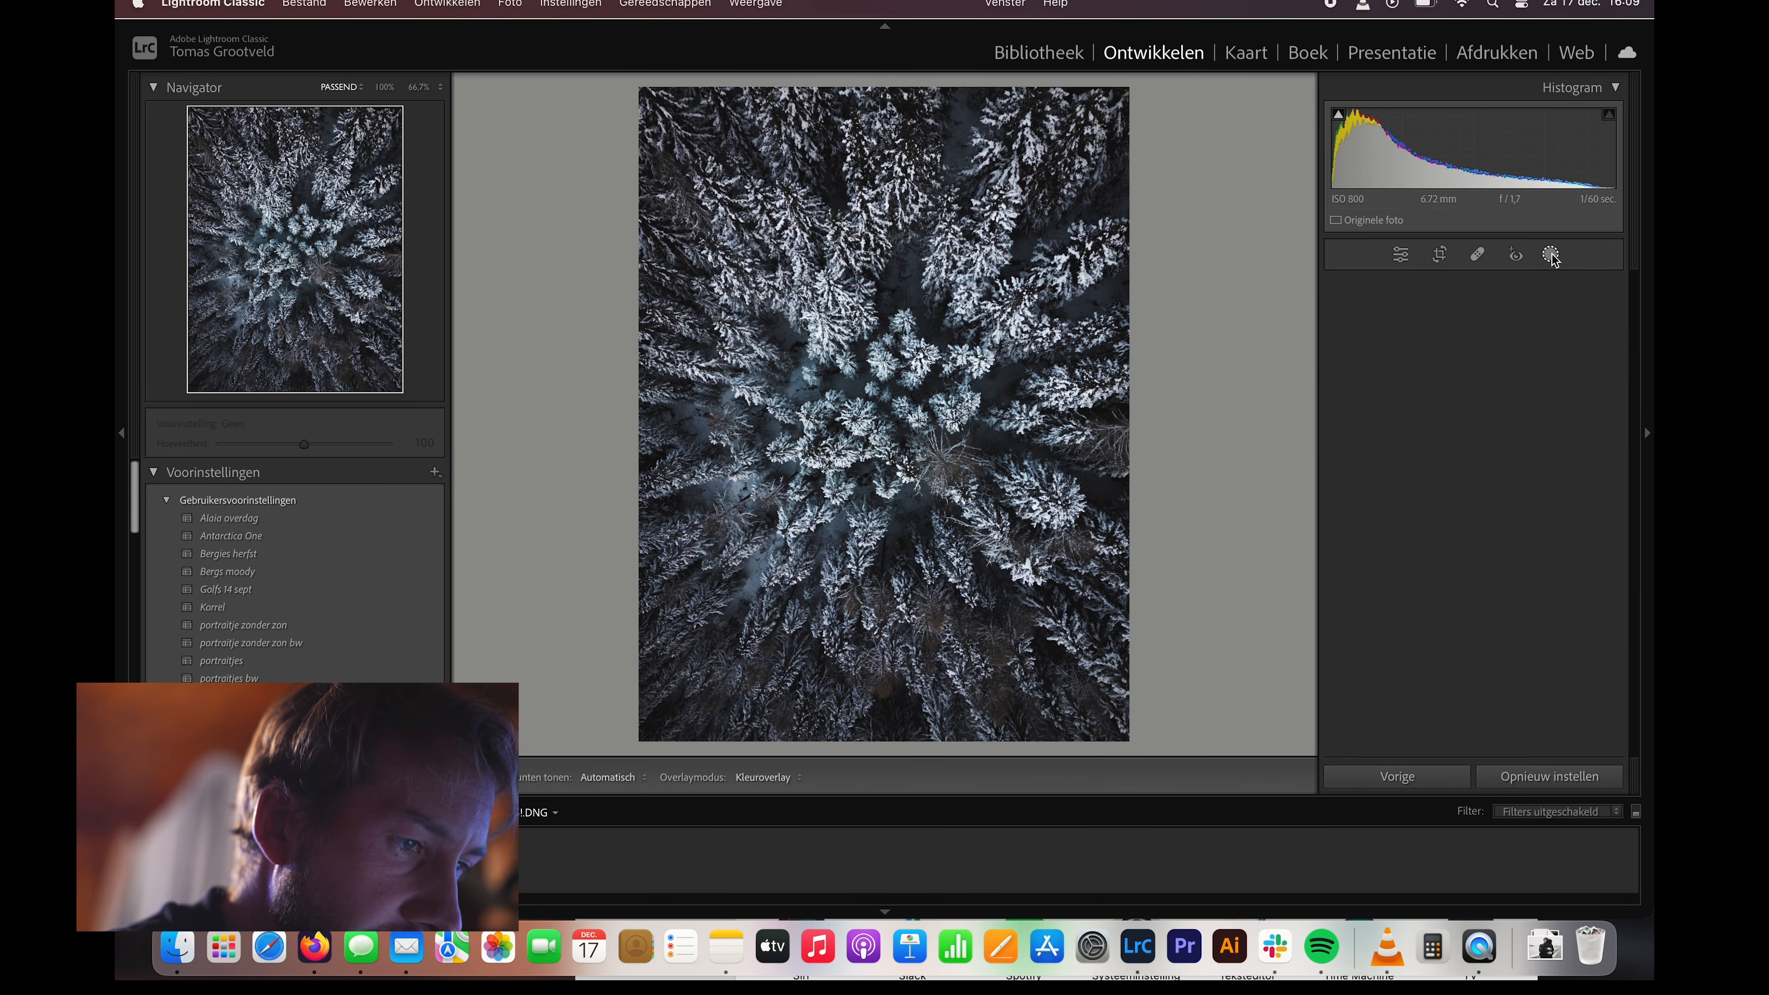
left_click(1549, 254)
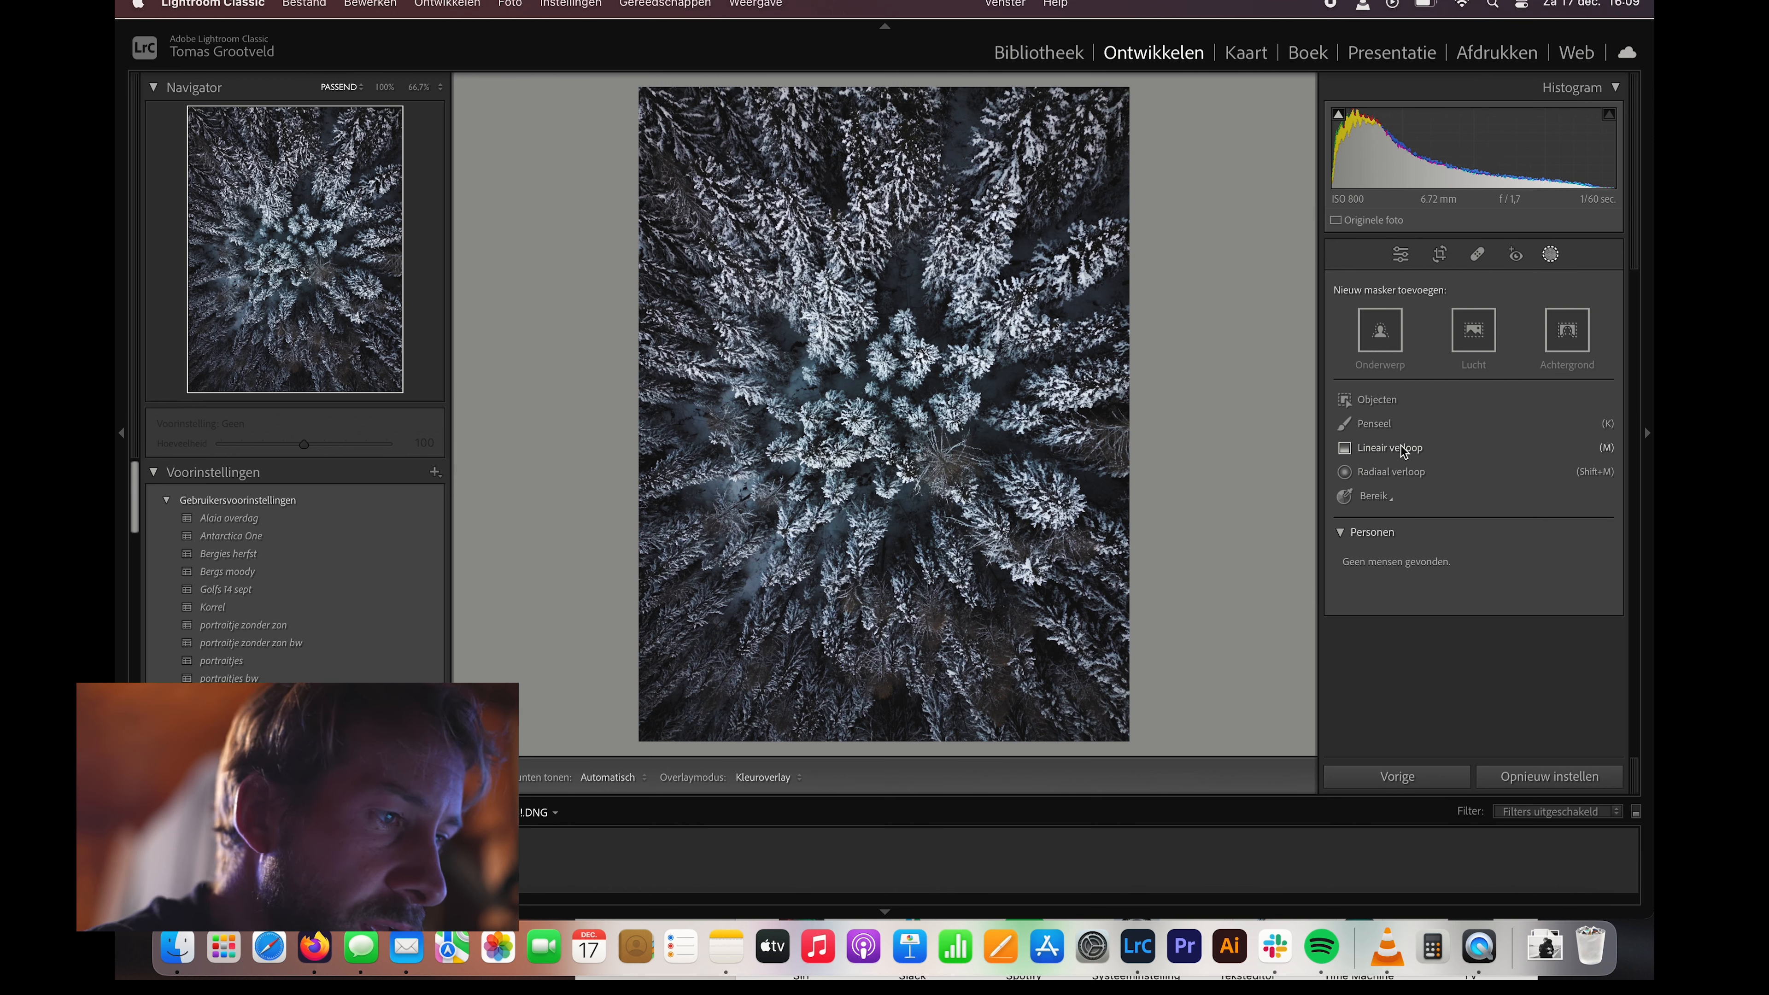
left_click(1385, 448)
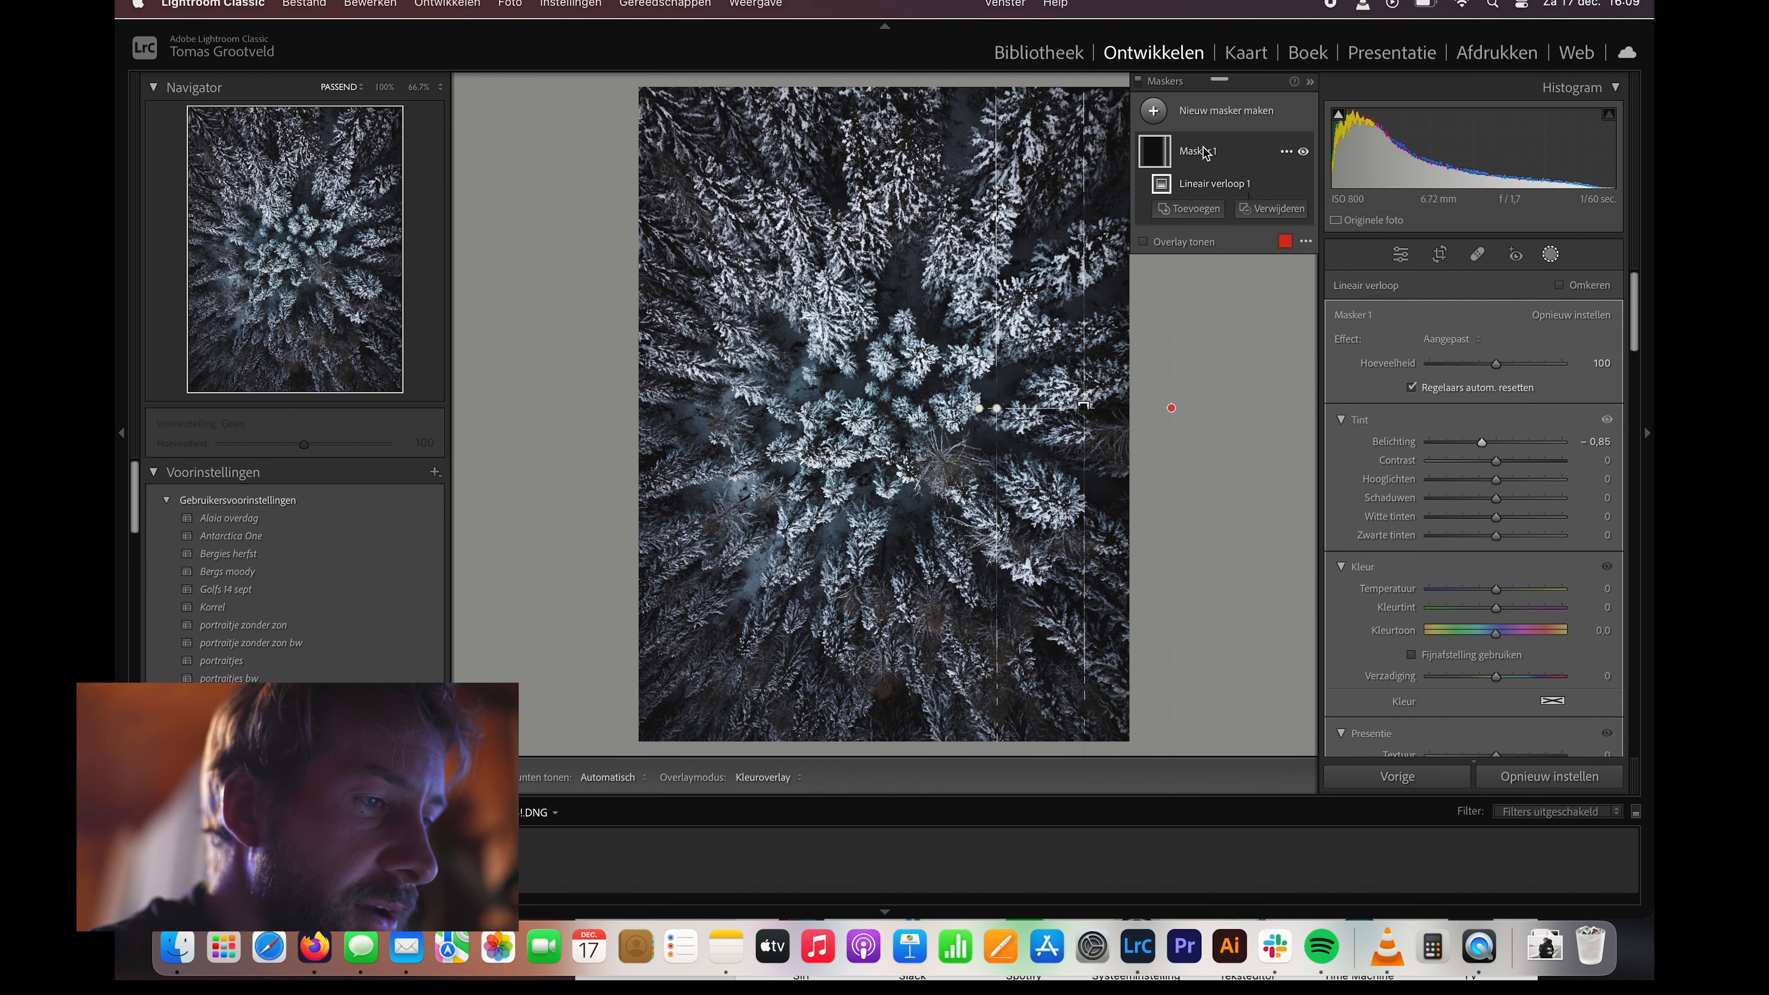
- Add a second linear gradient mask with exposure −0.46
left_click(1216, 110)
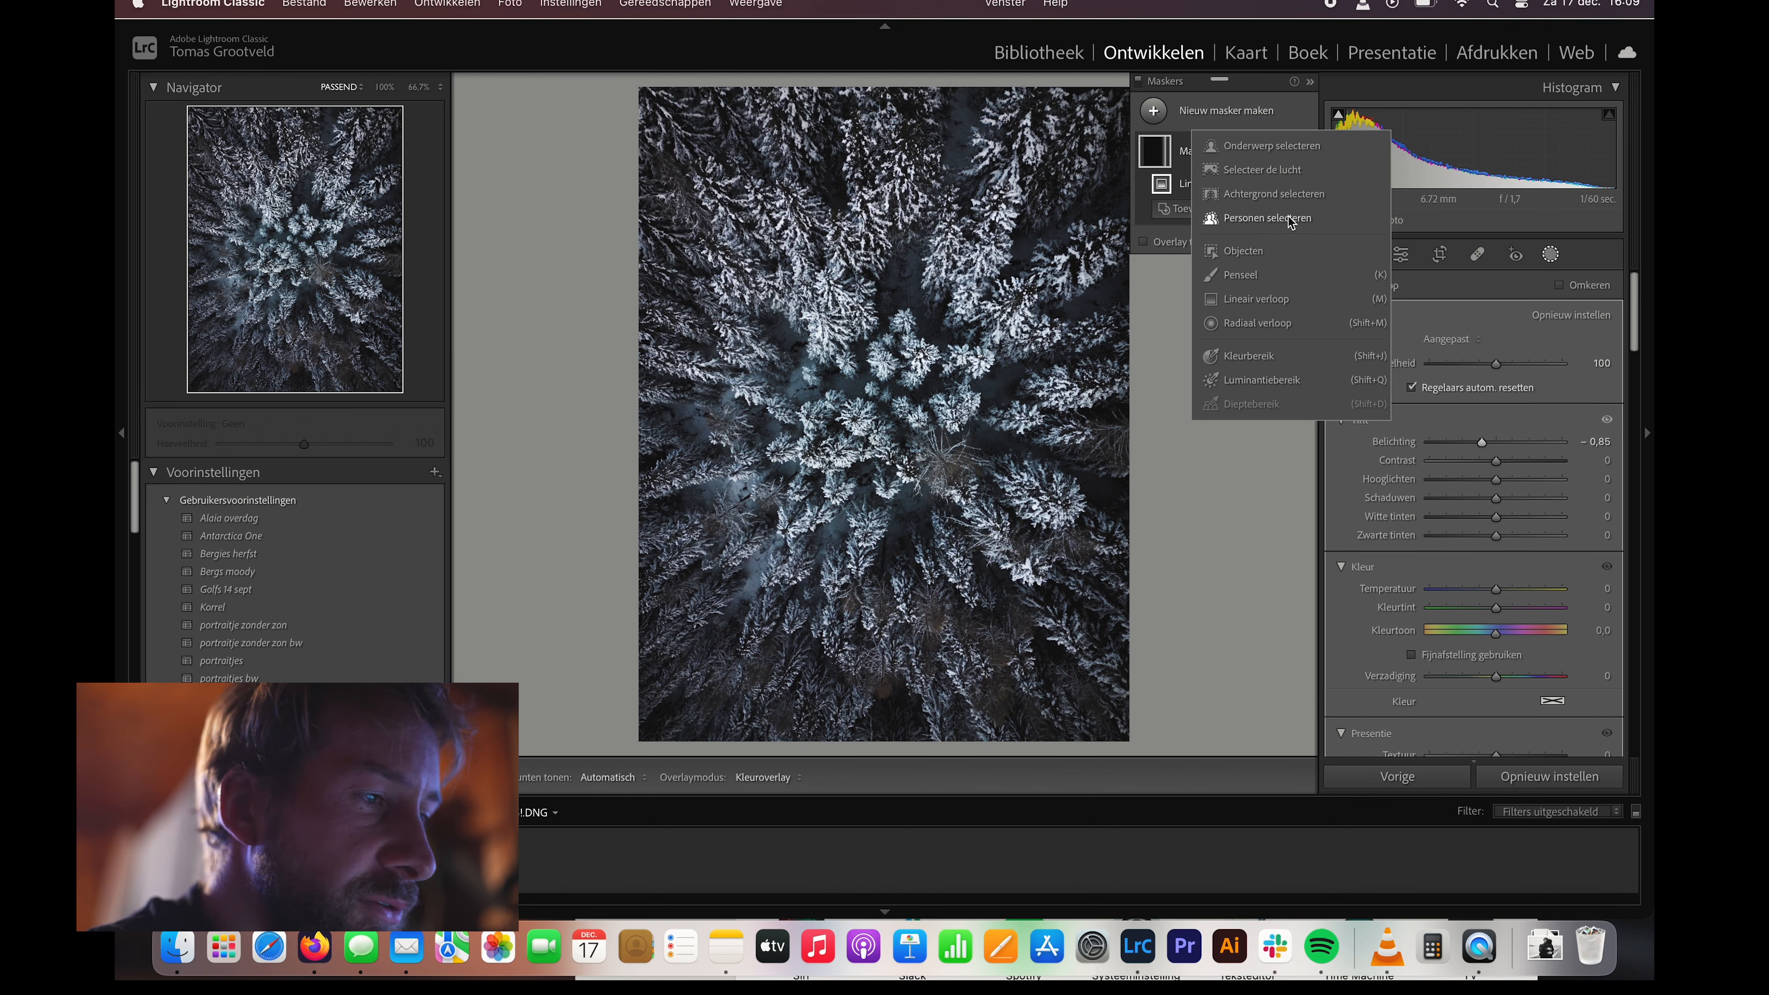
left_click(1258, 298)
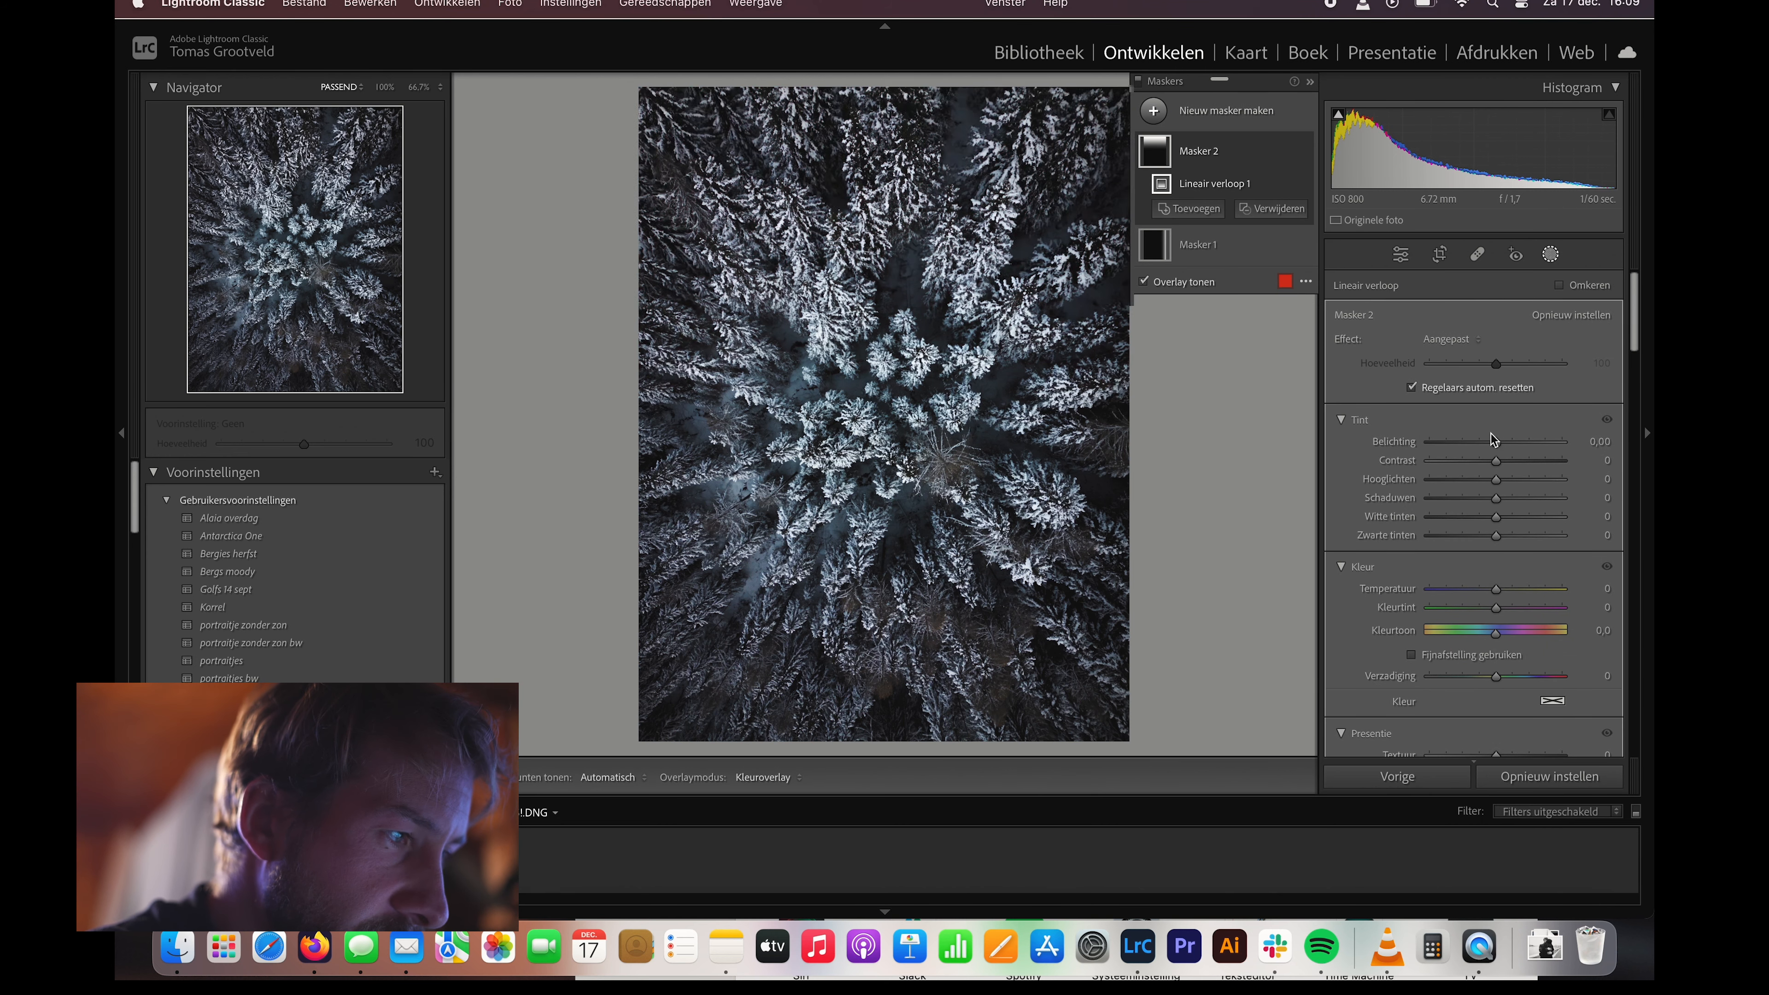
left_click_drag(1498, 442, 1486, 441)
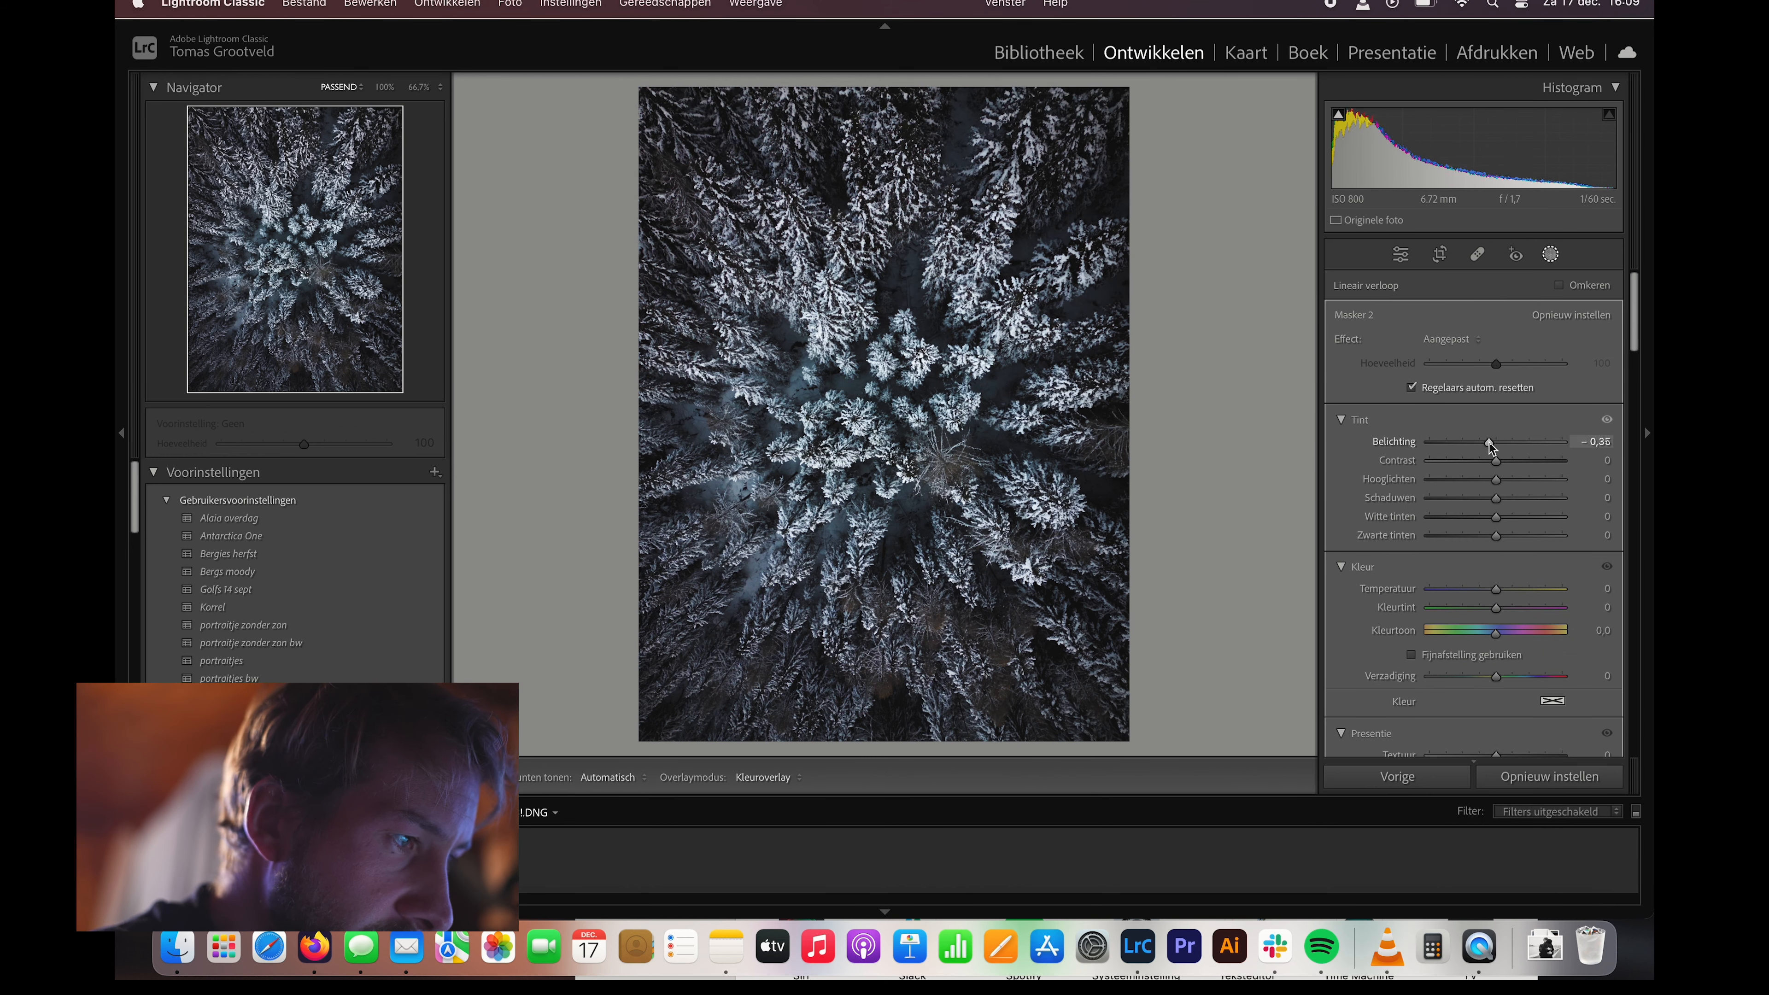
left_click_drag(1489, 442, 1486, 442)
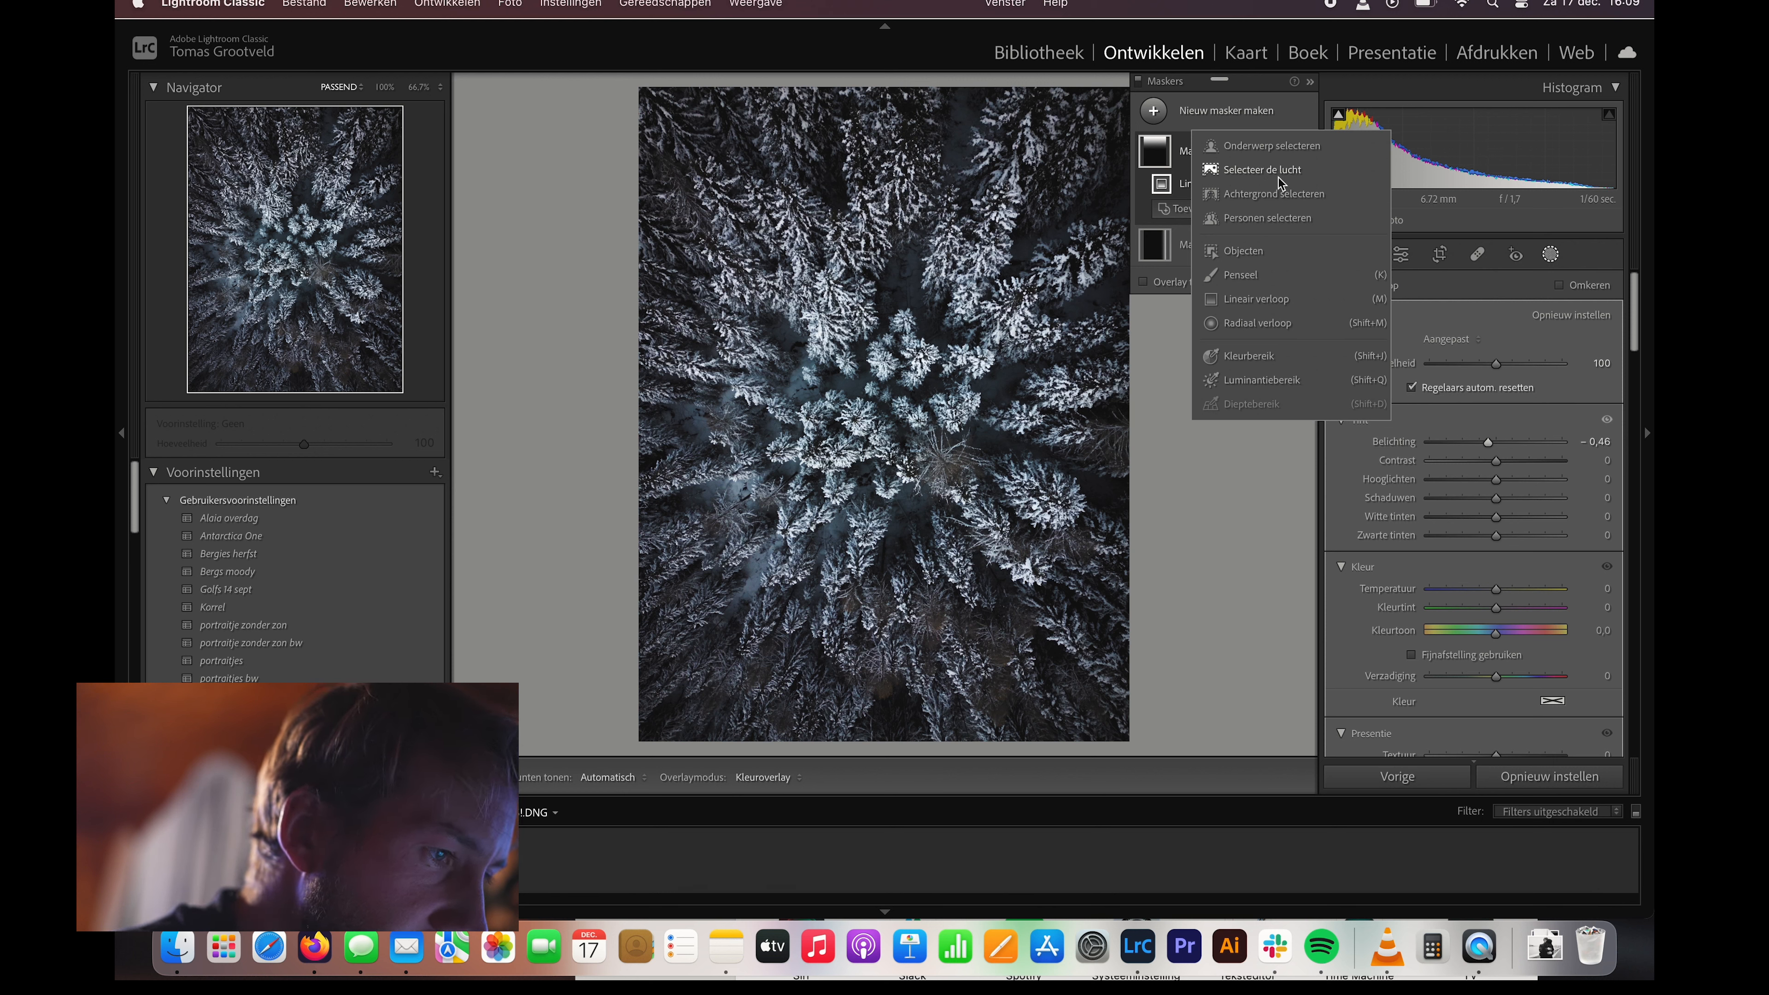
mouse_move(1276, 193)
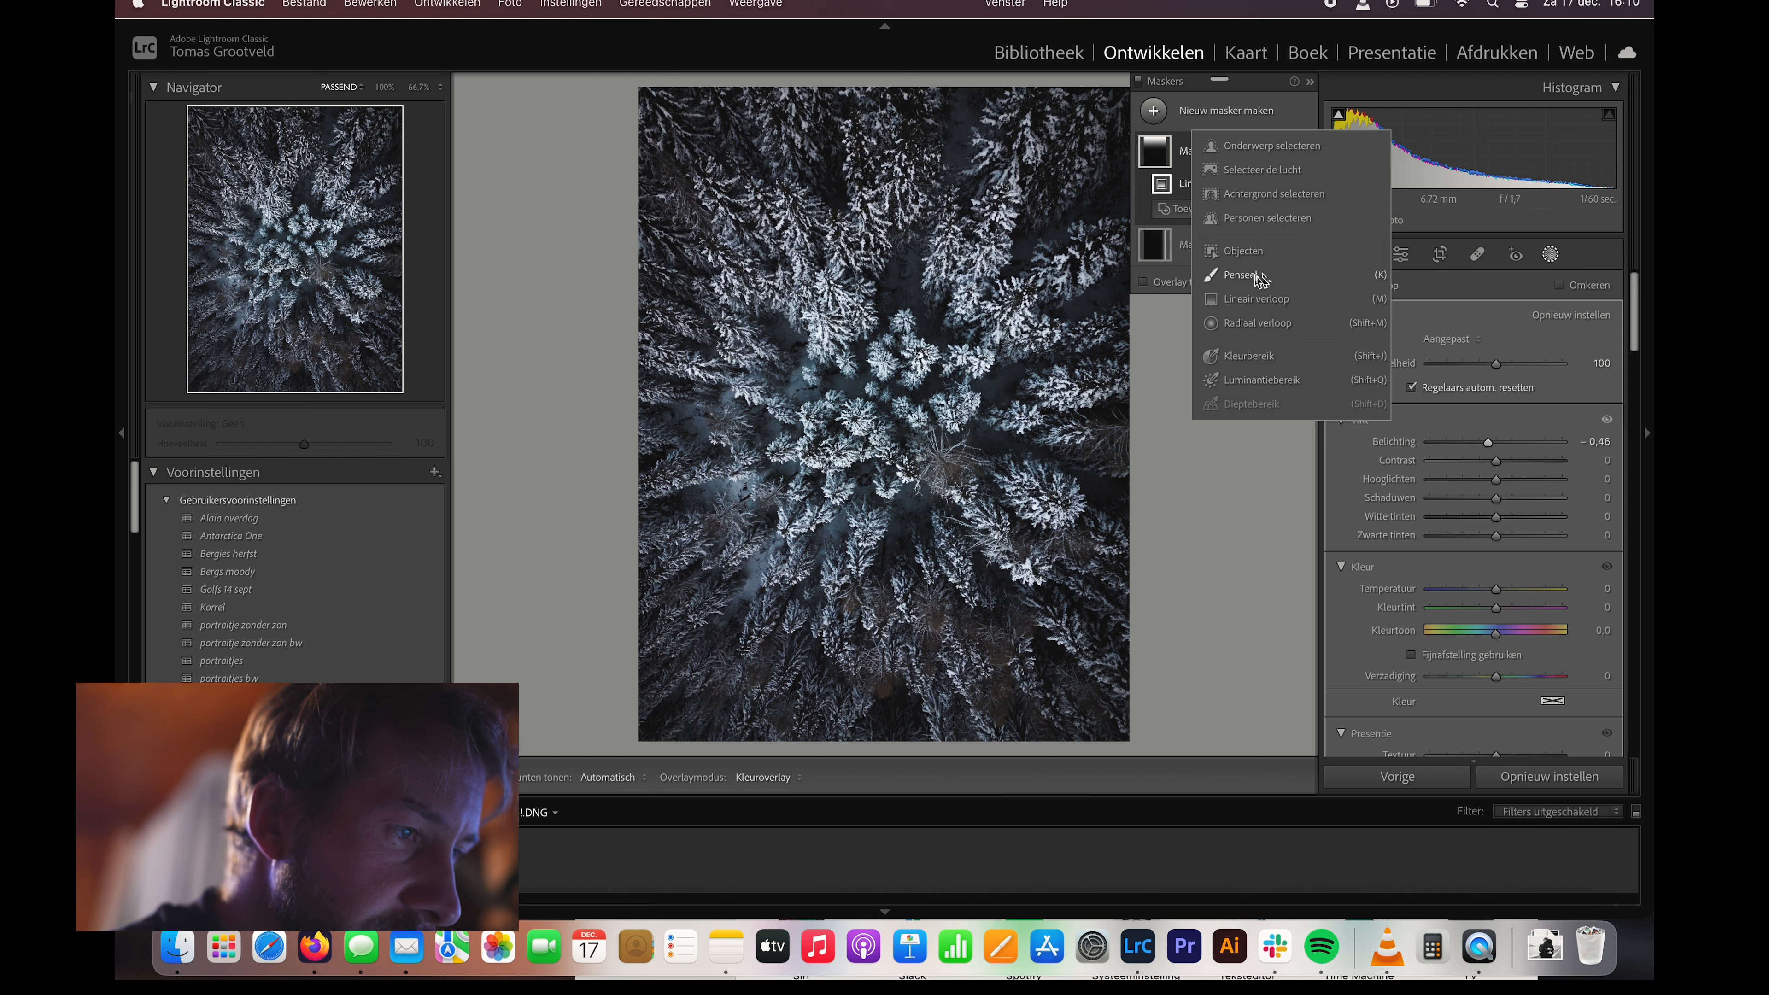
- Paint a brush mask over the central snowy trees
left_click(1246, 276)
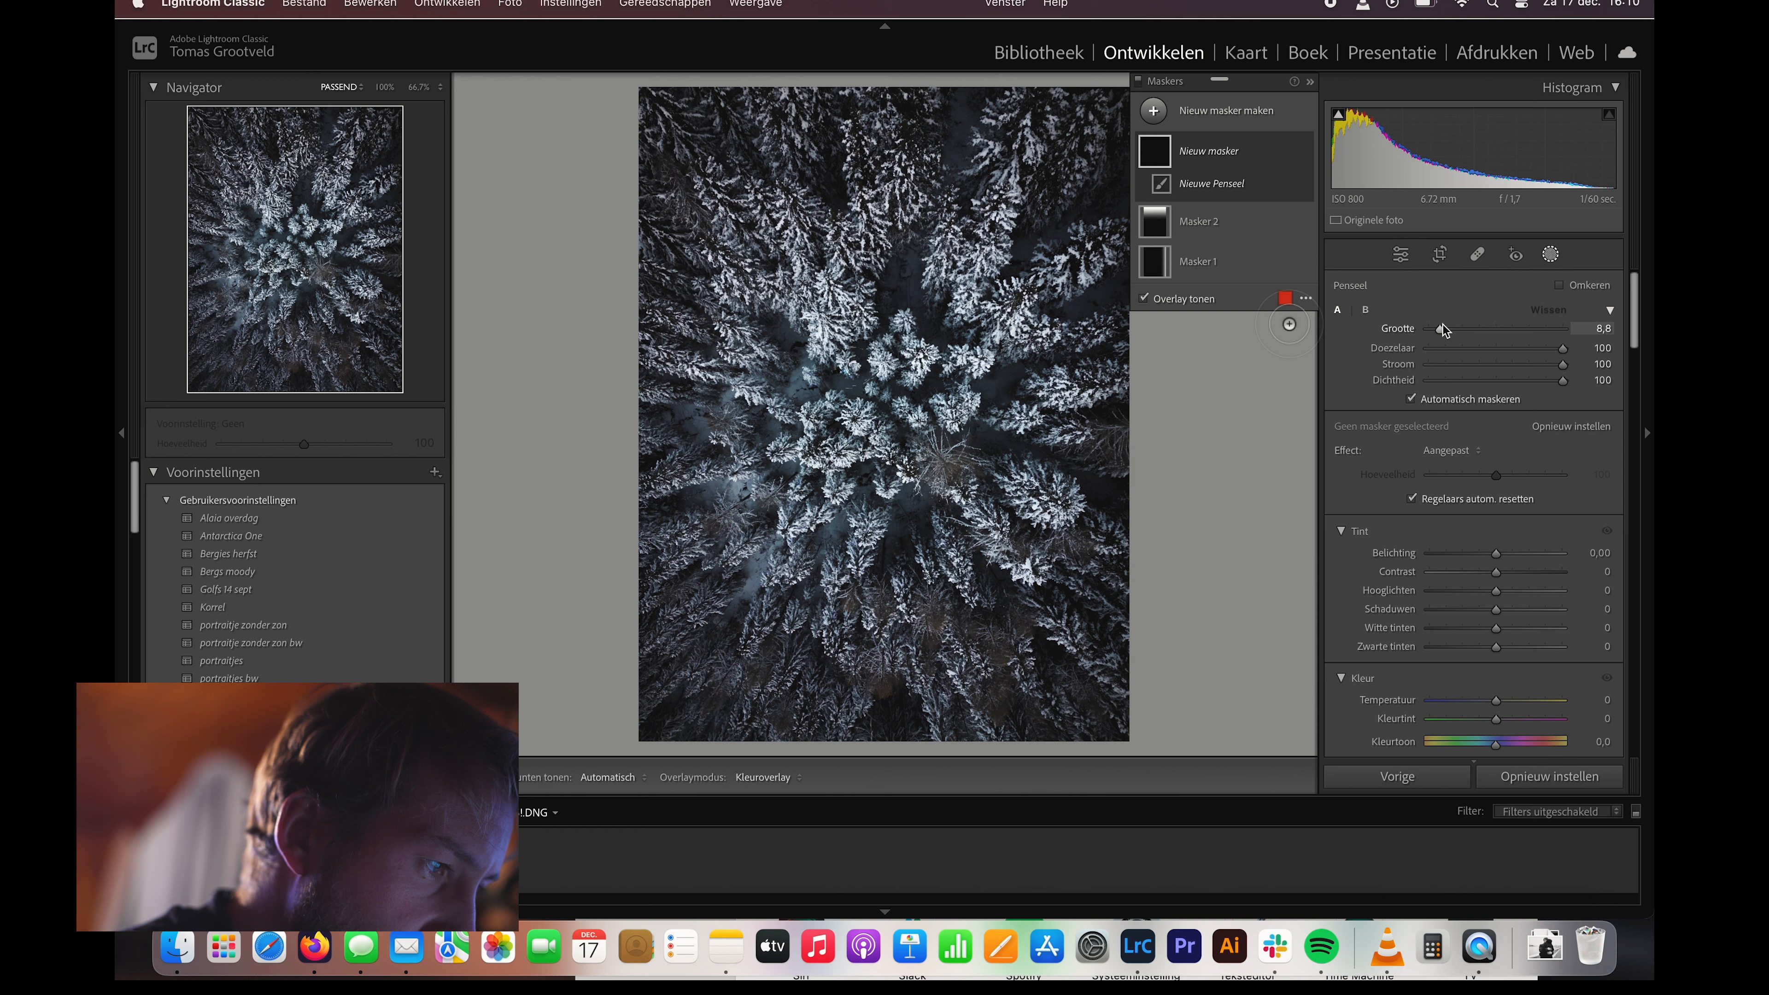
left_click(874, 362)
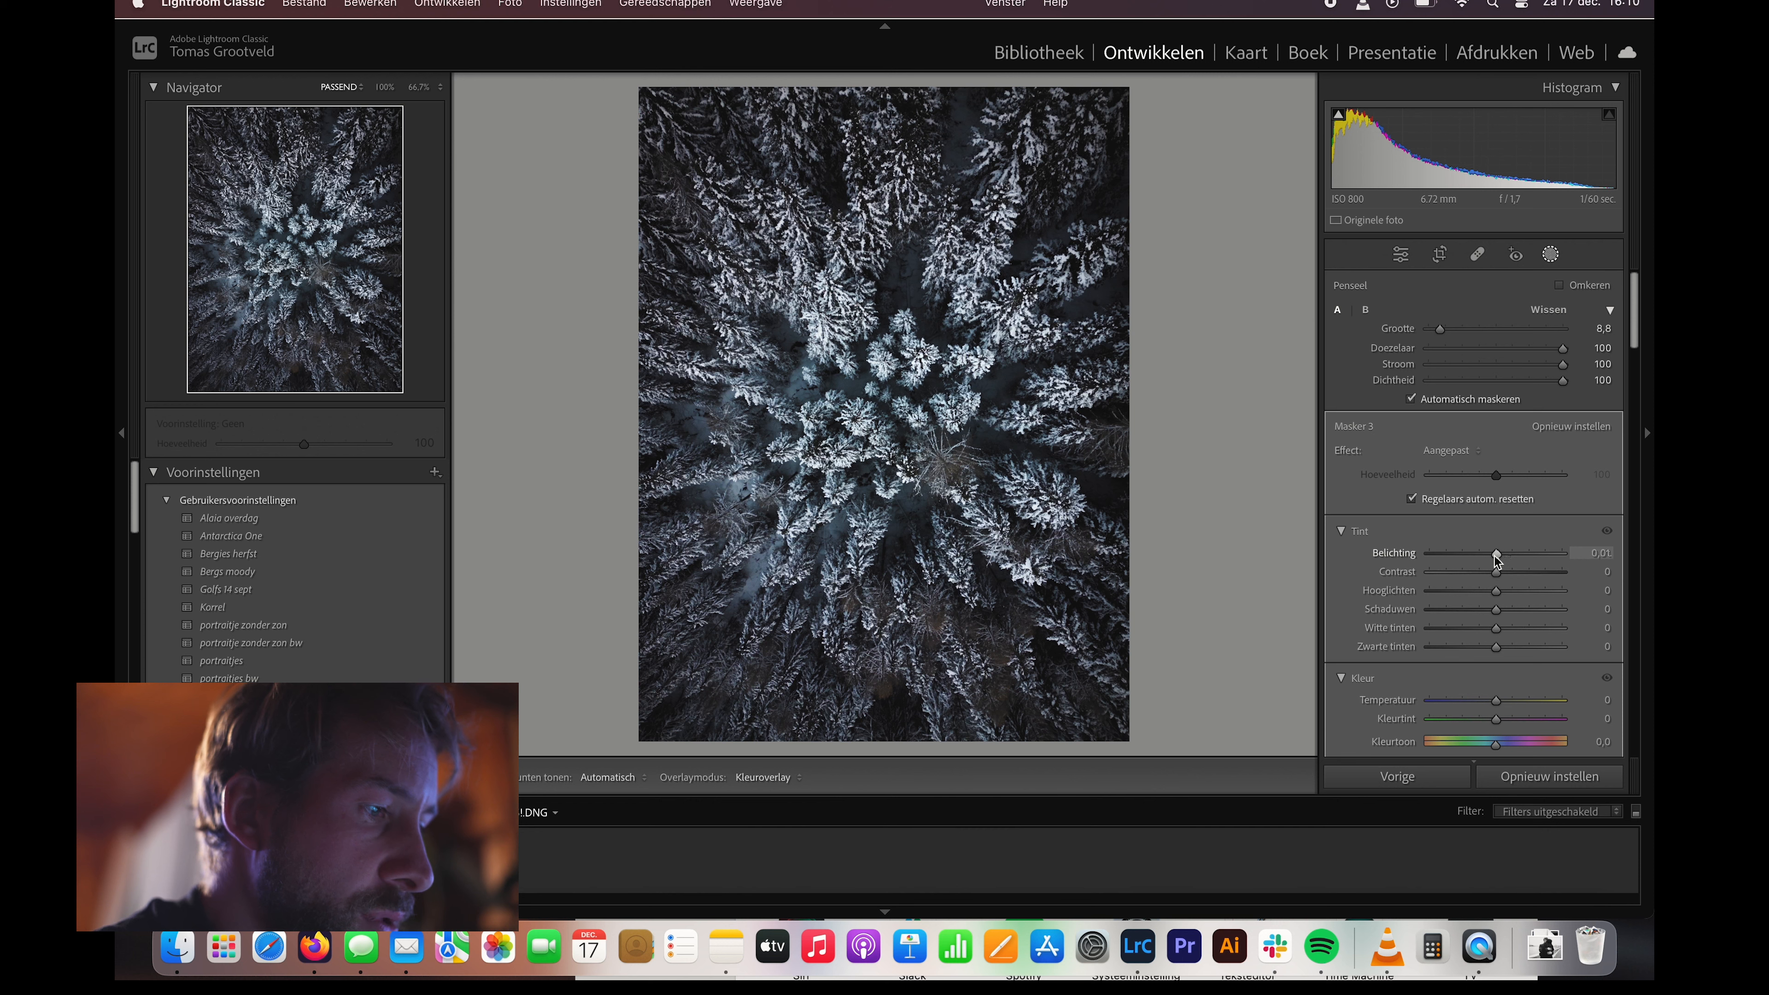
- Test brighter and darker settings, settling the centre mask's exposure at about +0.40
left_click_drag(1498, 553, 1514, 553)
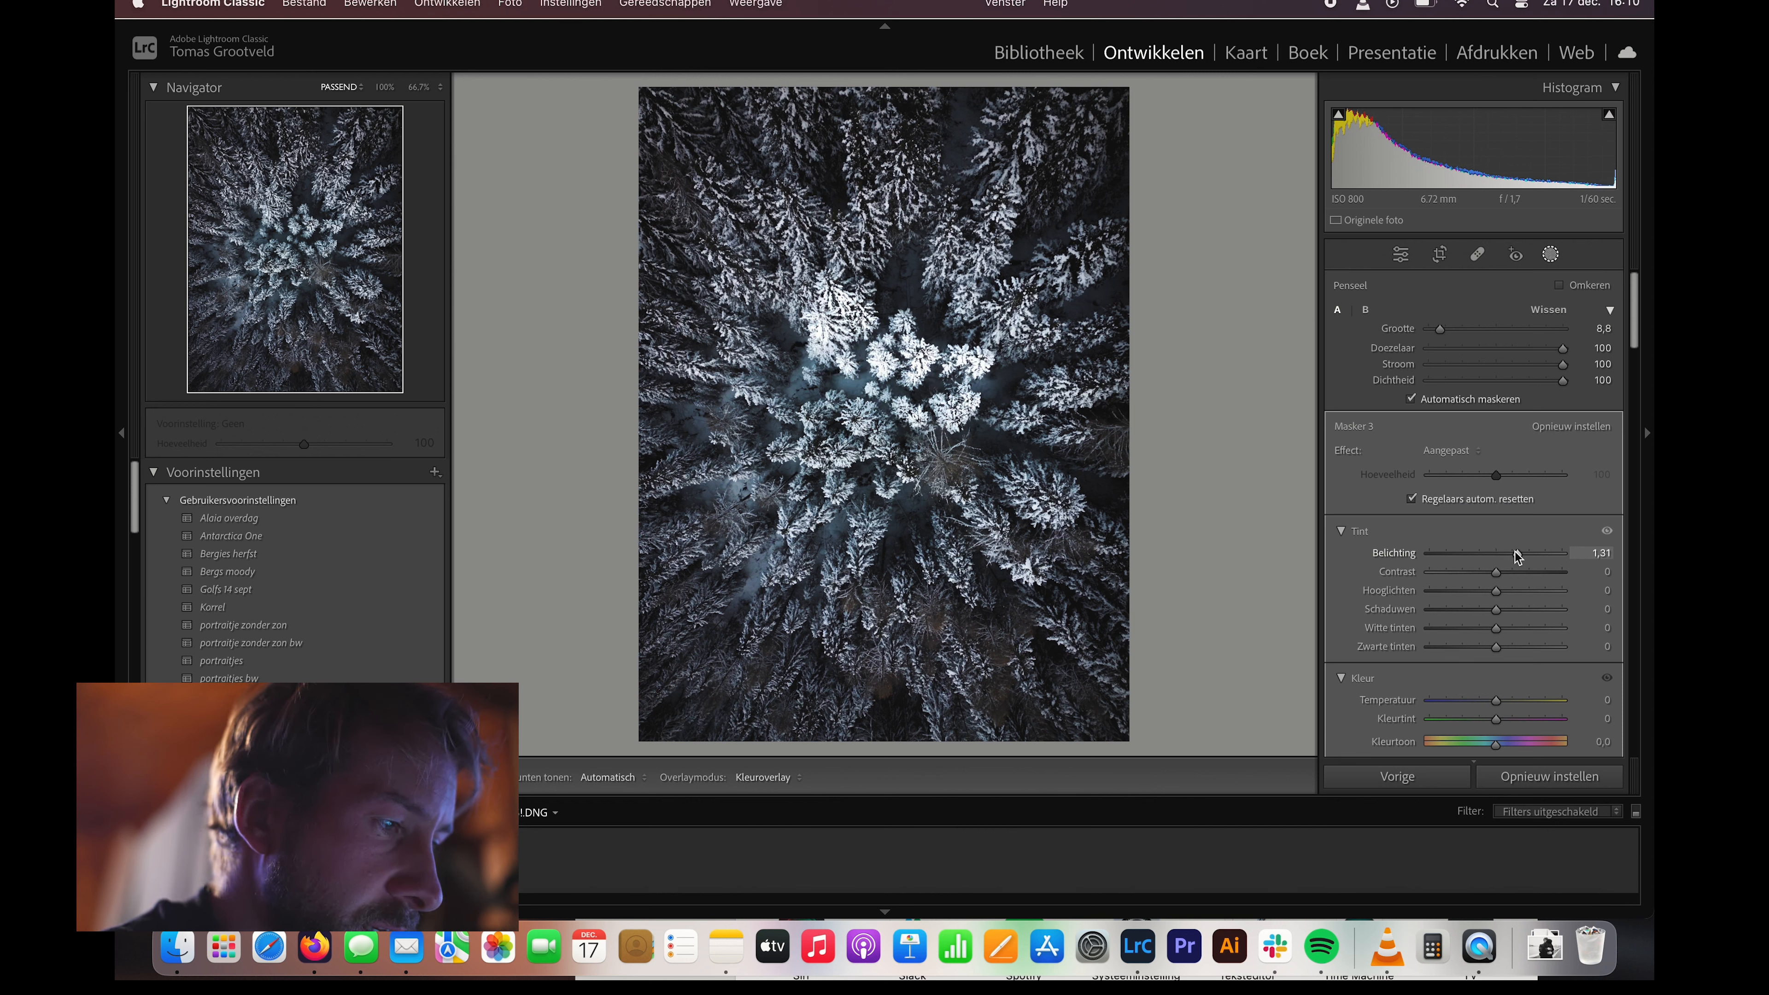
left_click_drag(1528, 553, 1512, 553)
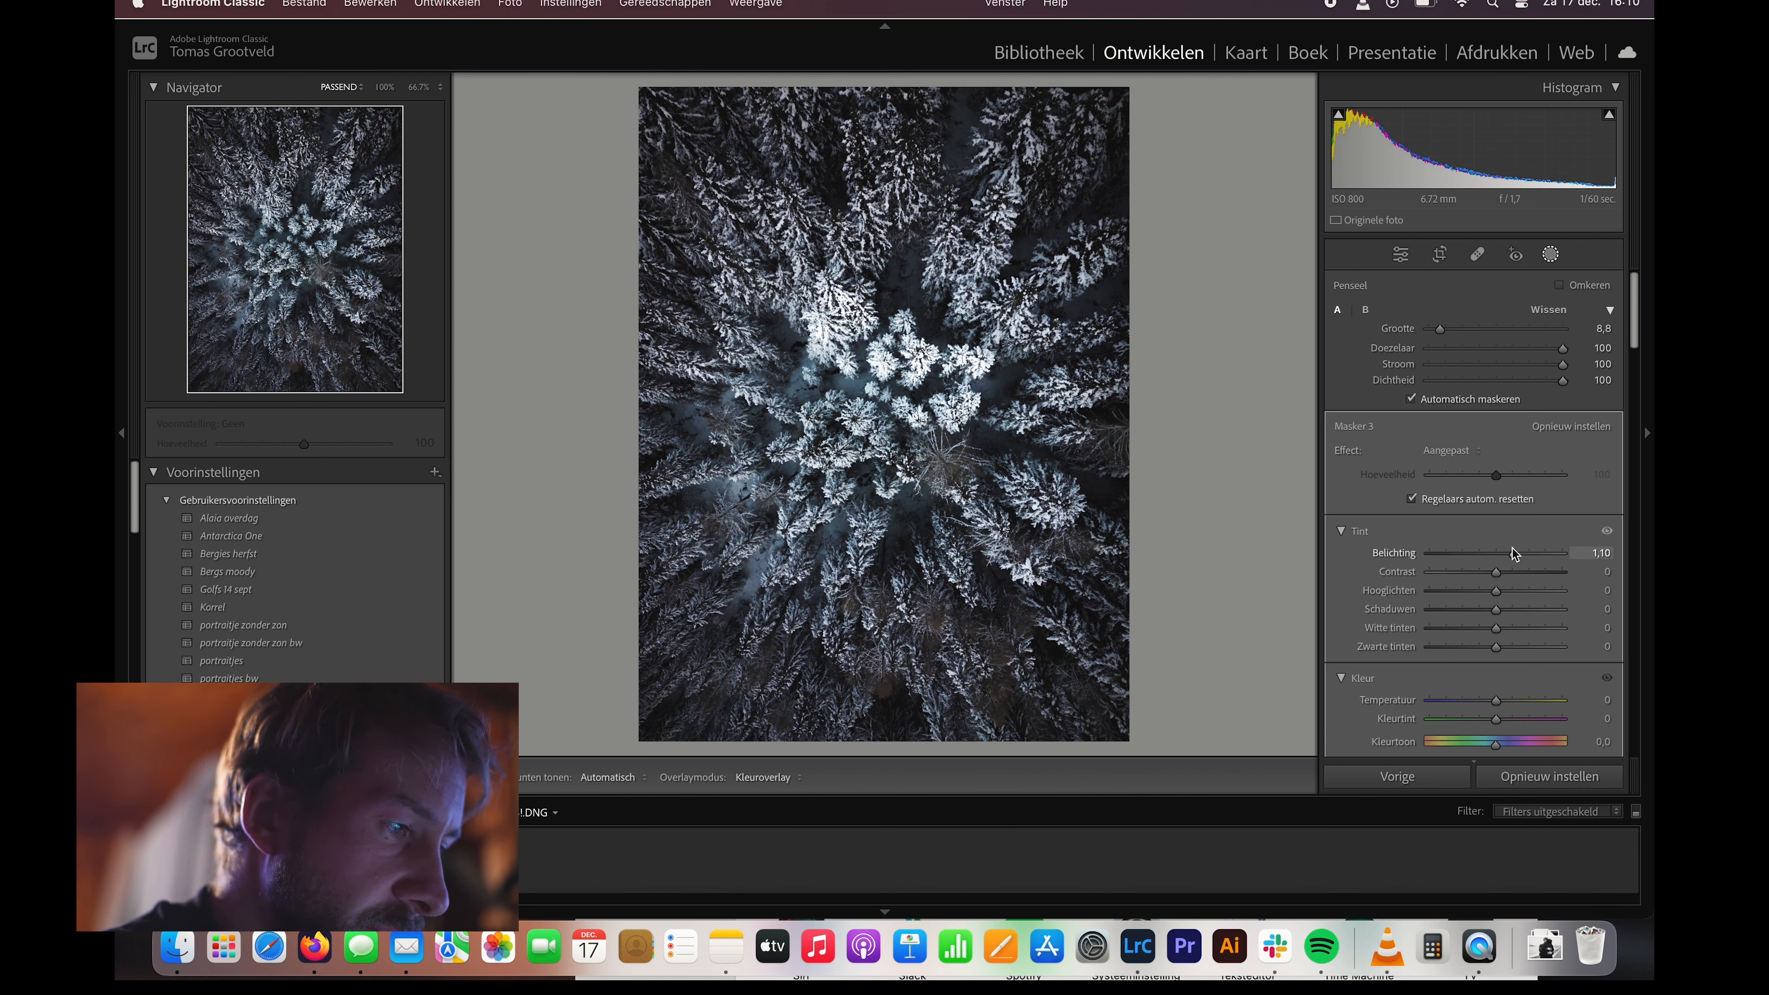
left_click_drag(1527, 552, 1551, 553)
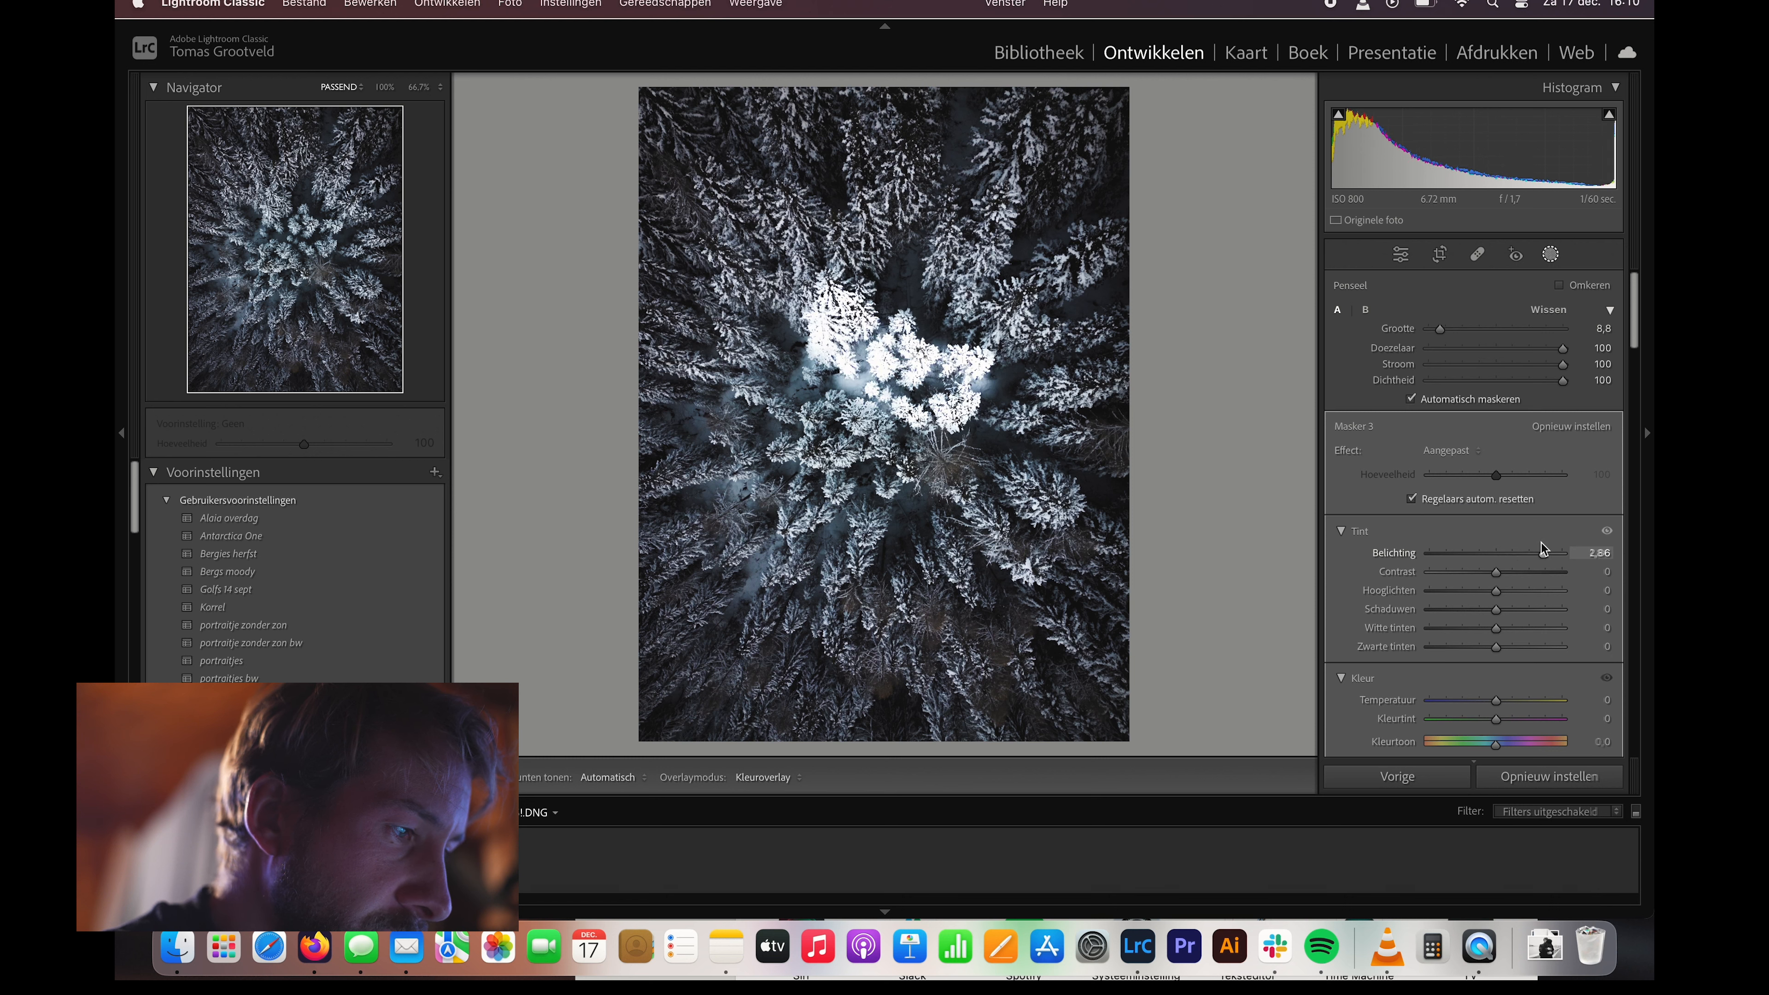
left_click_drag(1546, 553, 1431, 553)
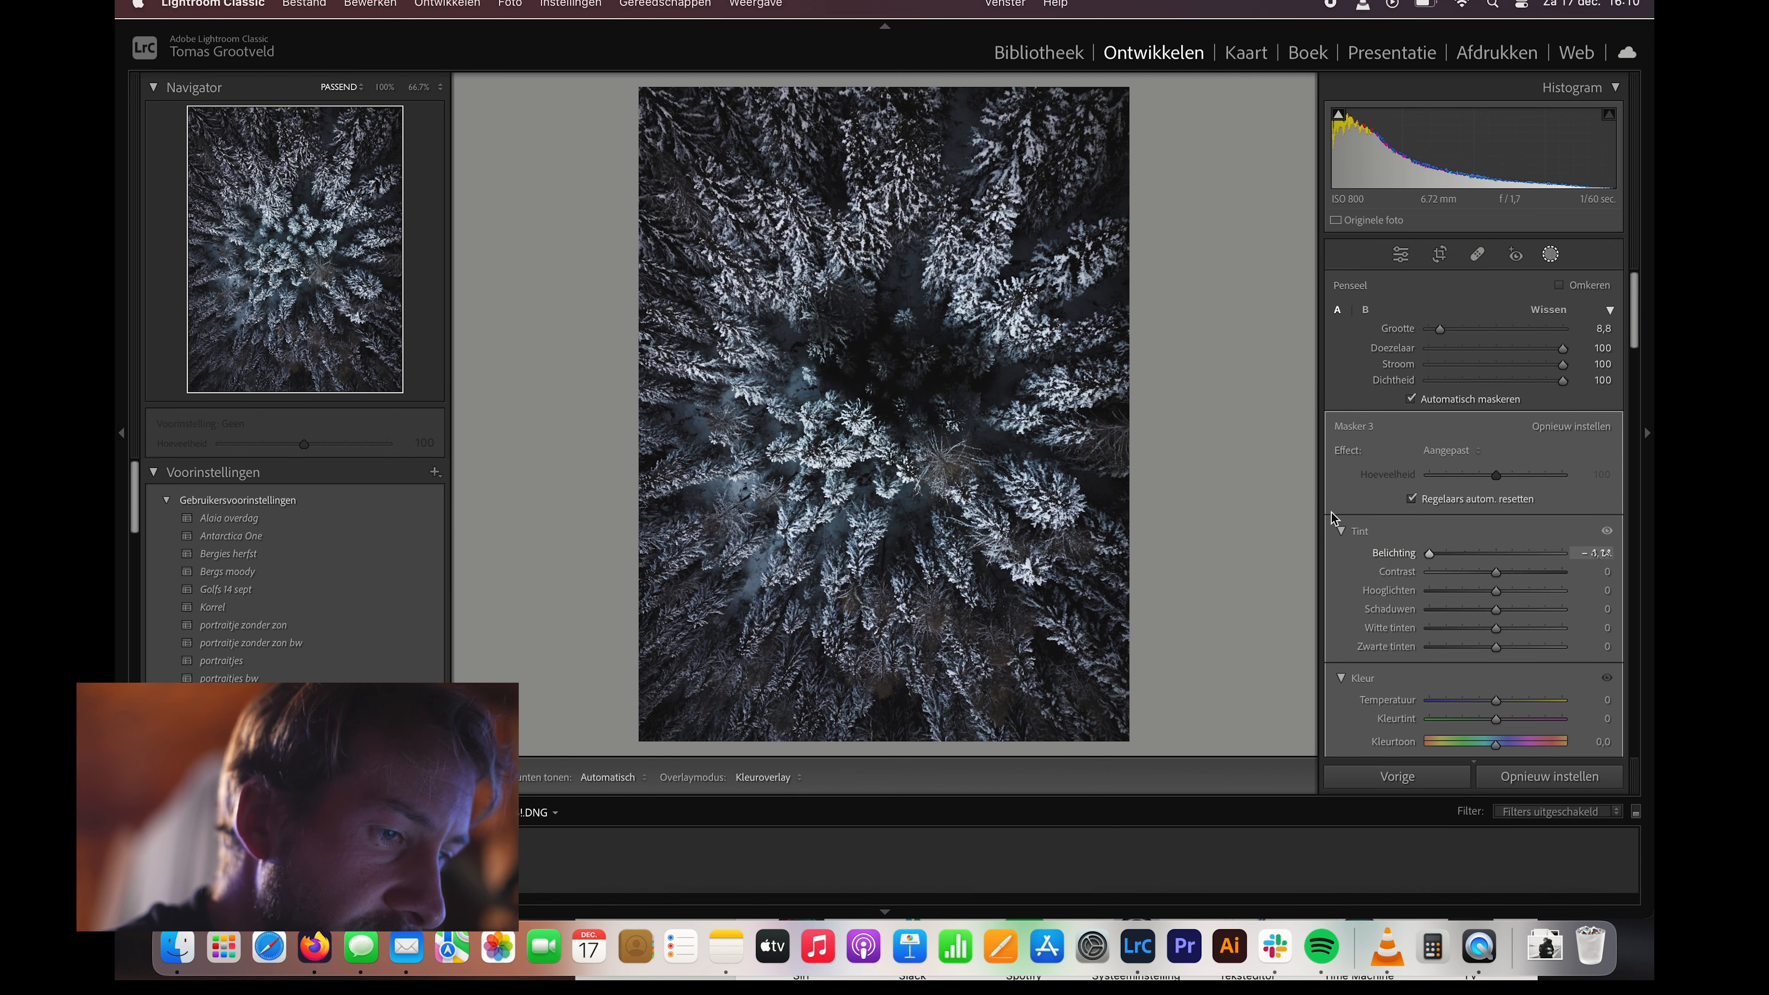
left_click_drag(1429, 553, 1494, 552)
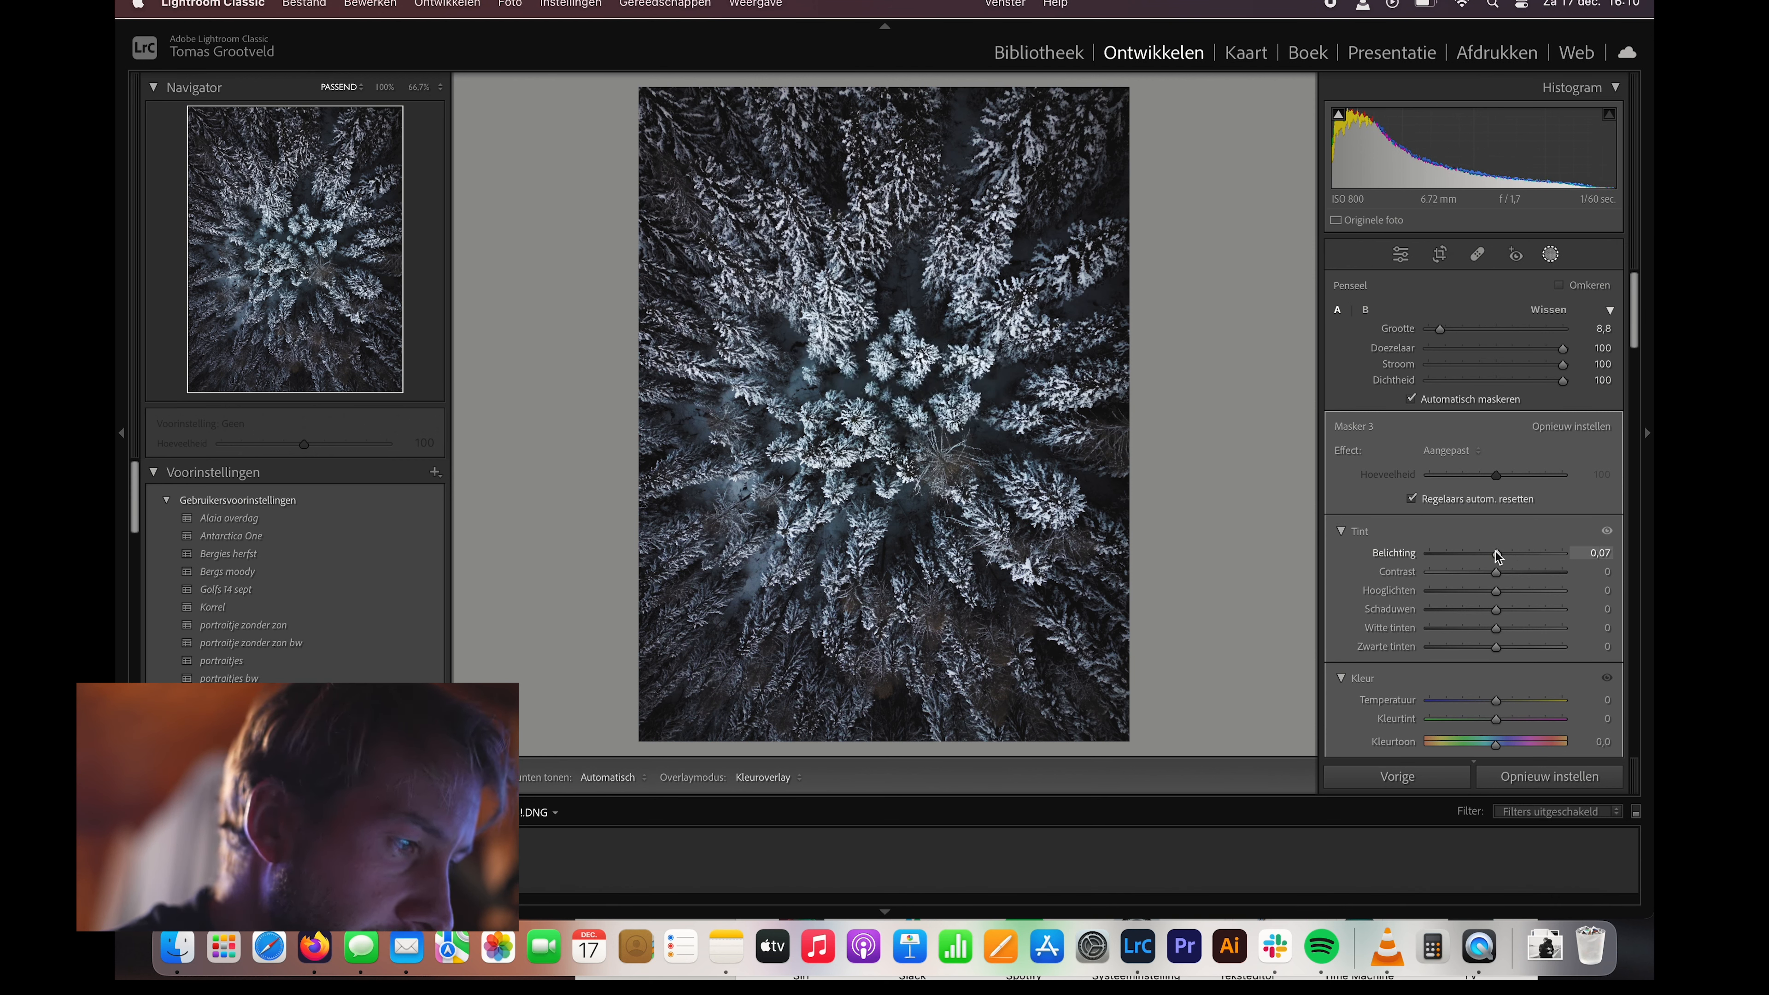
left_click_drag(1494, 553, 1506, 553)
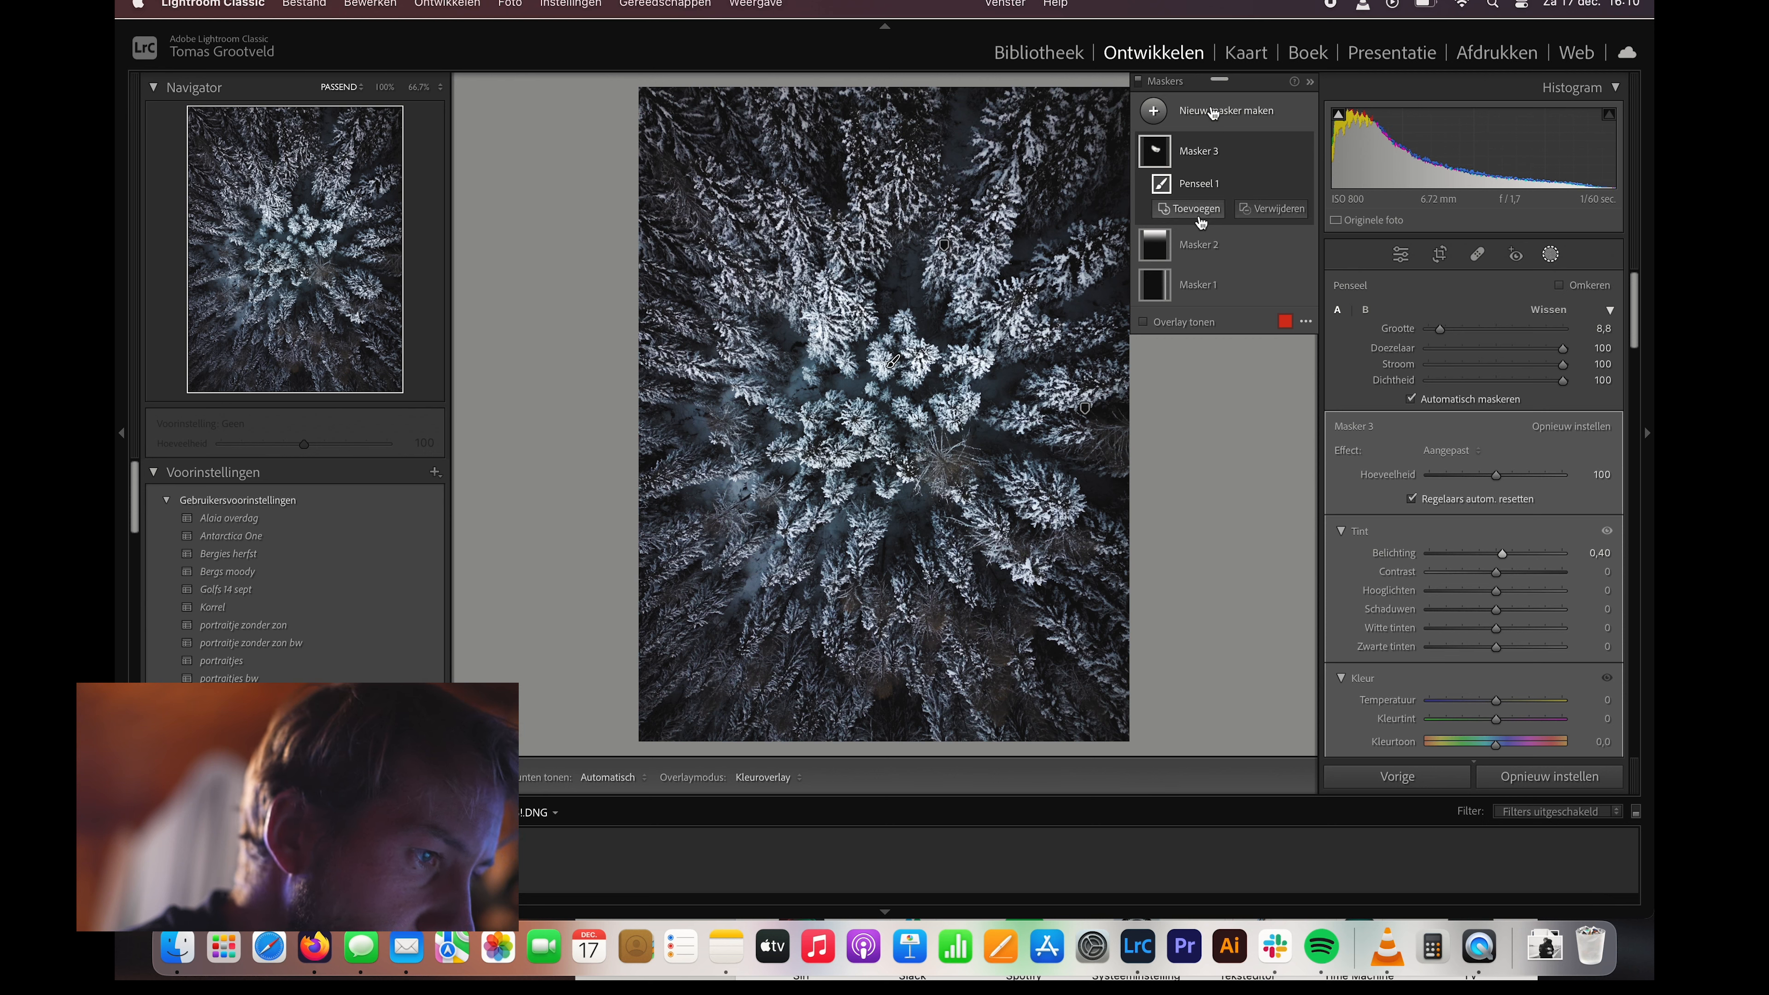
left_click(1225, 111)
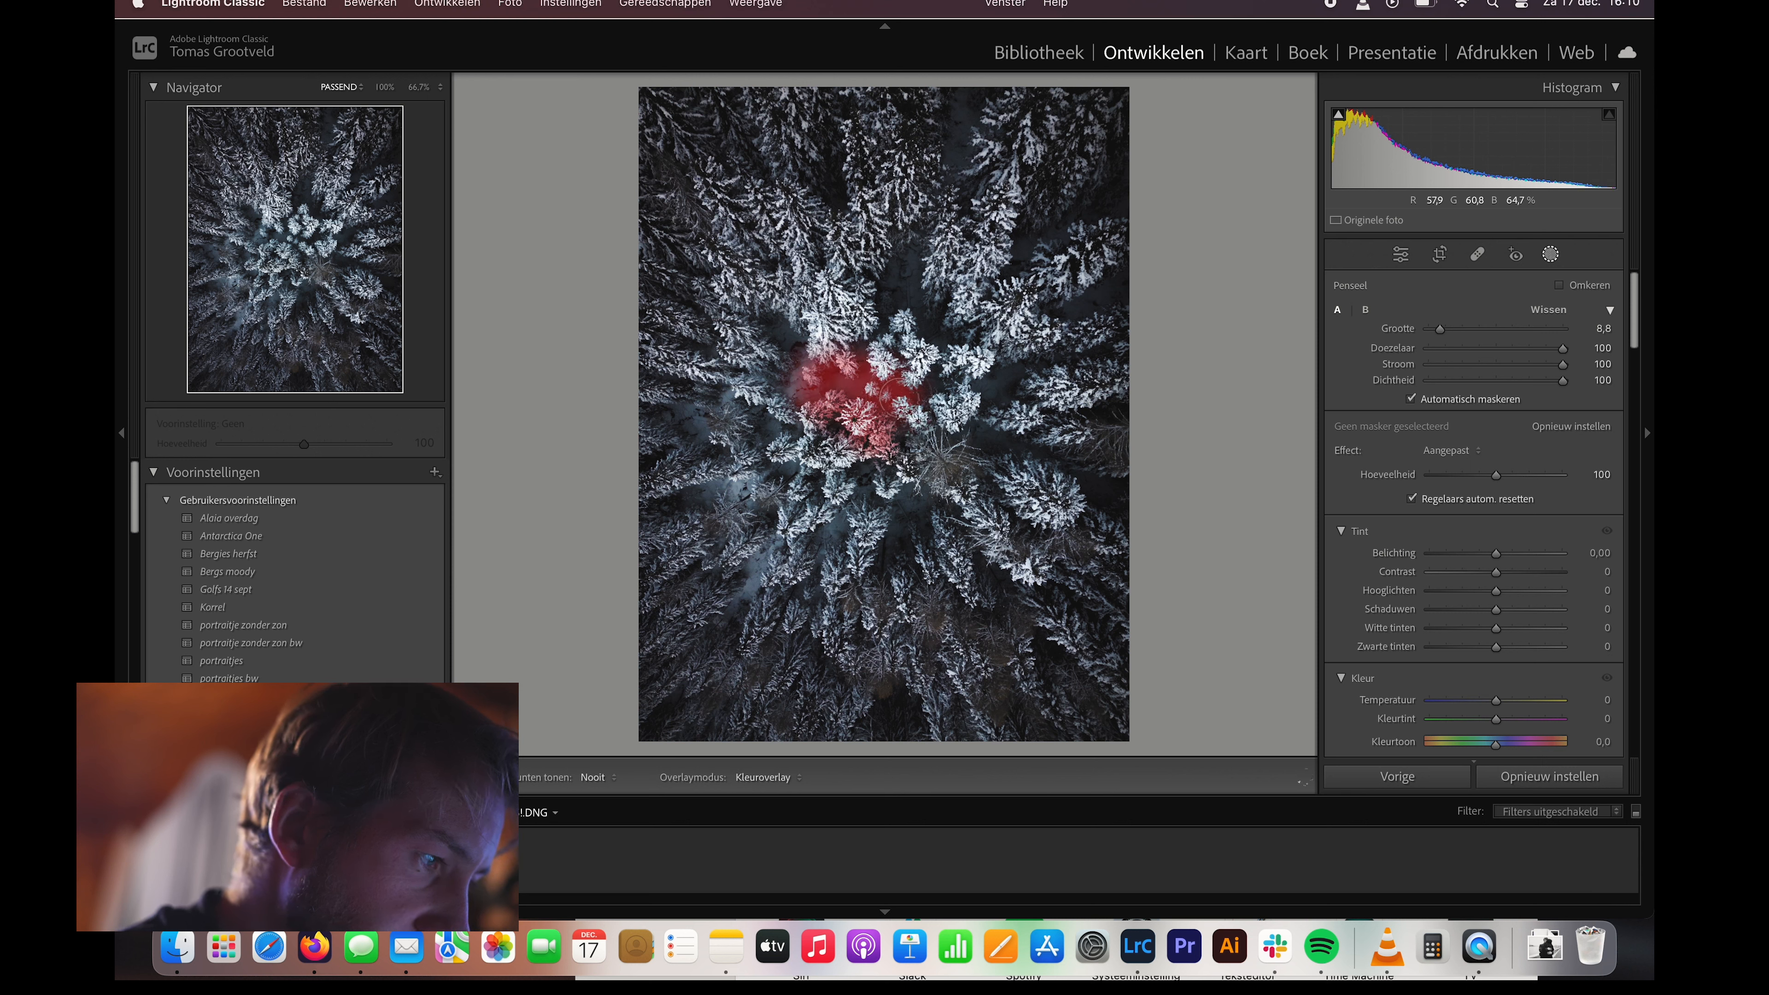
- Paint Masker 4 across the central trees and raise its exposure to +0.46
left_click_drag(840, 401, 891, 417)
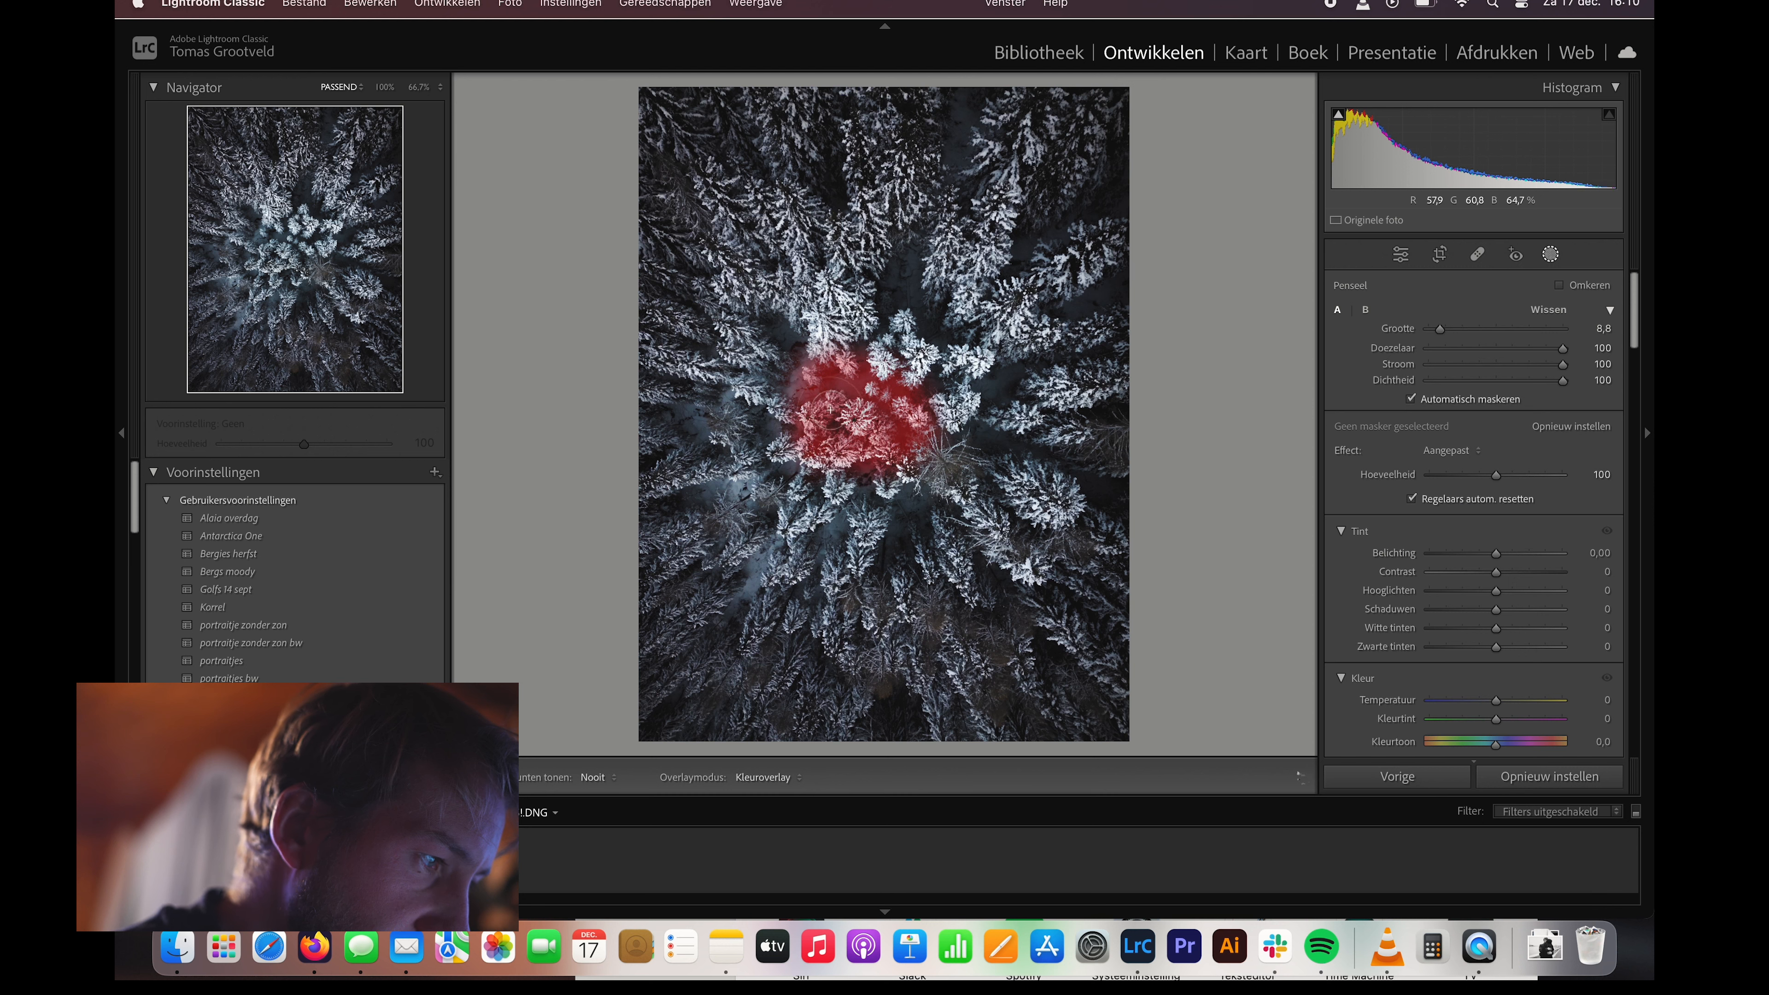
left_click_drag(834, 389, 819, 417)
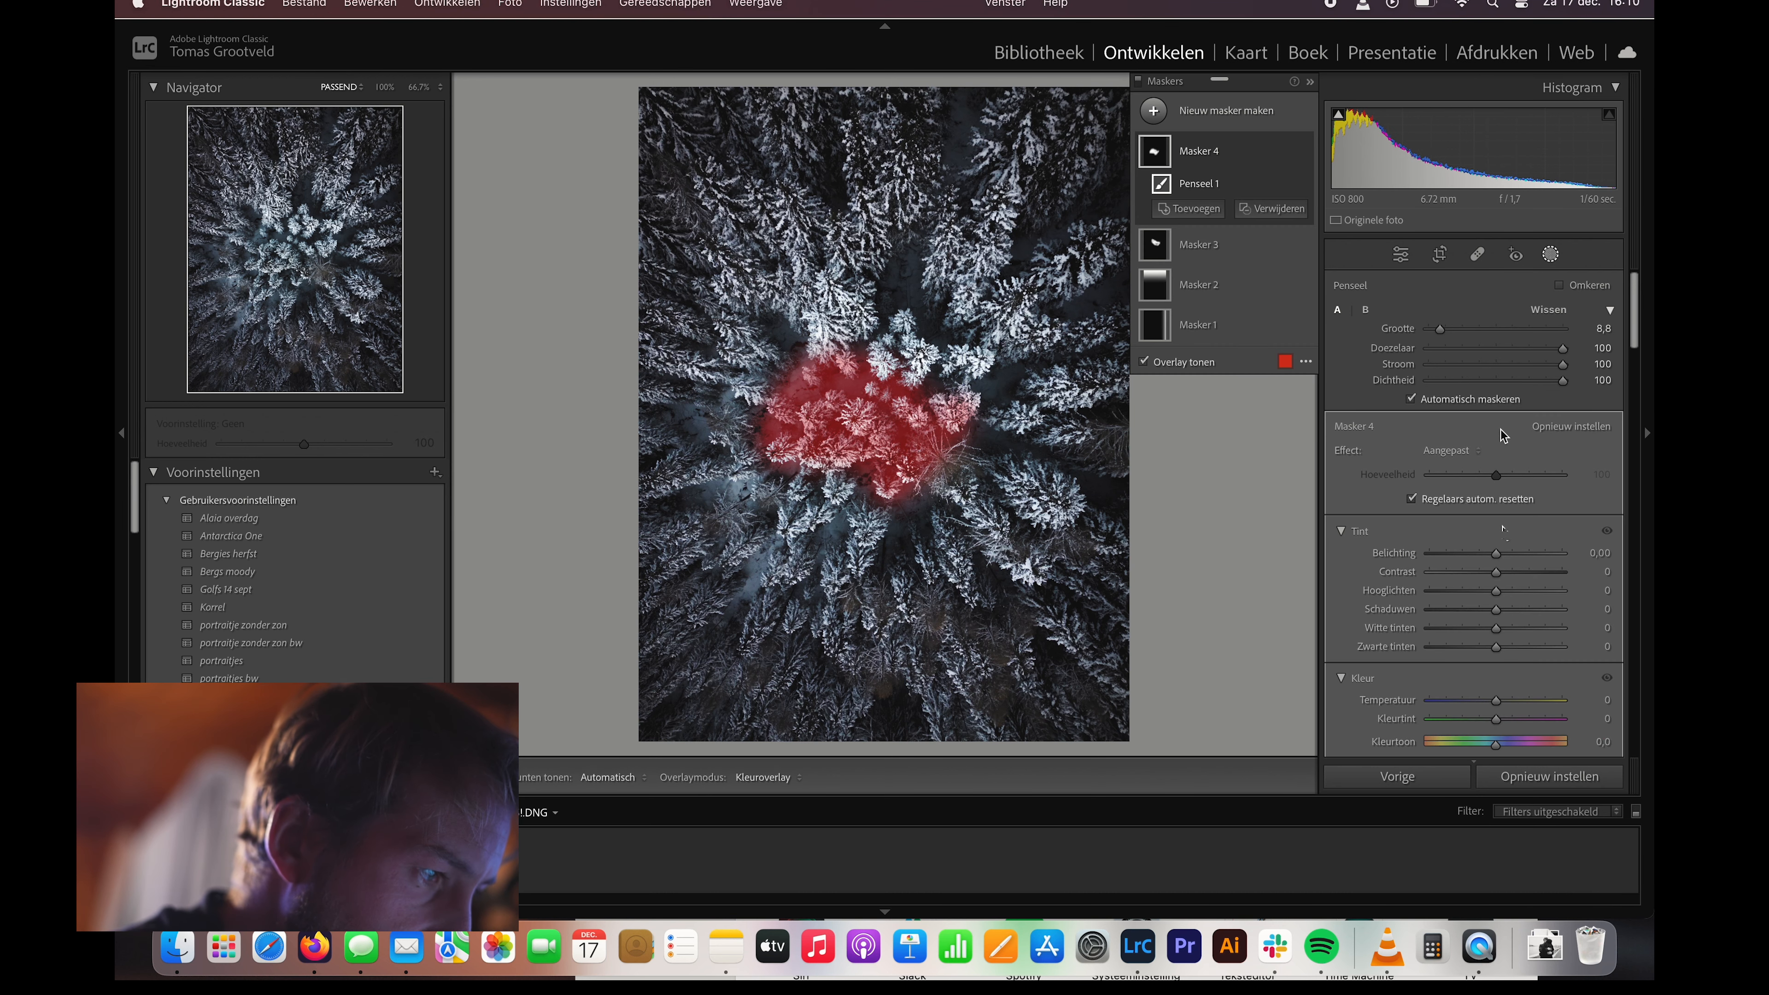
left_click_drag(1496, 553, 1512, 553)
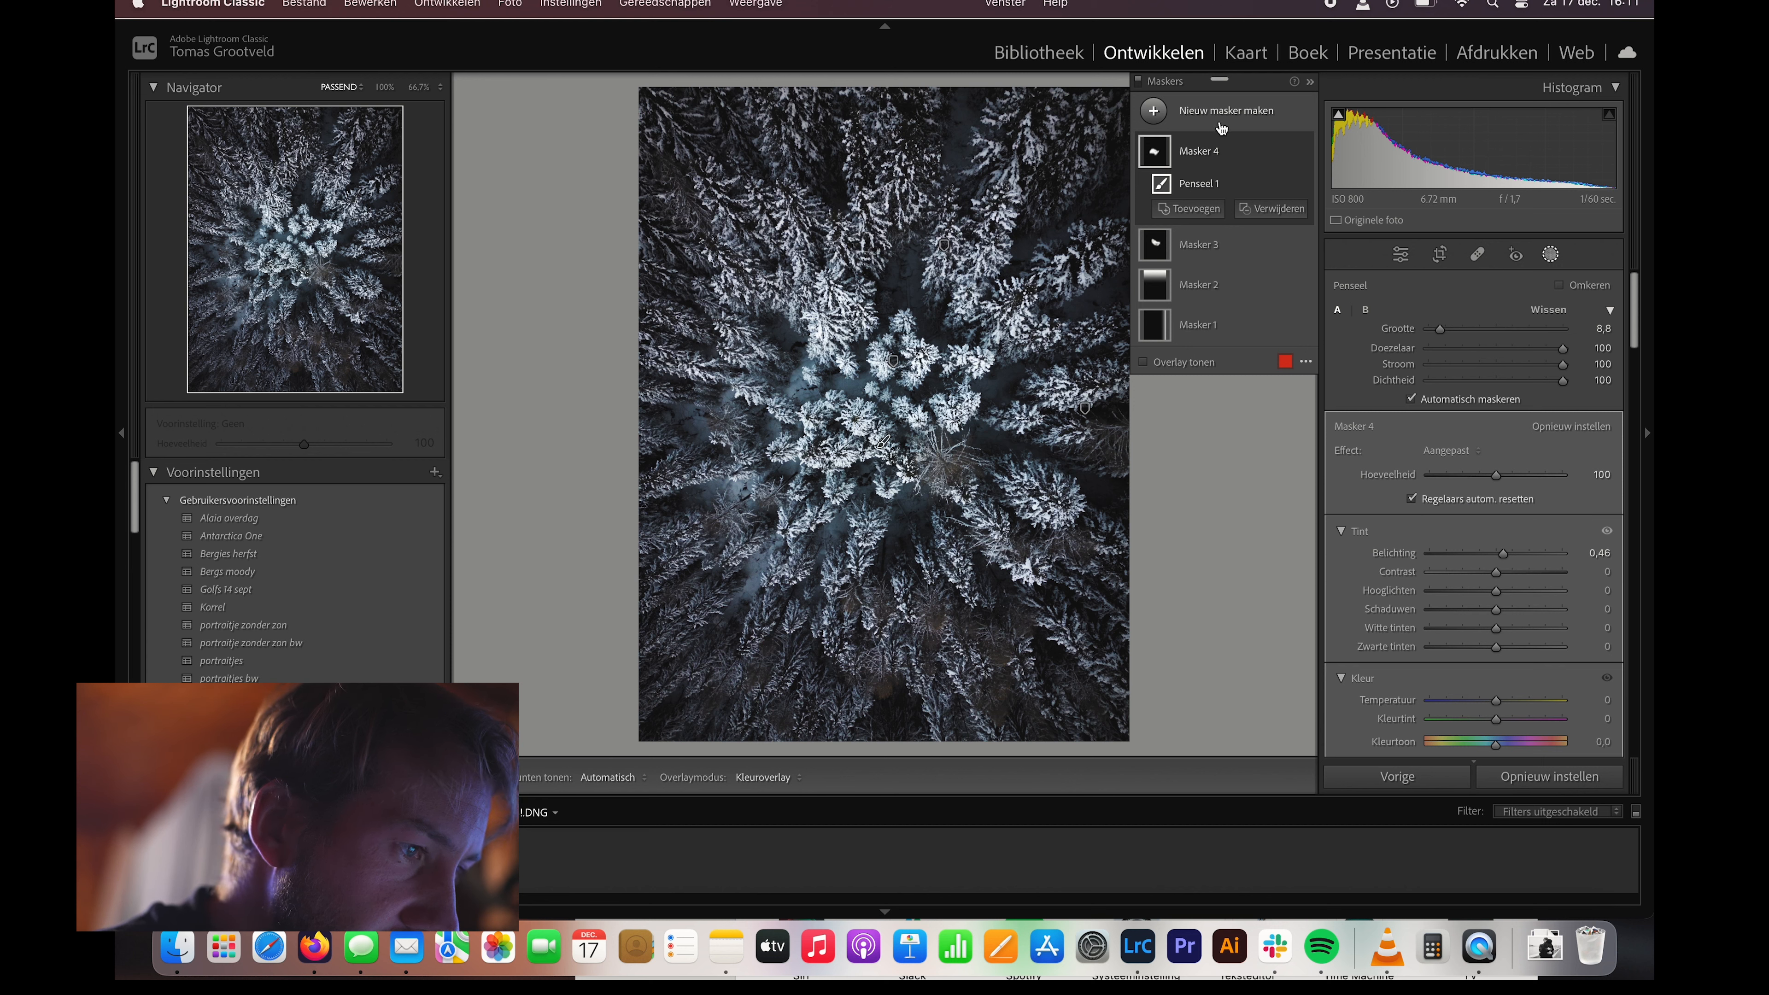
- Add a linear gradient mask over the bottom edge with exposure −0.12
left_click(1224, 110)
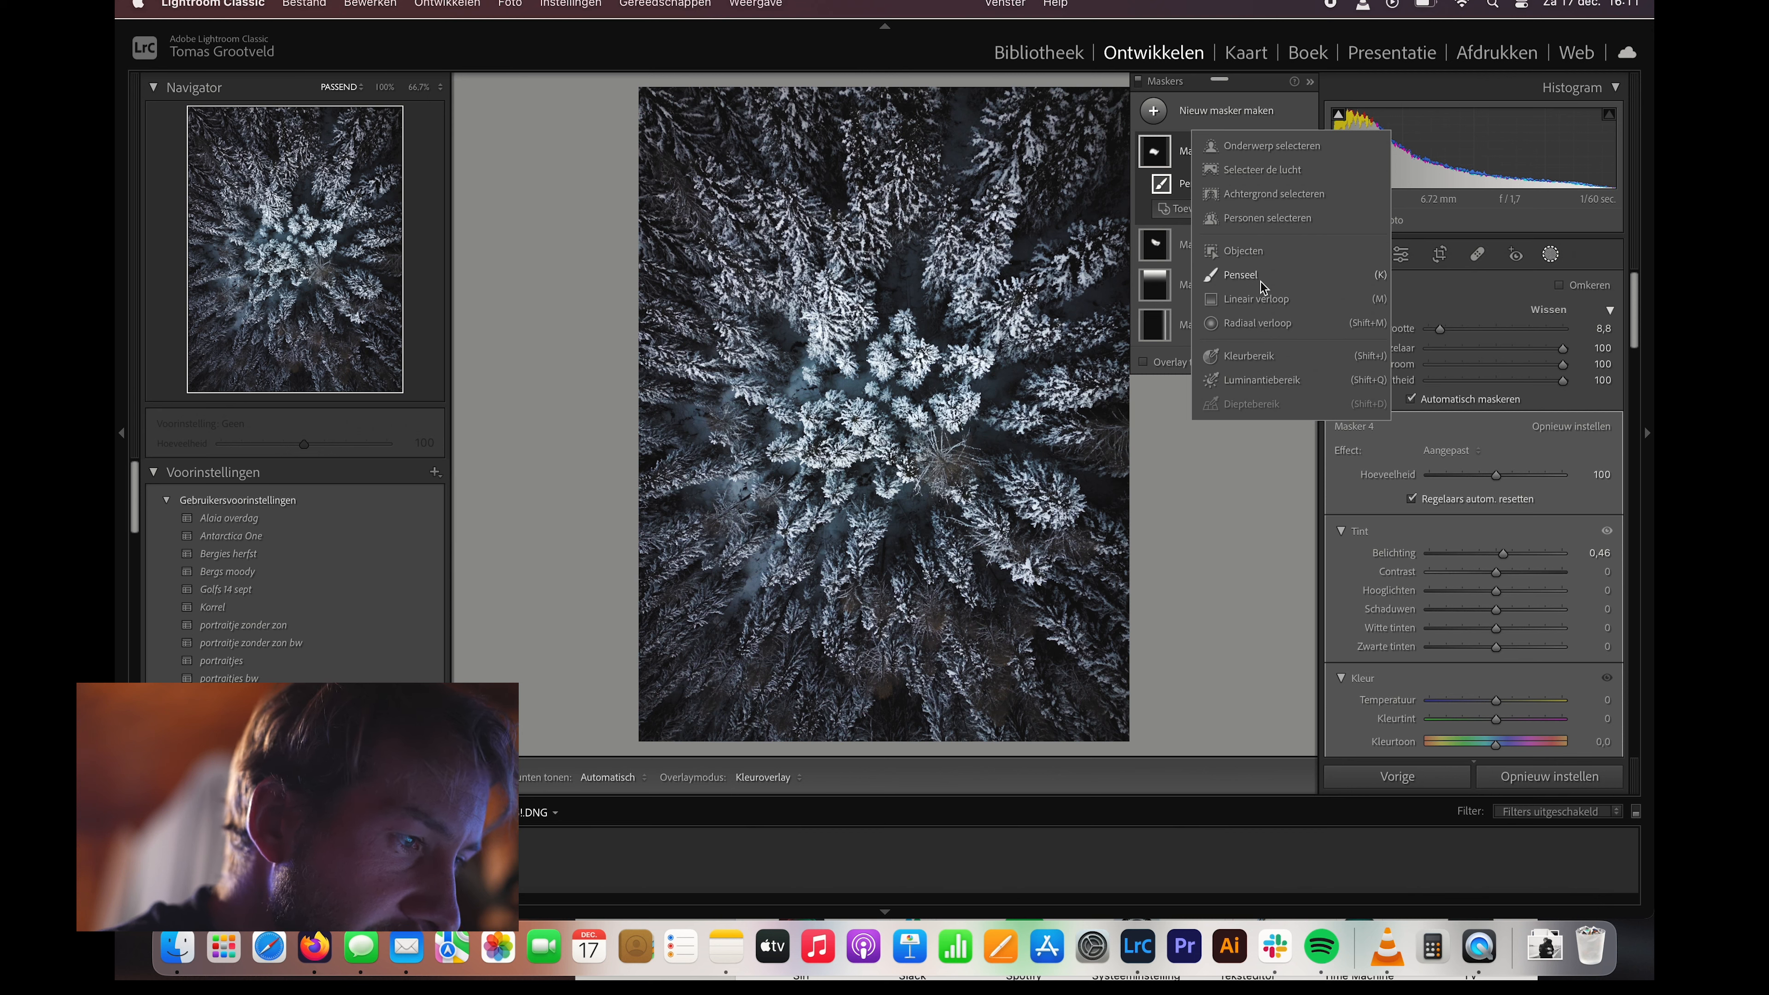
left_click(1255, 297)
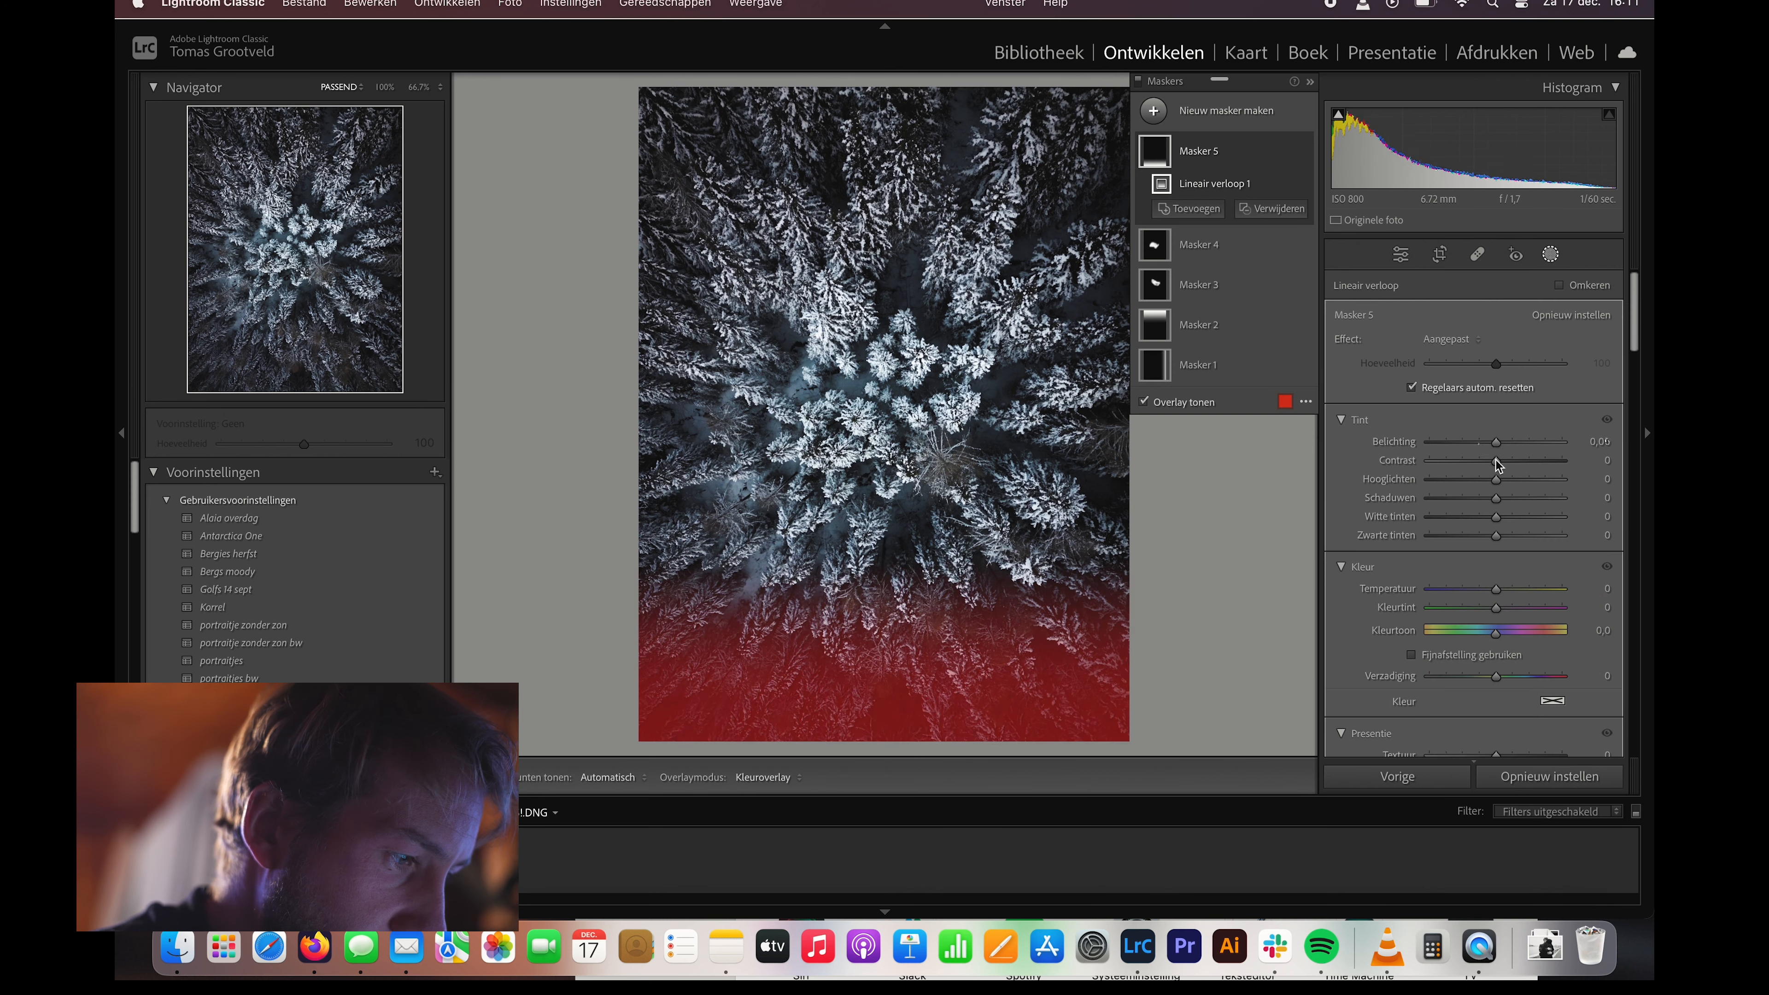
left_click_drag(1529, 441, 1492, 441)
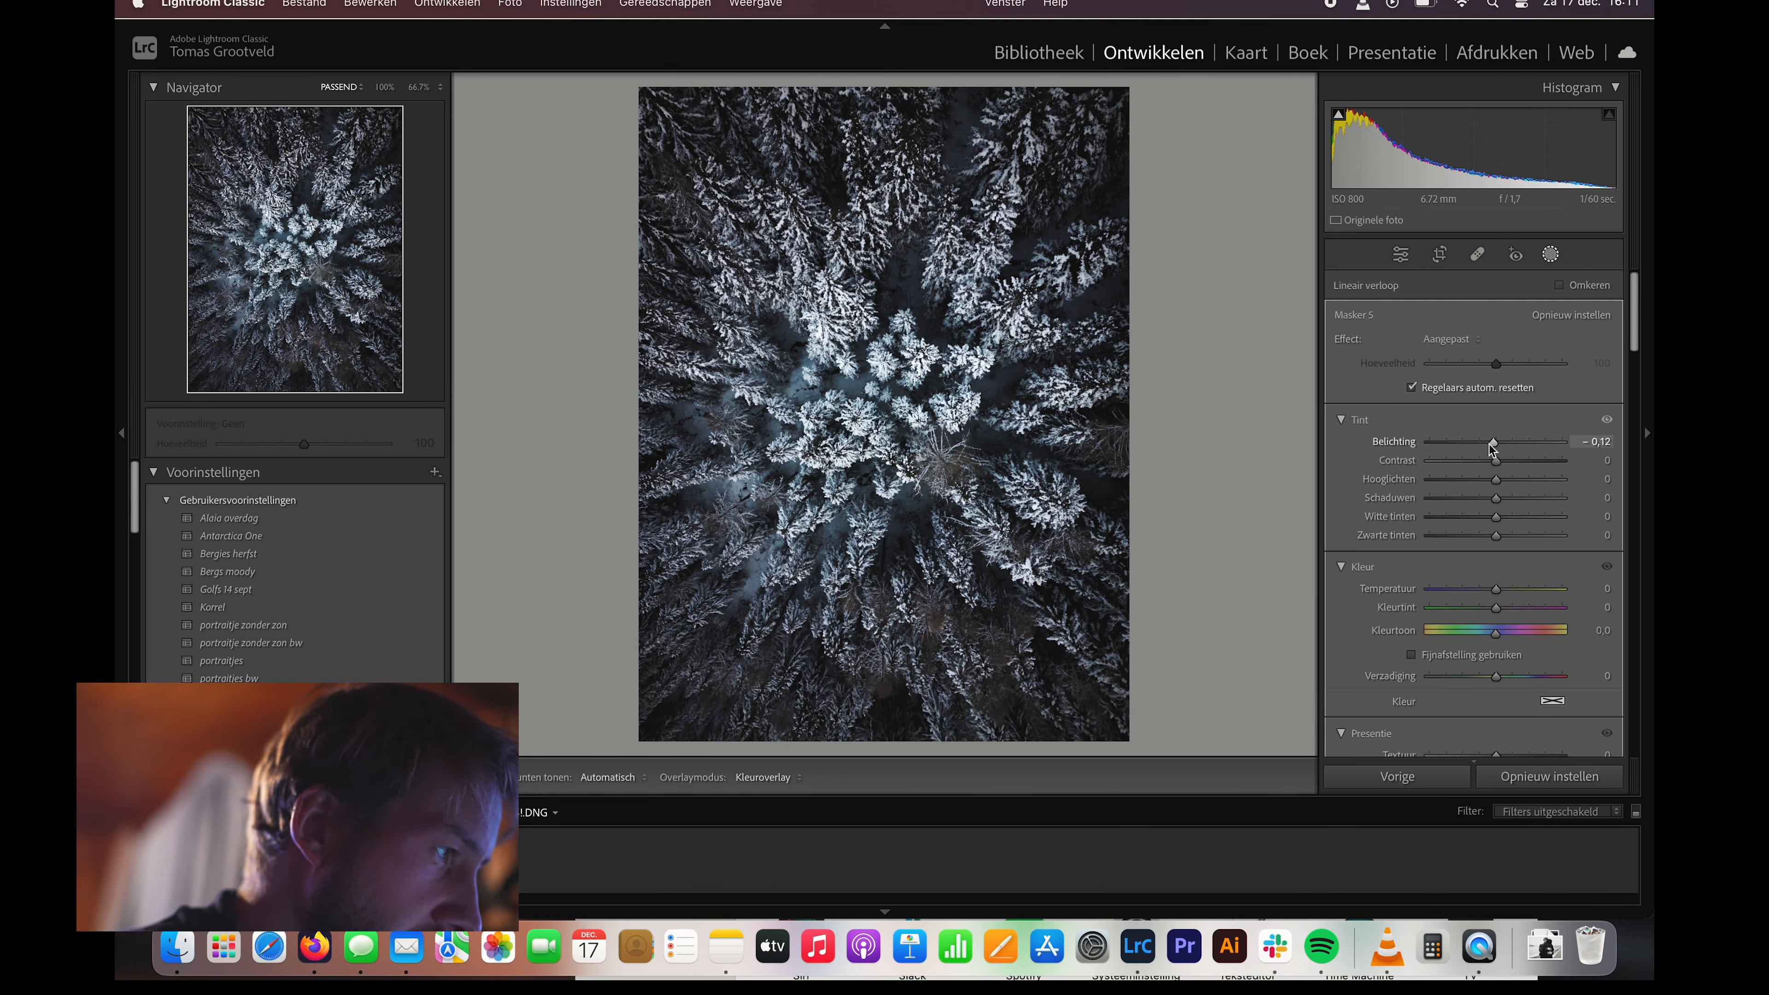
- Add a linear gradient mask over the left edge with exposure −0.86
left_click(1548, 255)
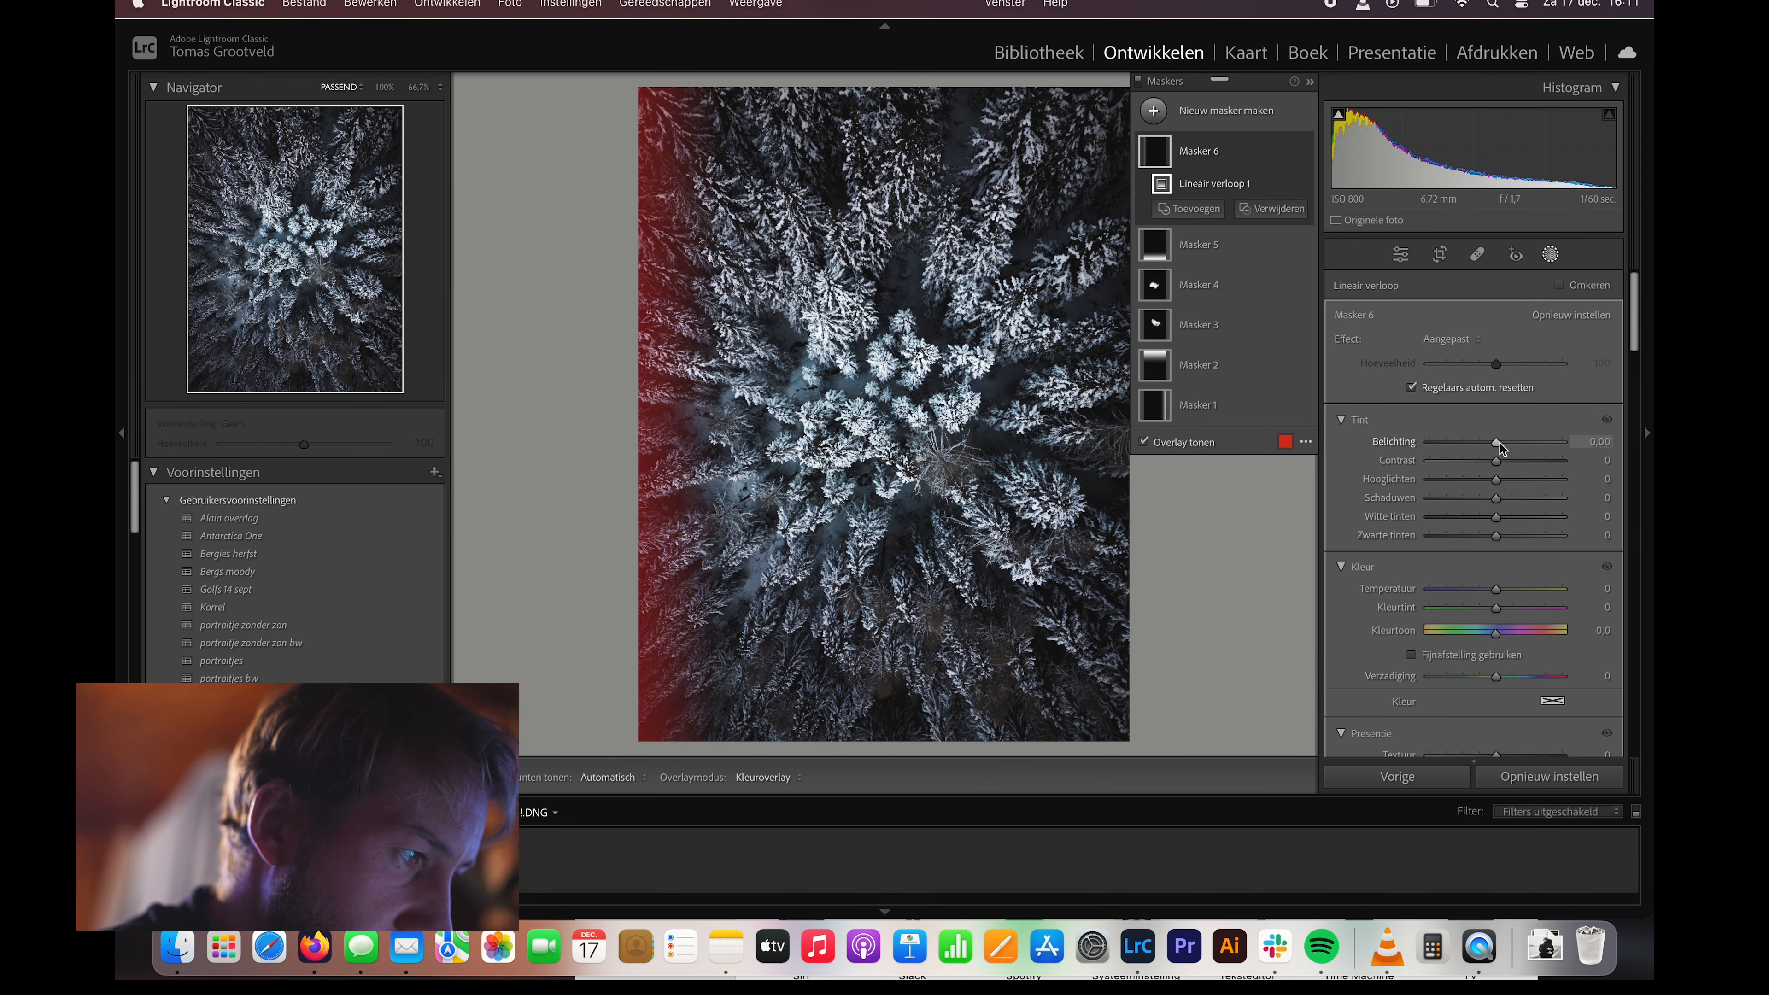
left_click_drag(1512, 443, 1489, 443)
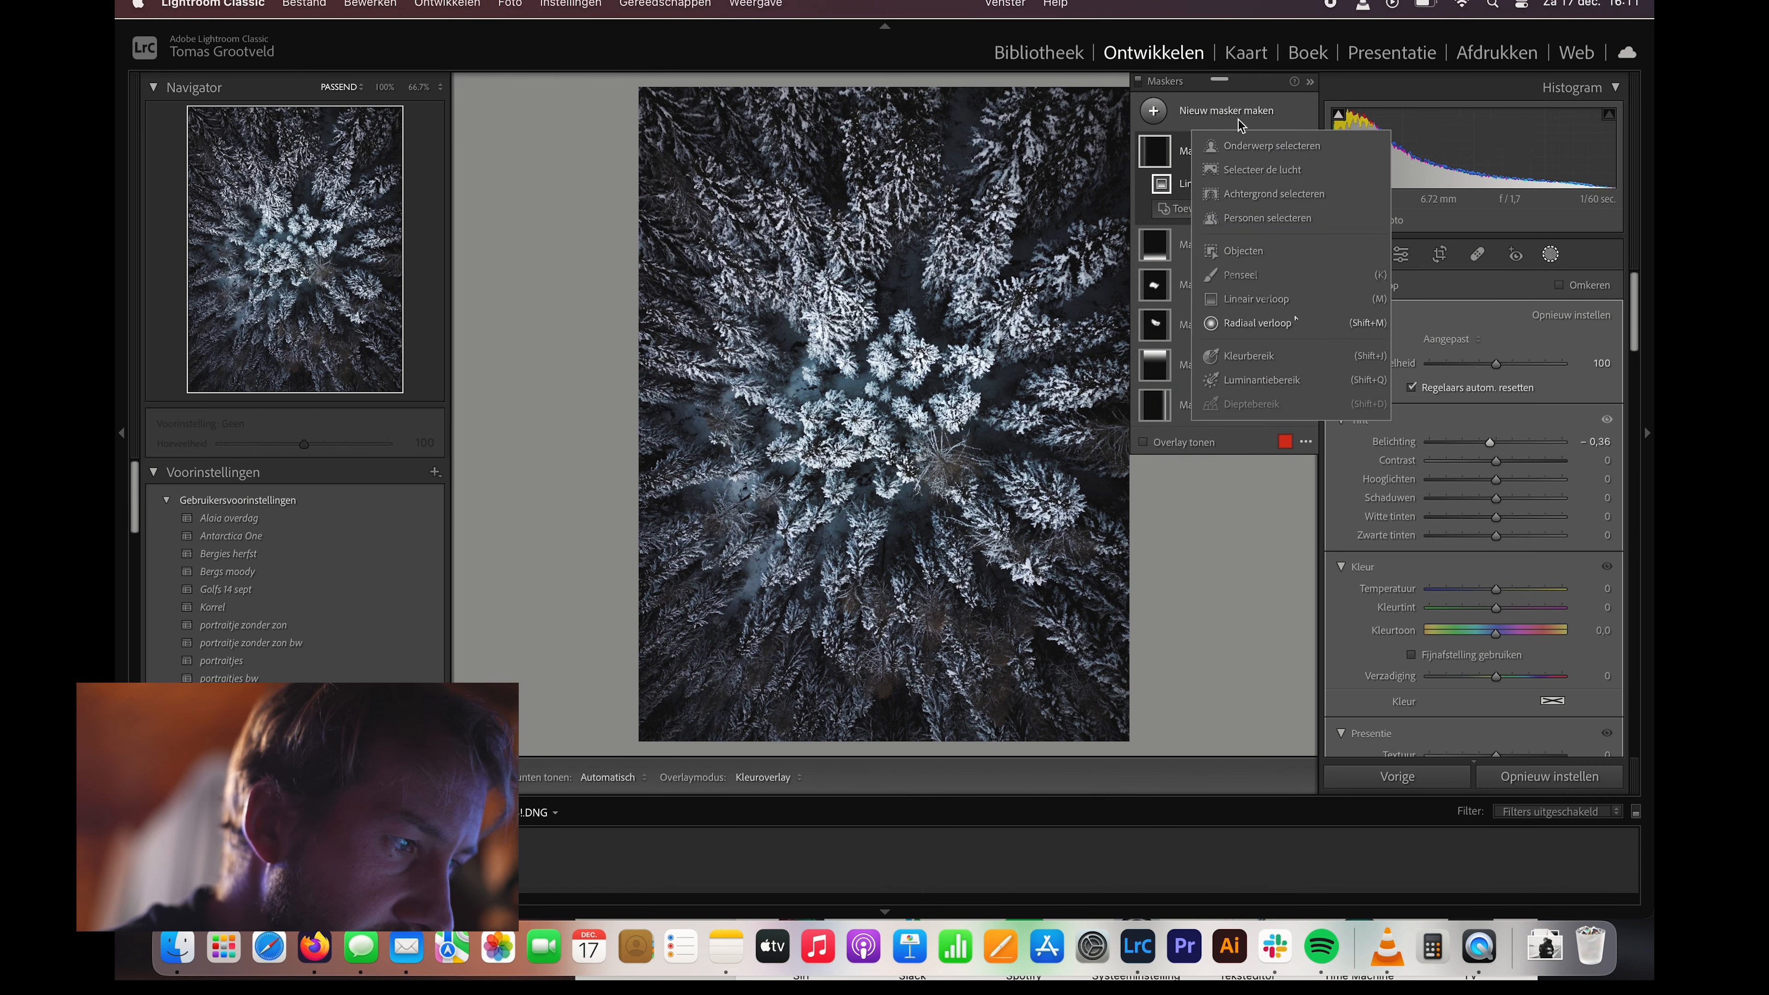
- Add a radial gradient mask over the central trees, inverted, with the red overlay hidden
left_click(1256, 322)
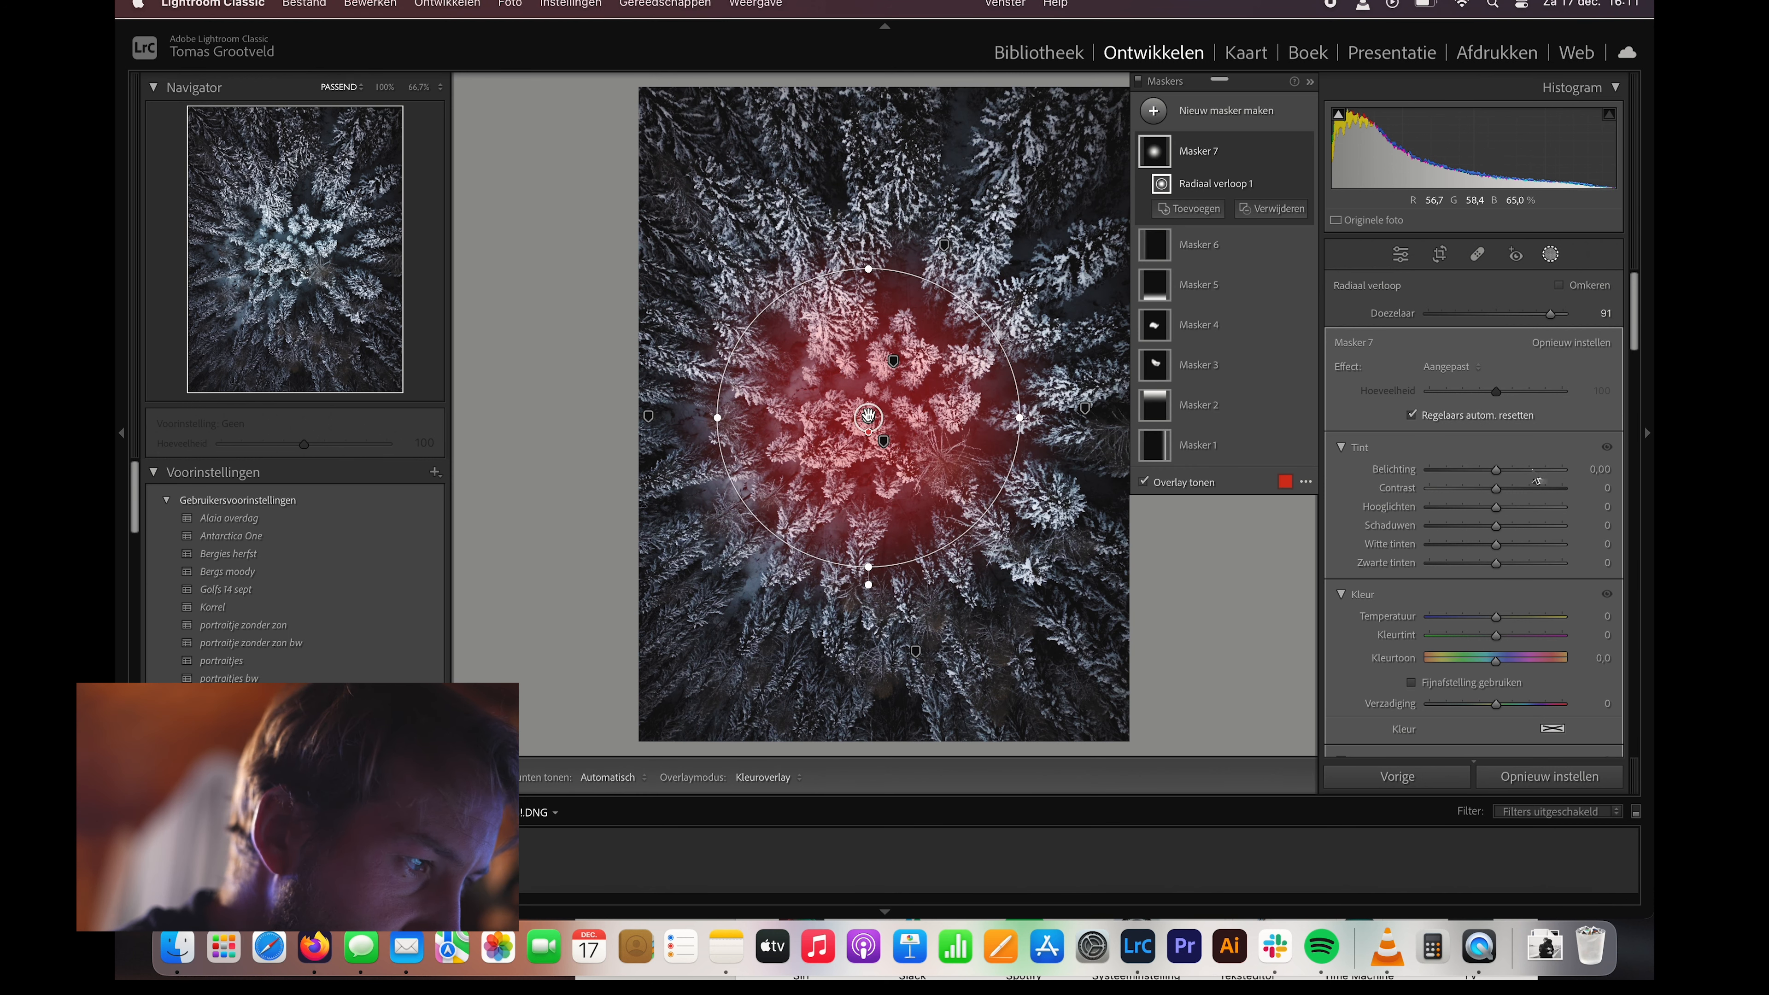
left_click(1563, 285)
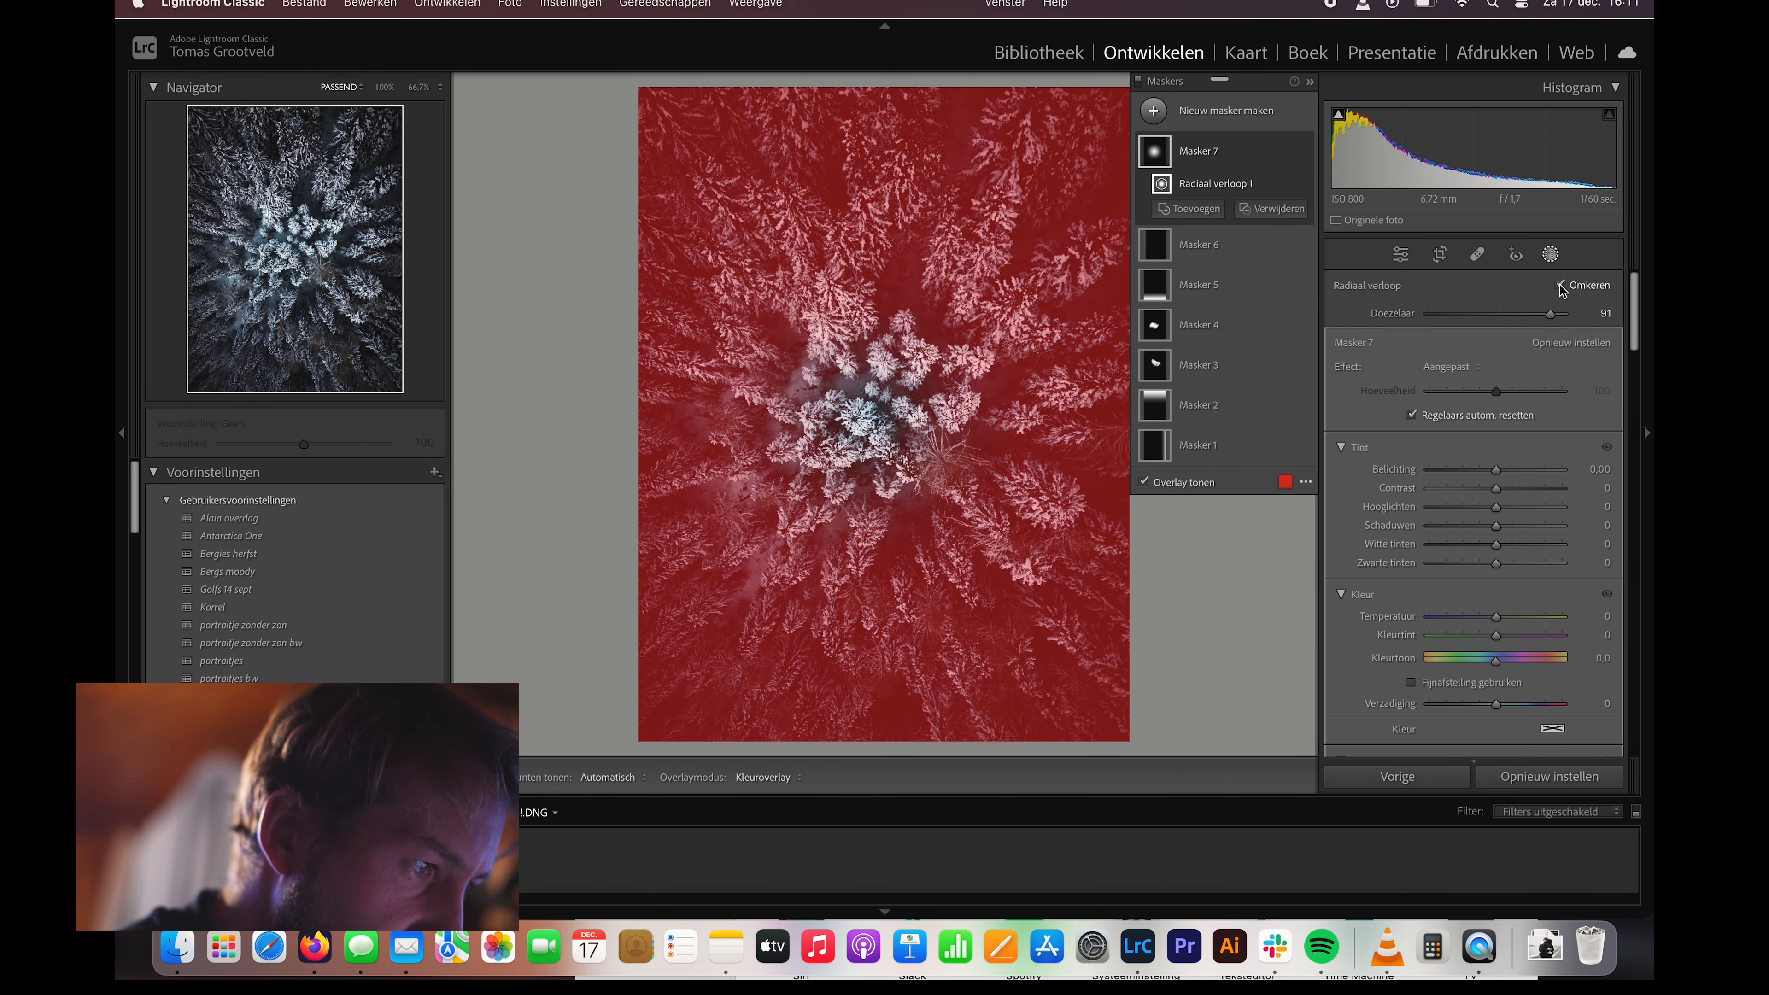
left_click(1562, 284)
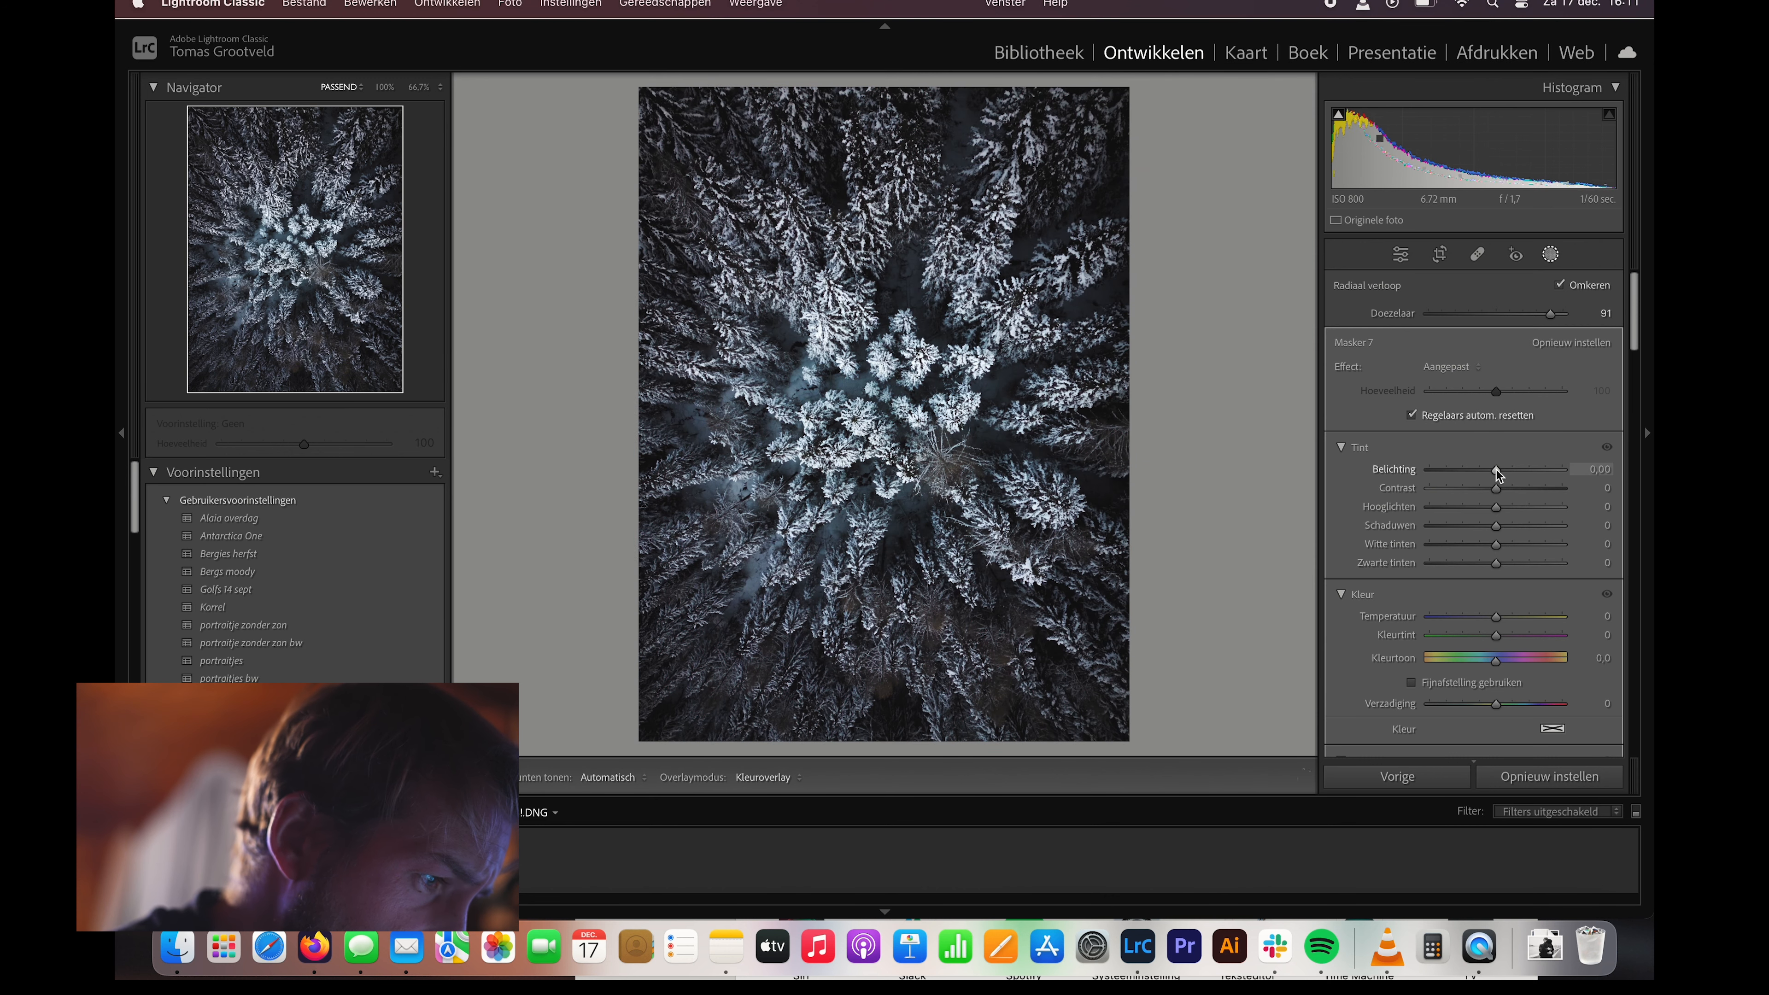
- Settle the inverted mask's Exposure at a subtle -0.12 to darken the surroundings
left_click_drag(1496, 471, 1479, 471)
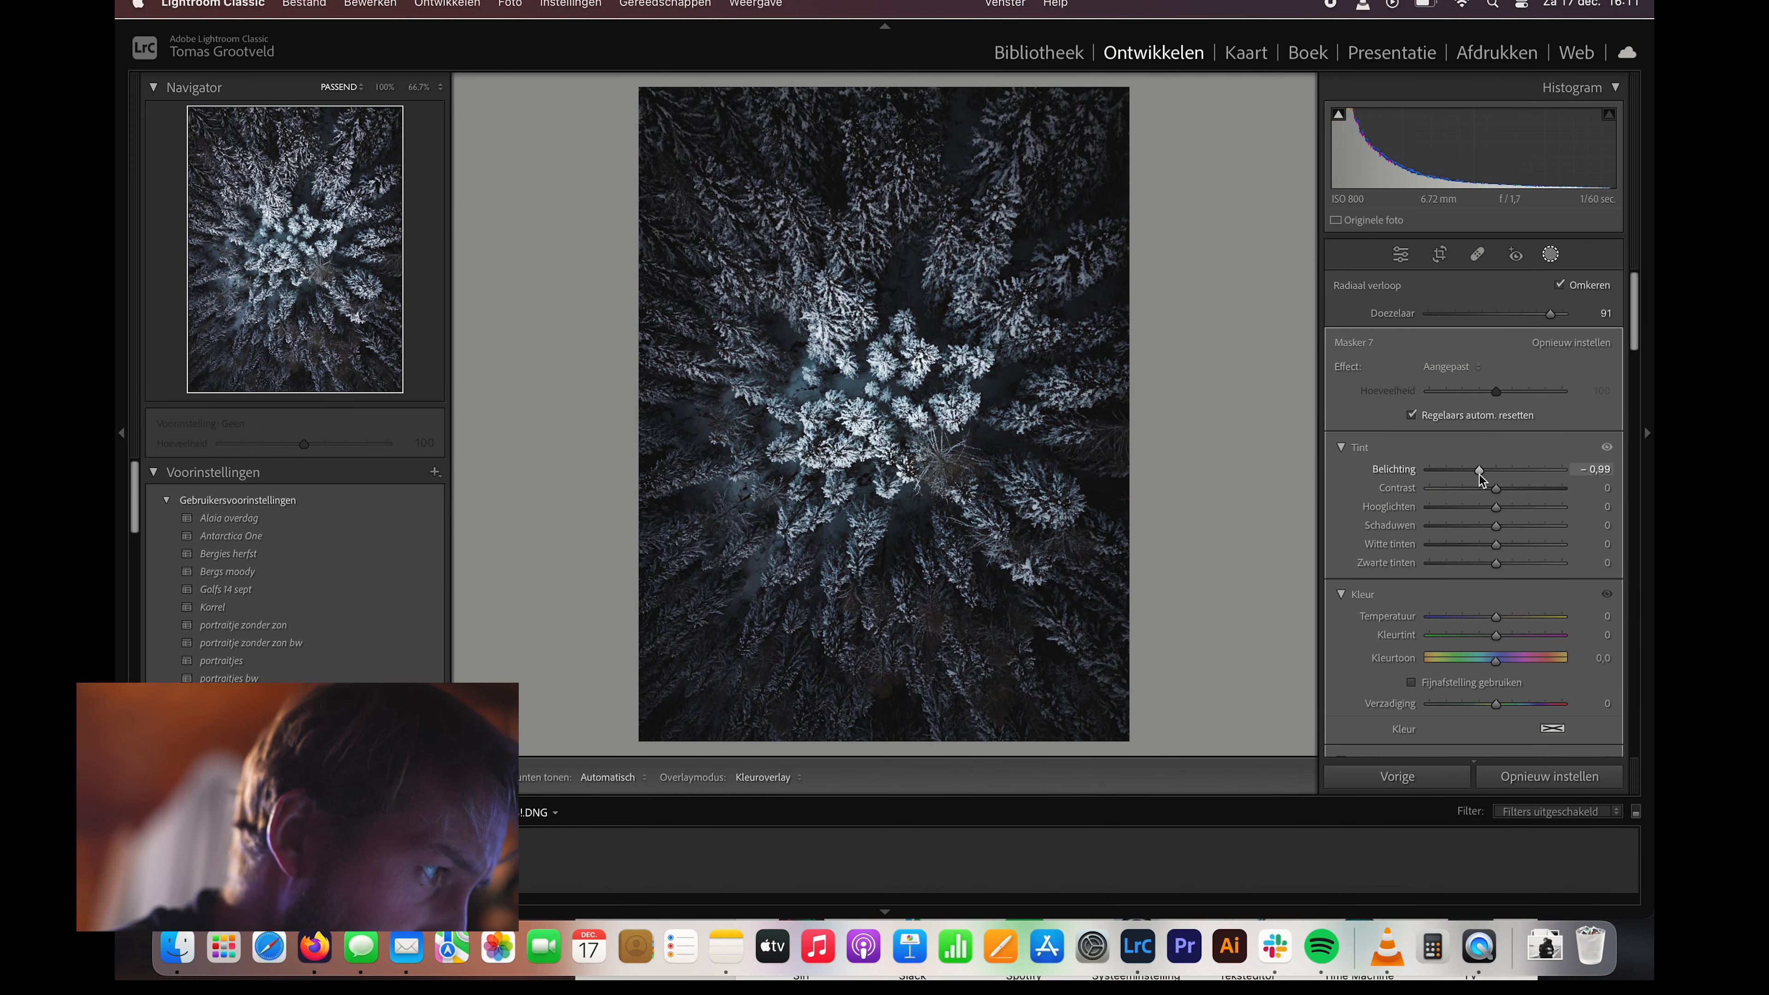
left_click_drag(1479, 471, 1484, 471)
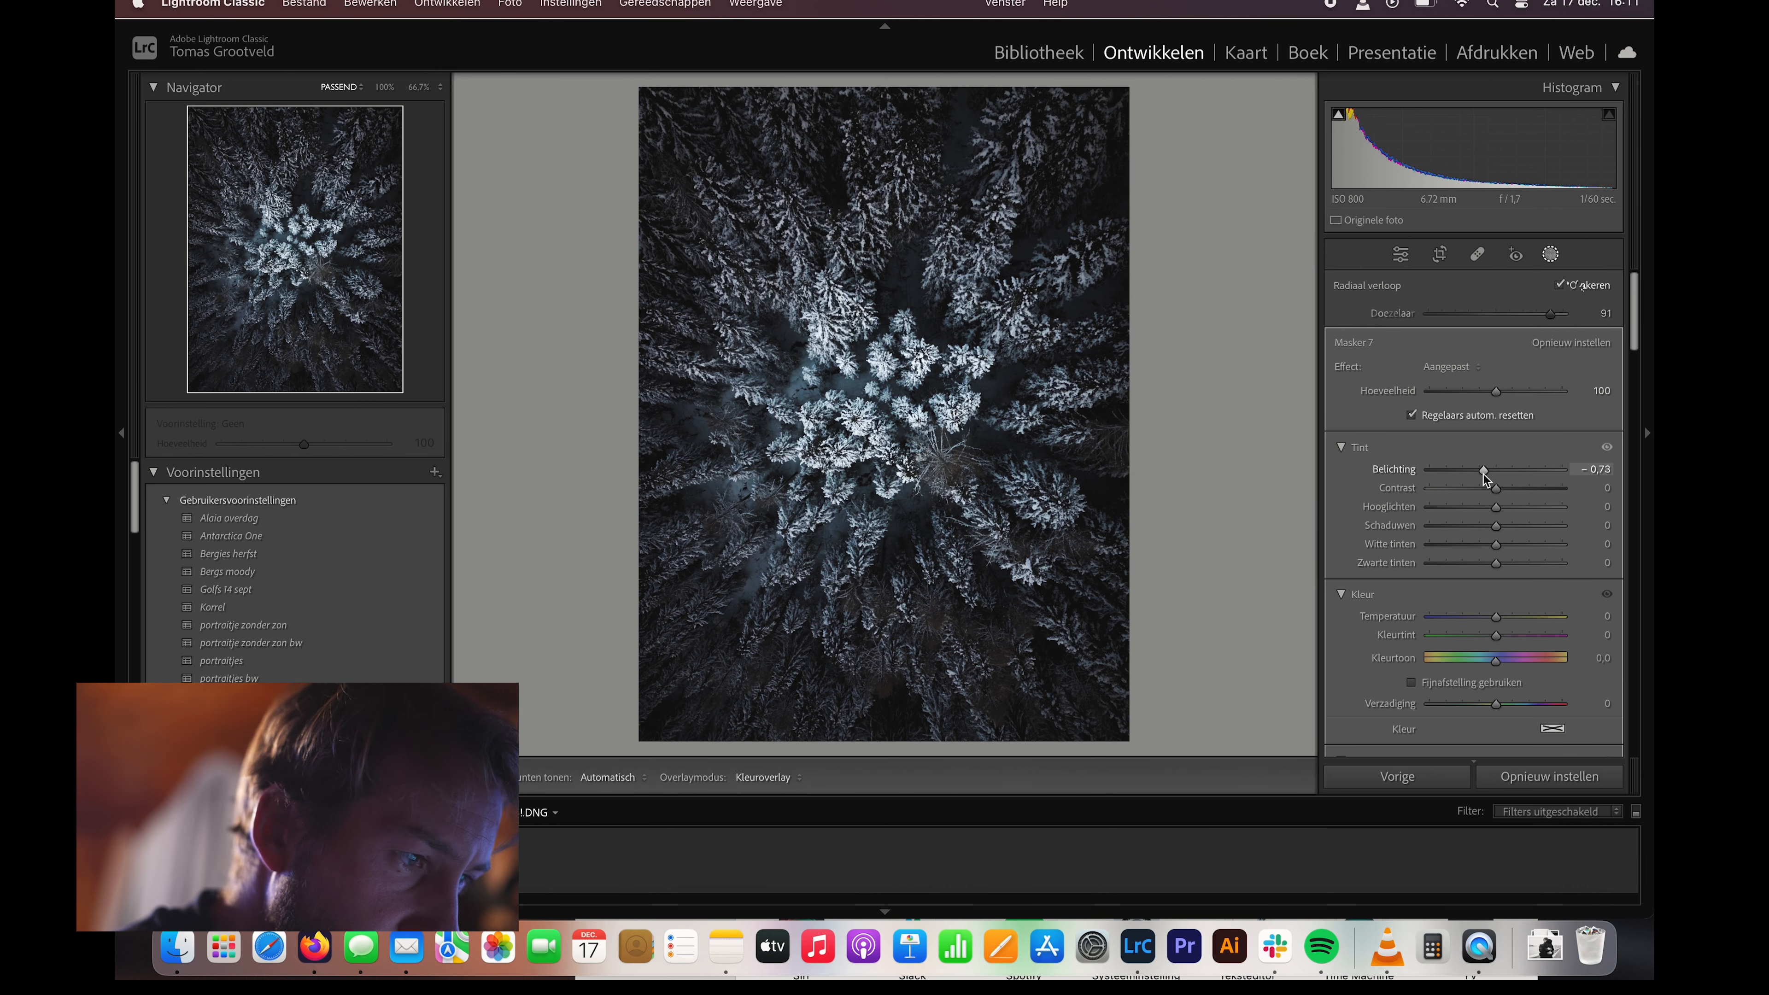
left_click(1566, 285)
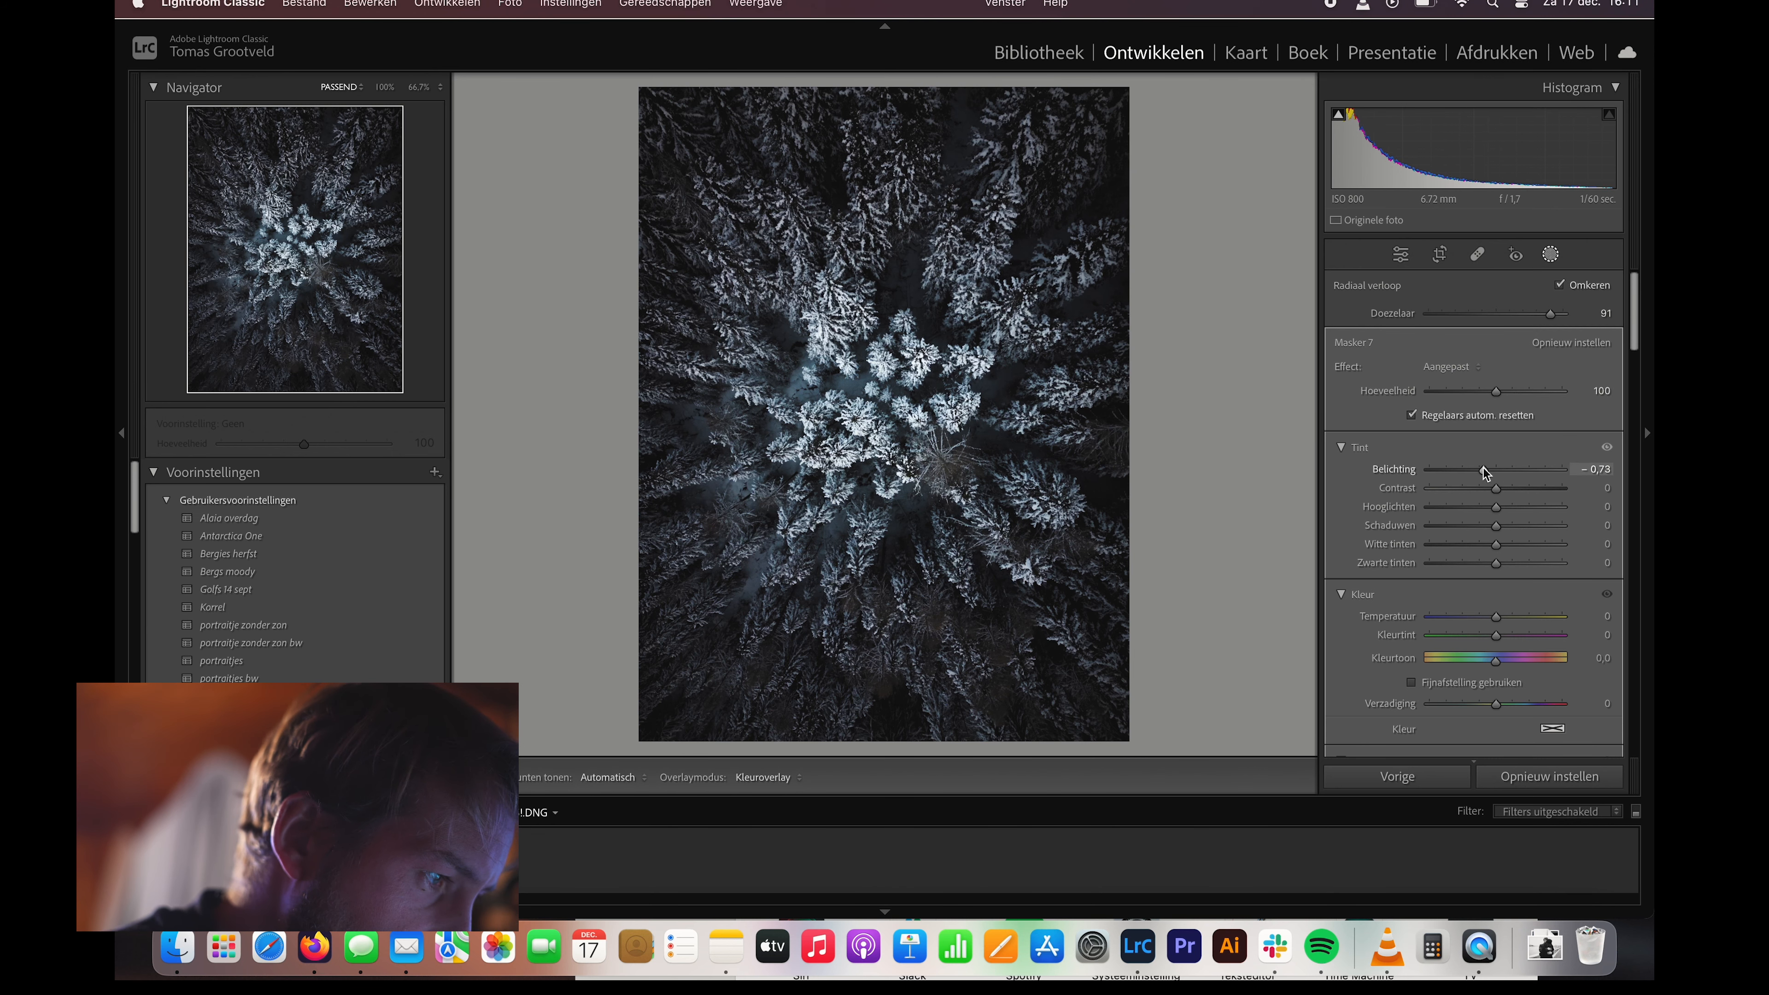
left_click_drag(1483, 469, 1534, 469)
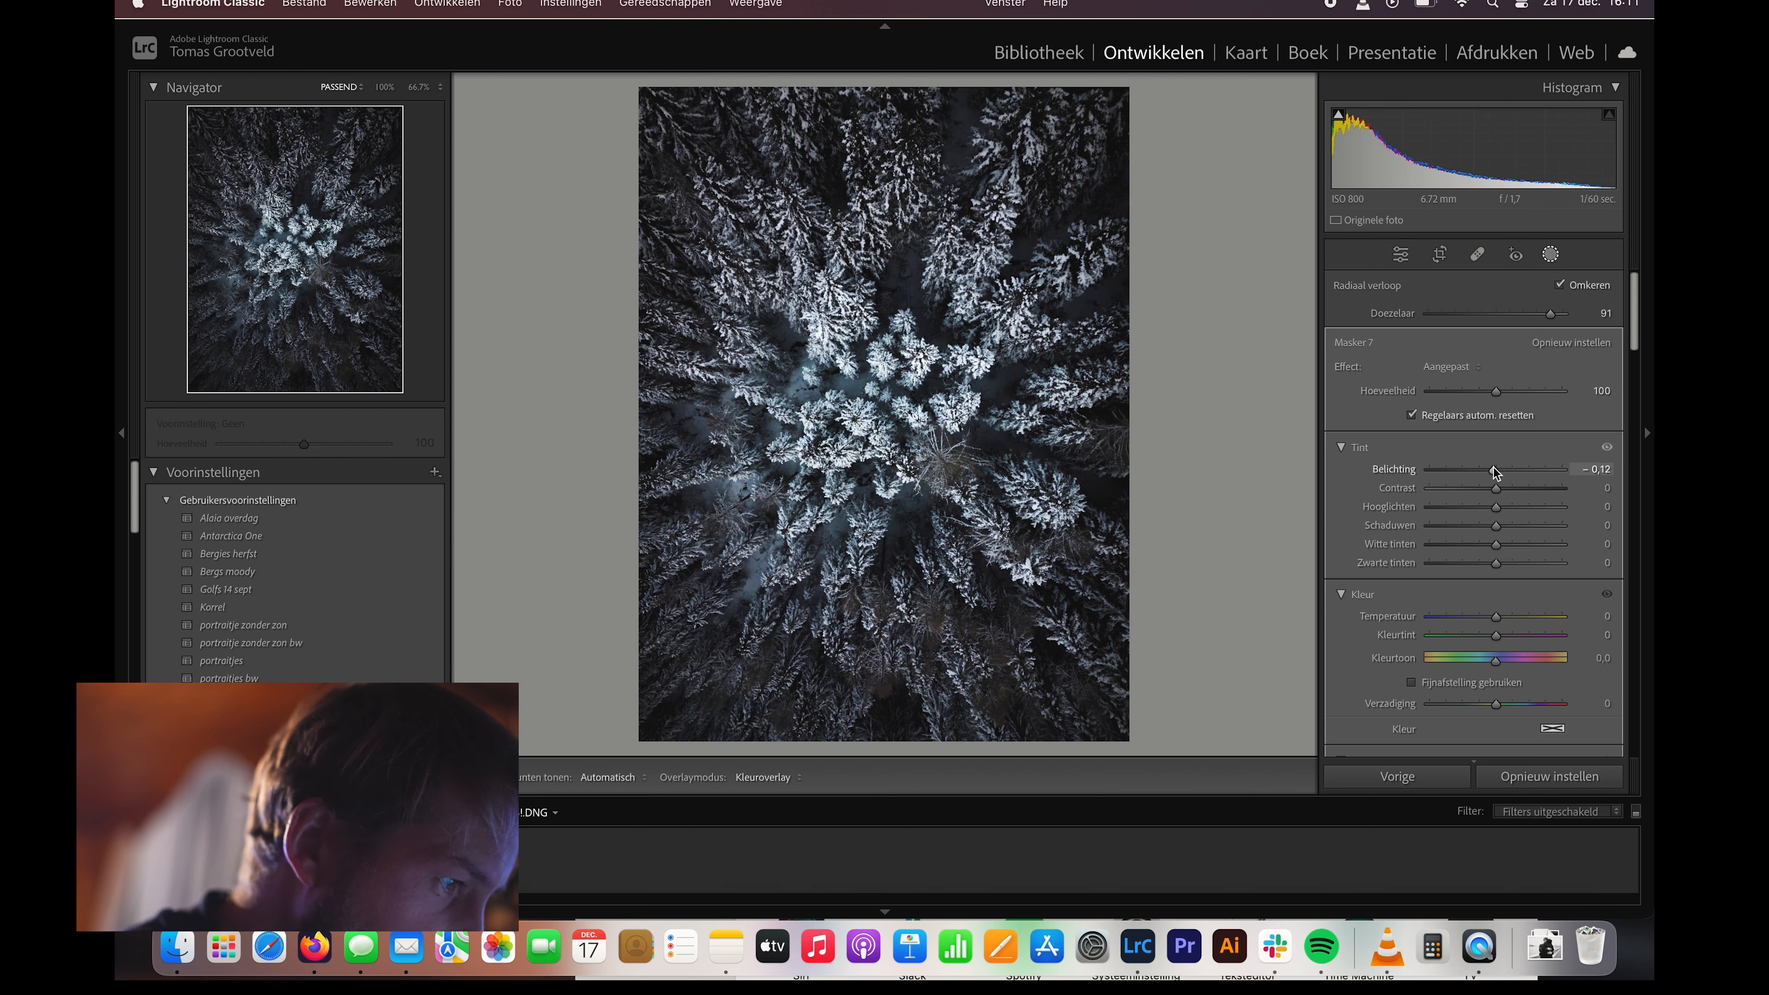
left_click(1549, 254)
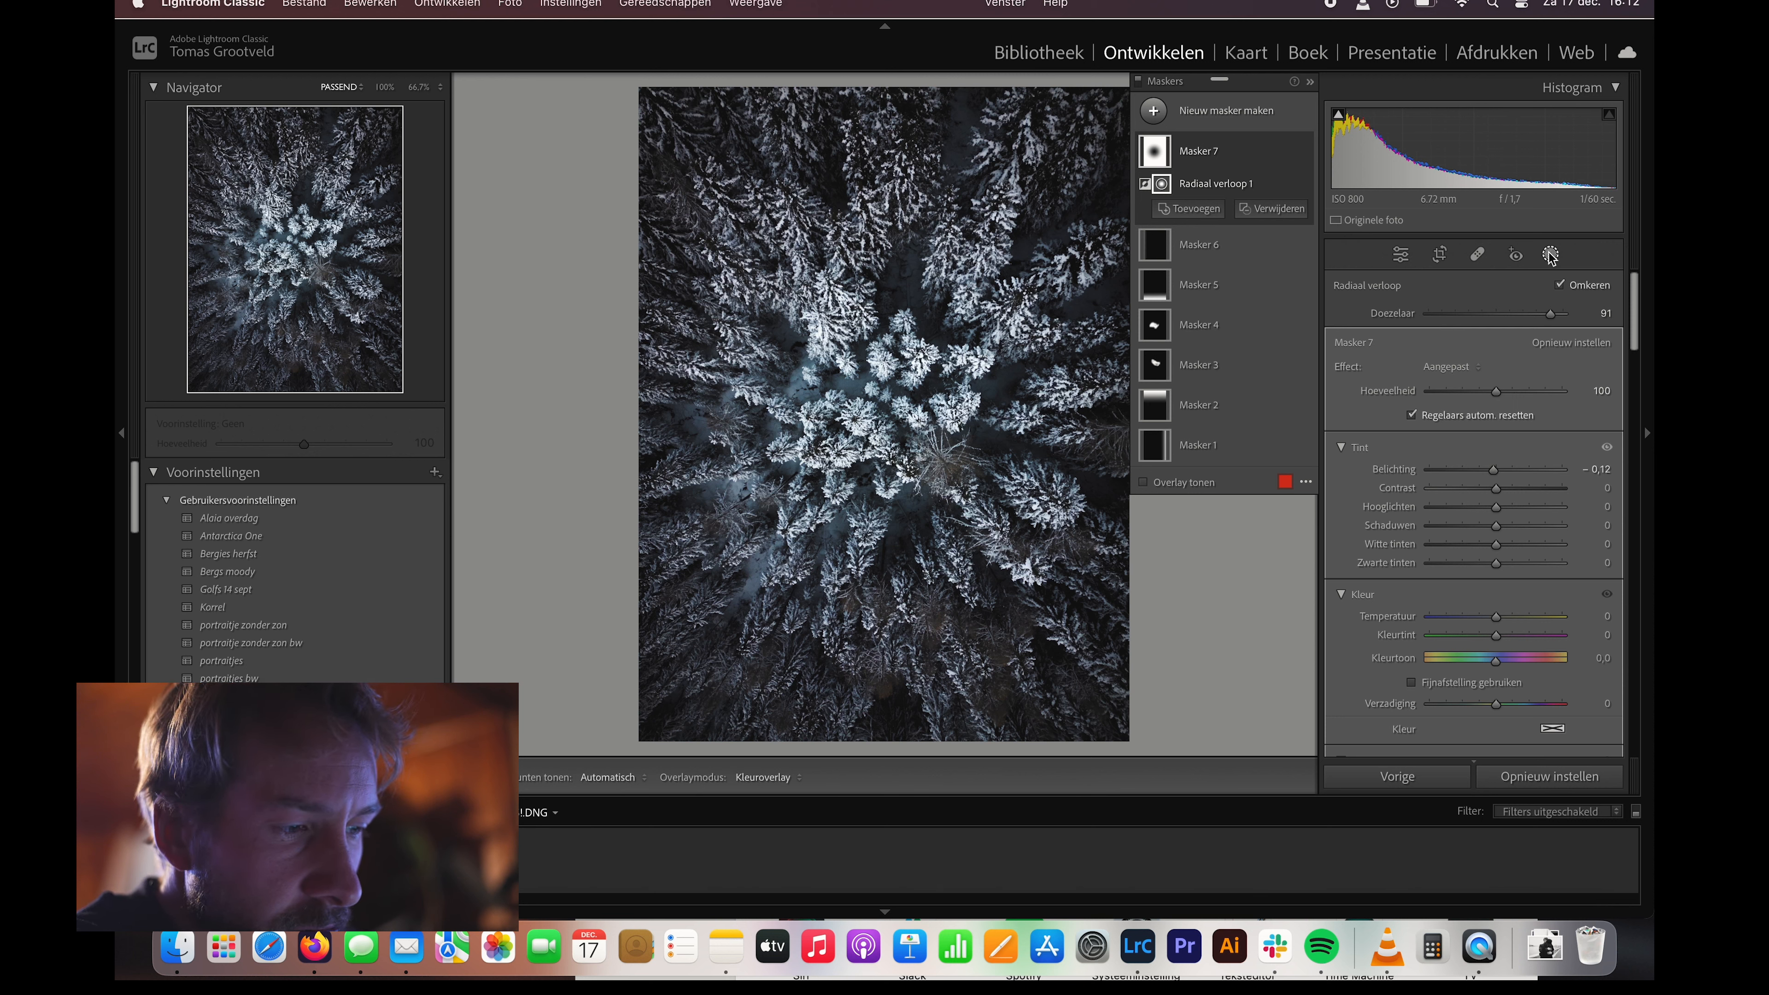
mouse_move(1549, 254)
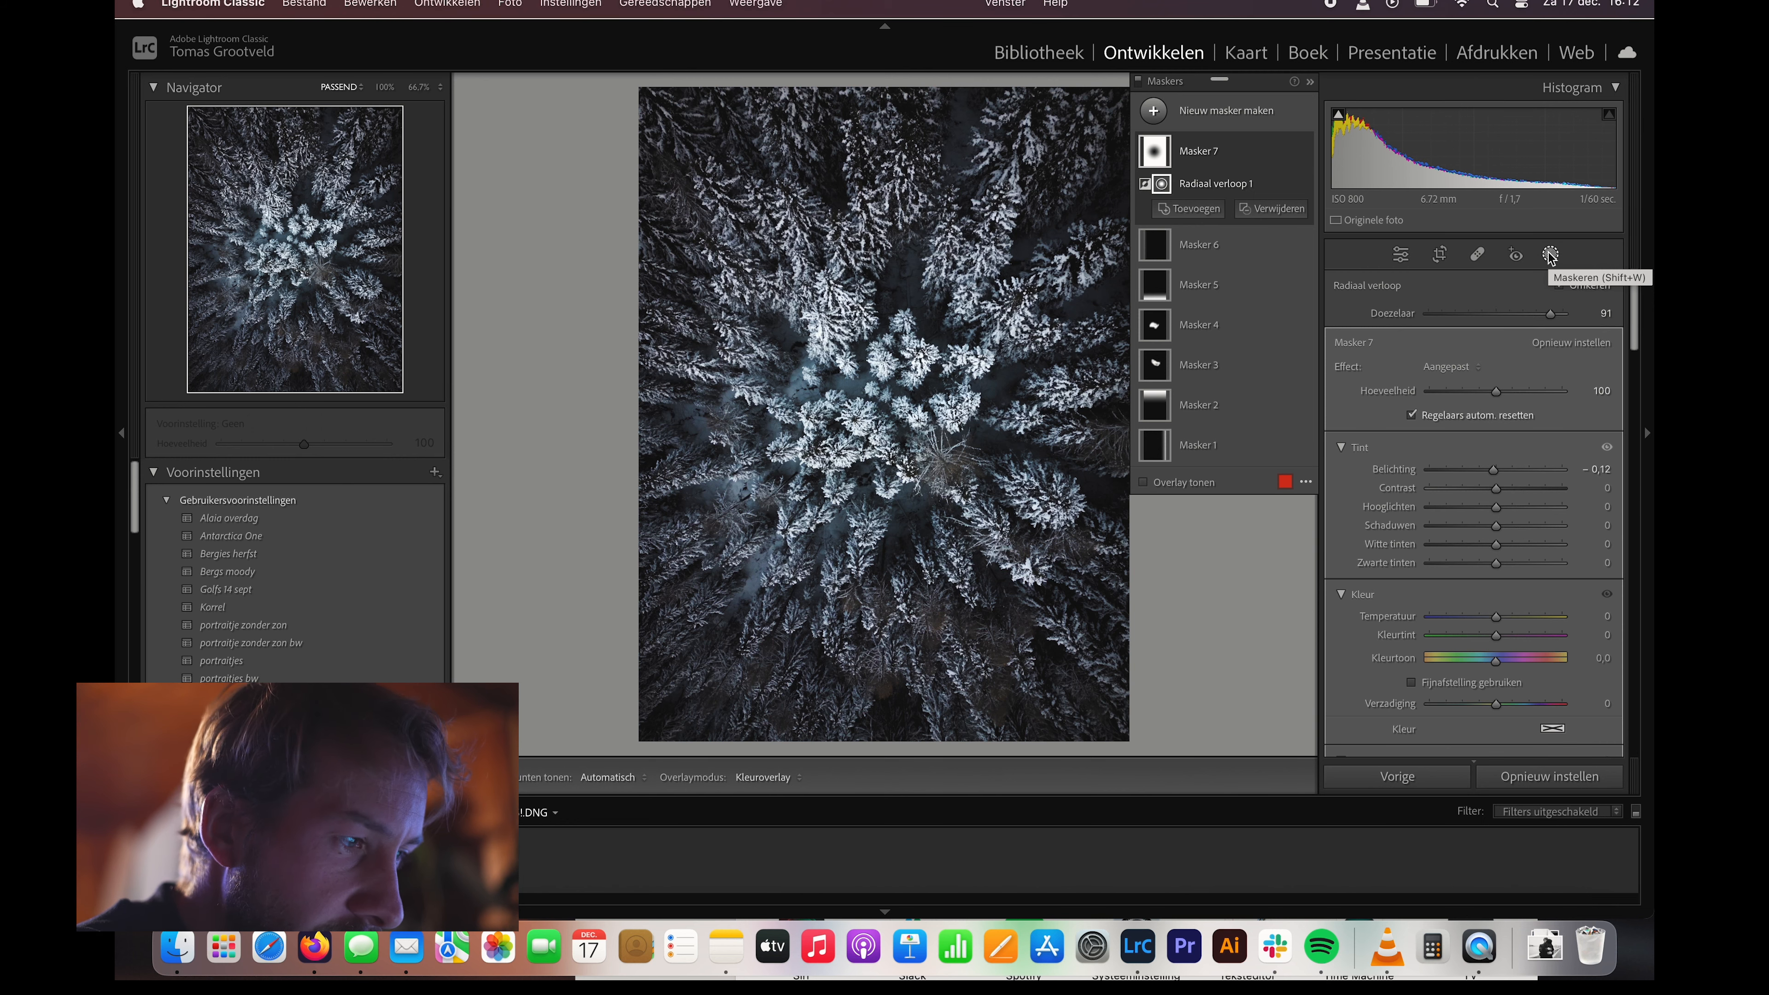
- Leave masking for the Detail panel, keeping luminance noise reduction at zero
left_click(1403, 255)
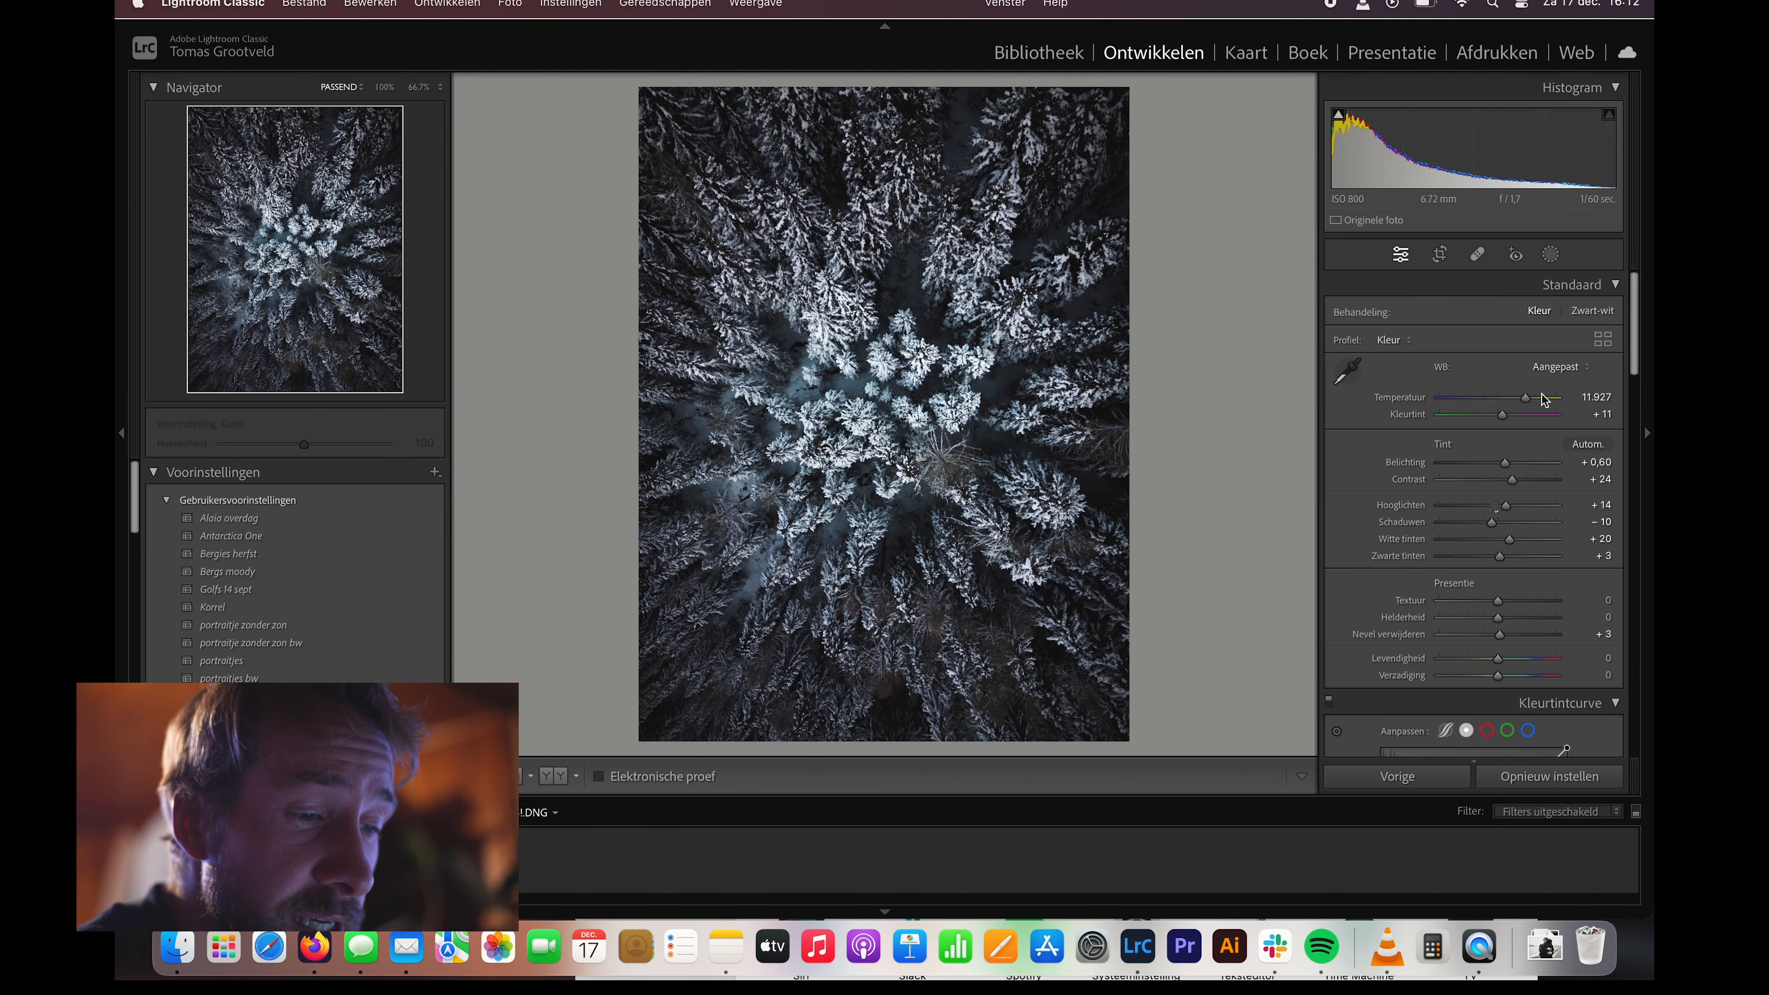
scroll("down", 3)
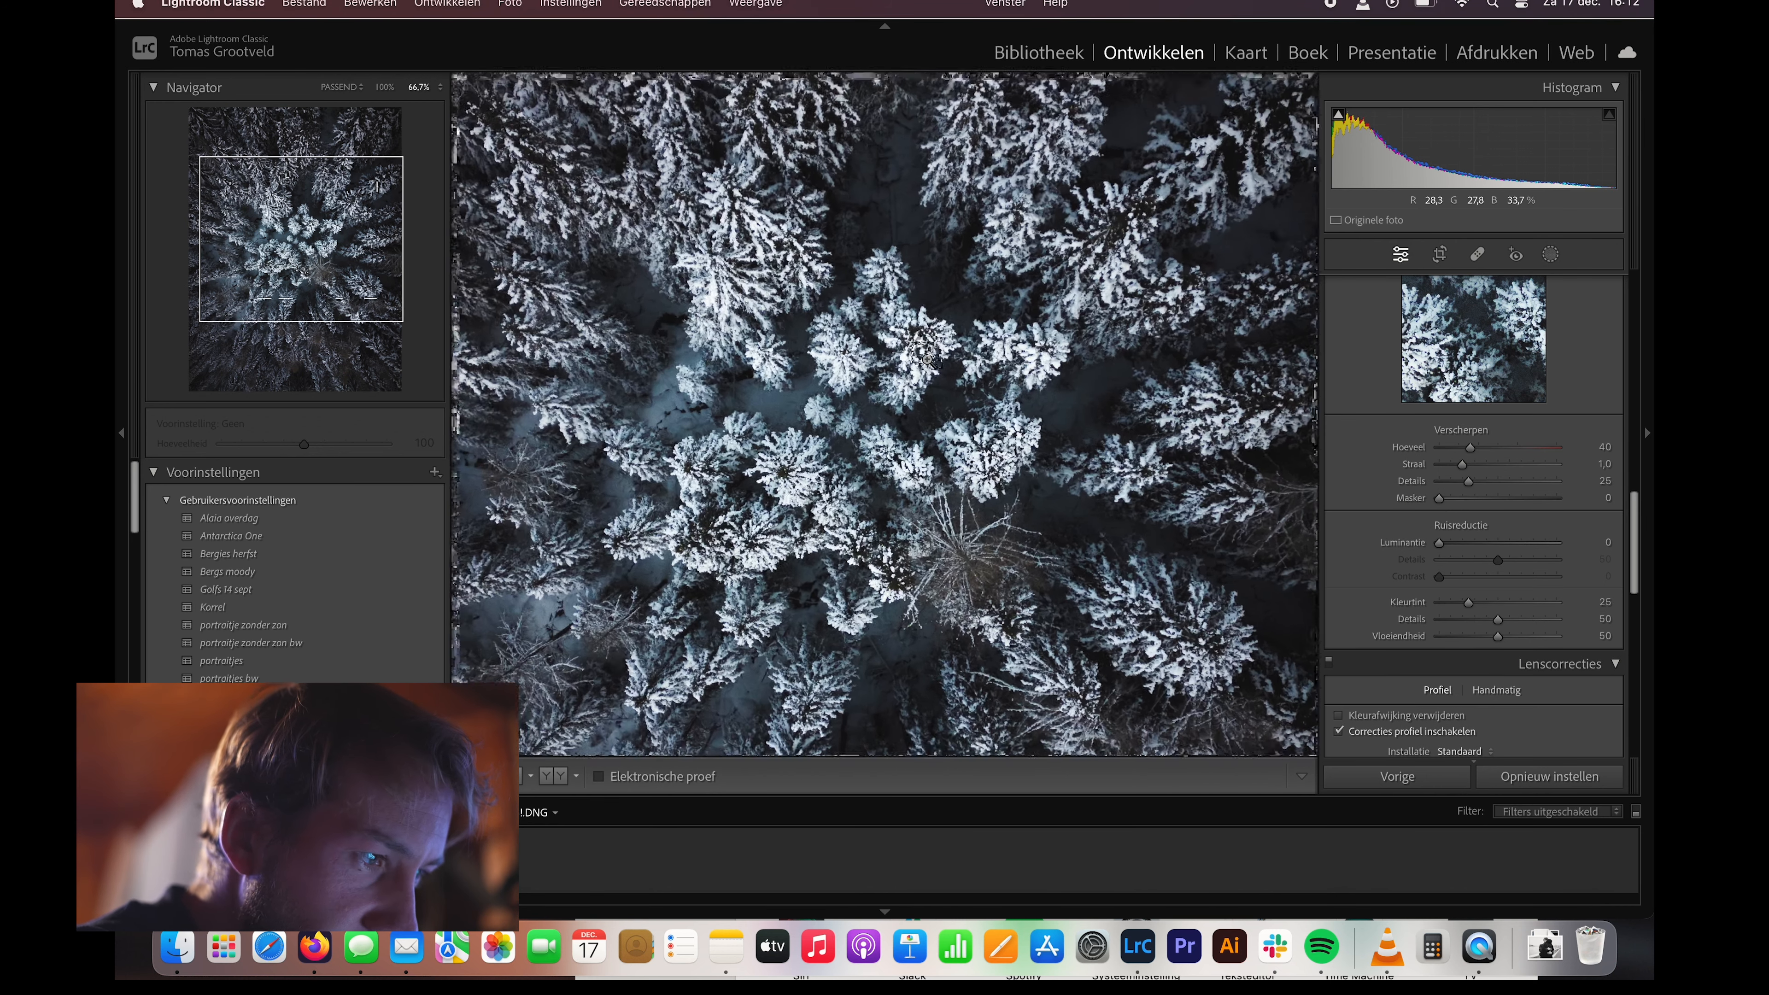
left_click(925, 359)
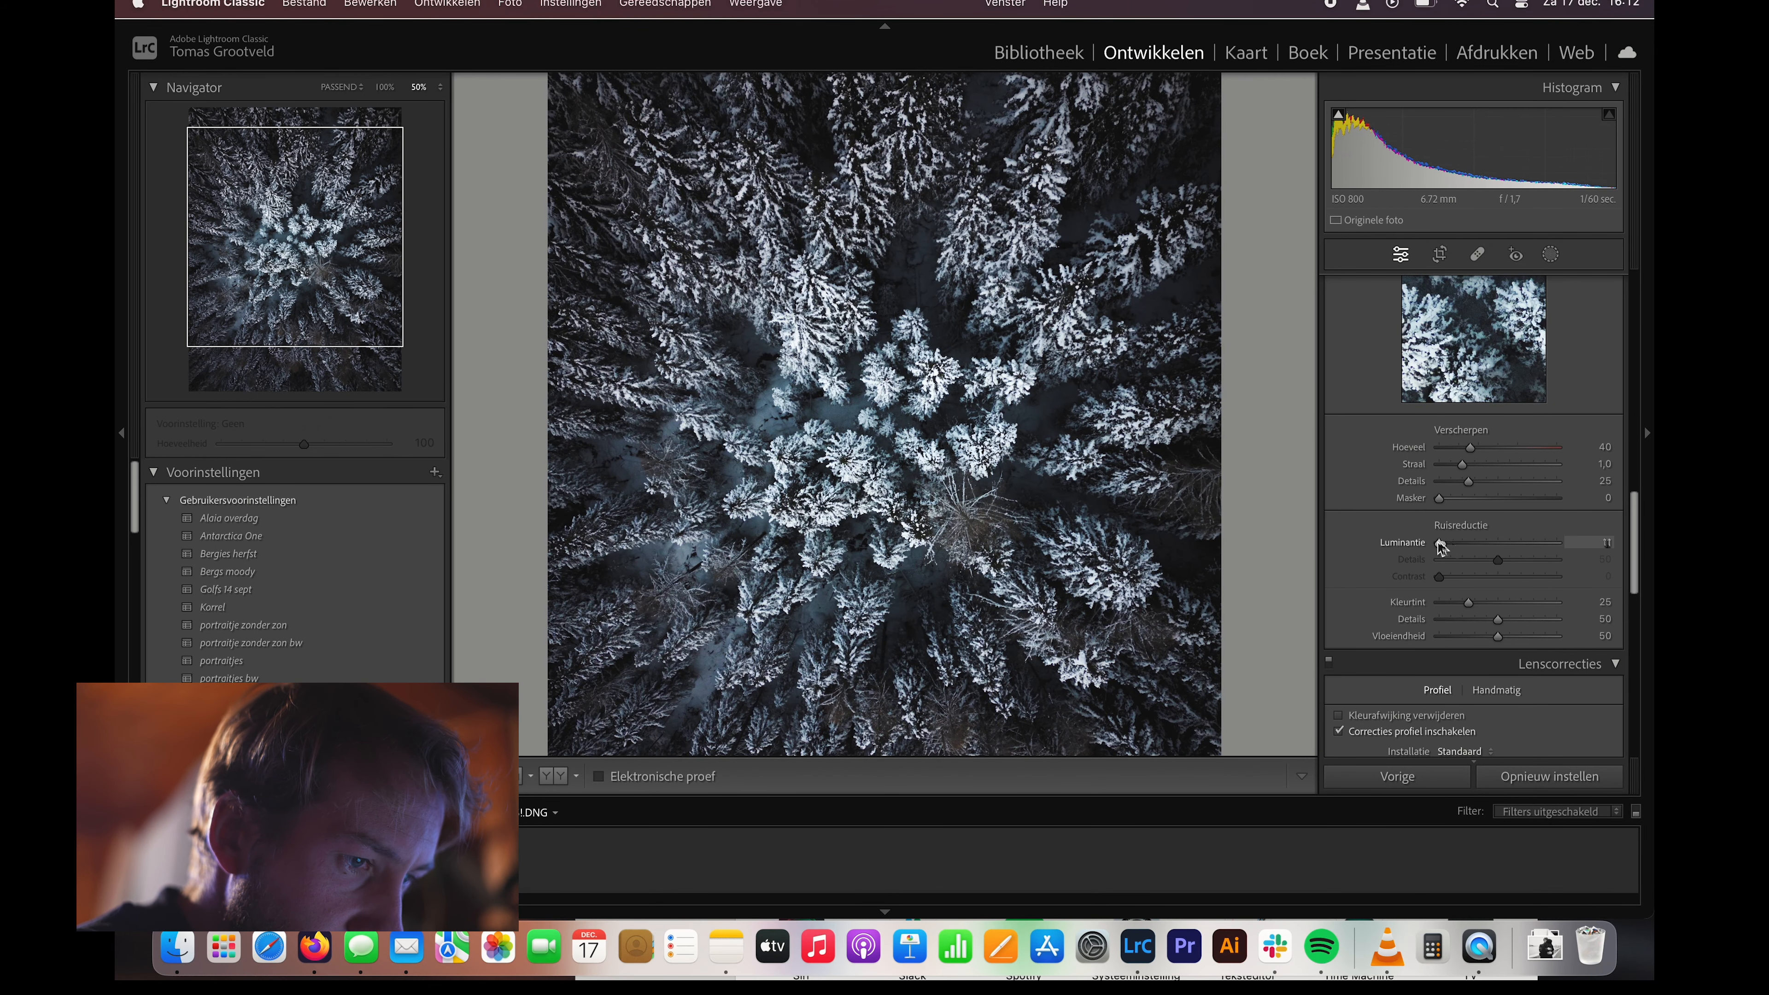
left_click_drag(1461, 543, 1478, 543)
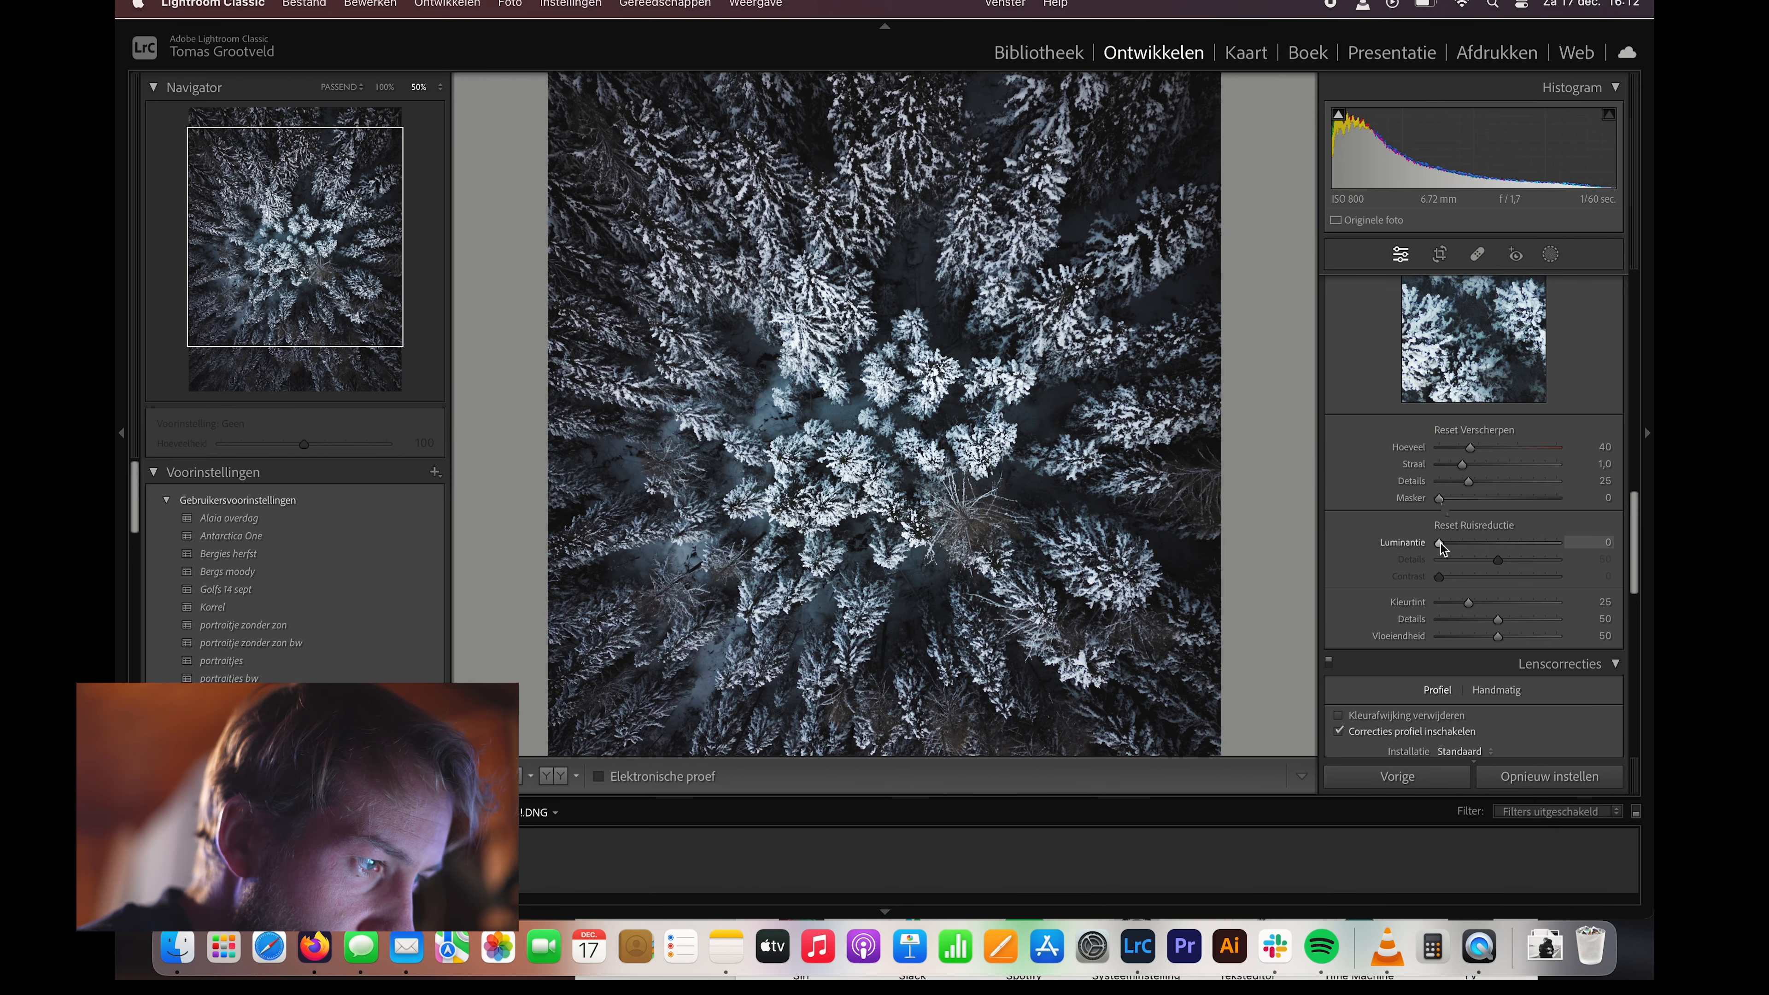
- Set Sharpening Masking to 100 so only the tree edges are sharpened
left_click_drag(1441, 498, 1470, 497)
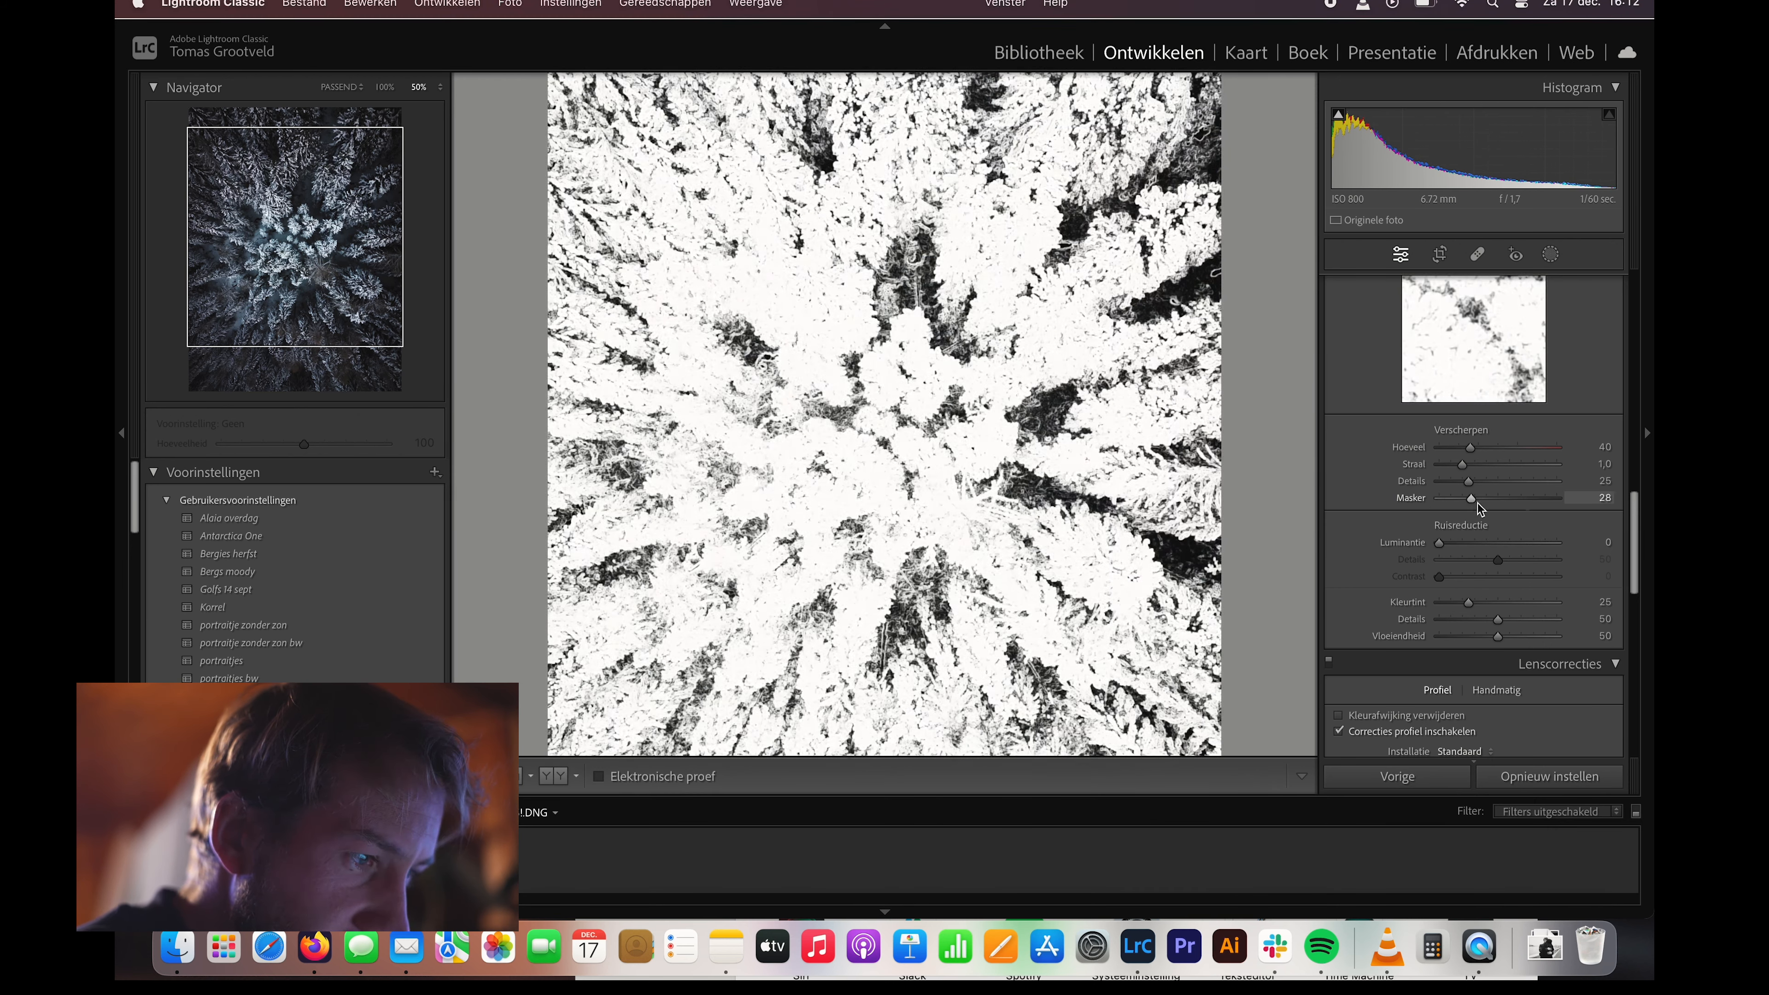
left_click_drag(1471, 498, 1552, 499)
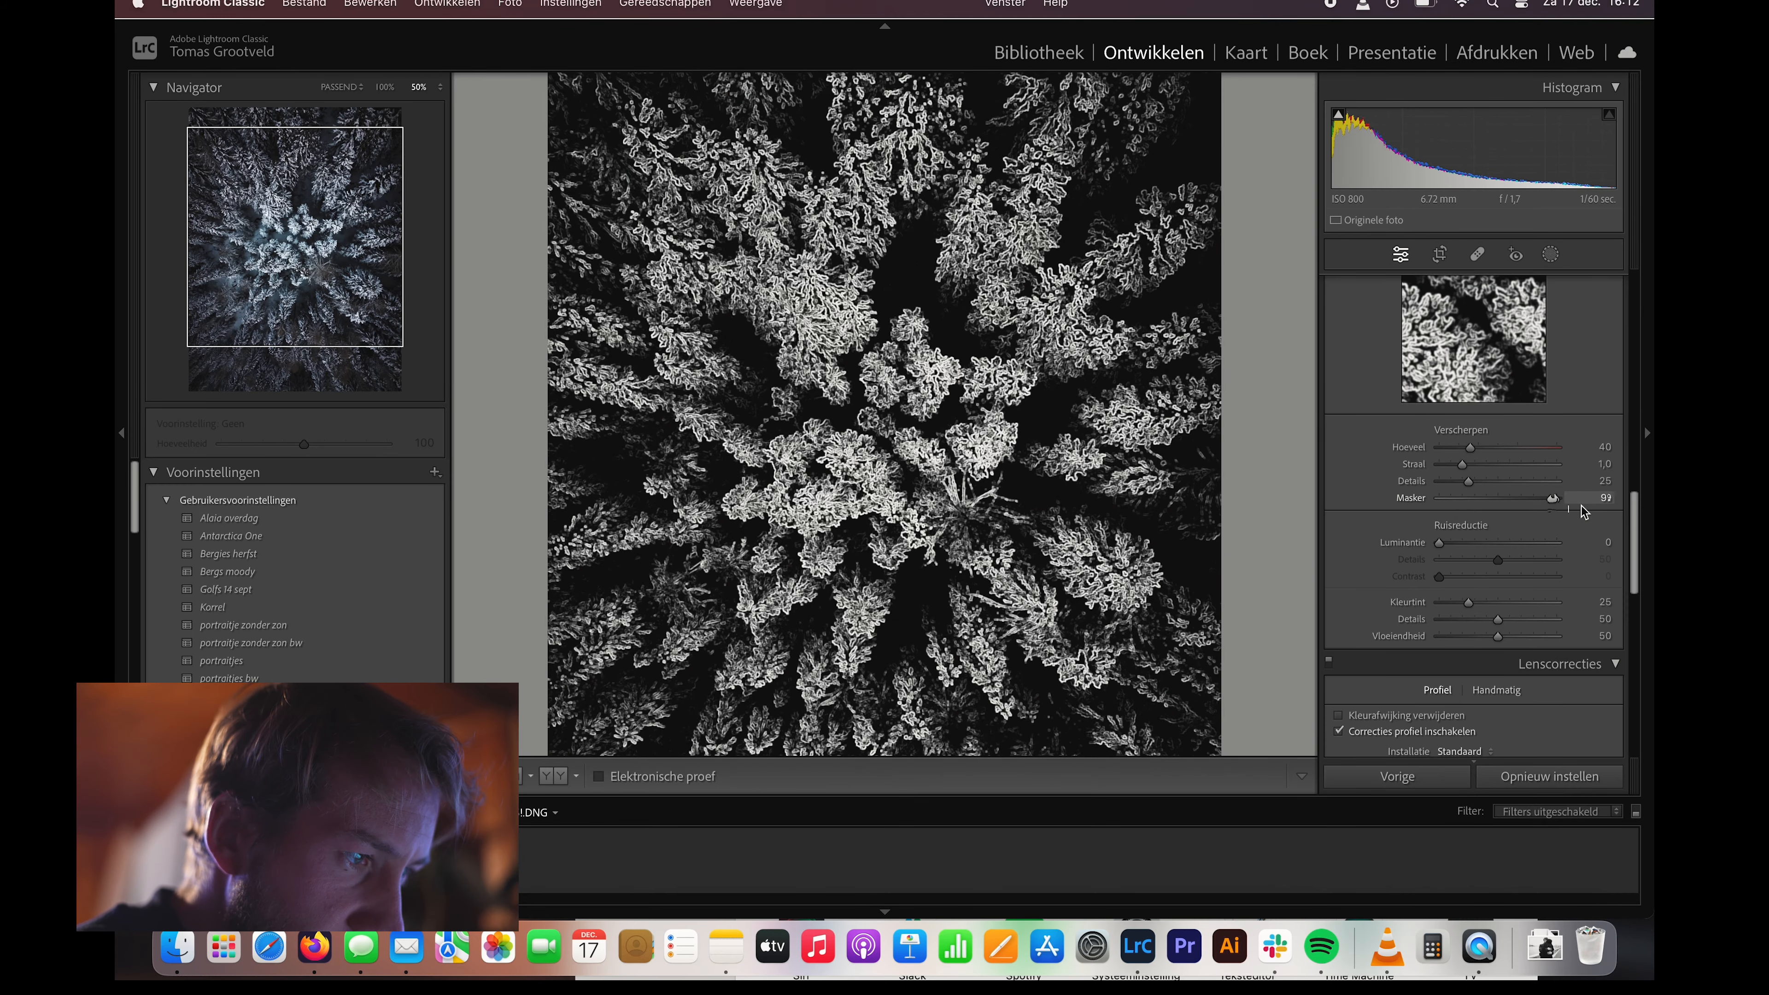
left_click_drag(1552, 497, 1557, 498)
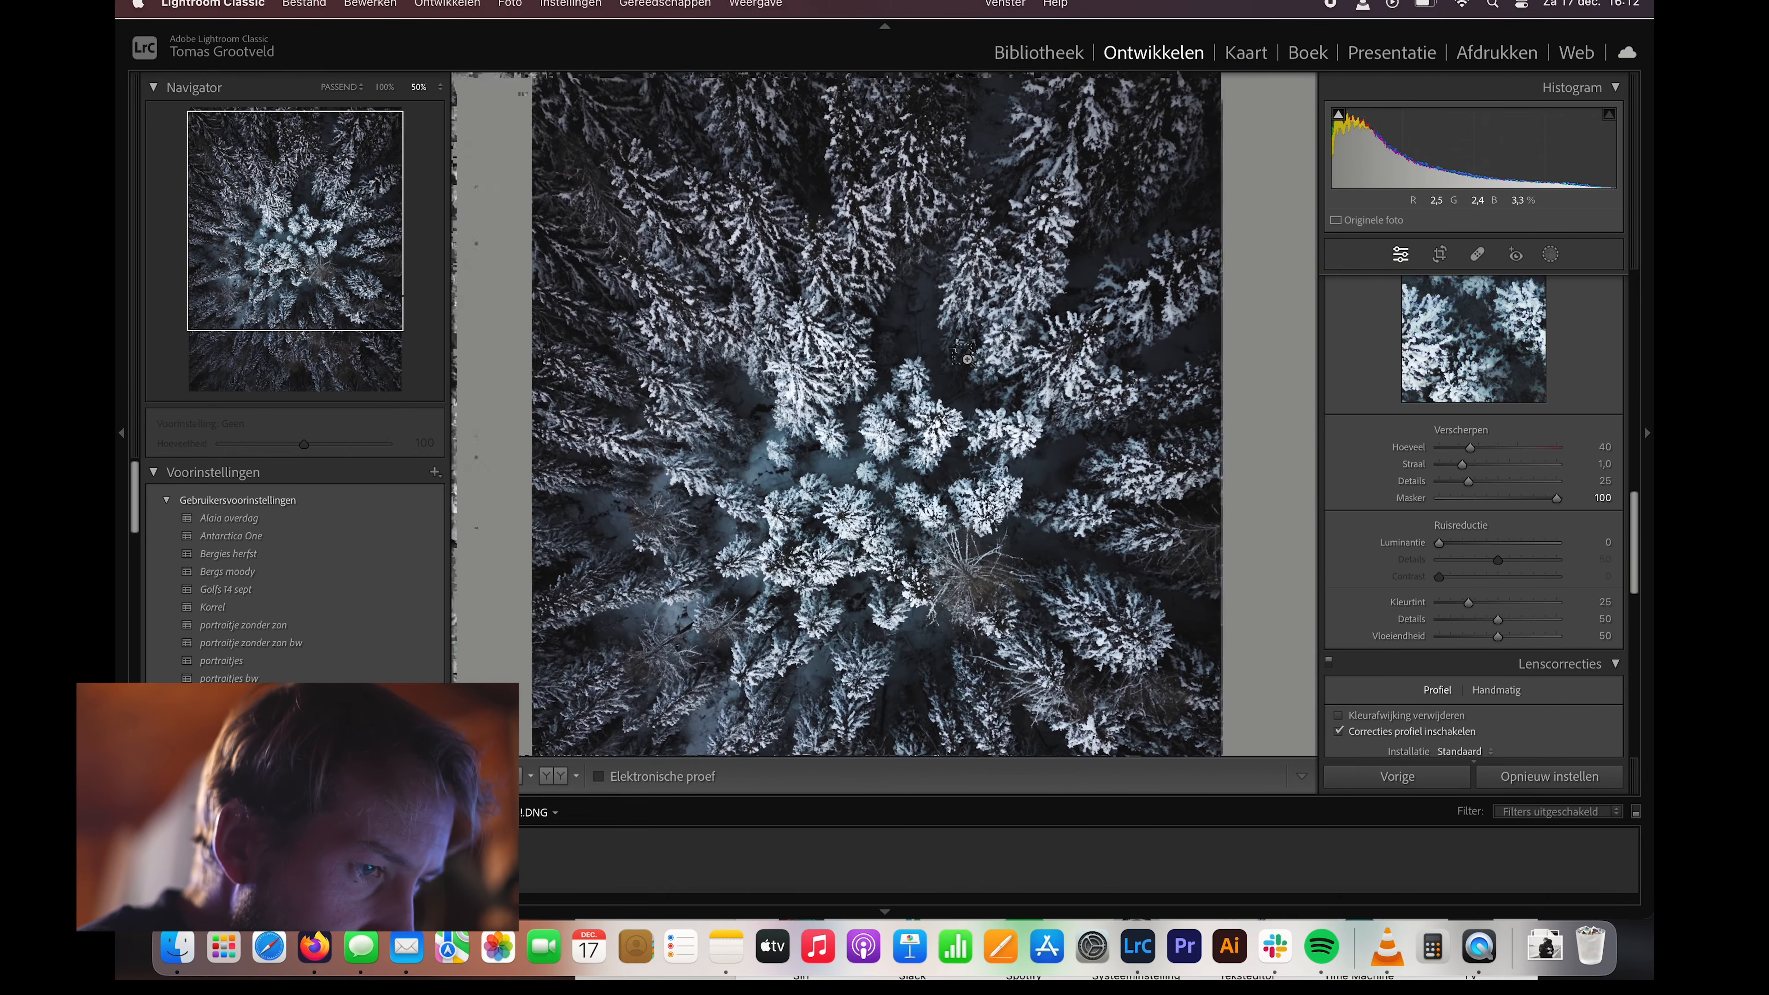
- Zoomed in on the treetops, settle Sharpening Amount at 90, then view the whole photo
left_click(970, 356)
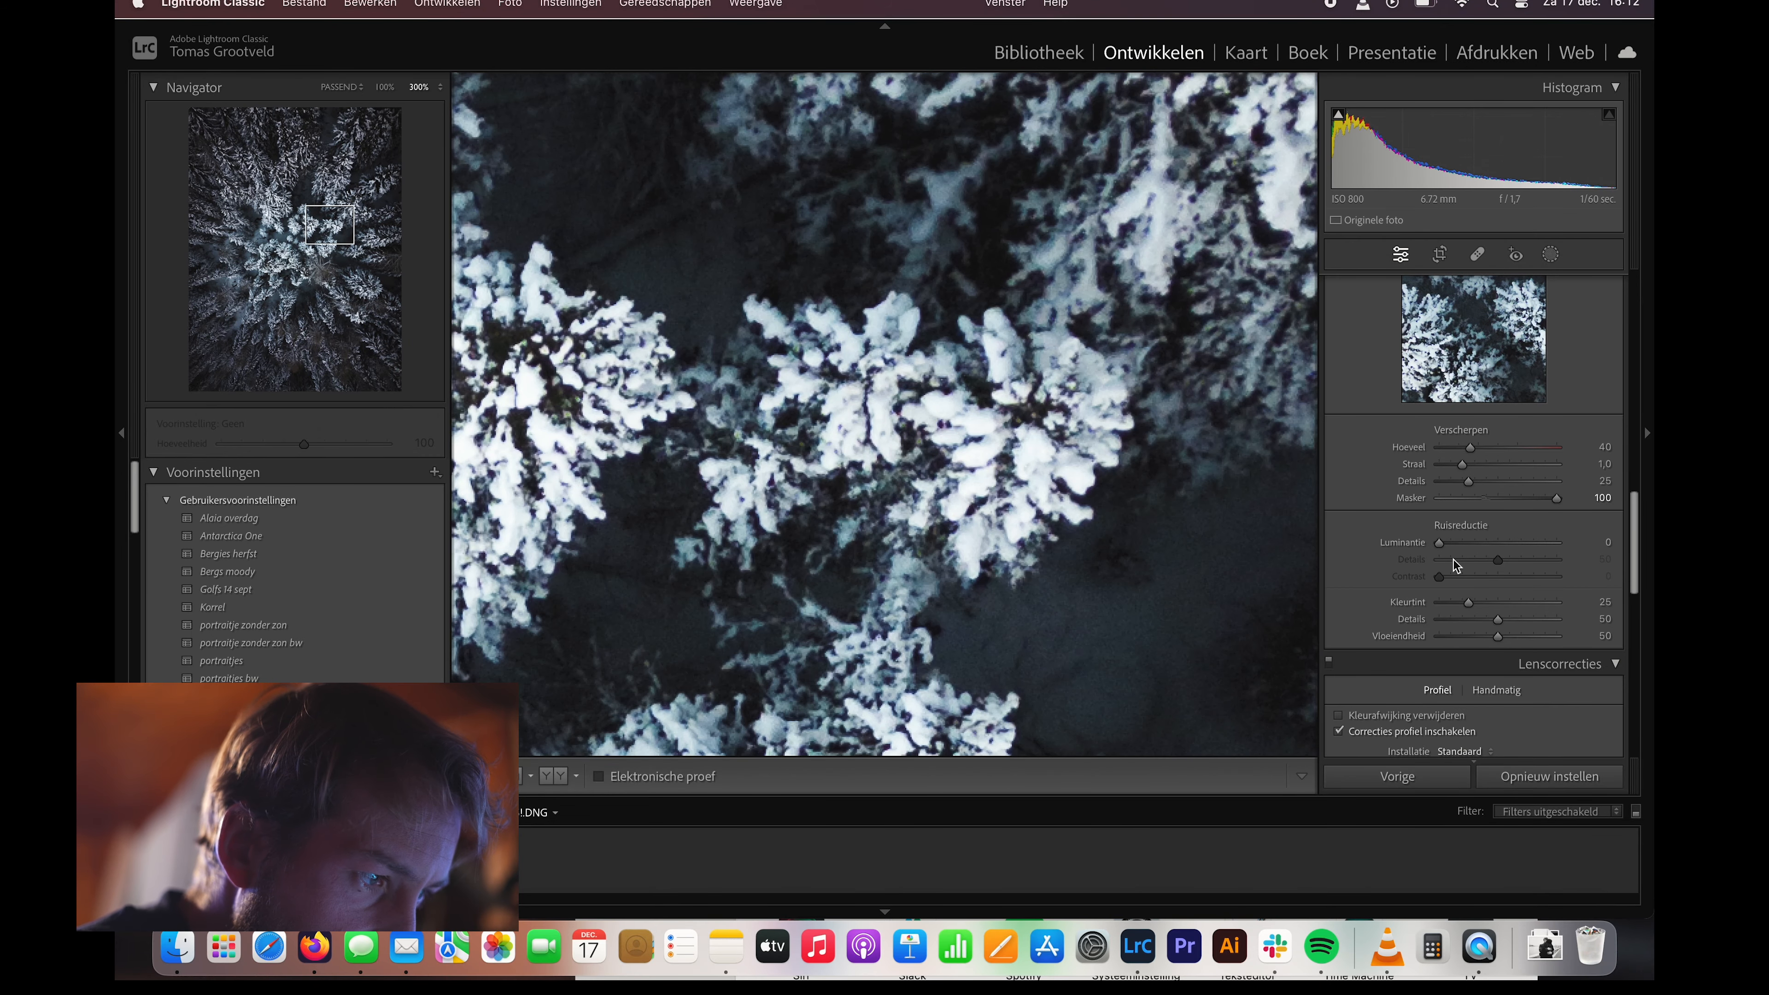
left_click_drag(1470, 447, 1523, 447)
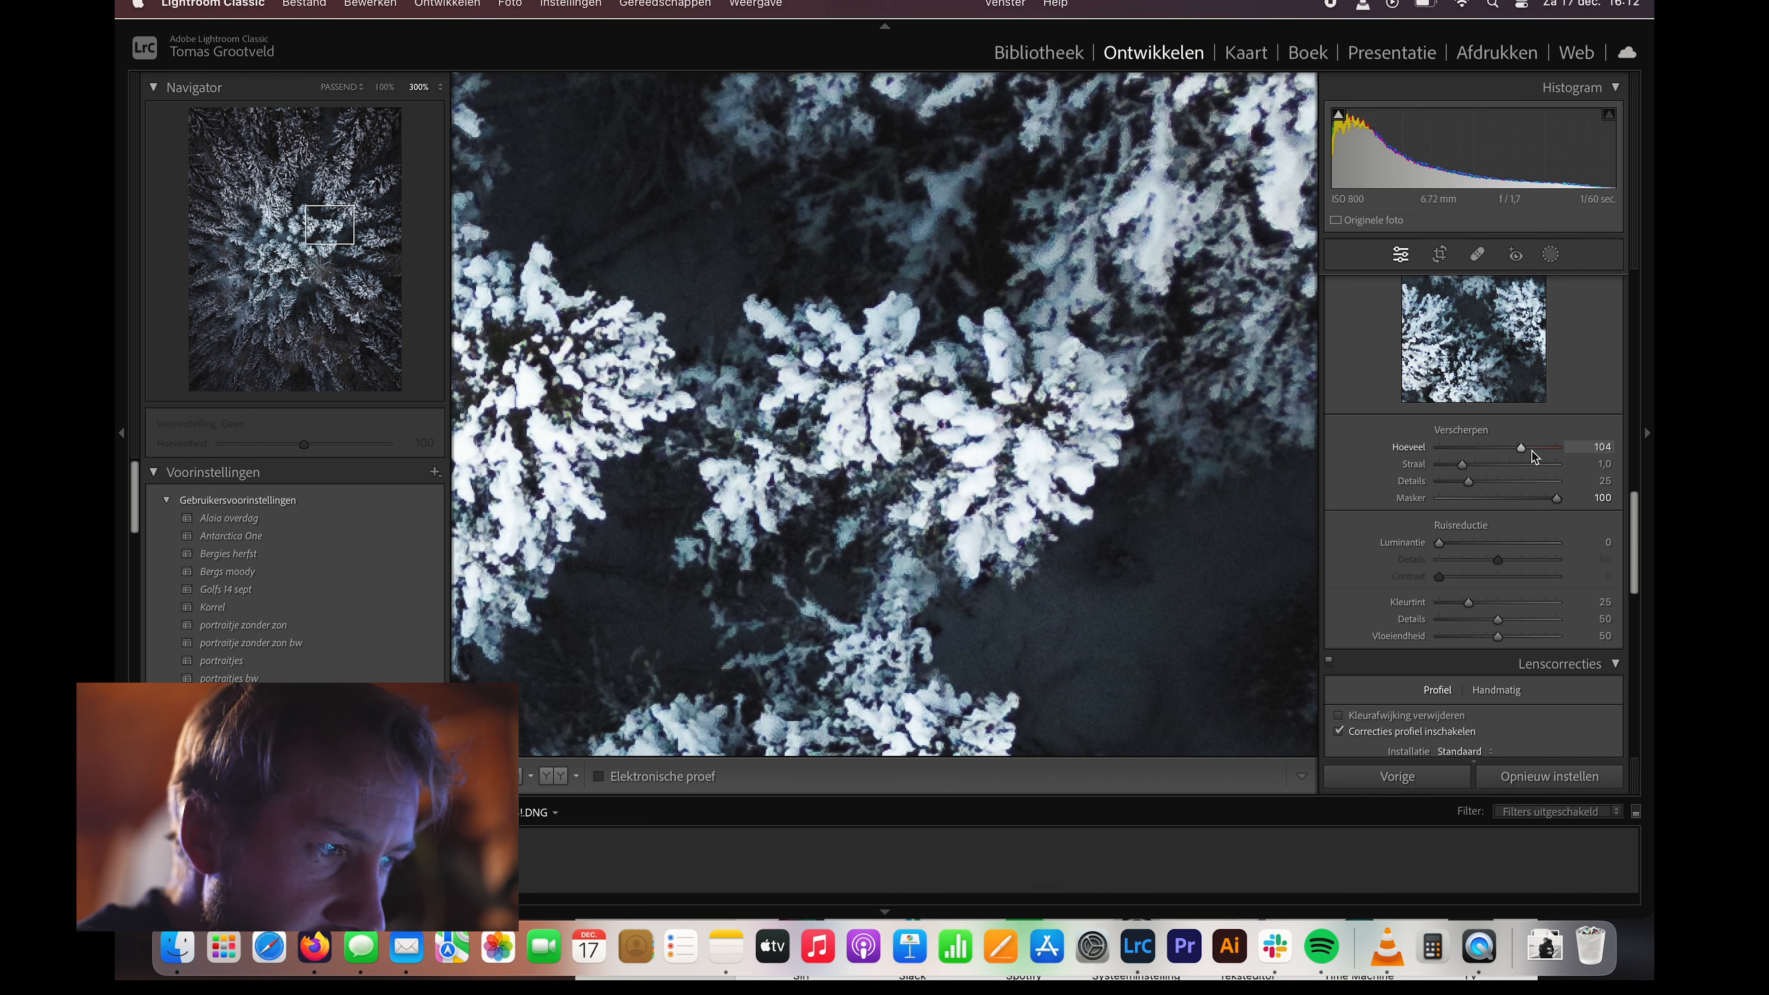
left_click_drag(1520, 447, 1464, 462)
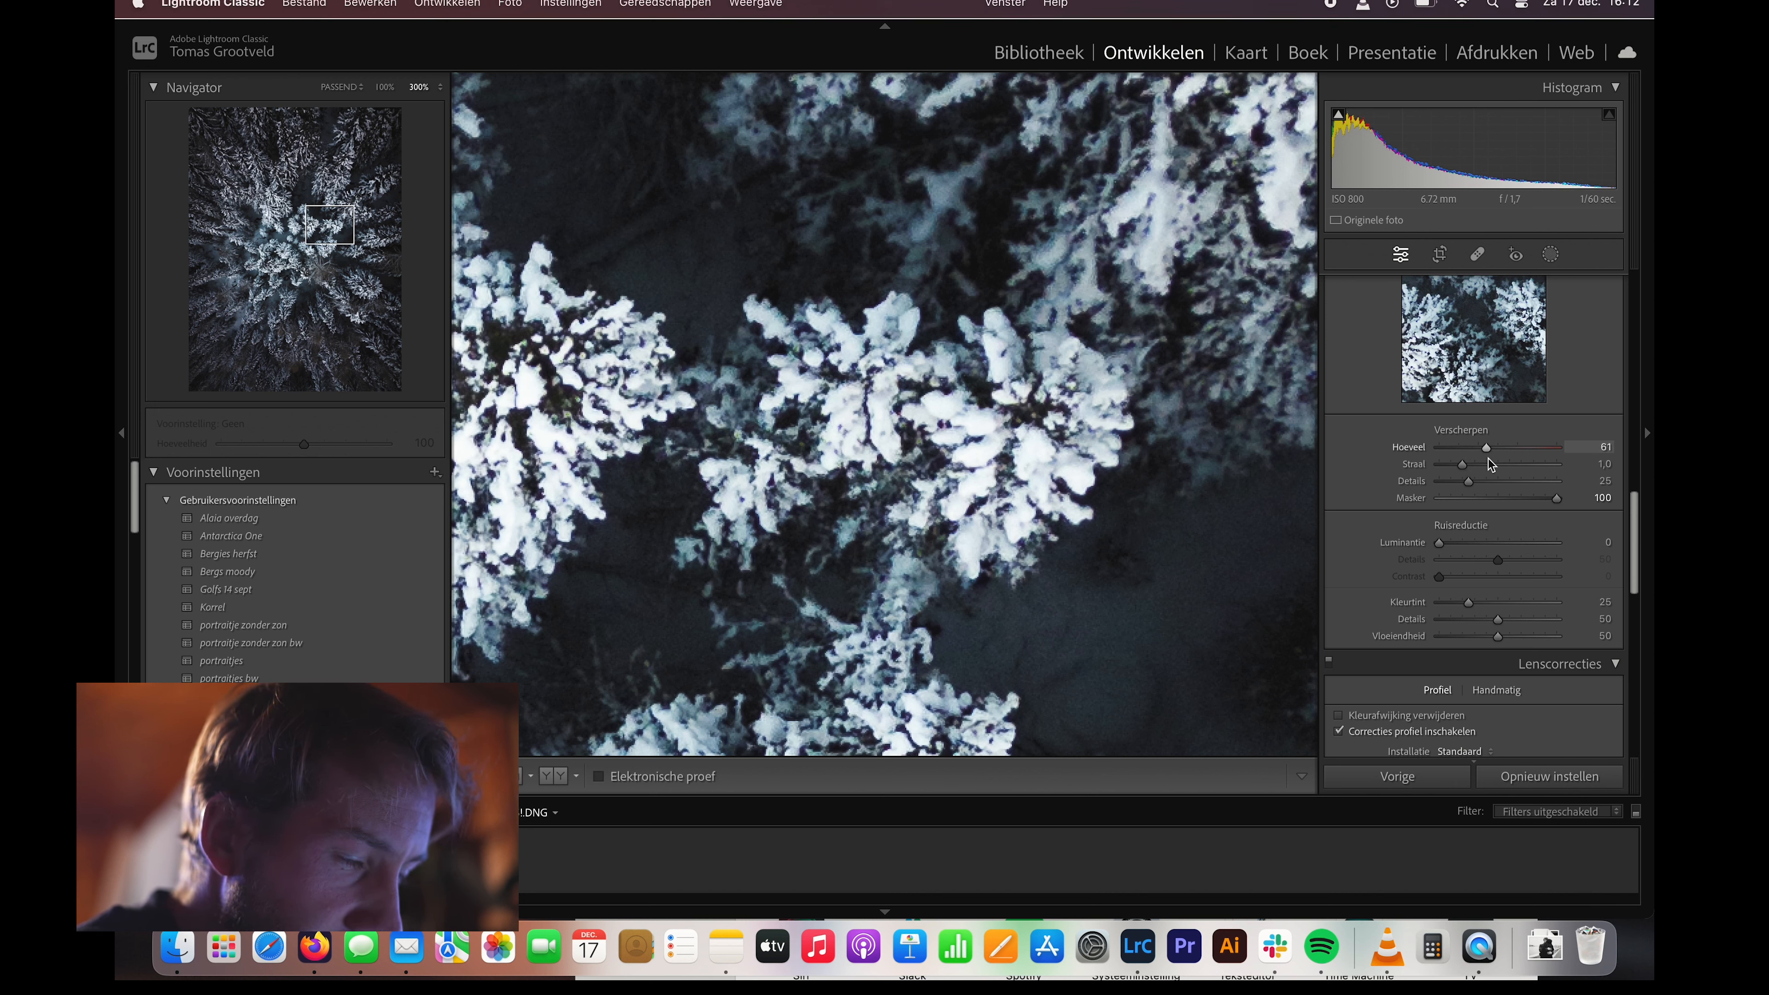
left_click_drag(1487, 446, 1554, 446)
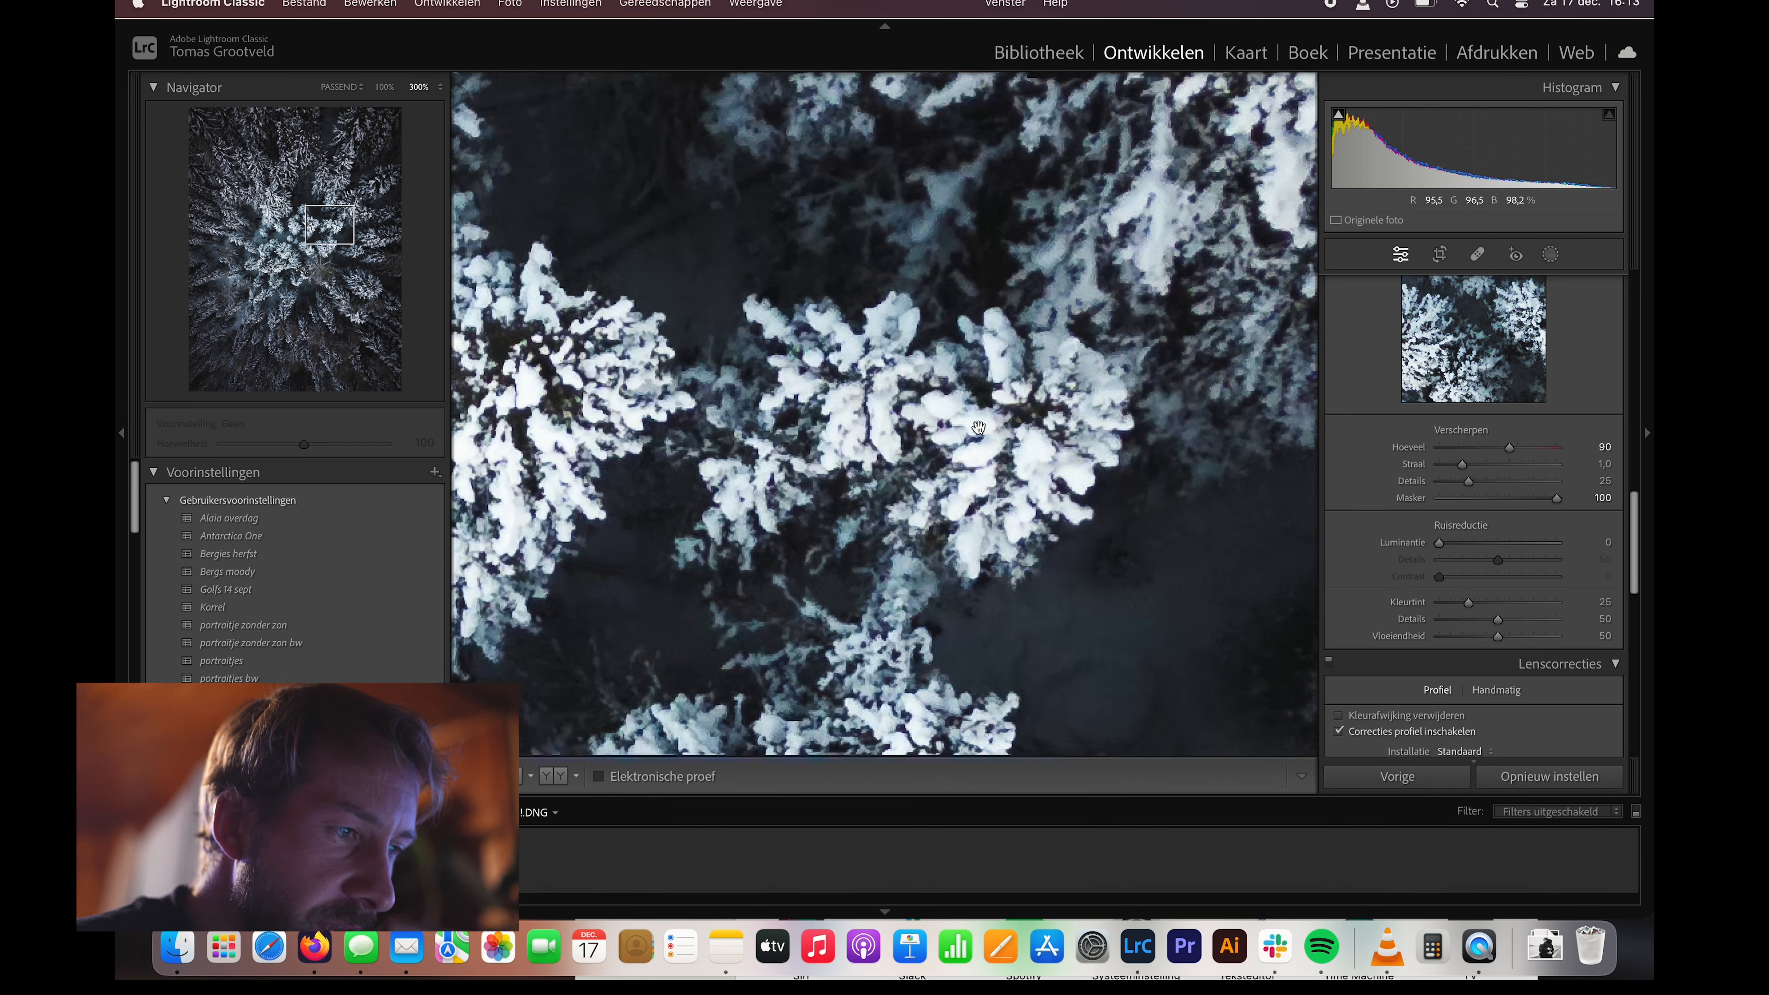
left_click(383, 87)
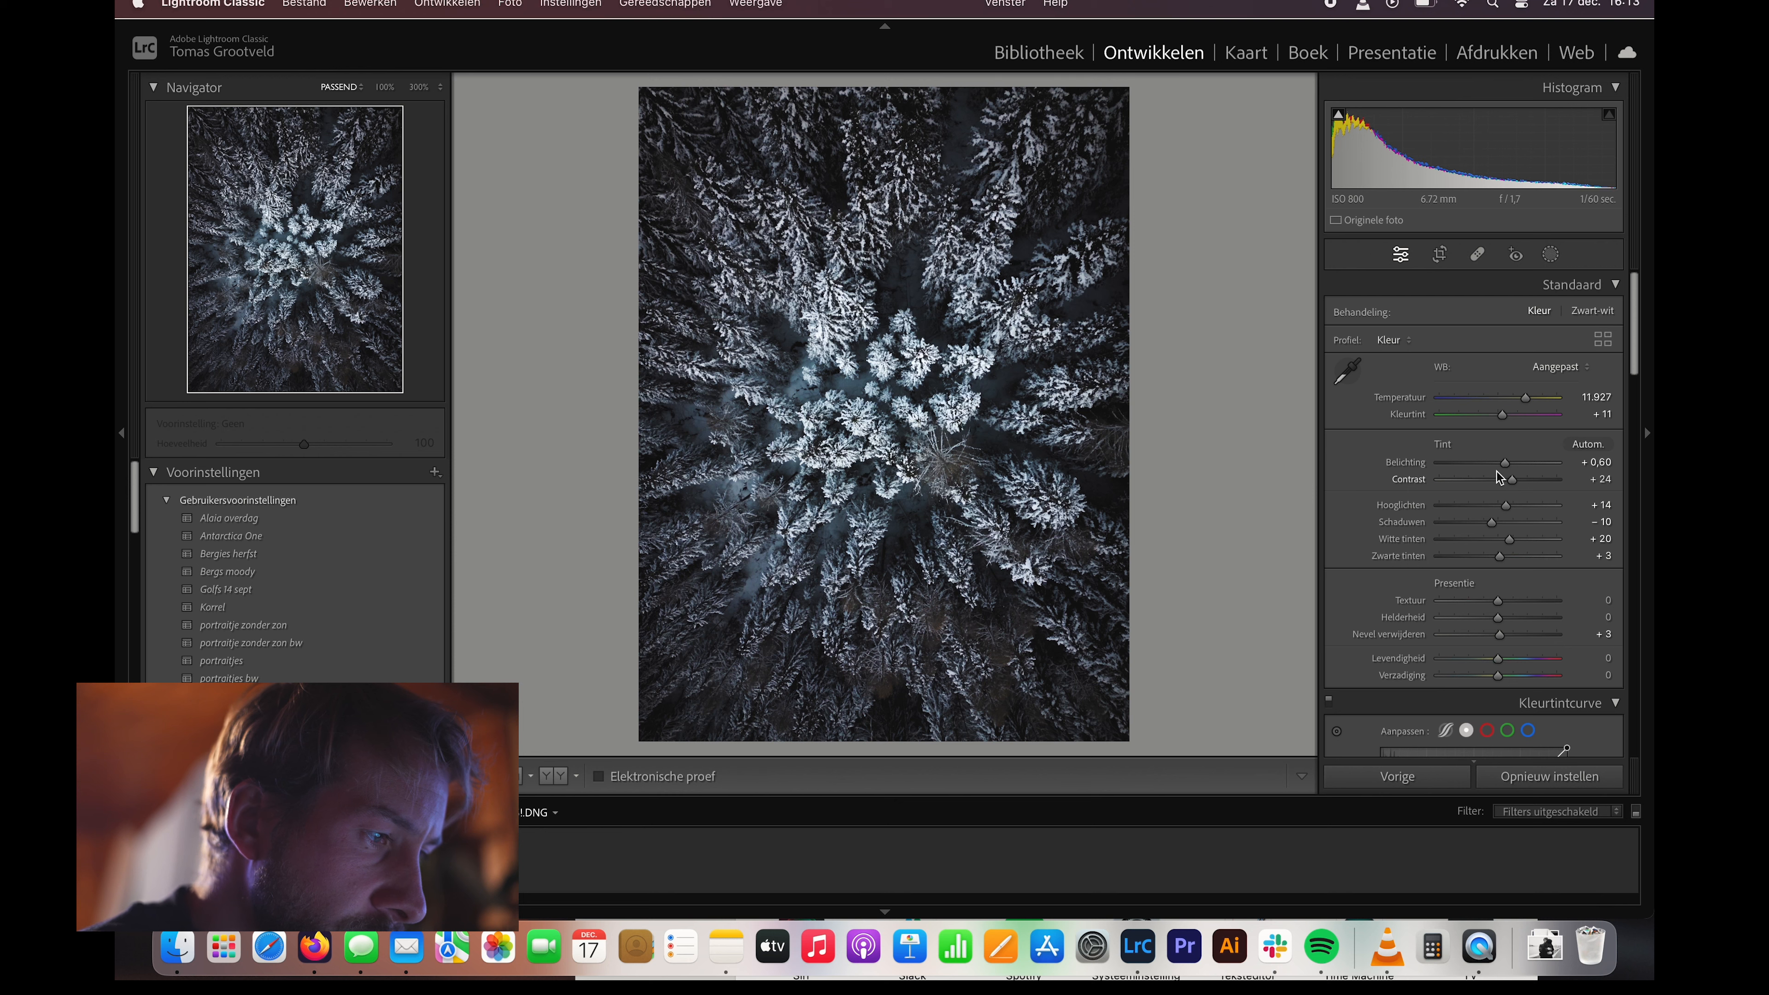
- Set Exposure to +0.65 and raise Contrast to +25
left_click_drag(1494, 462, 1517, 462)
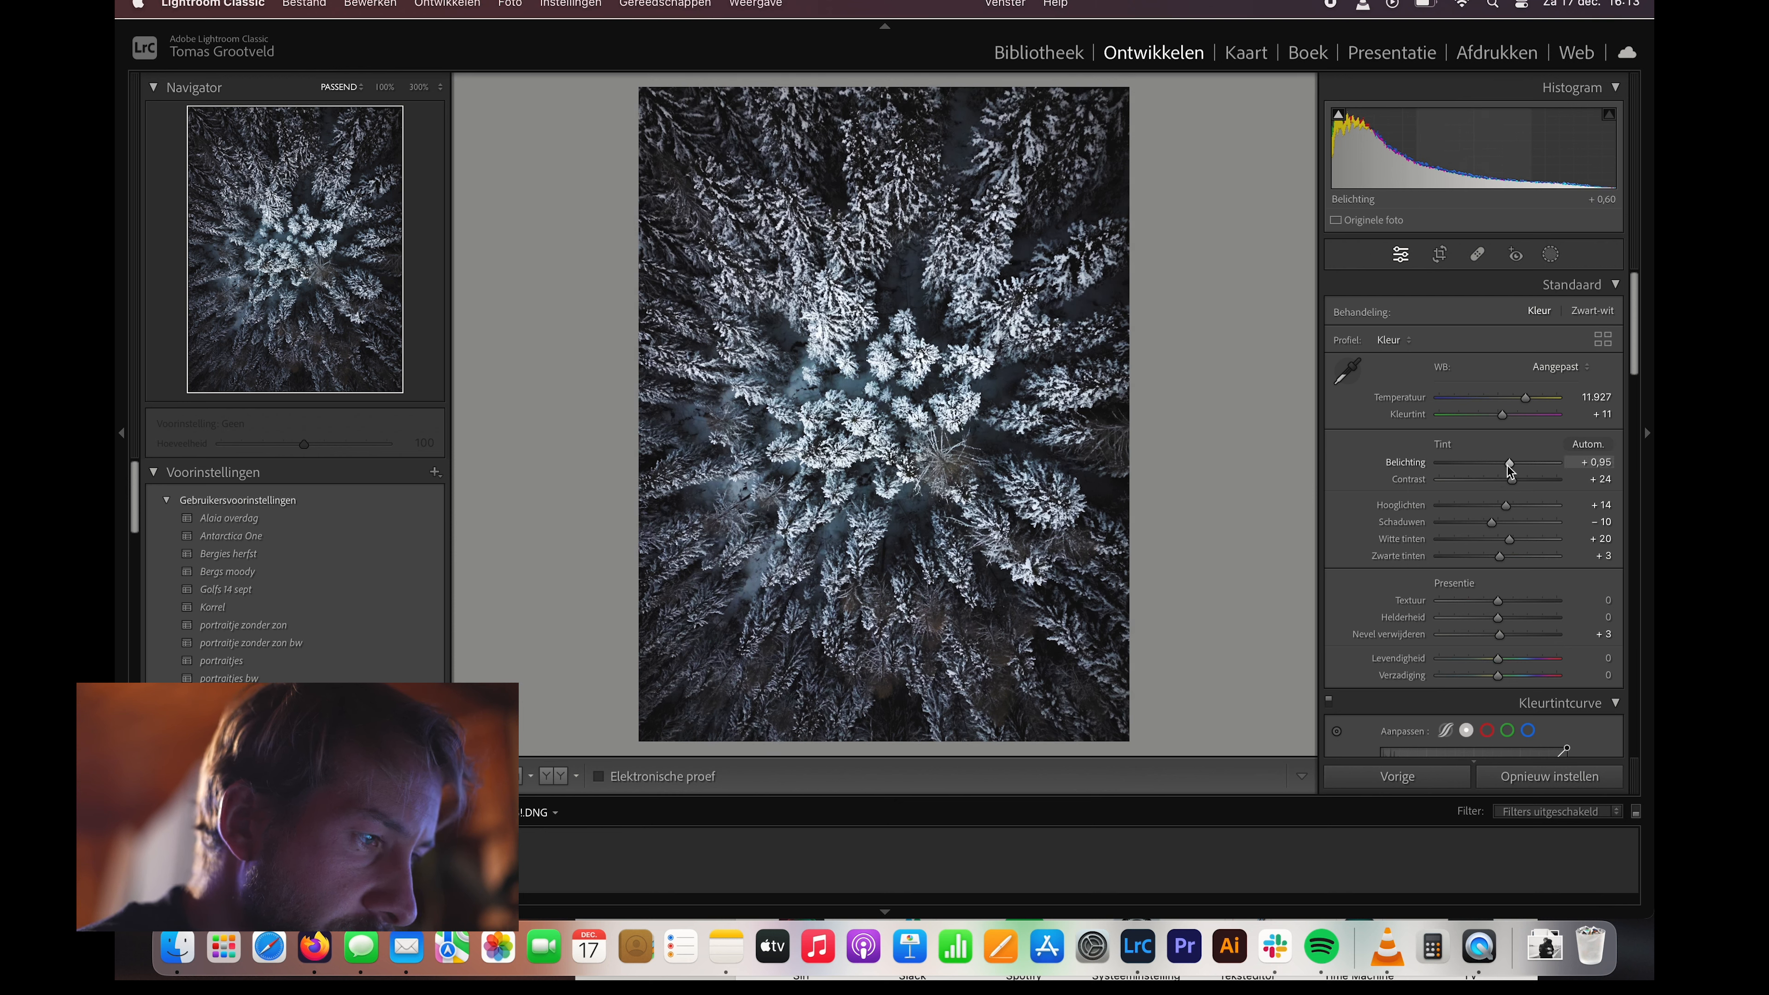
left_click_drag(1529, 464, 1503, 463)
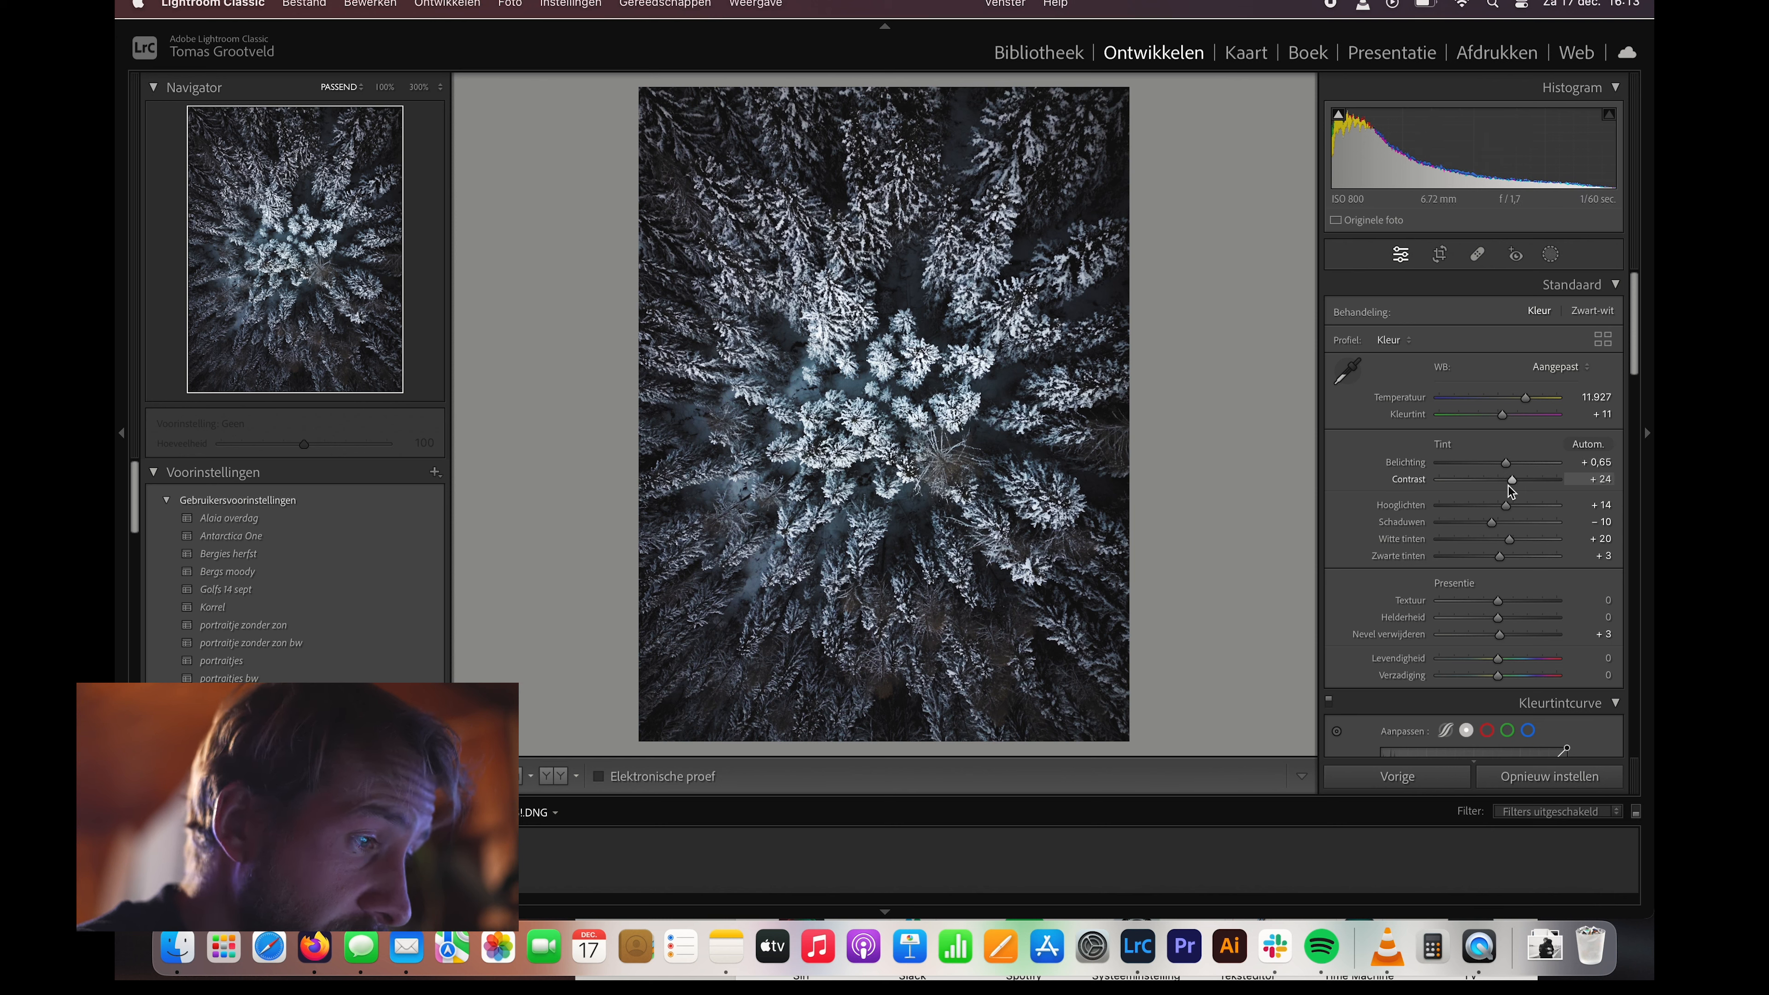
left_click_drag(1512, 478, 1472, 478)
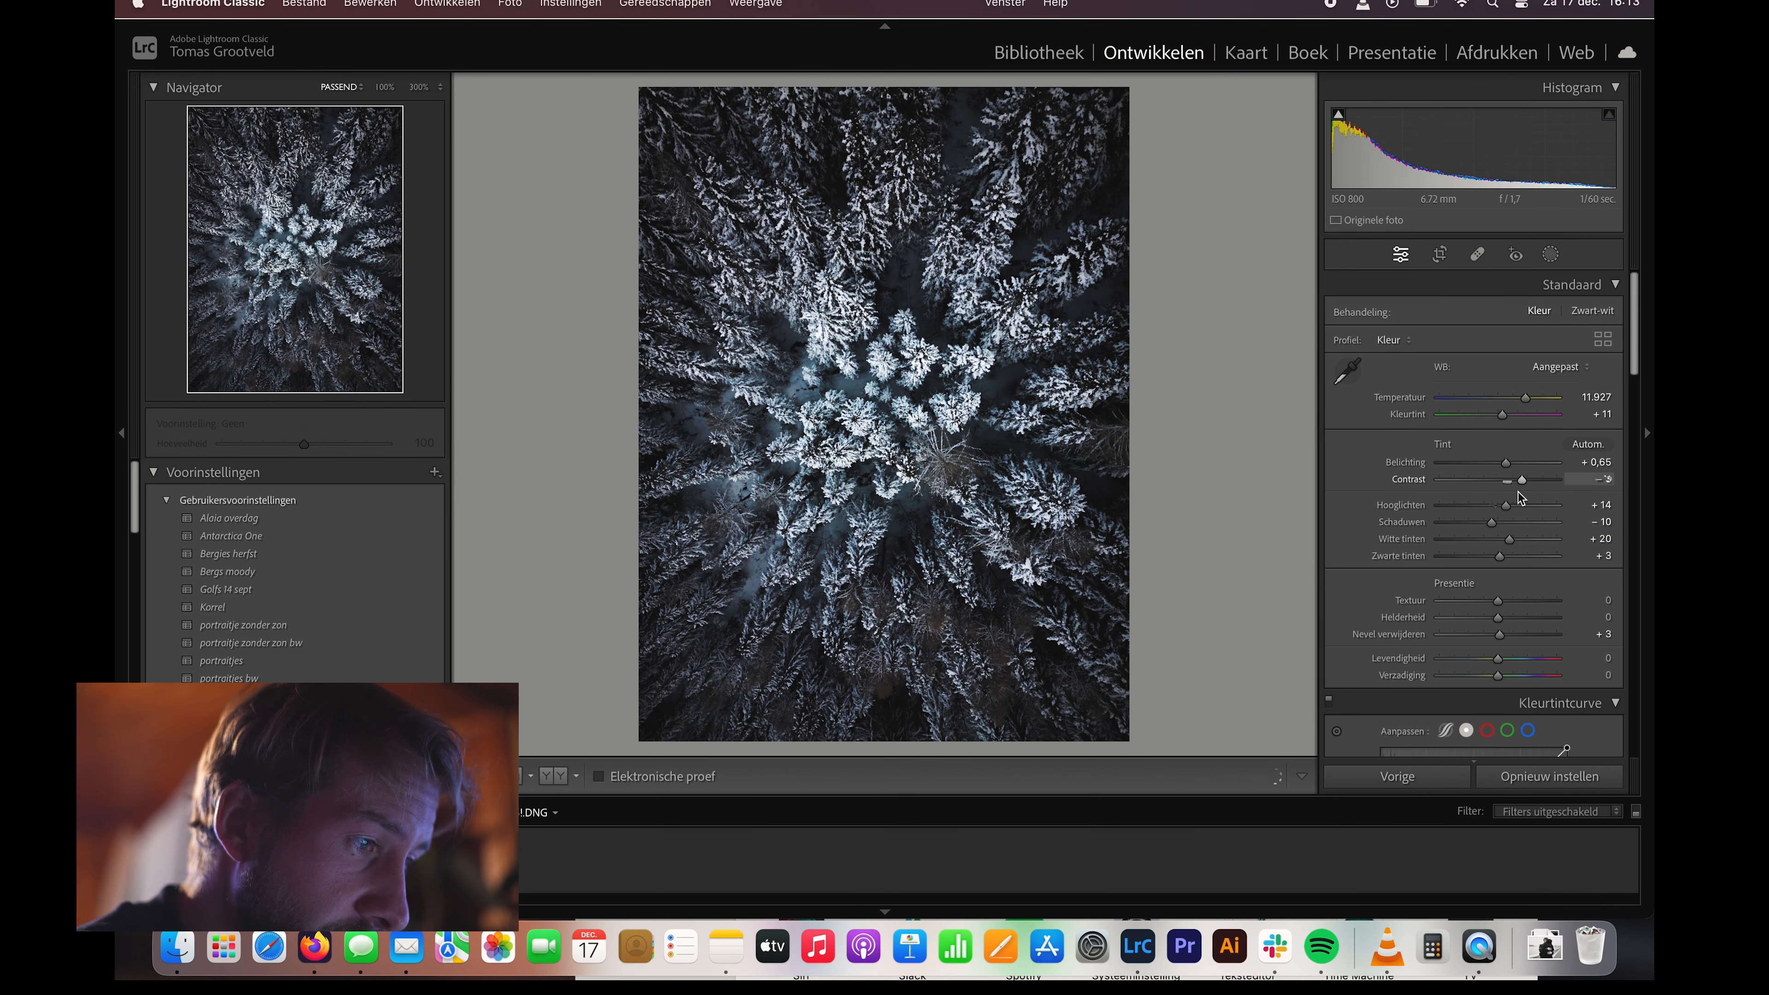
left_click_drag(1487, 479, 1517, 478)
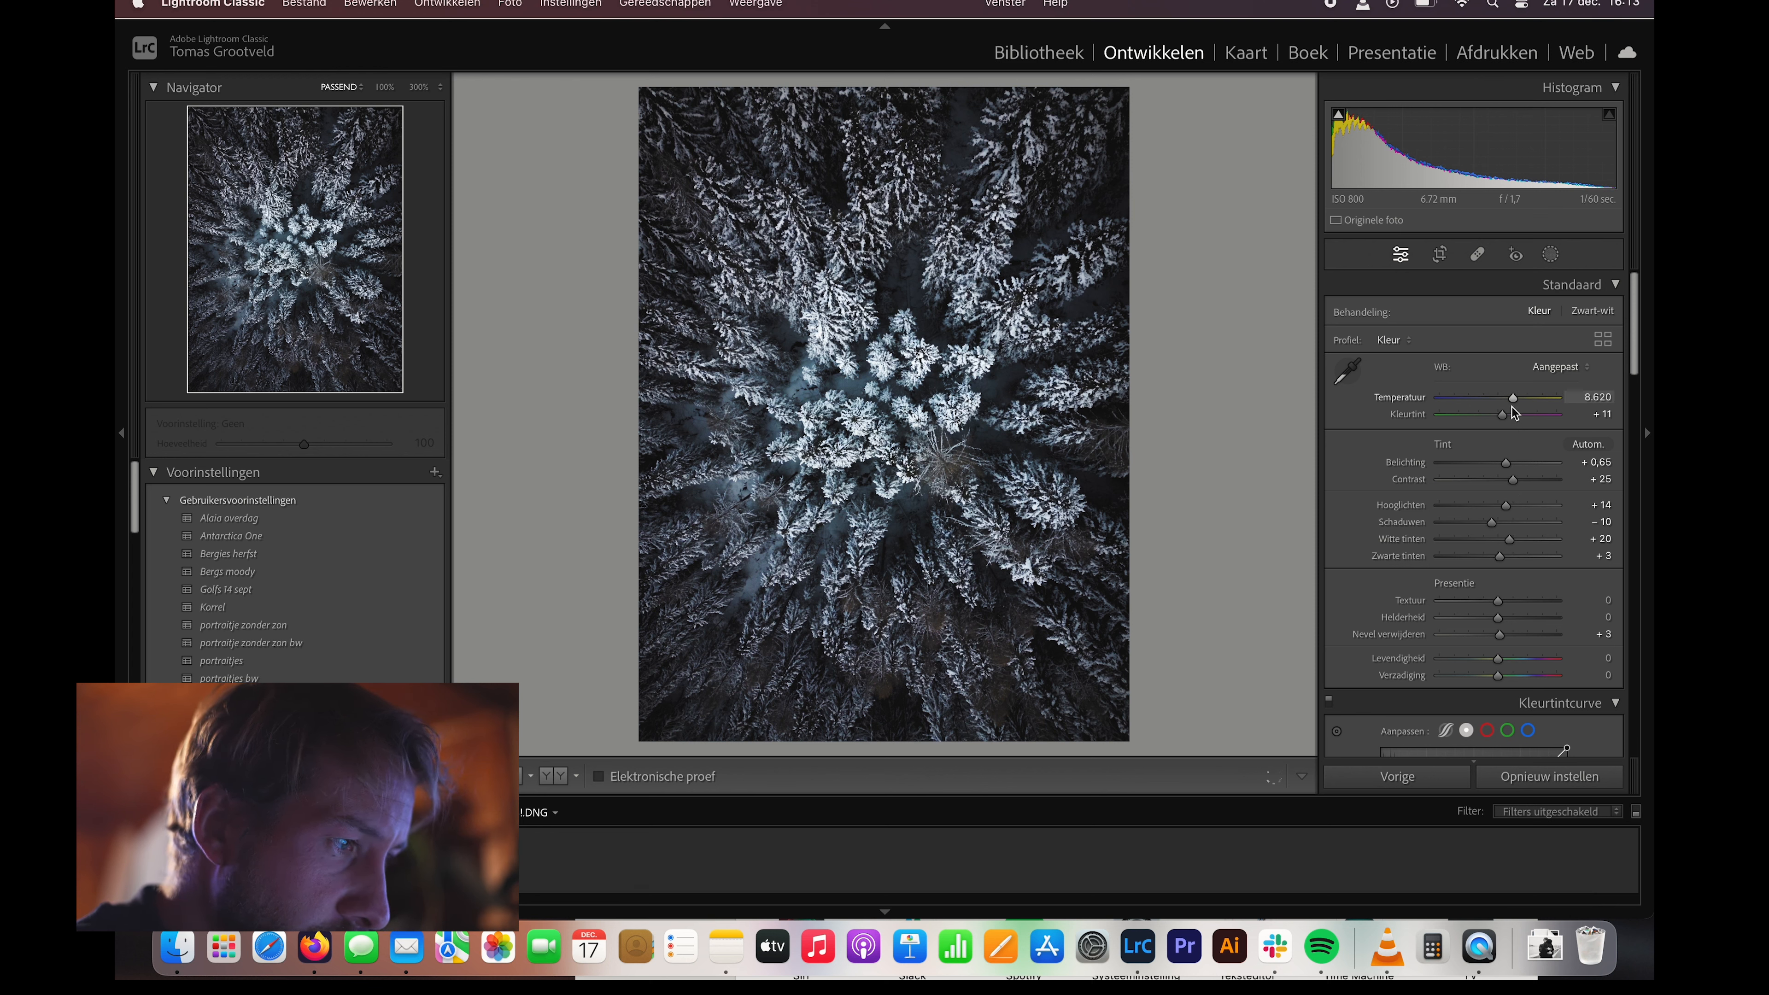
- Try a cooler, bluer white balance, then keep Temperature at the warm 11927
left_click_drag(1547, 396, 1522, 396)
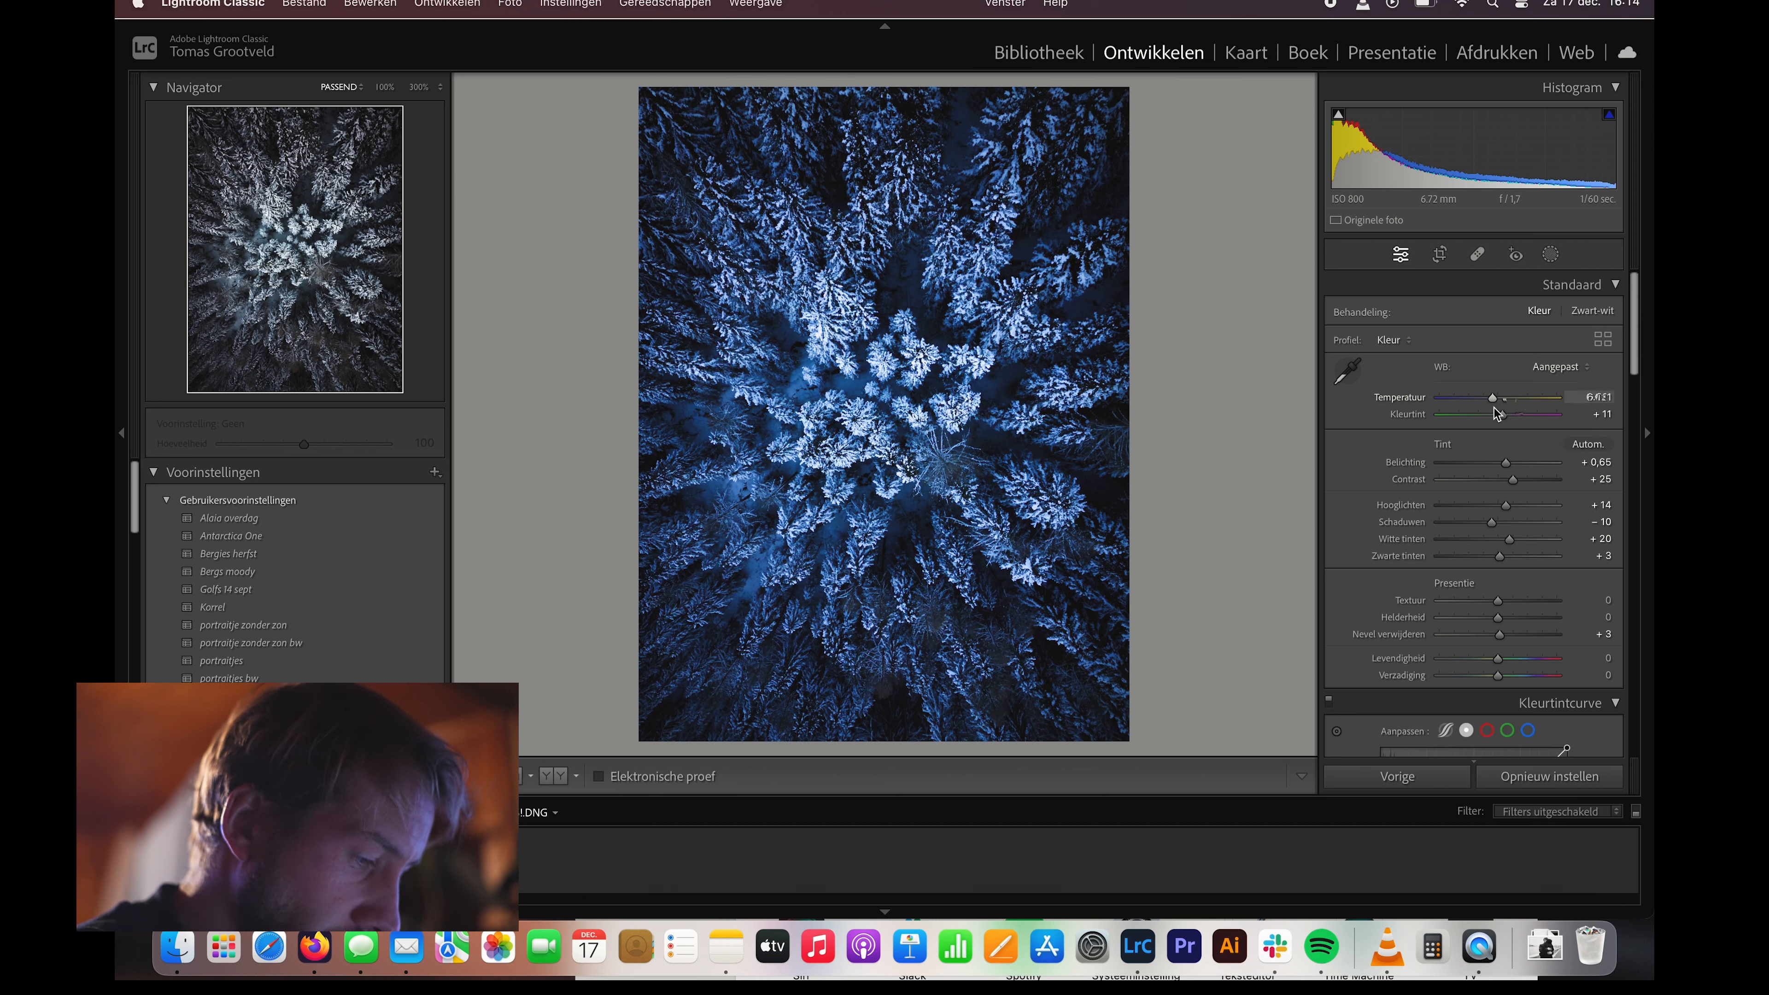
left_click_drag(1491, 397, 1524, 397)
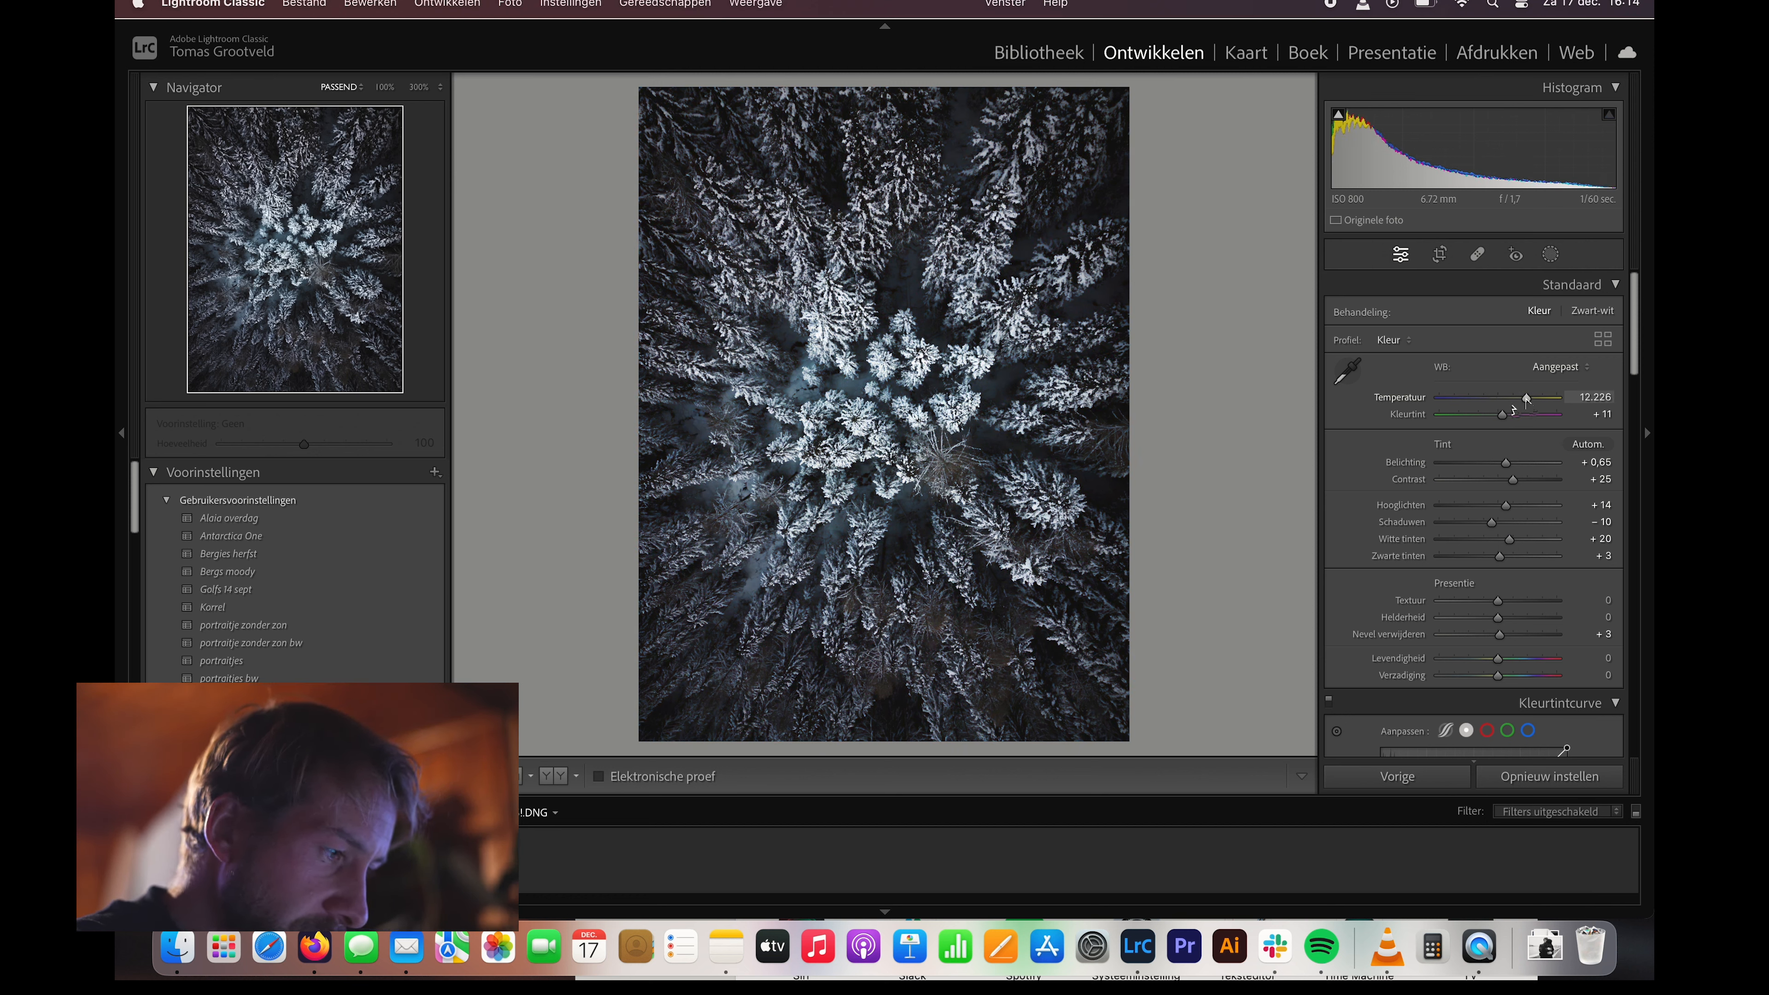
left_click_drag(1525, 397, 1517, 397)
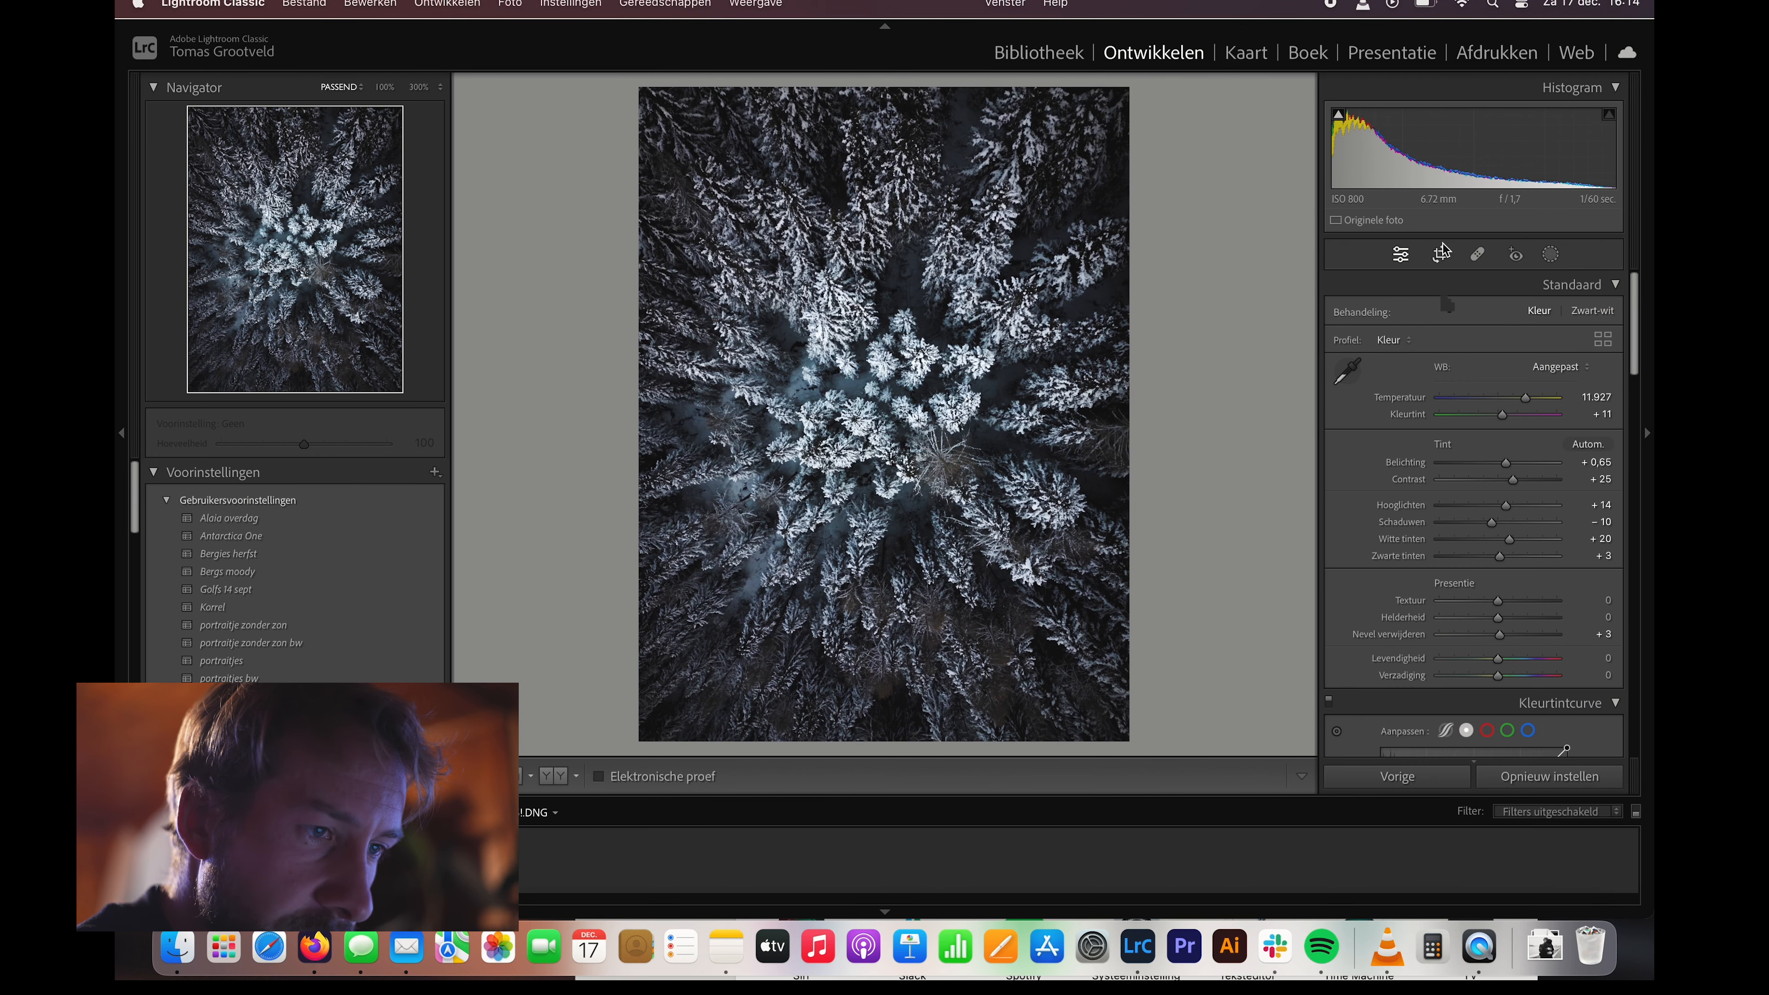
- Constrain the crop to a 4 x 5 / 8 x 10 ratio, trimming top and bottom
left_click(1439, 254)
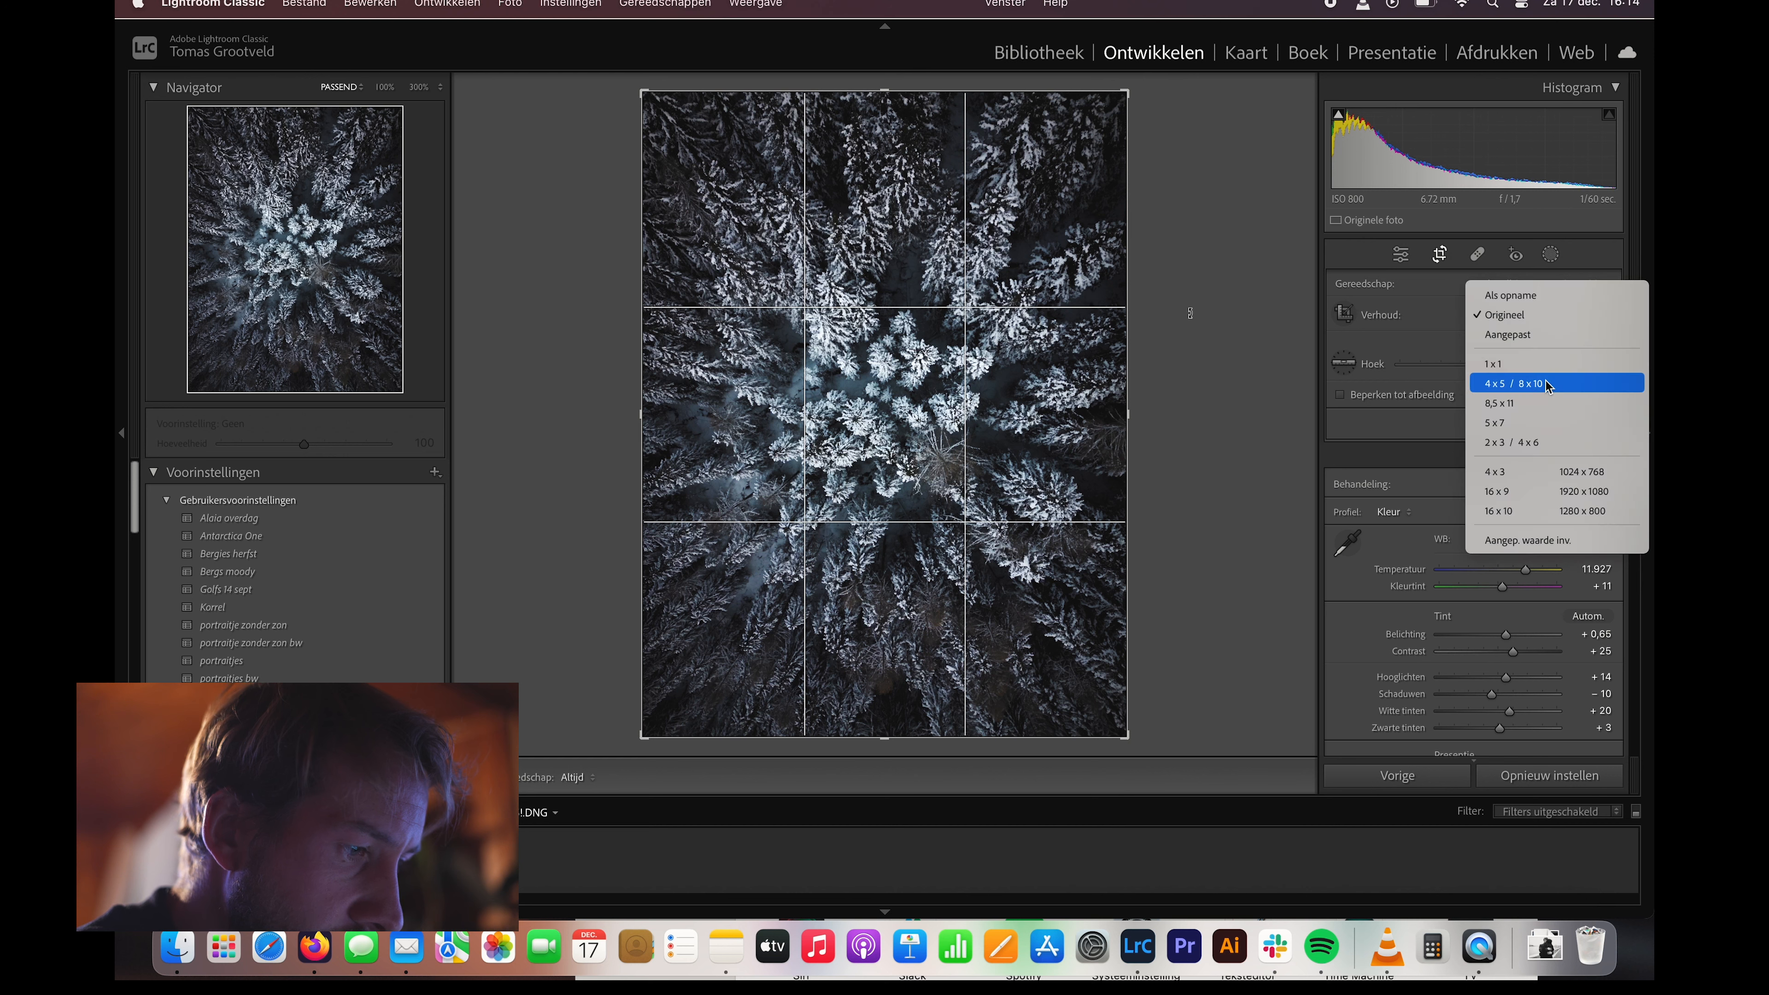
left_click(1514, 383)
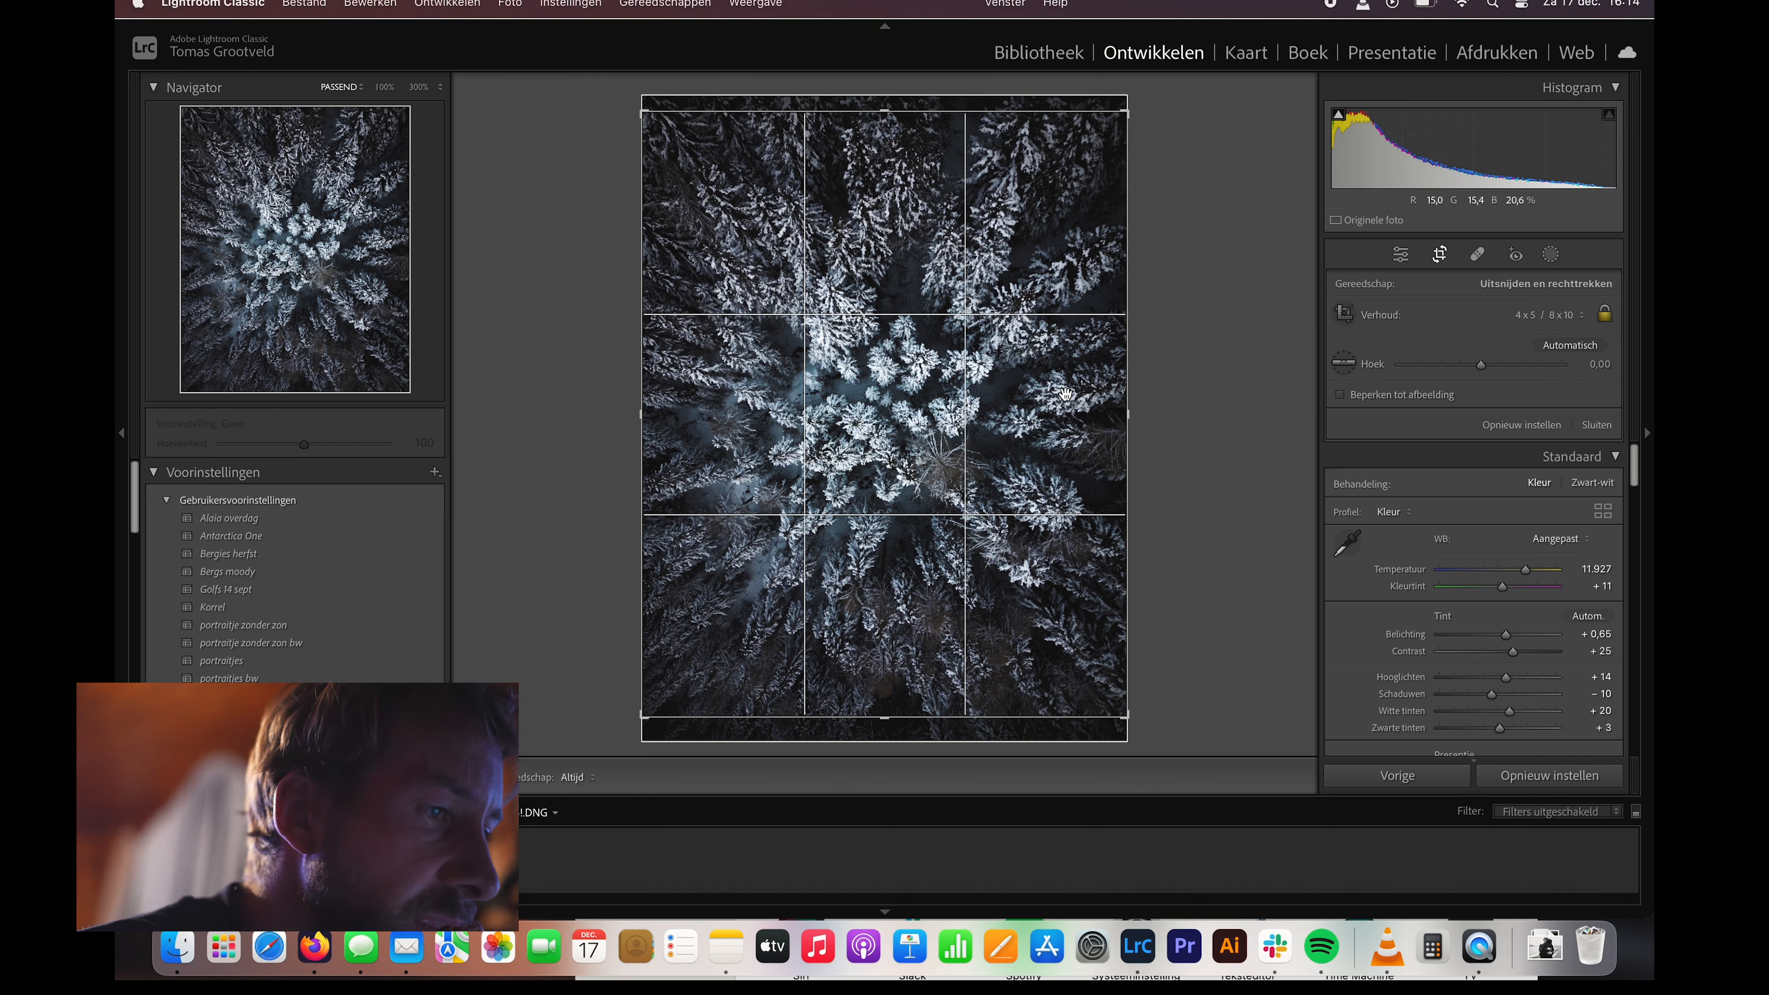
mouse_move(1481, 245)
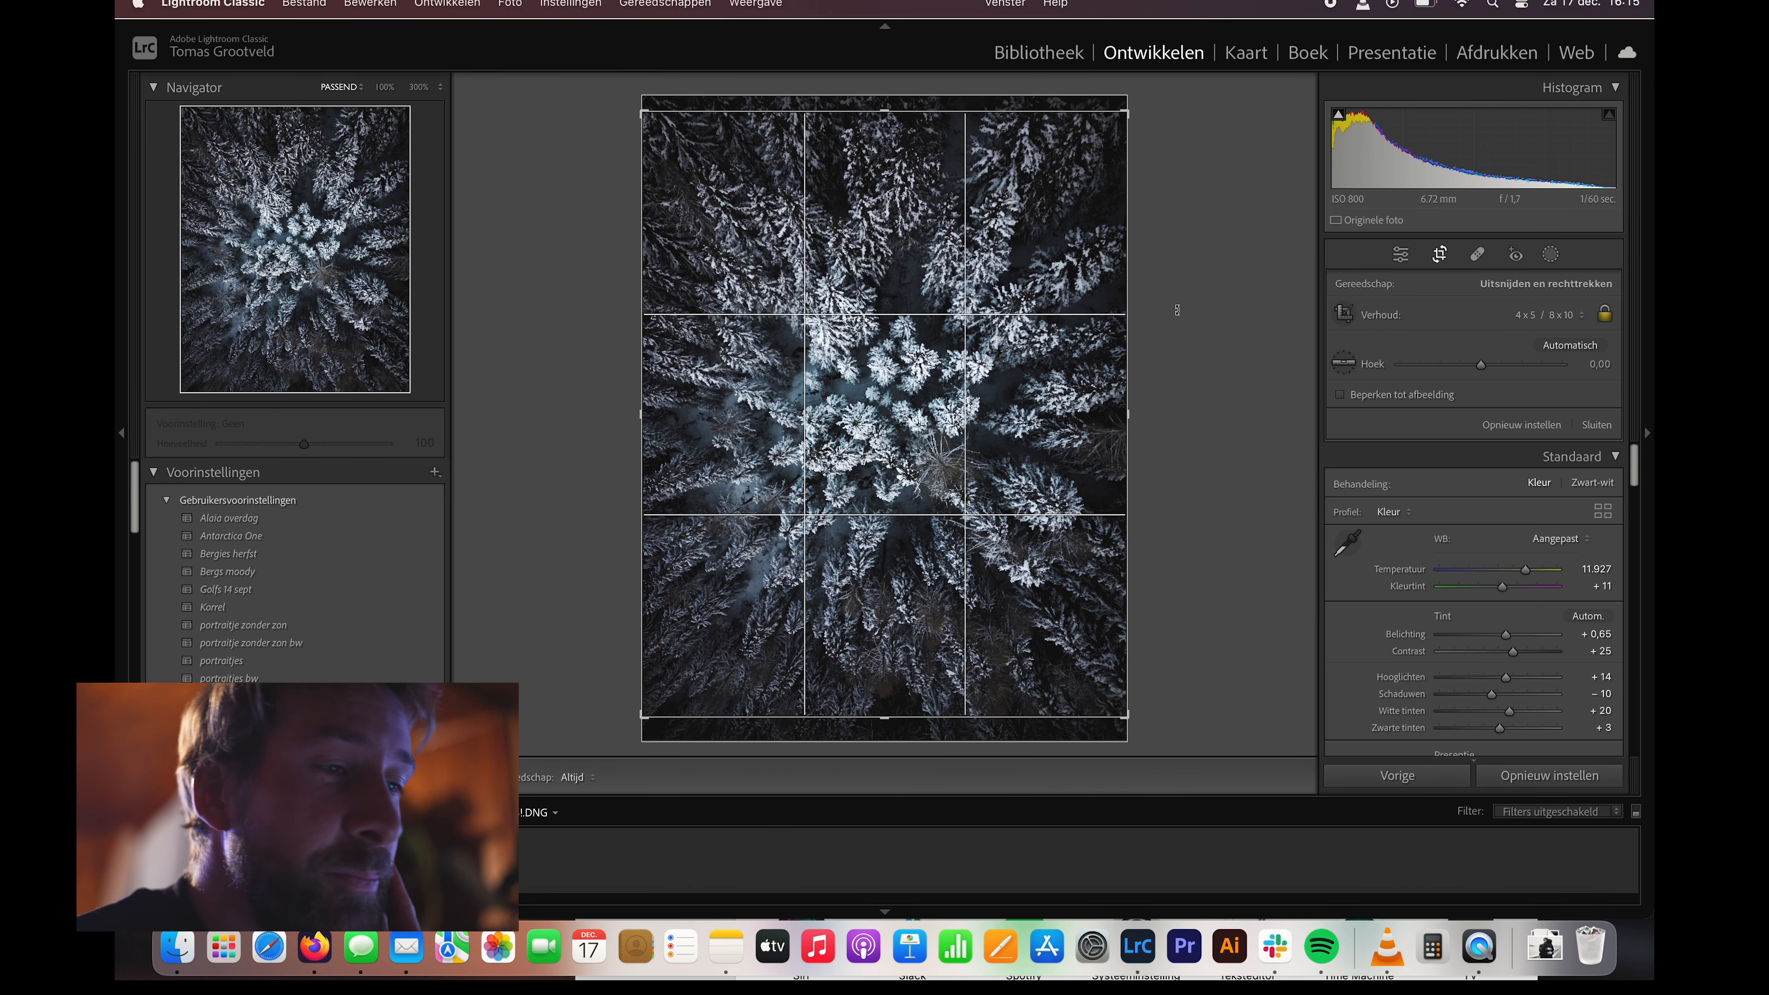
mouse_move(1376, 380)
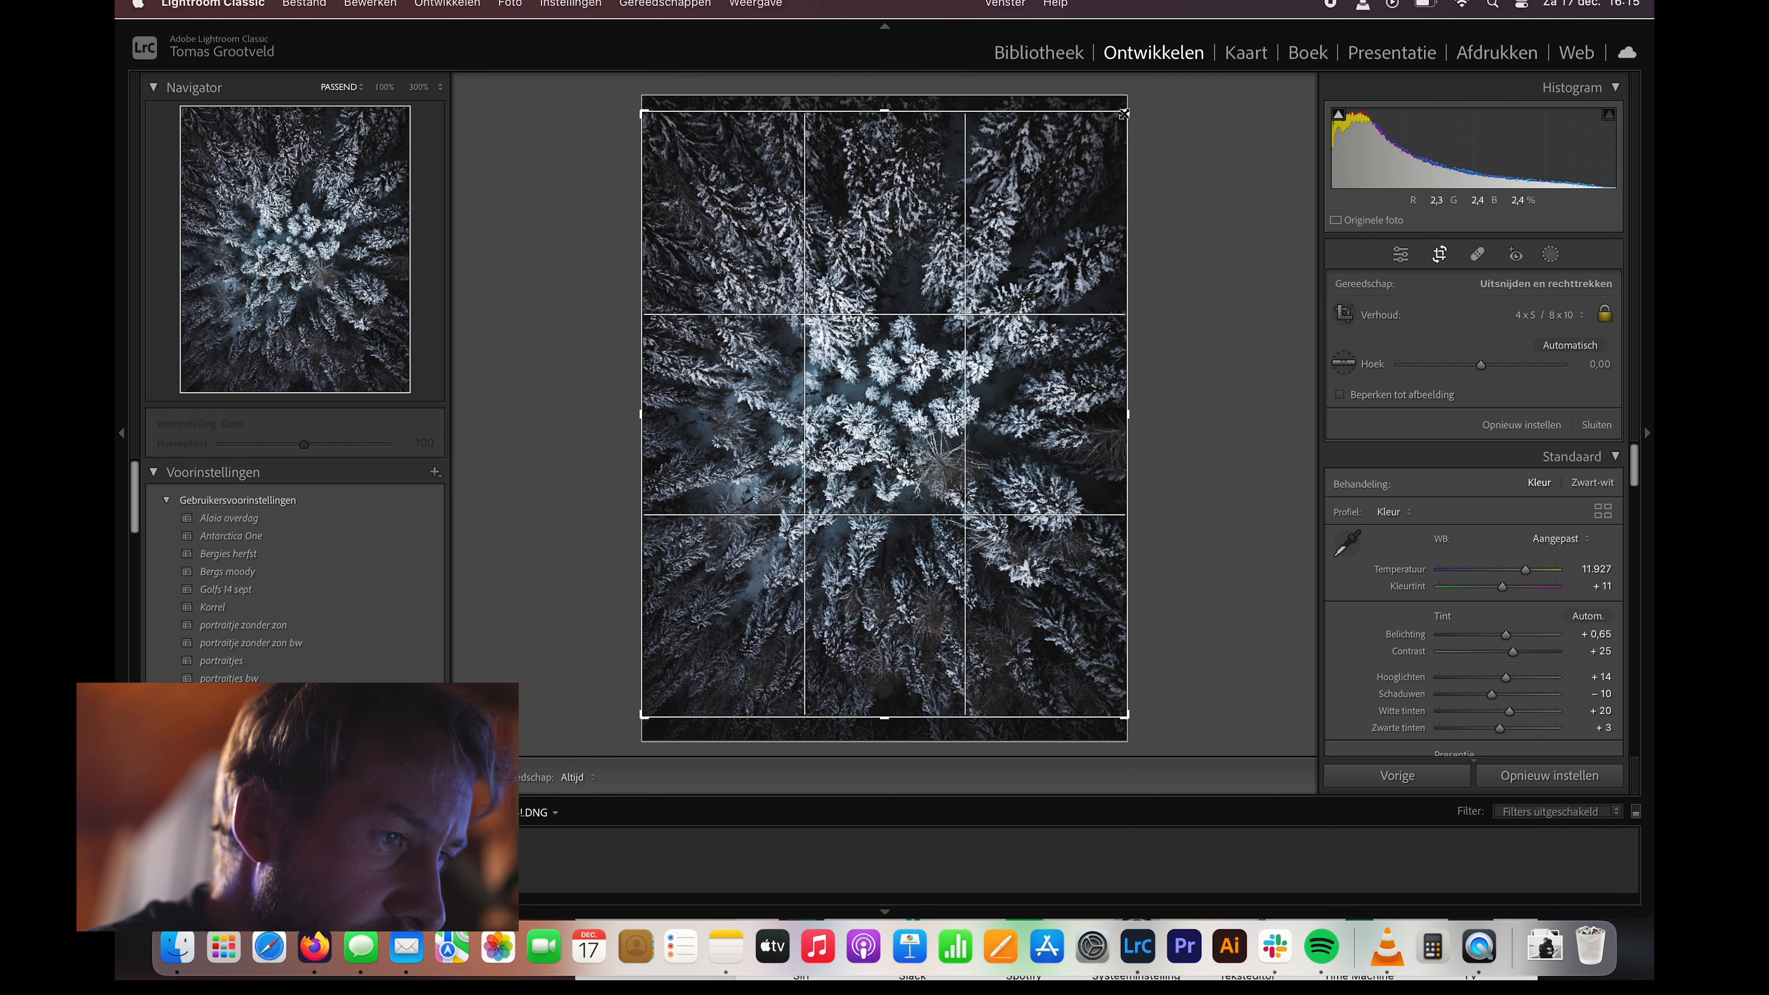
left_click_drag(1472, 363, 1486, 363)
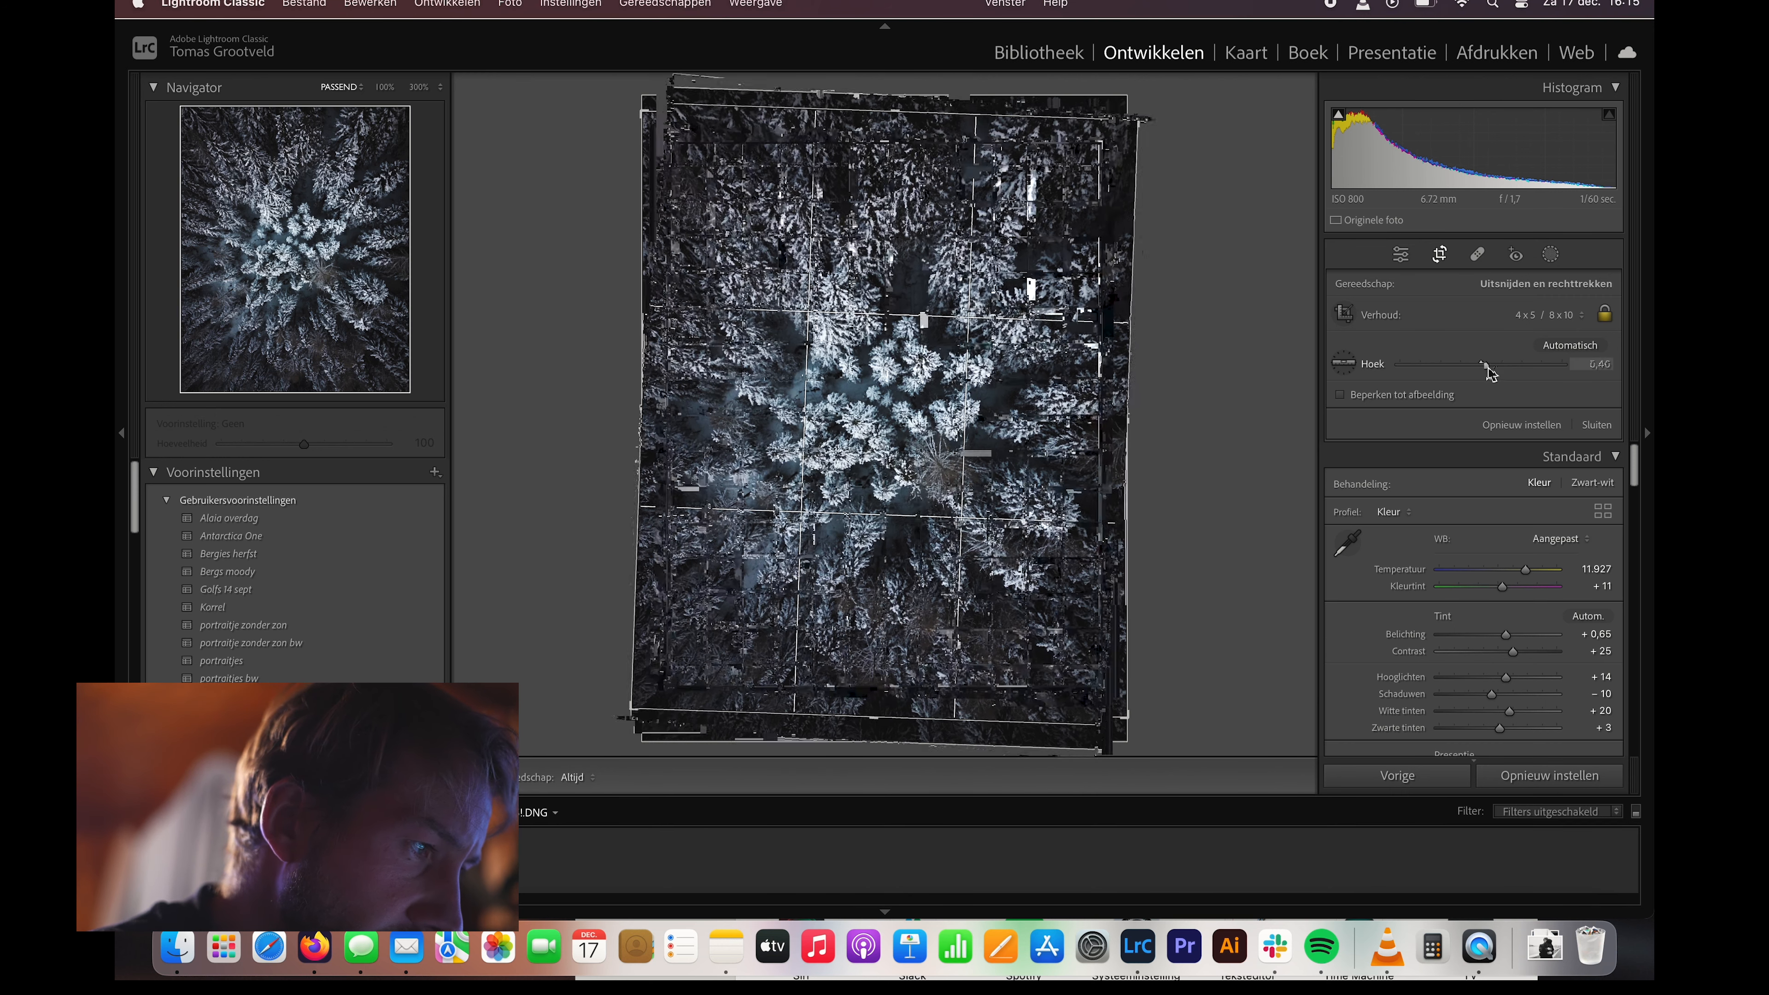
left_click_drag(1478, 363, 1534, 363)
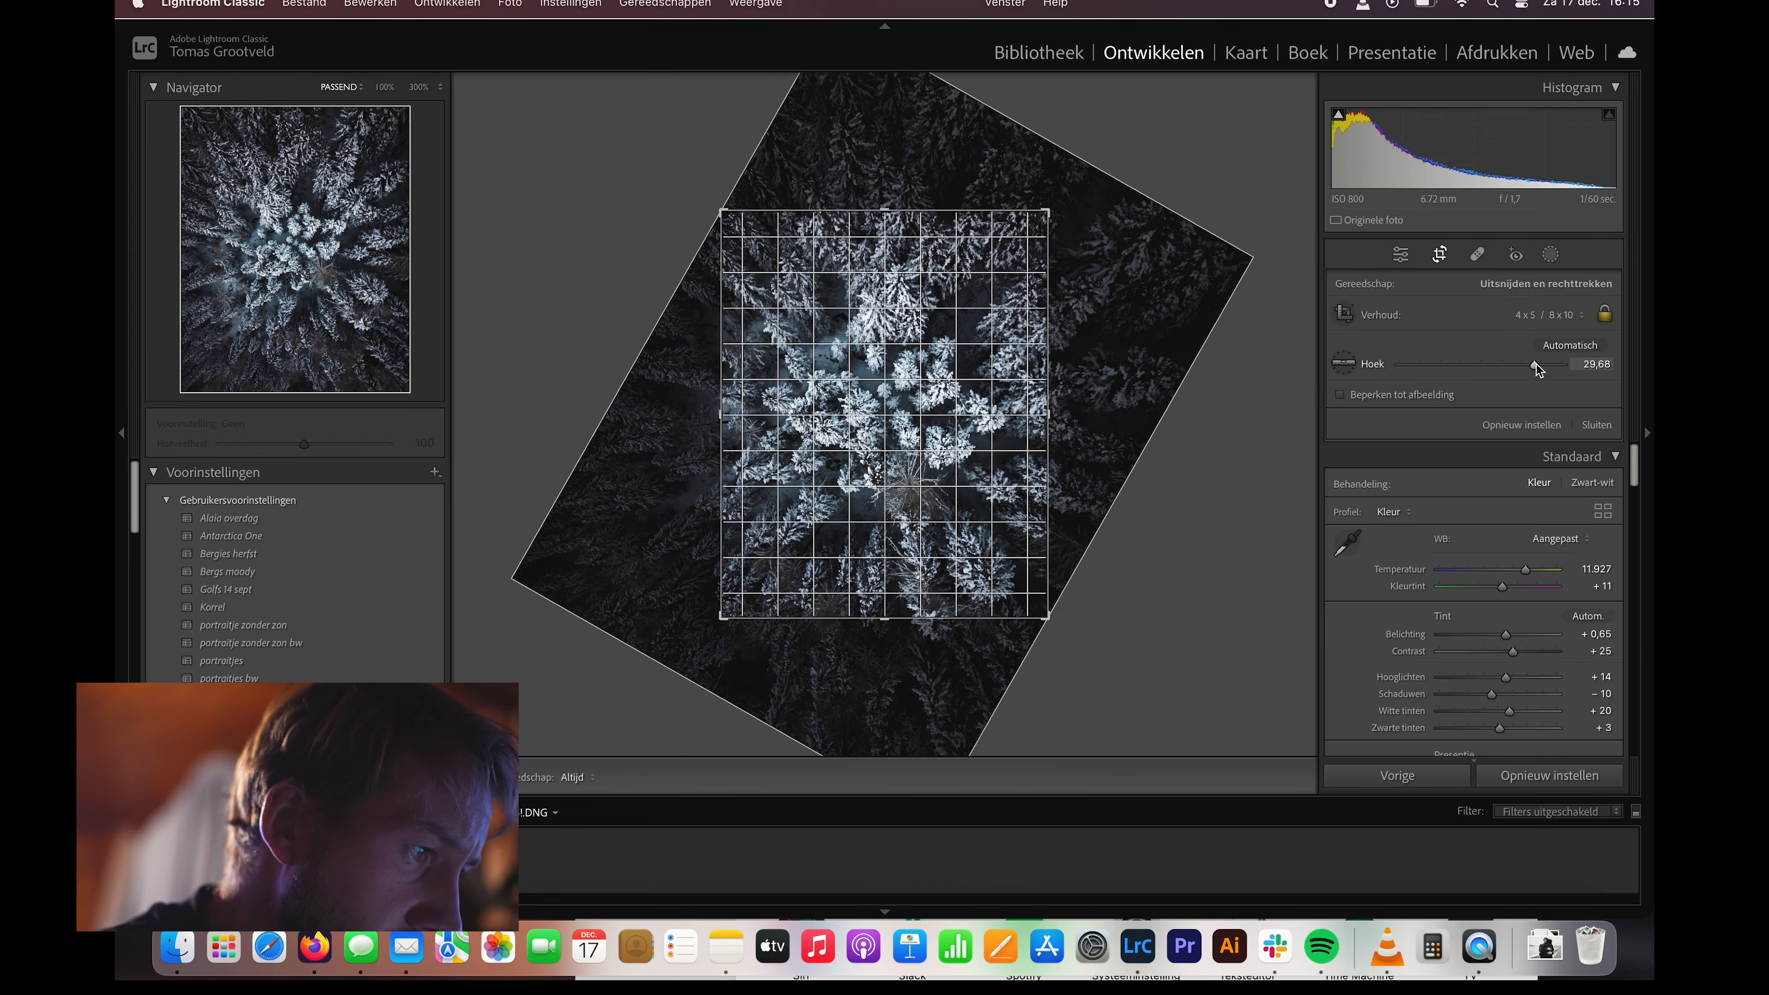
left_click_drag(1534, 363, 1433, 363)
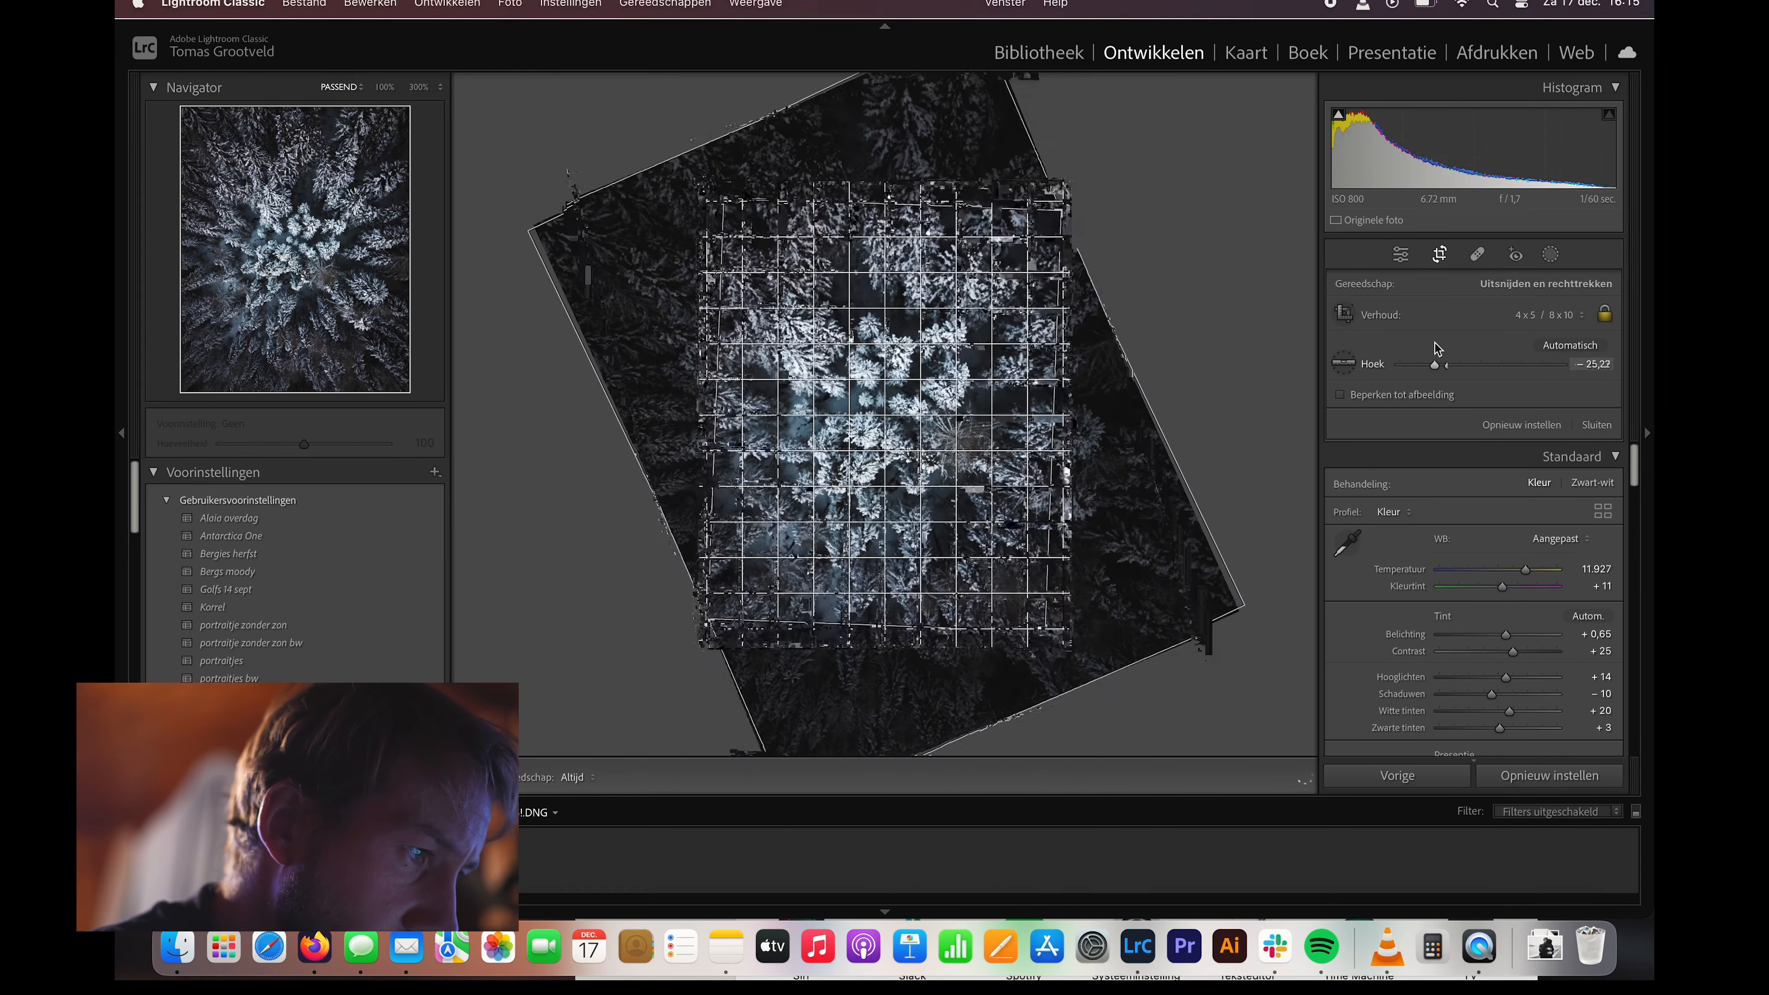
left_click_drag(1456, 363, 1481, 363)
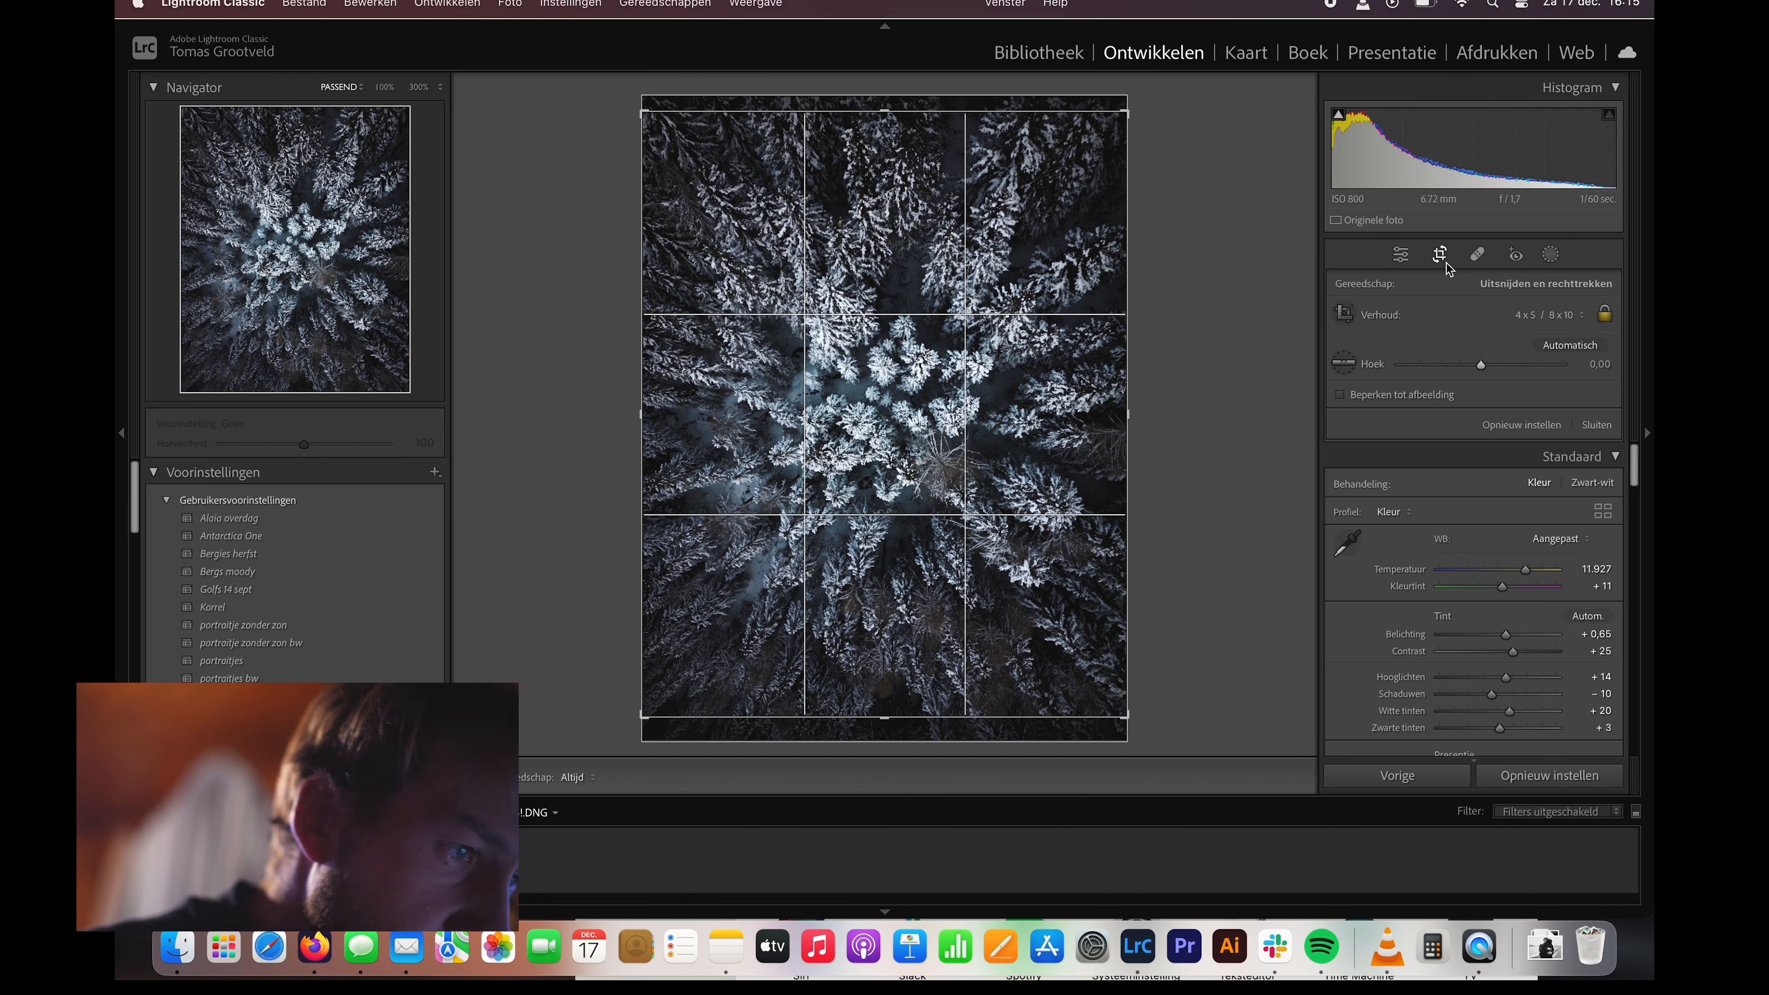
- Try a 2 x 3 crop, revert to 4 x 5 / 8 x 10 and close the crop tool
left_click(1584, 315)
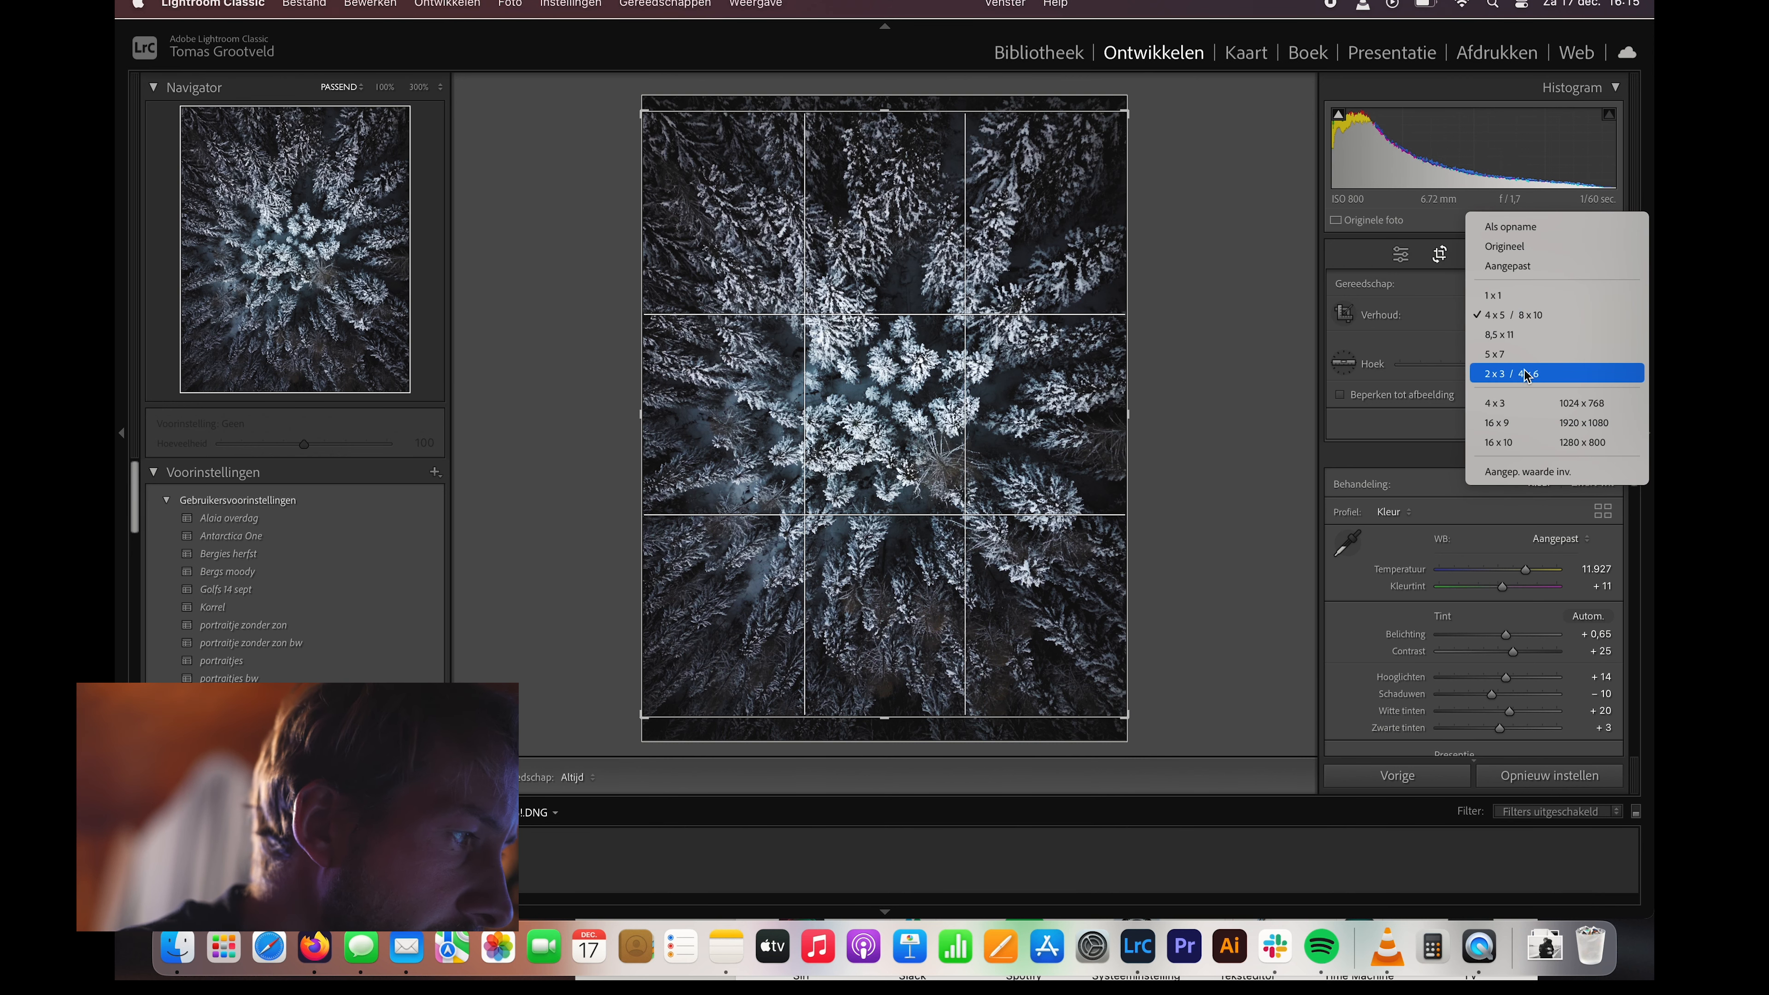
left_click(1512, 373)
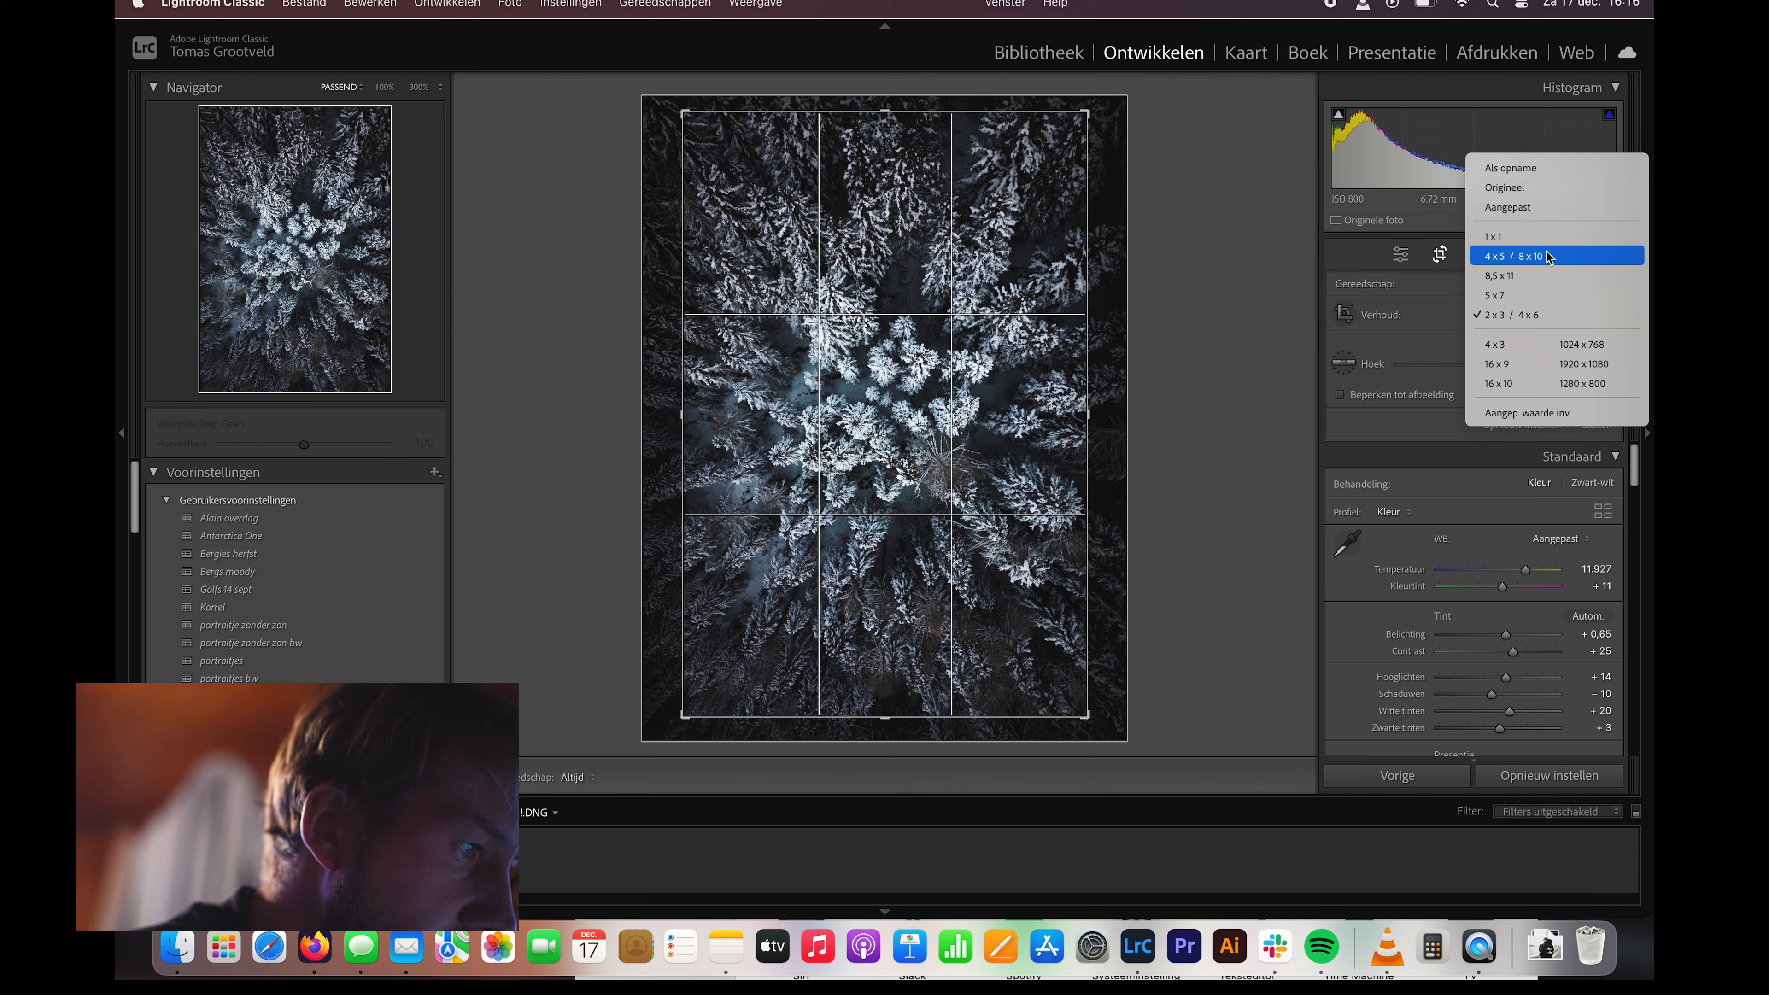
left_click(1511, 255)
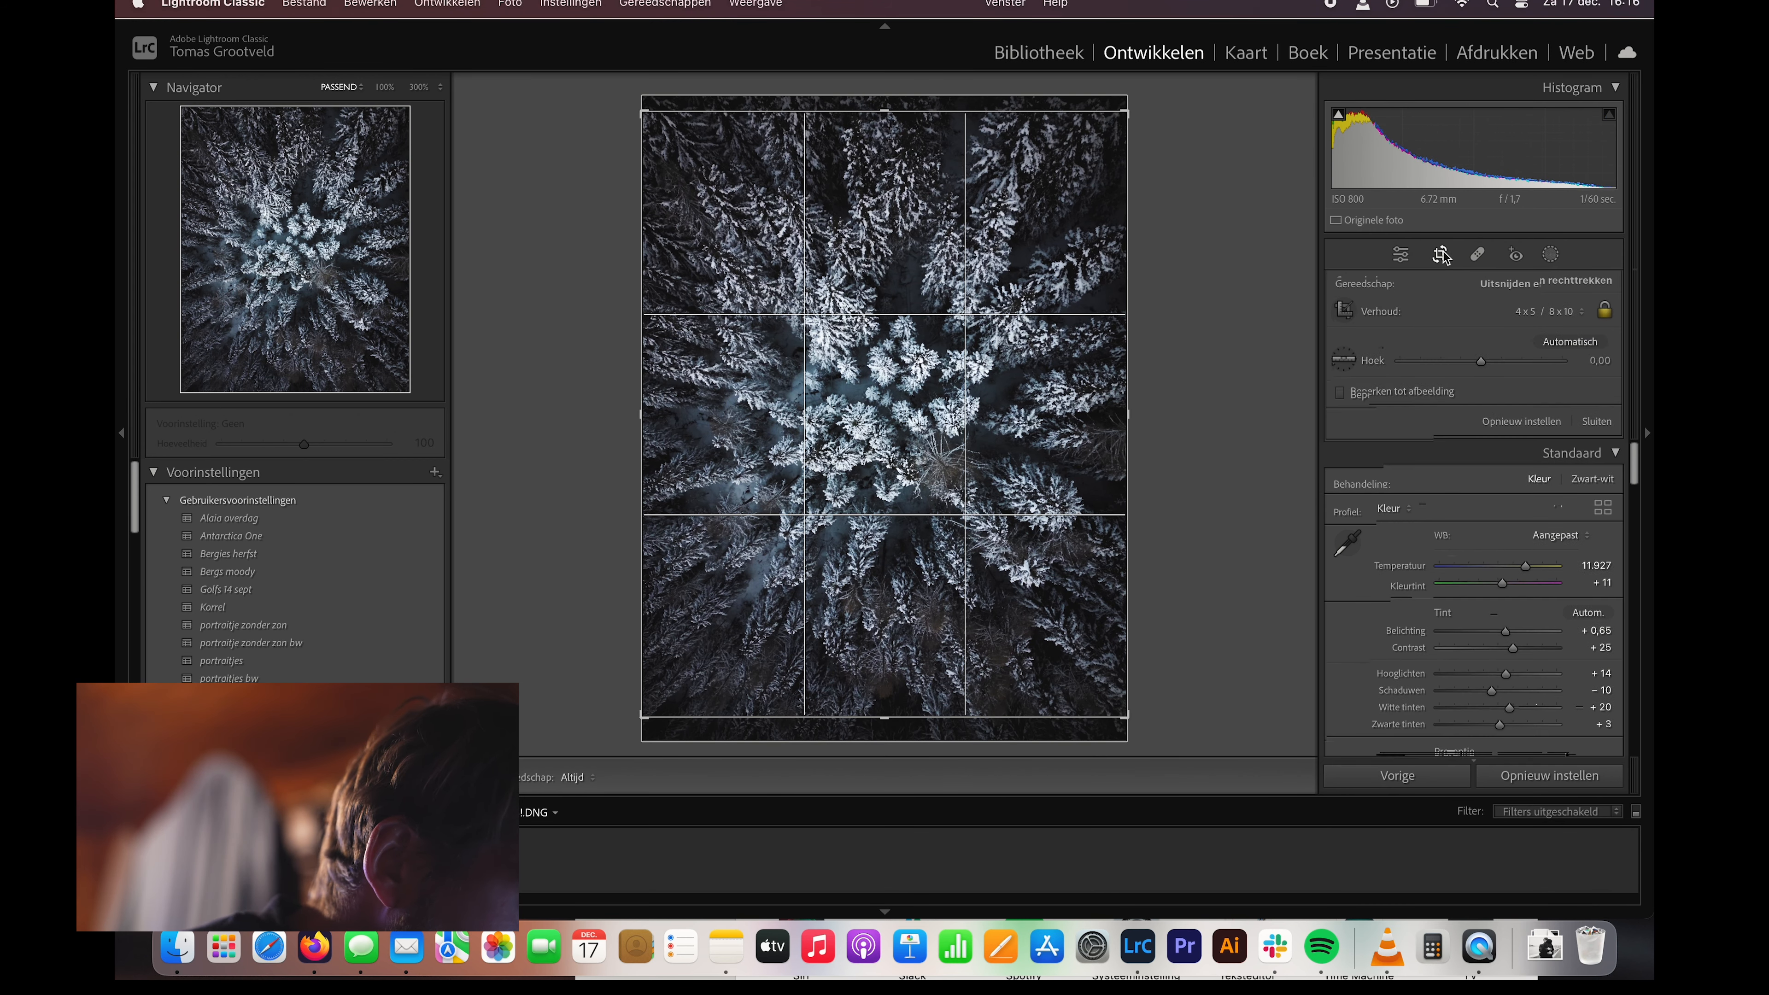
left_click(1441, 255)
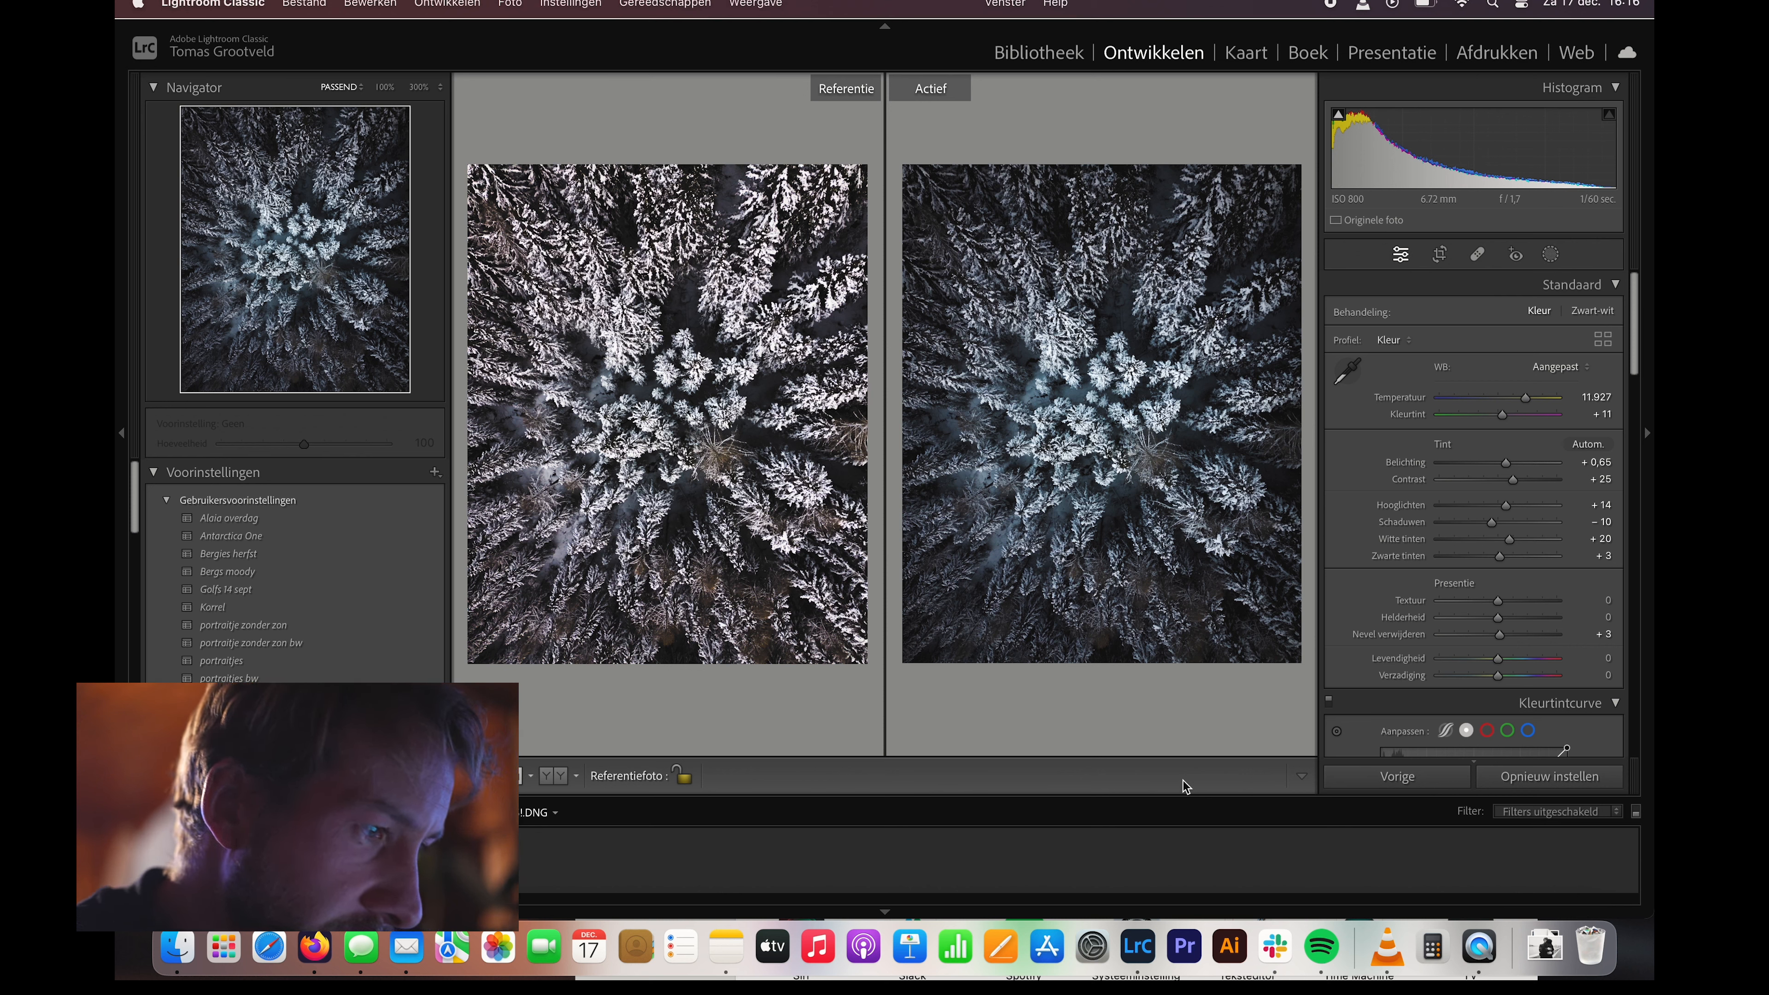
mouse_move(1221, 639)
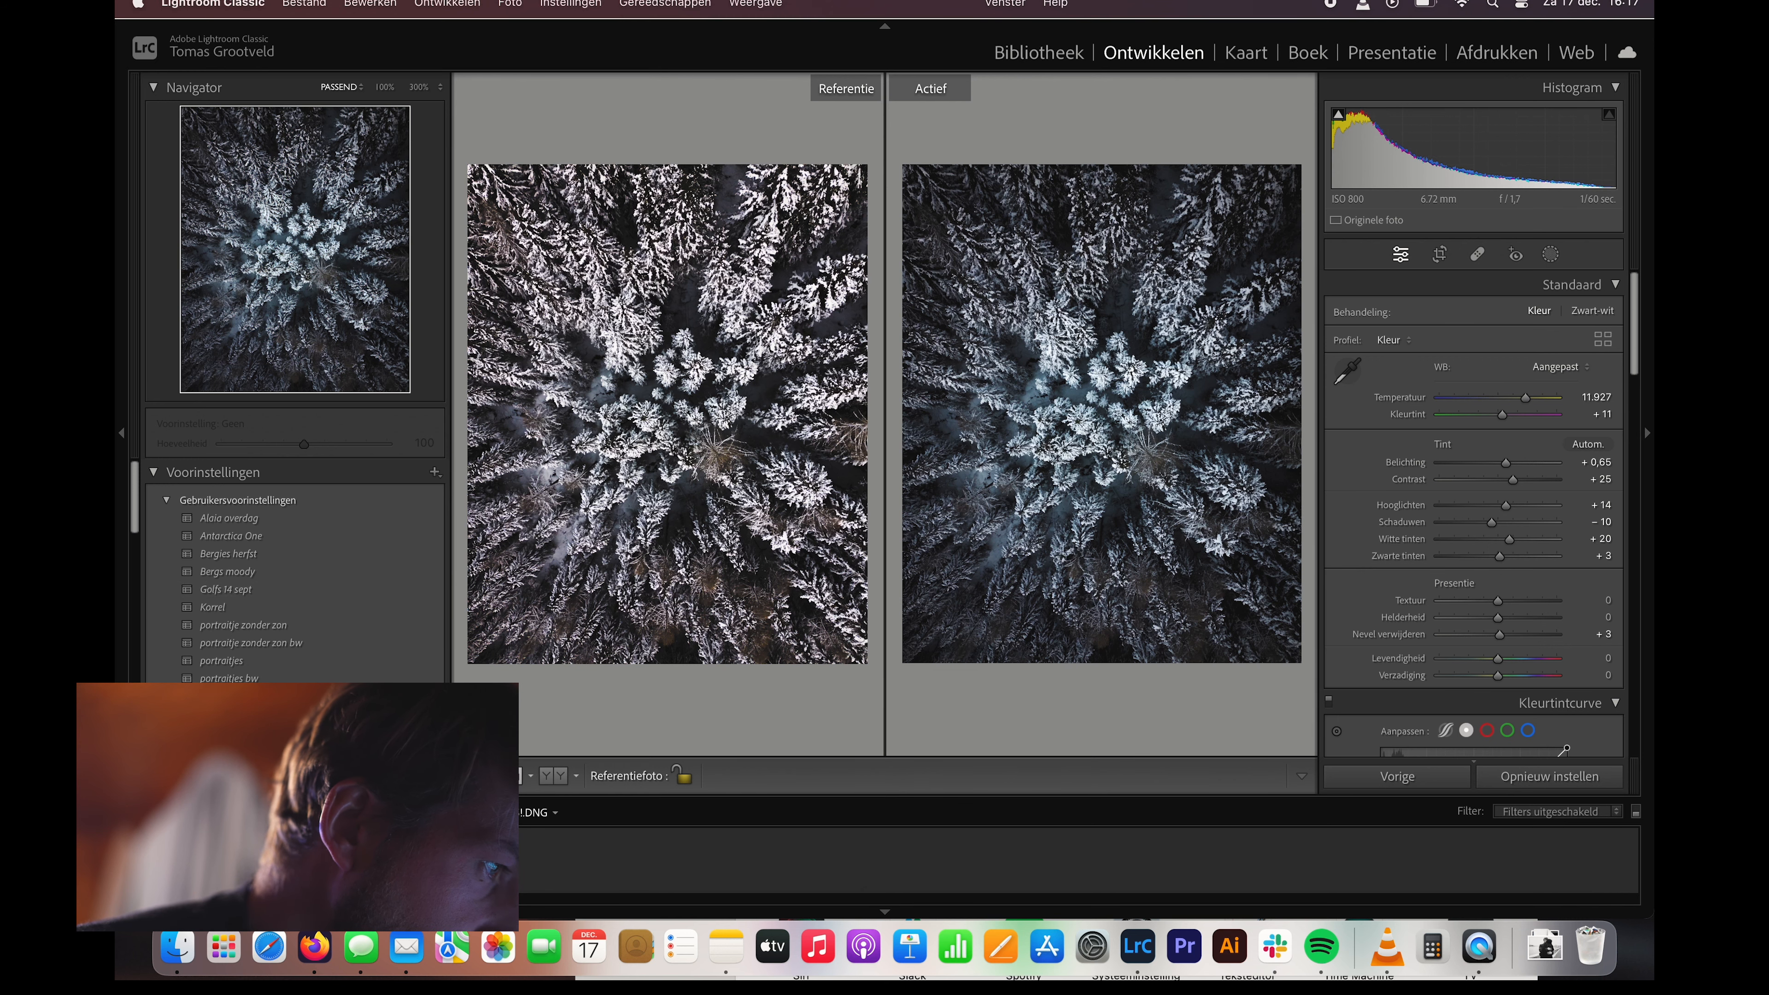
- Leave Reference View for the single Loupe view of the cropped photo
left_click(929, 89)
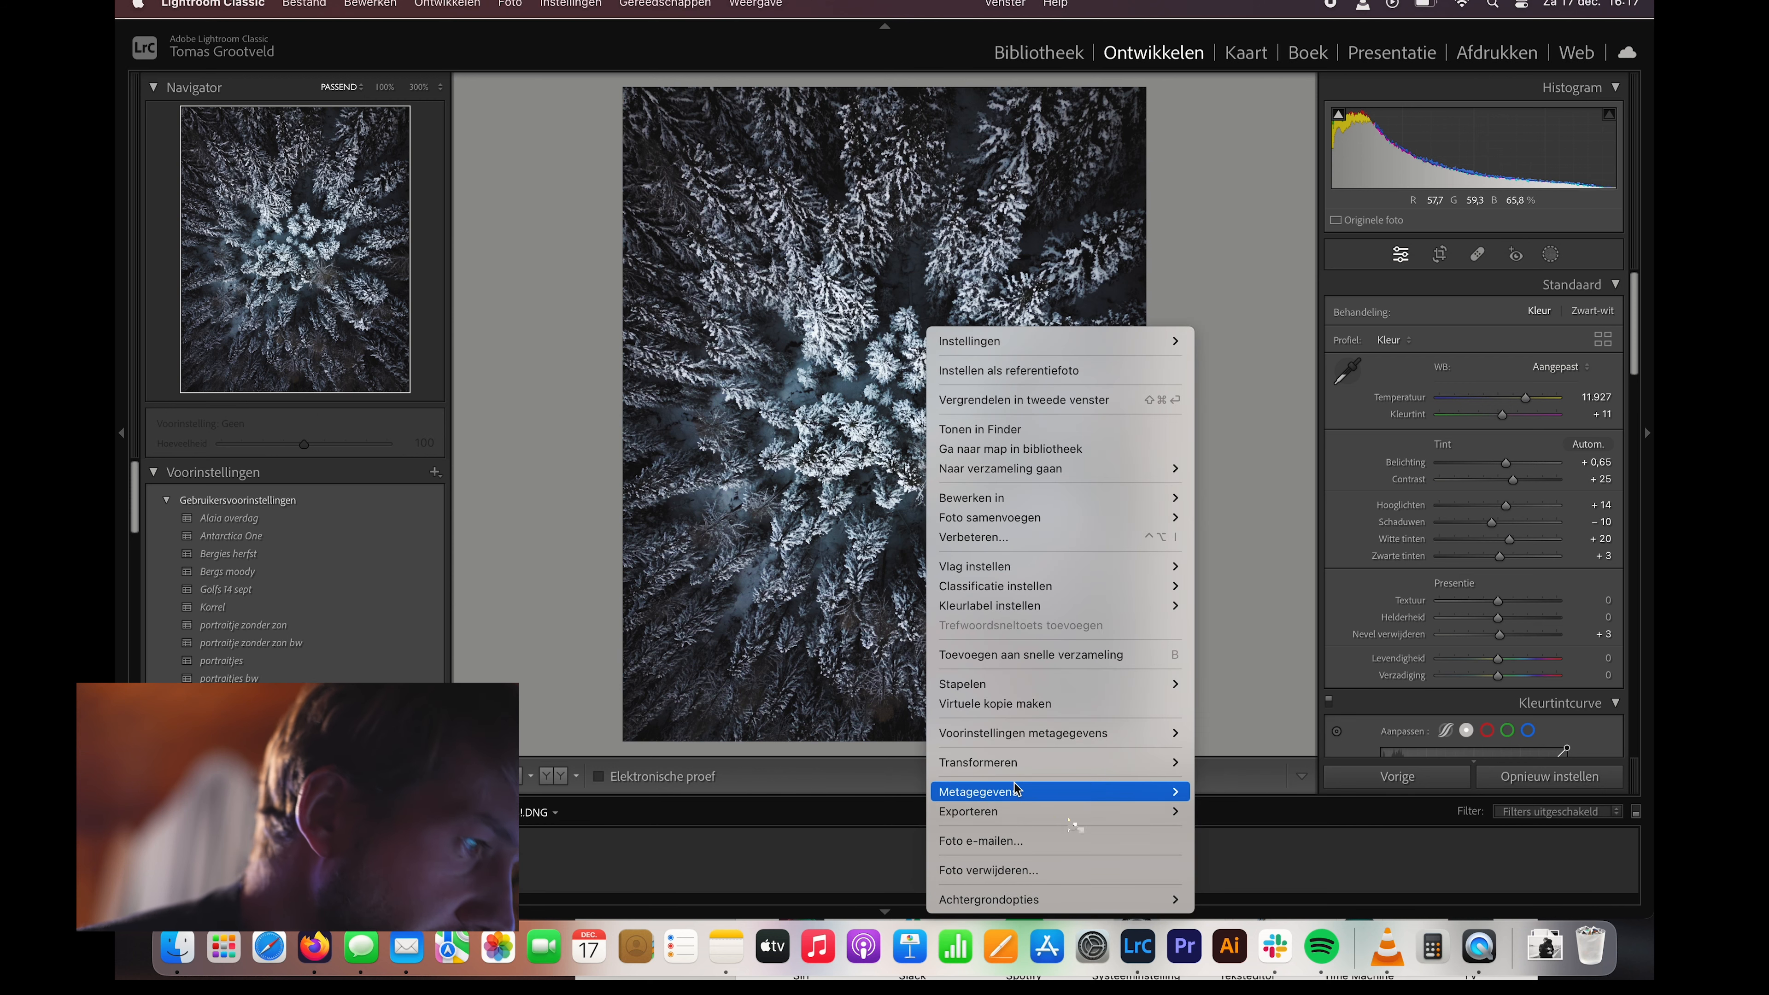
- Export the photo to Desktop as a quality-100 sRGB JPEG without person or location info
left_click(967, 813)
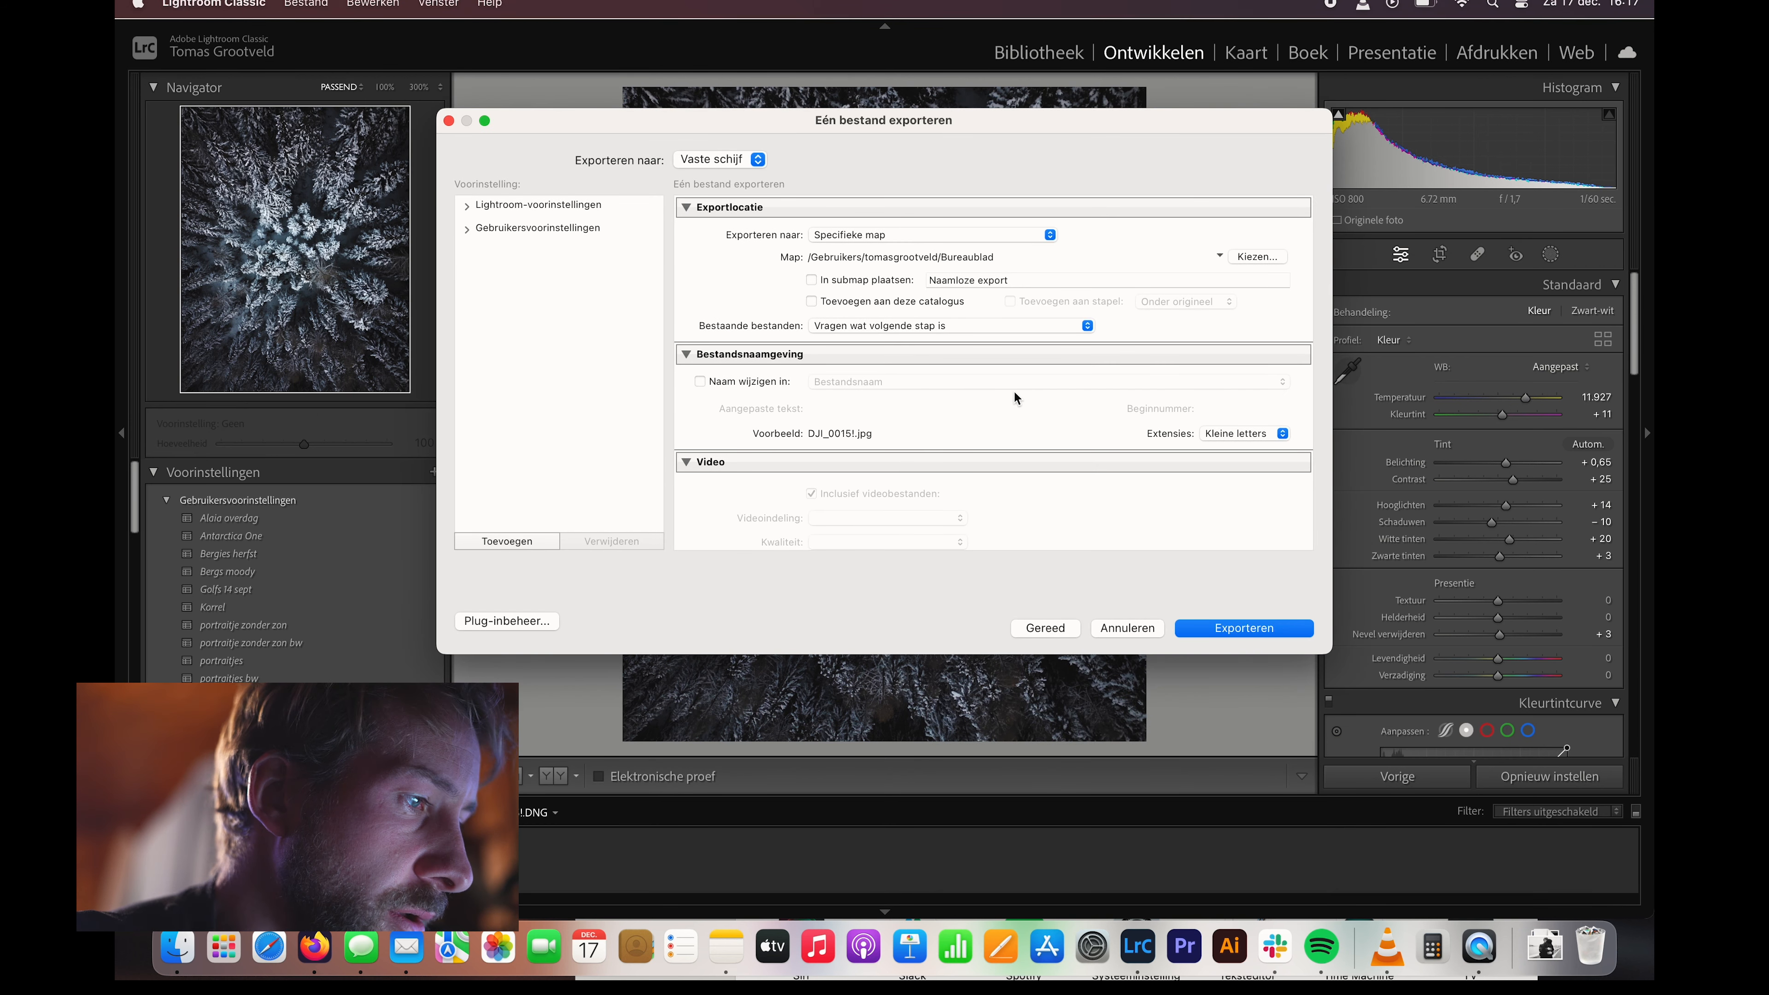
mouse_move(1029, 252)
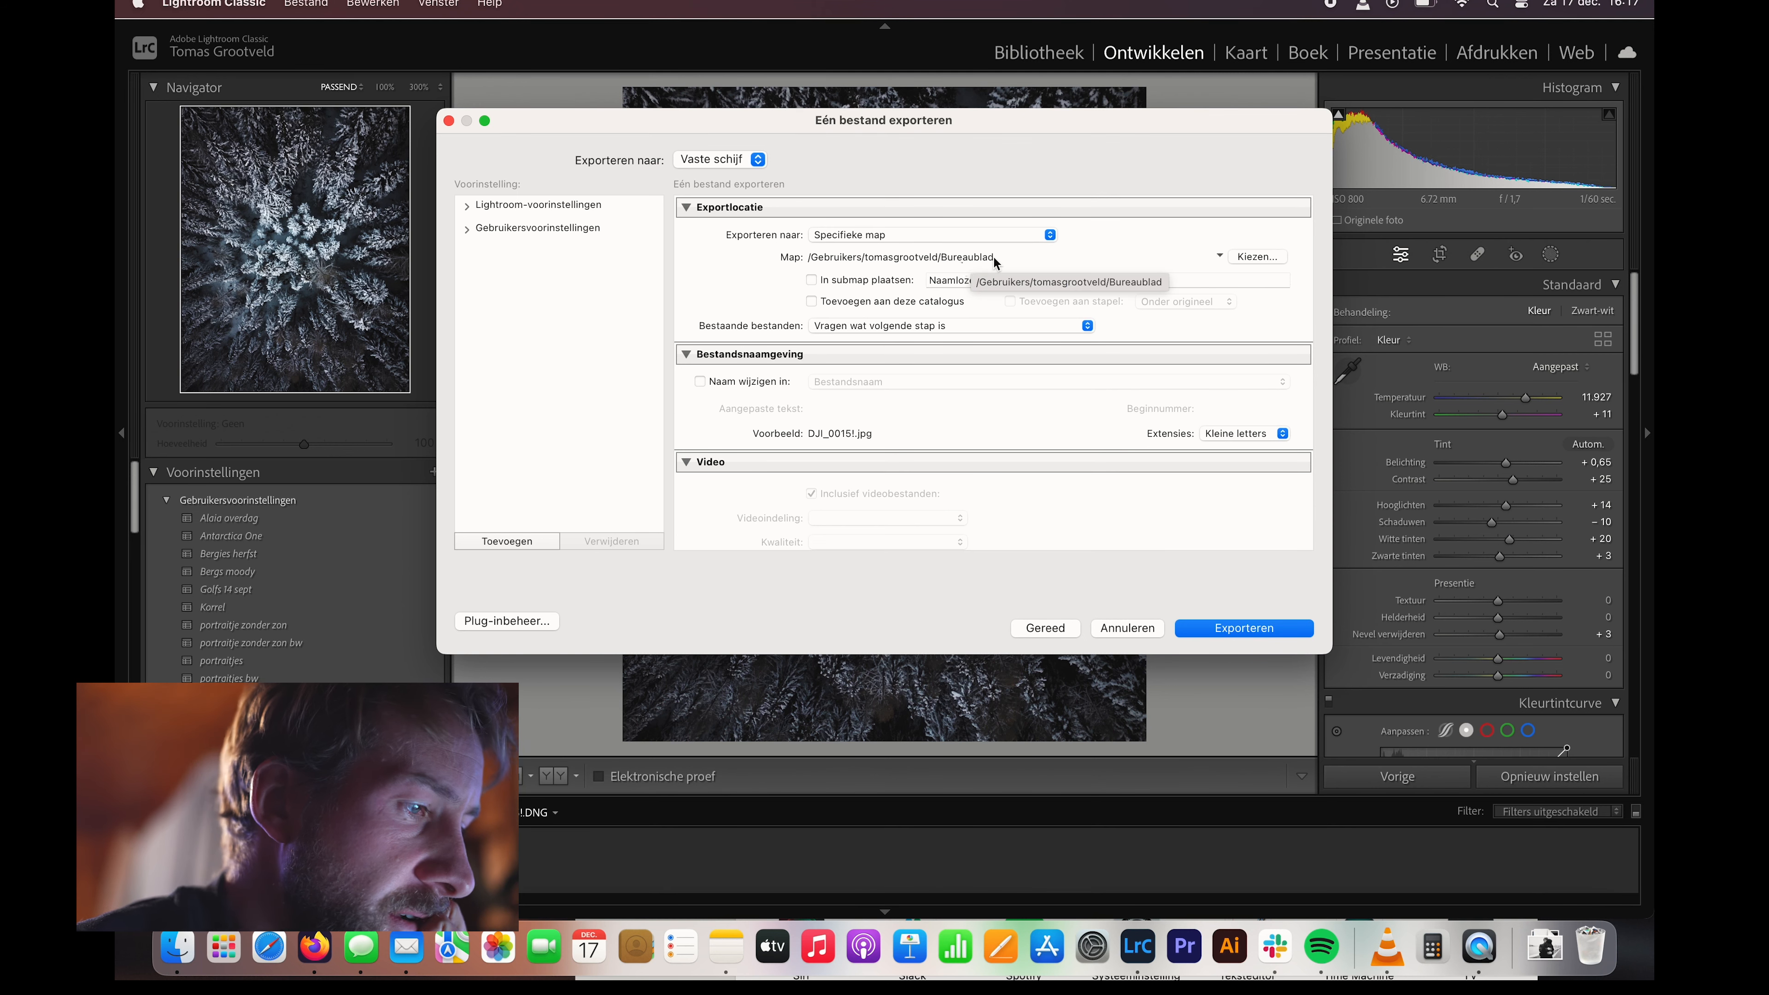
scroll("down", 3)
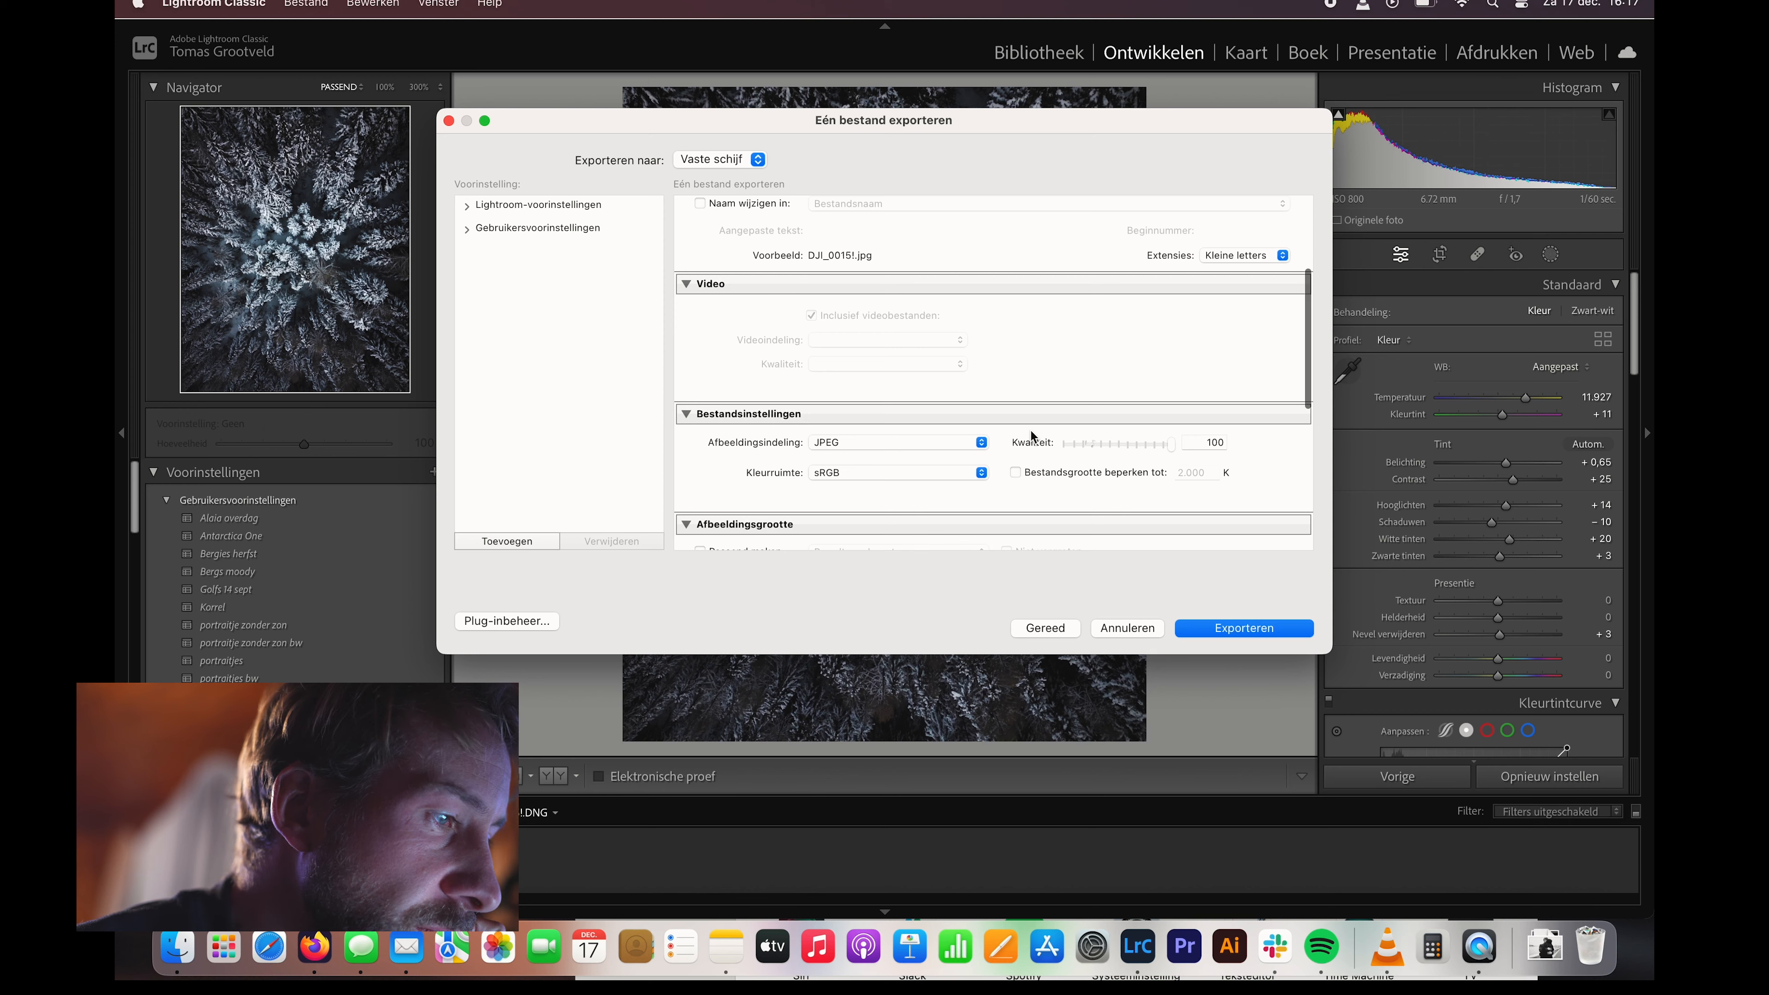
scroll("down", 3)
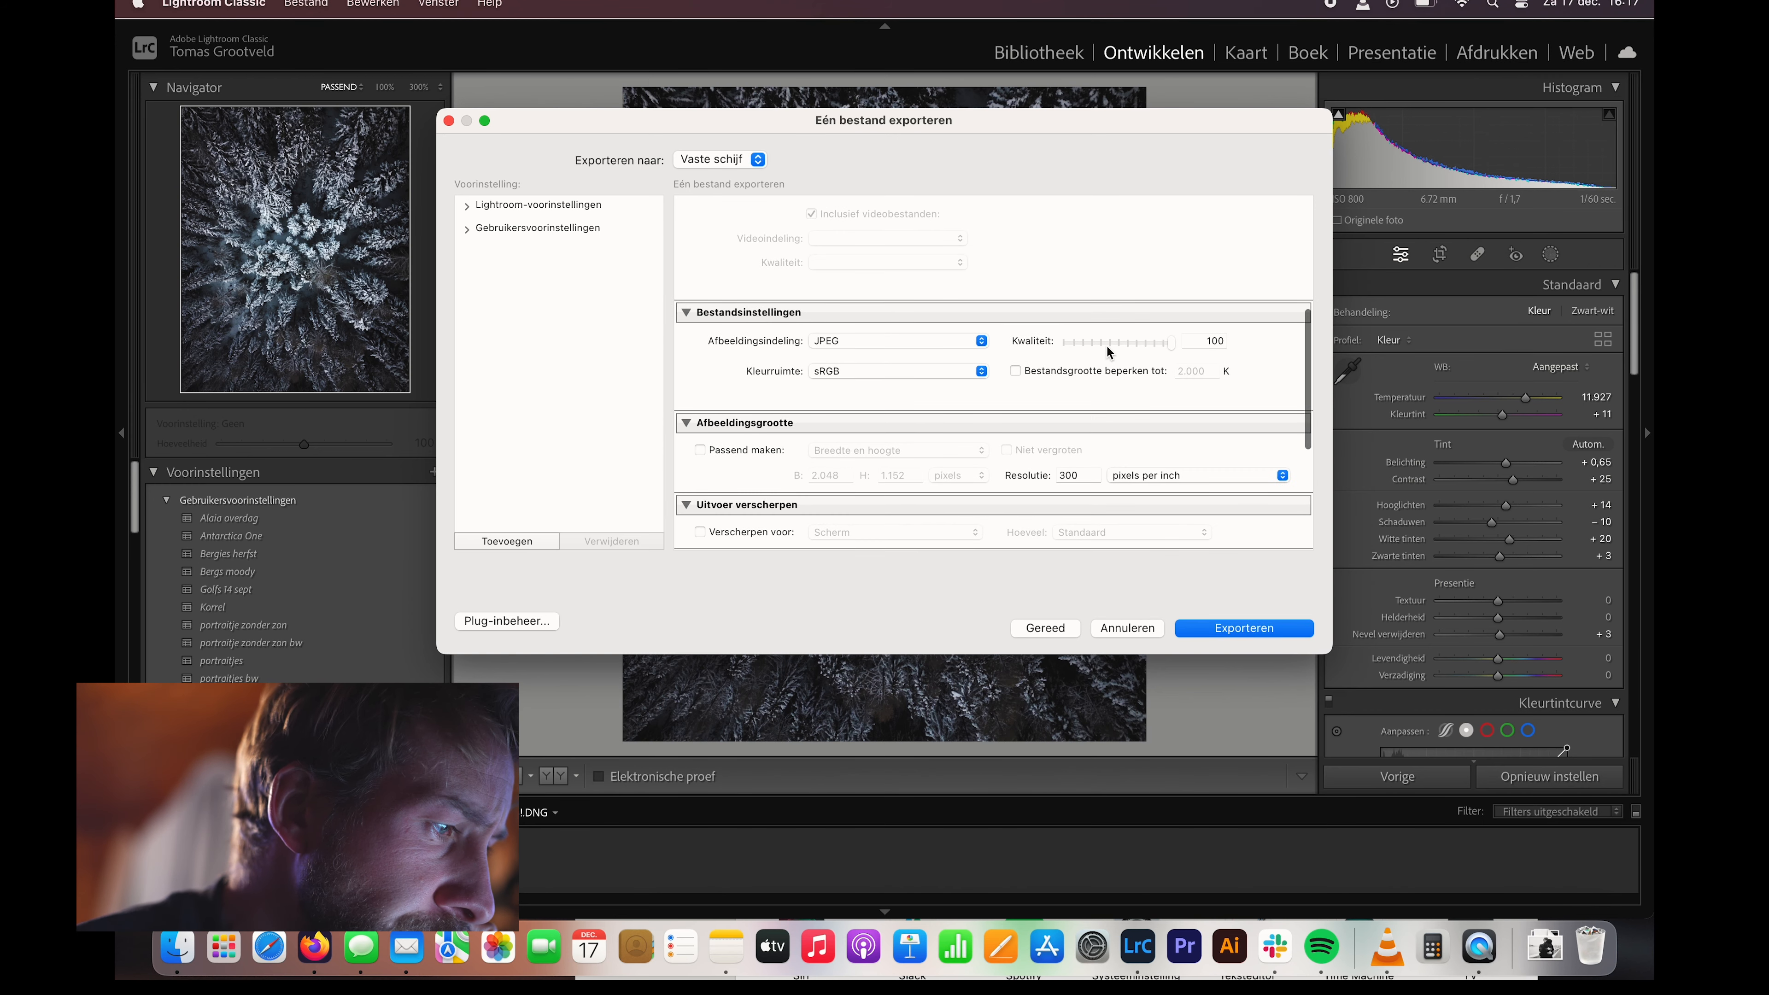
scroll("down", 3)
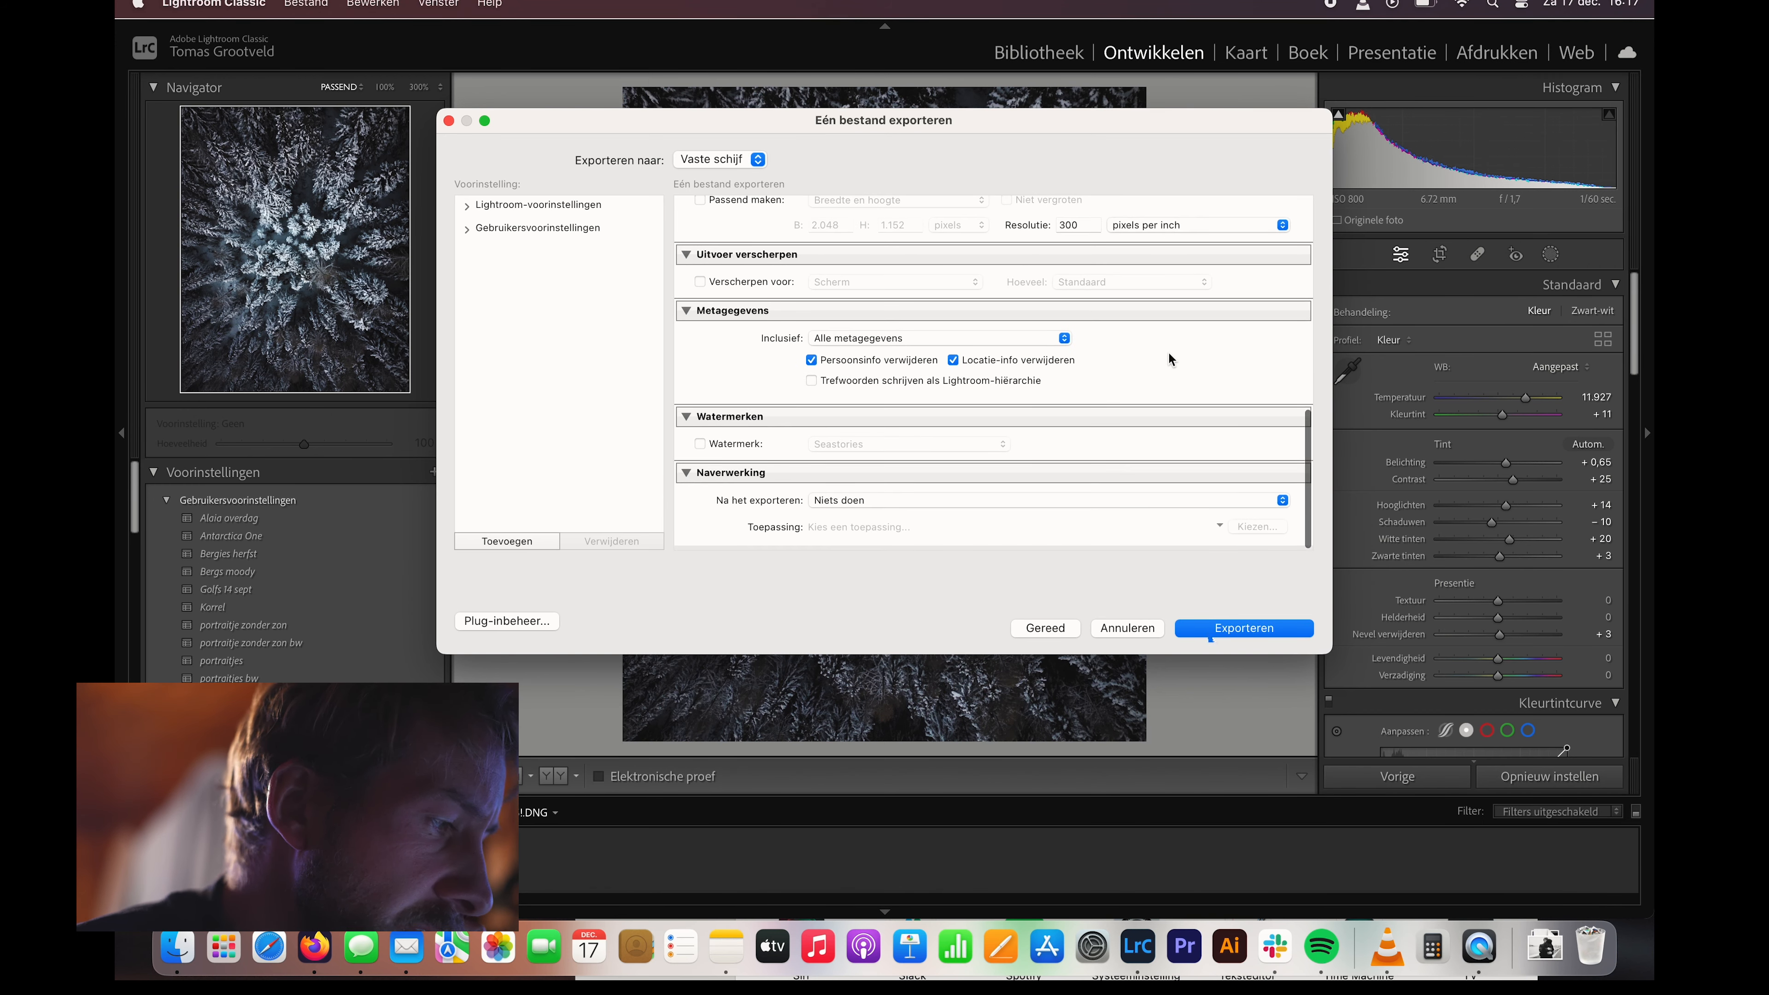
left_click(1241, 627)
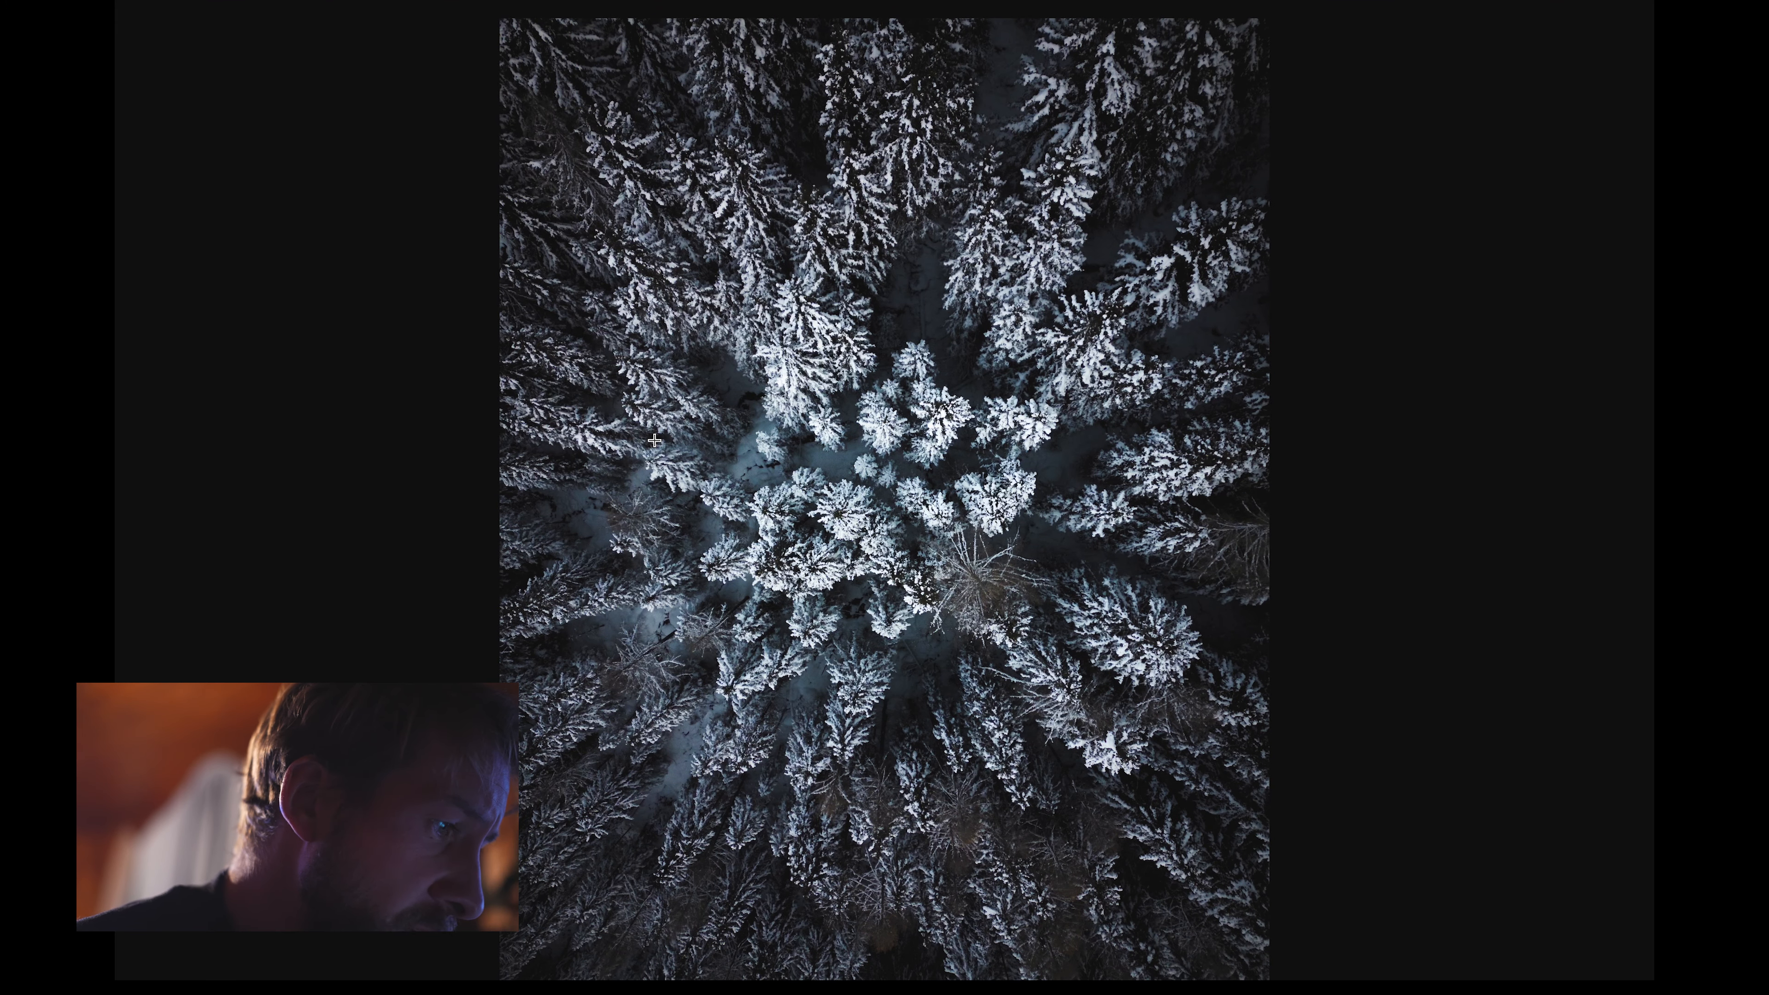
mouse_move(119, 378)
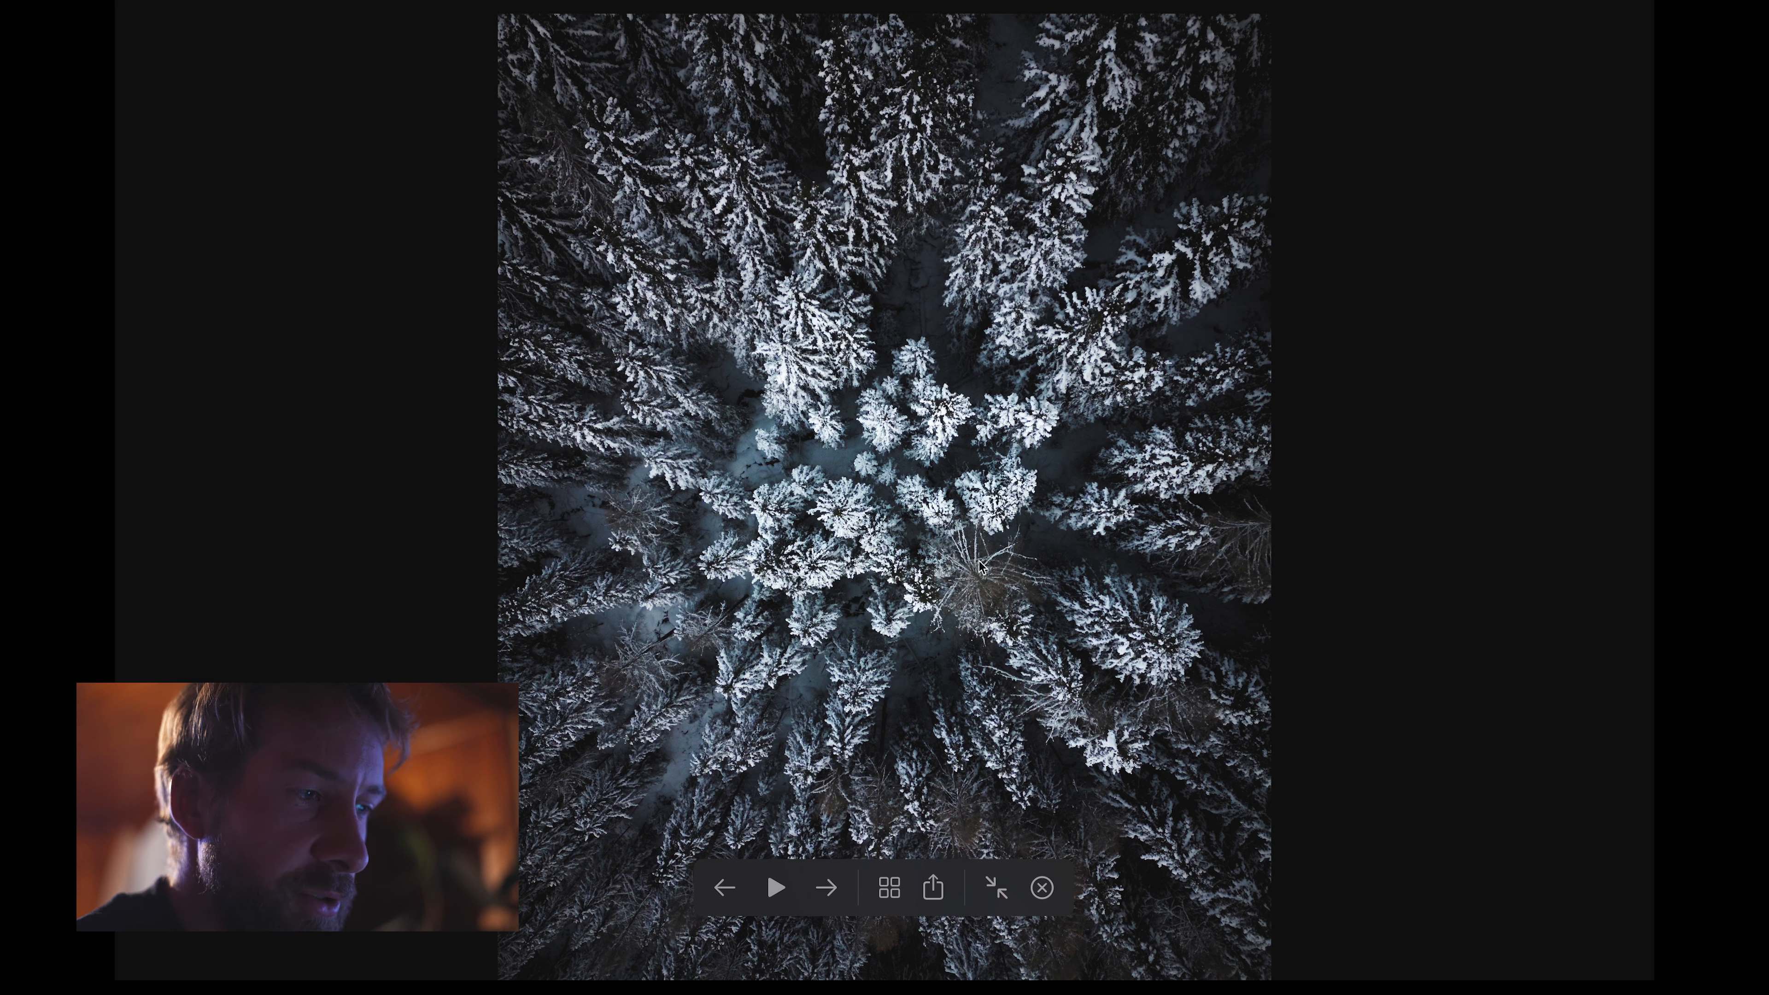
mouse_move(951, 457)
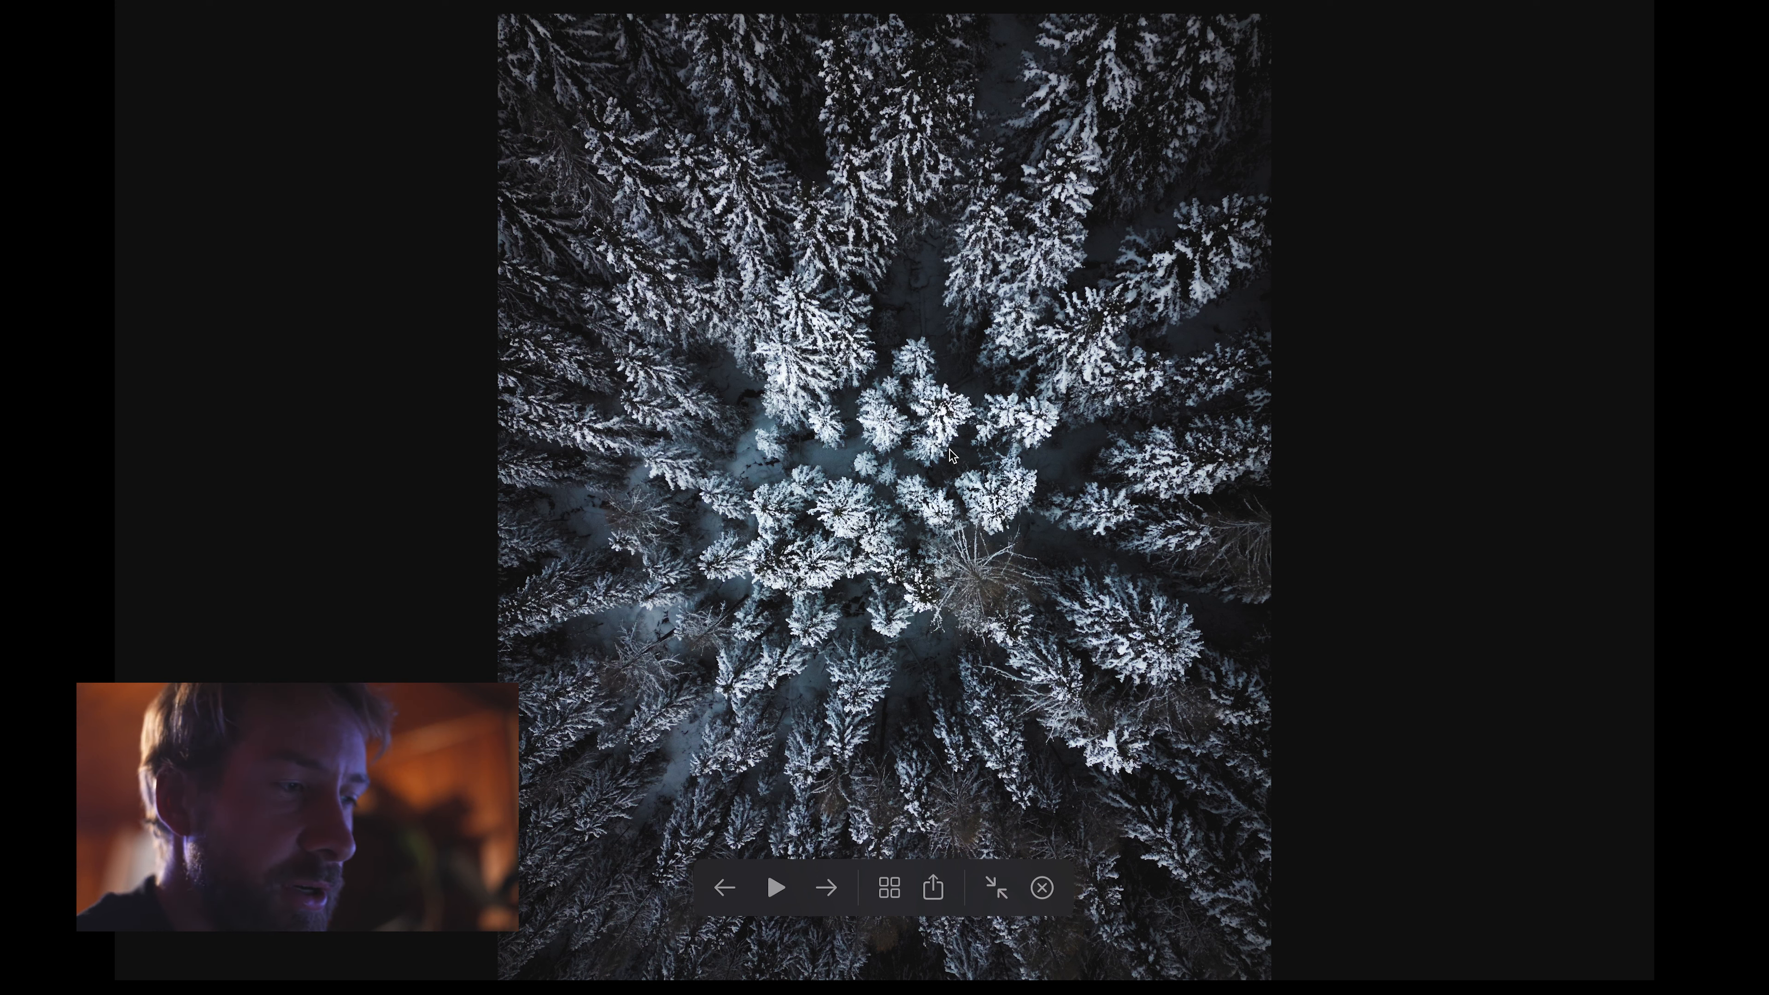